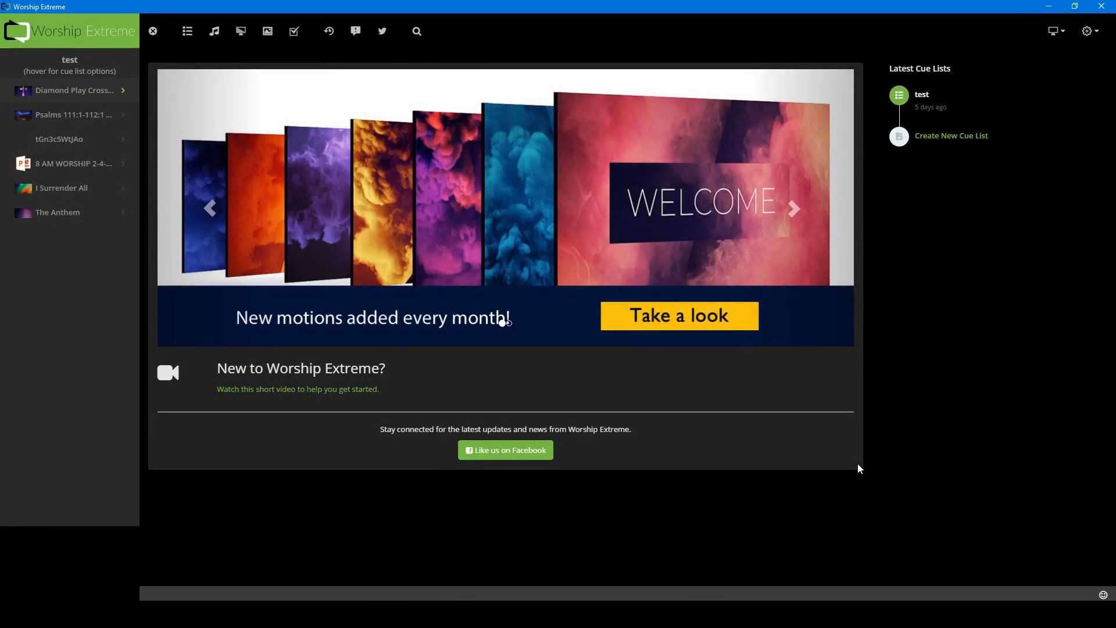
mouse_move(530, 593)
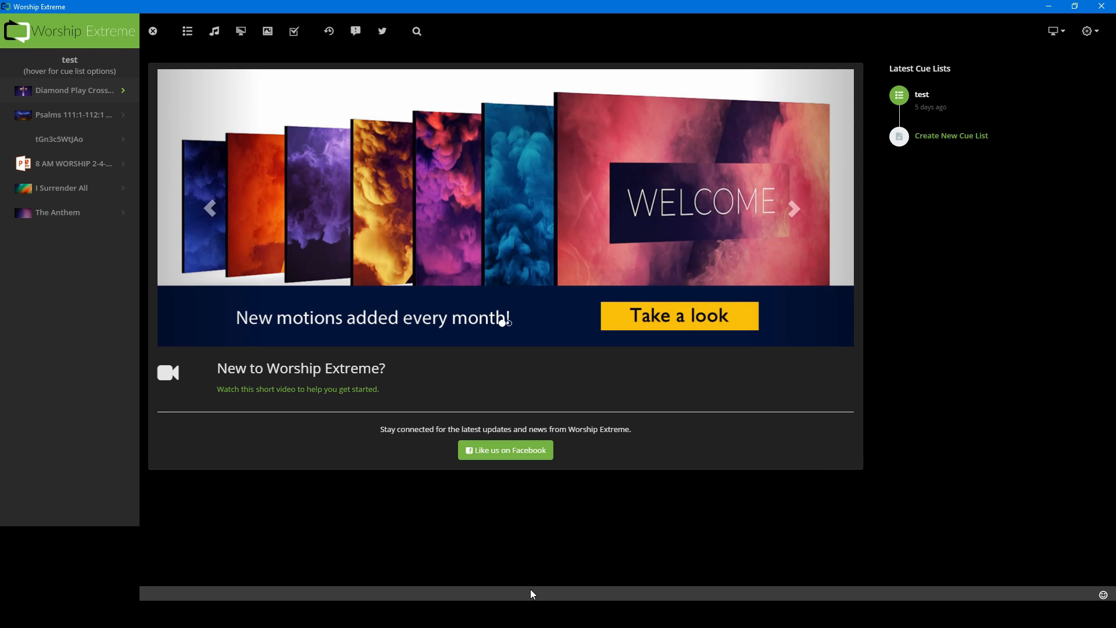
mouse_move(659, 134)
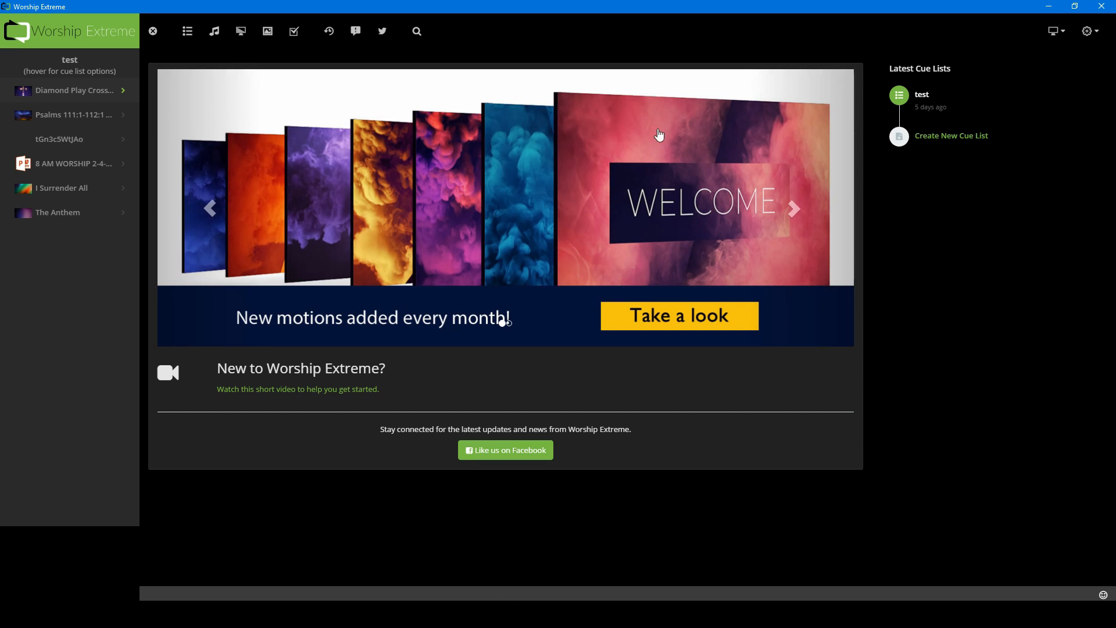
mouse_move(91, 44)
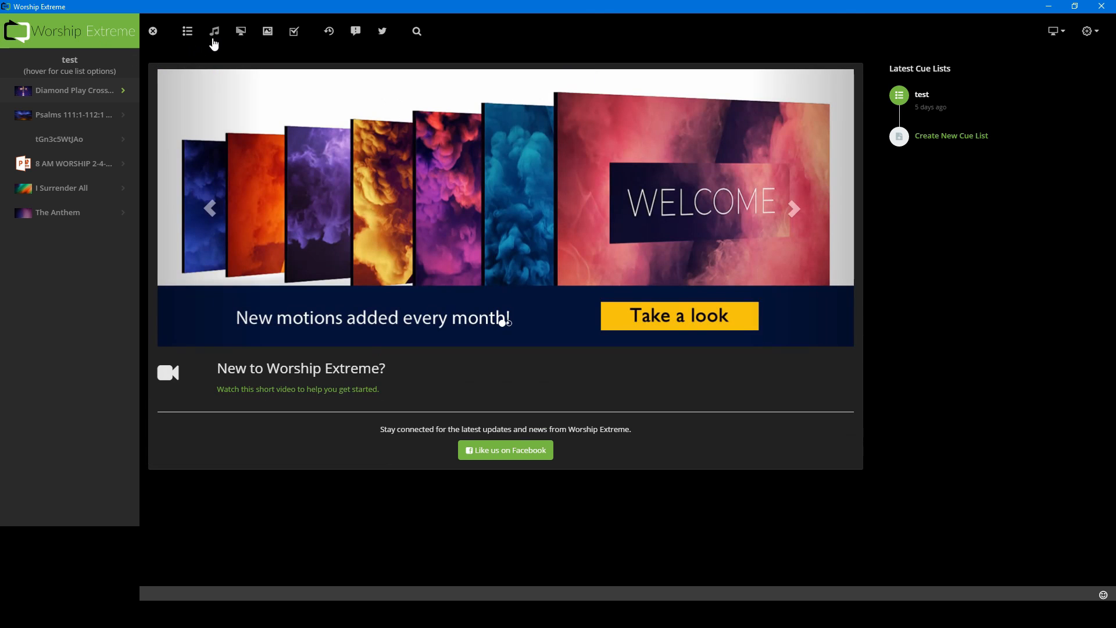
- Show the Diamond Play Cross Life background, view clear-output choices, then open the Psalms 111:1-112:1 cue
click(74, 90)
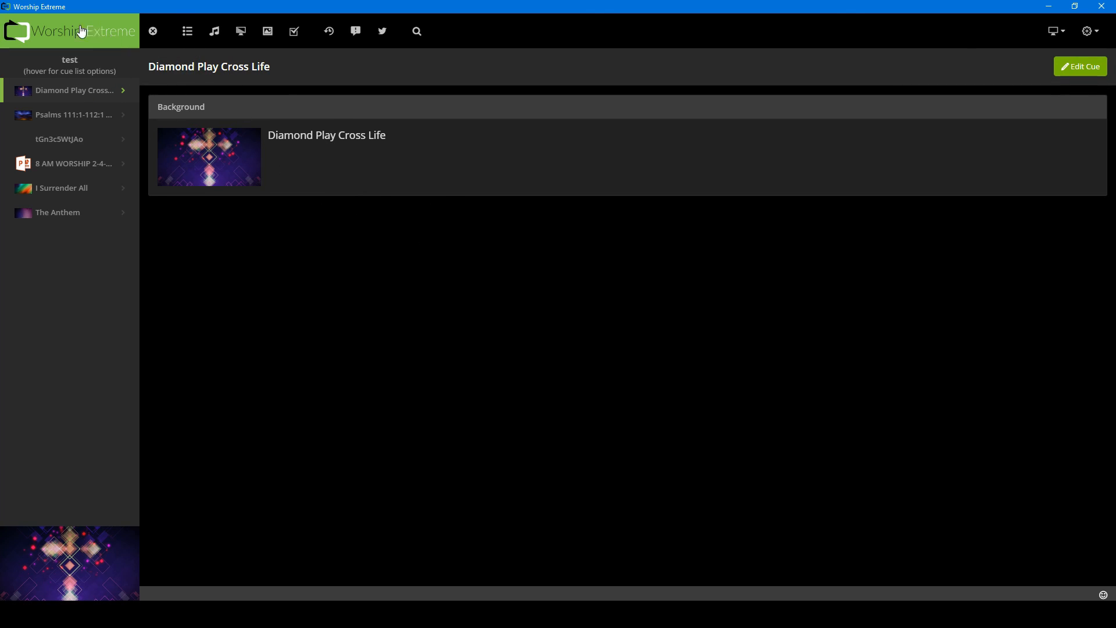
mouse_move(69, 39)
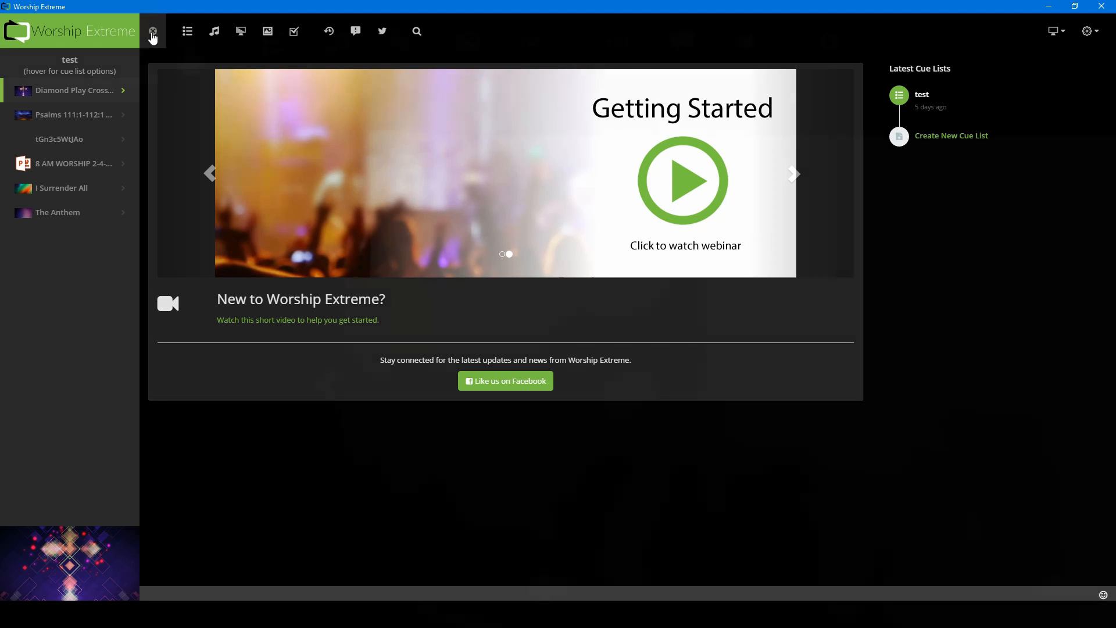
click(152, 31)
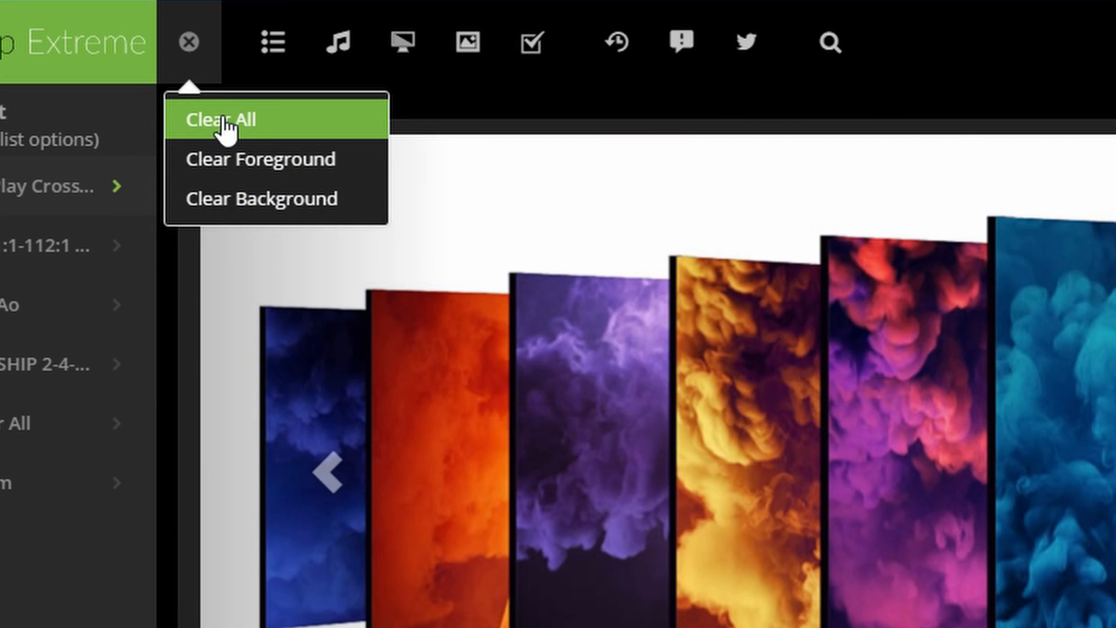
mouse_move(276, 159)
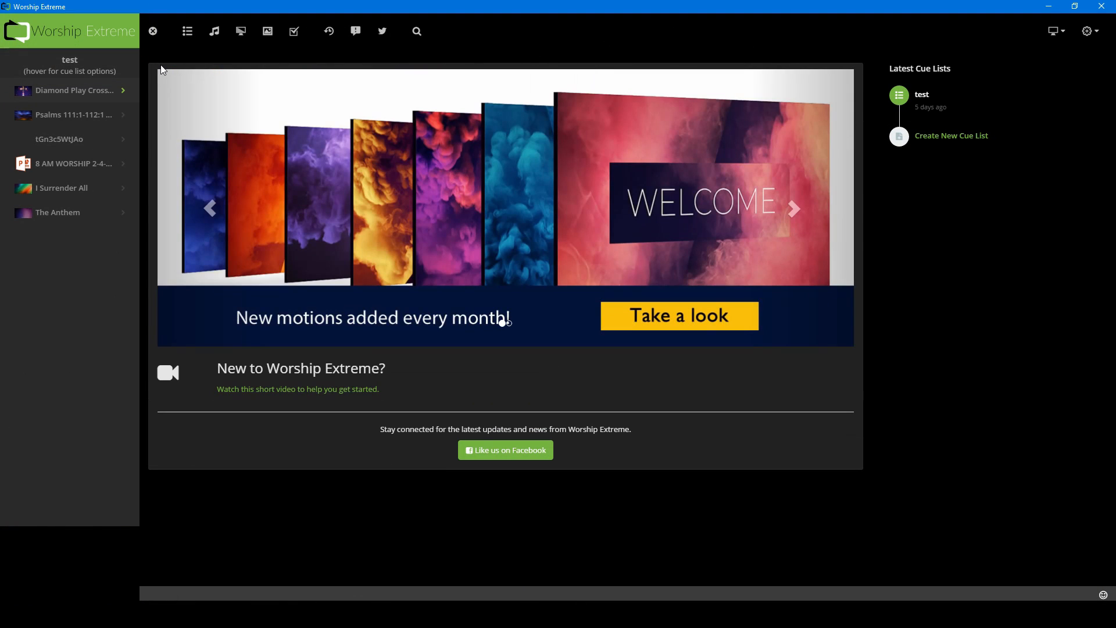
mouse_move(44, 361)
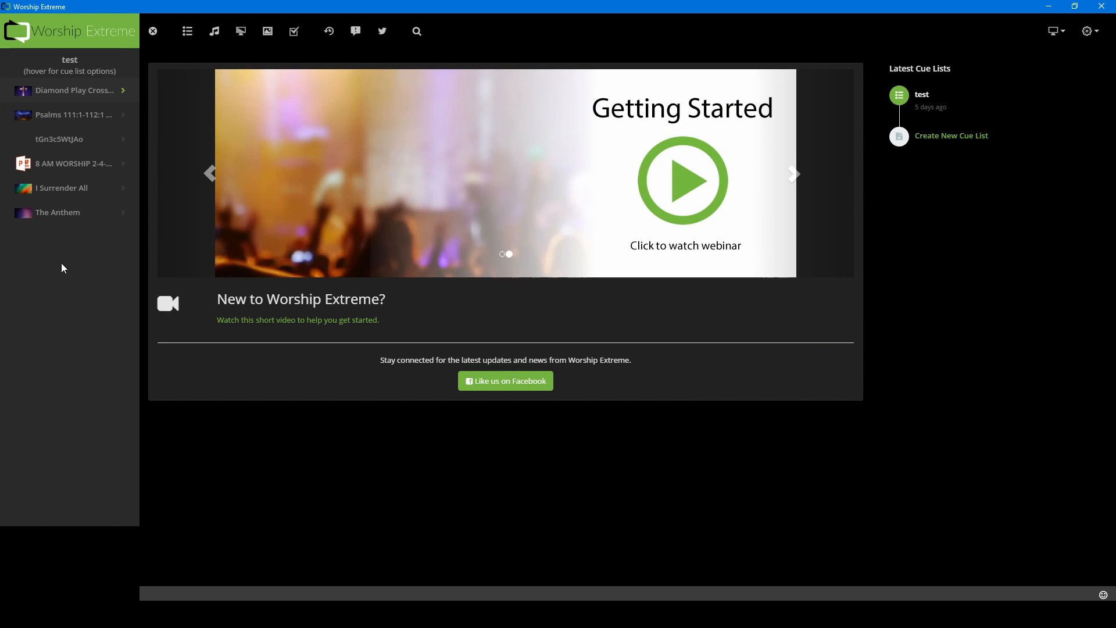
mouse_move(52, 301)
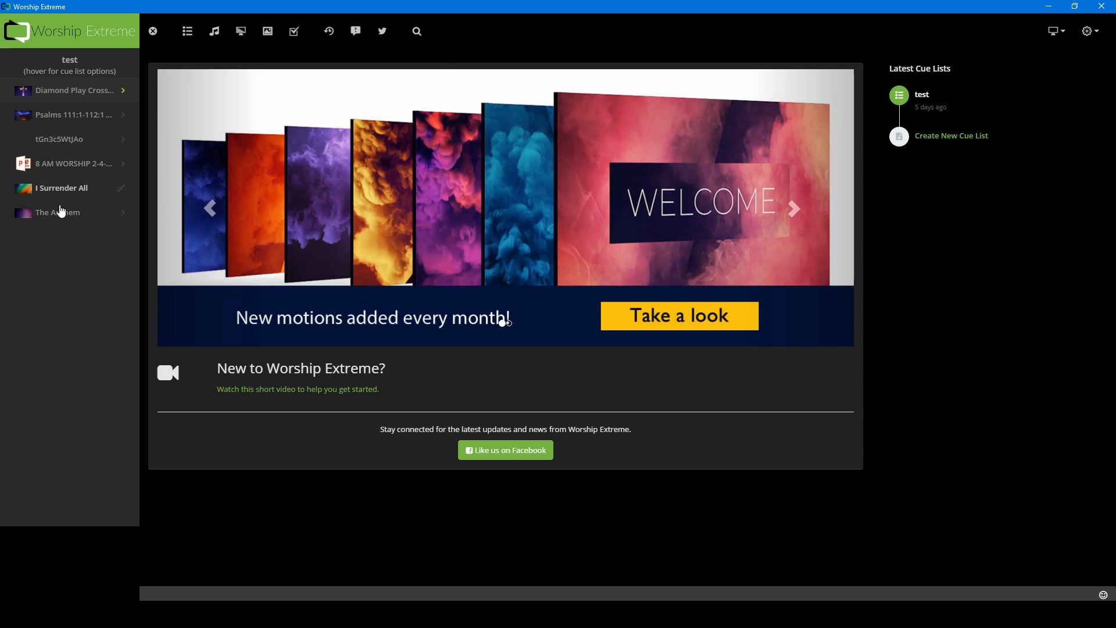
mouse_move(126, 260)
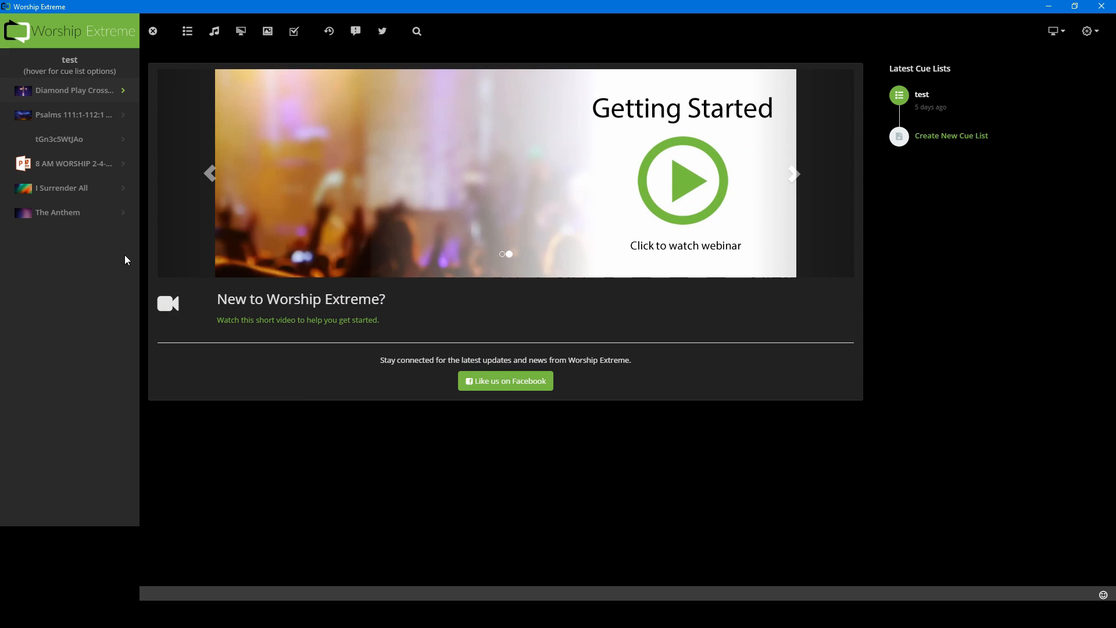
mouse_move(41, 235)
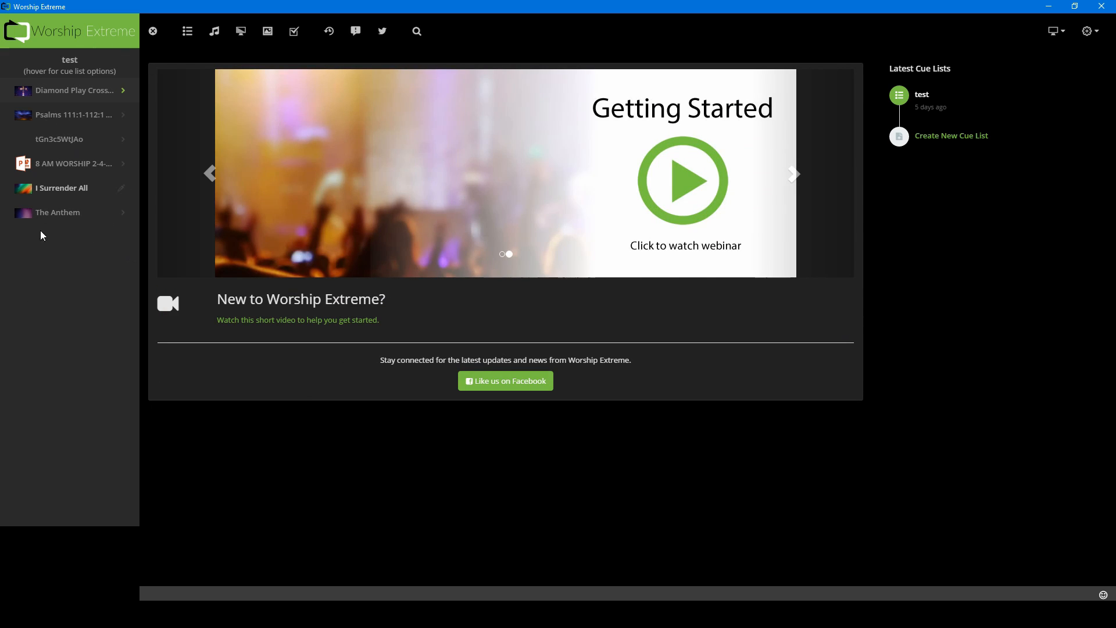
mouse_move(29, 524)
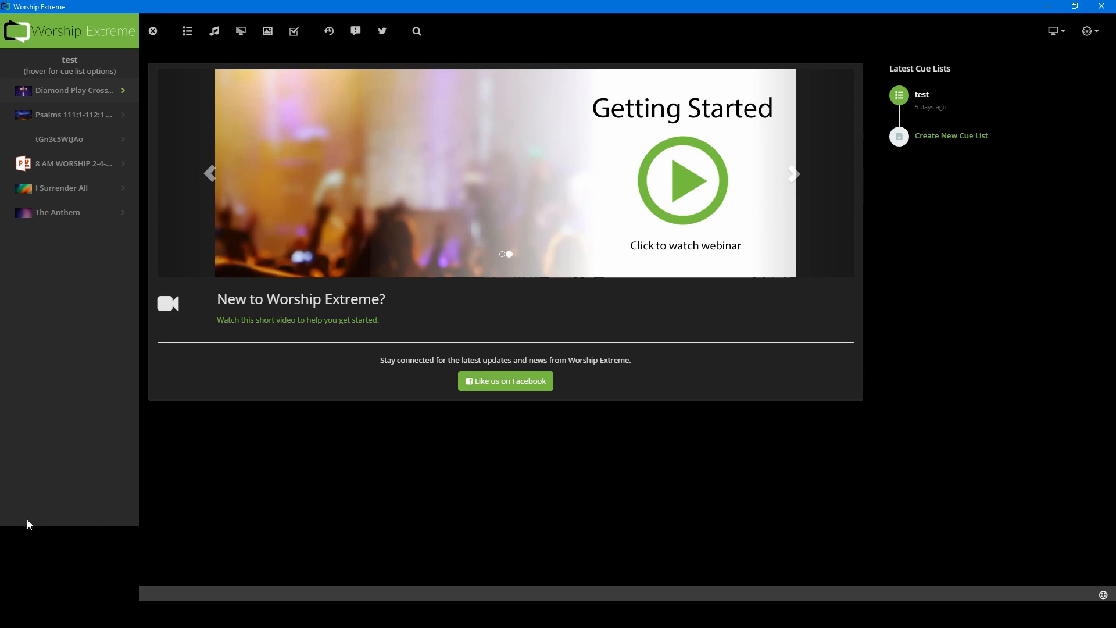
mouse_move(63, 530)
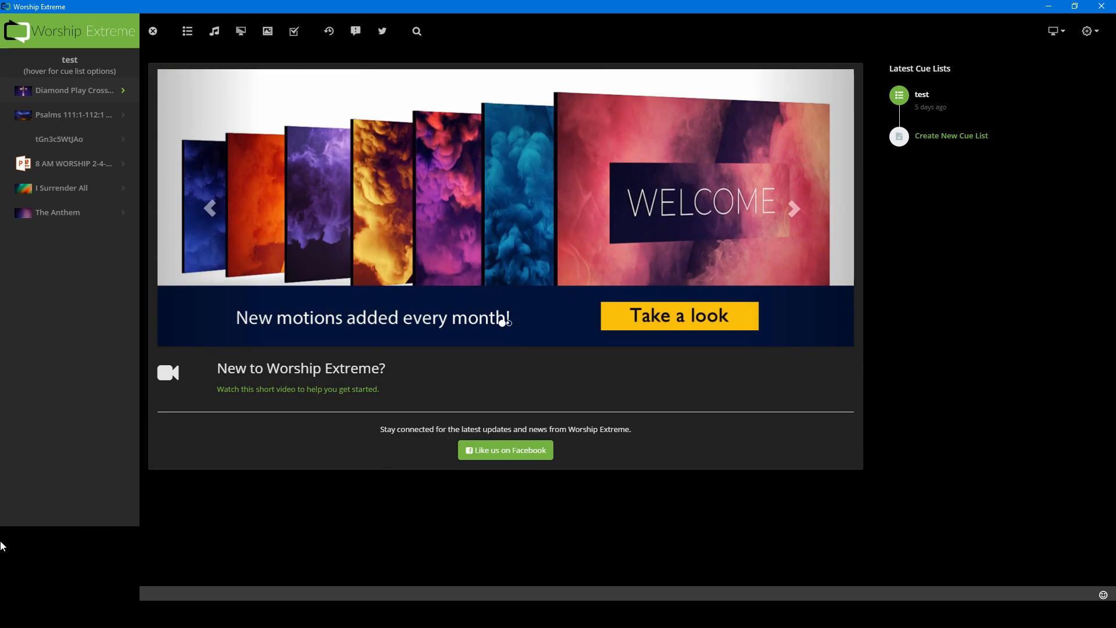
mouse_move(110, 494)
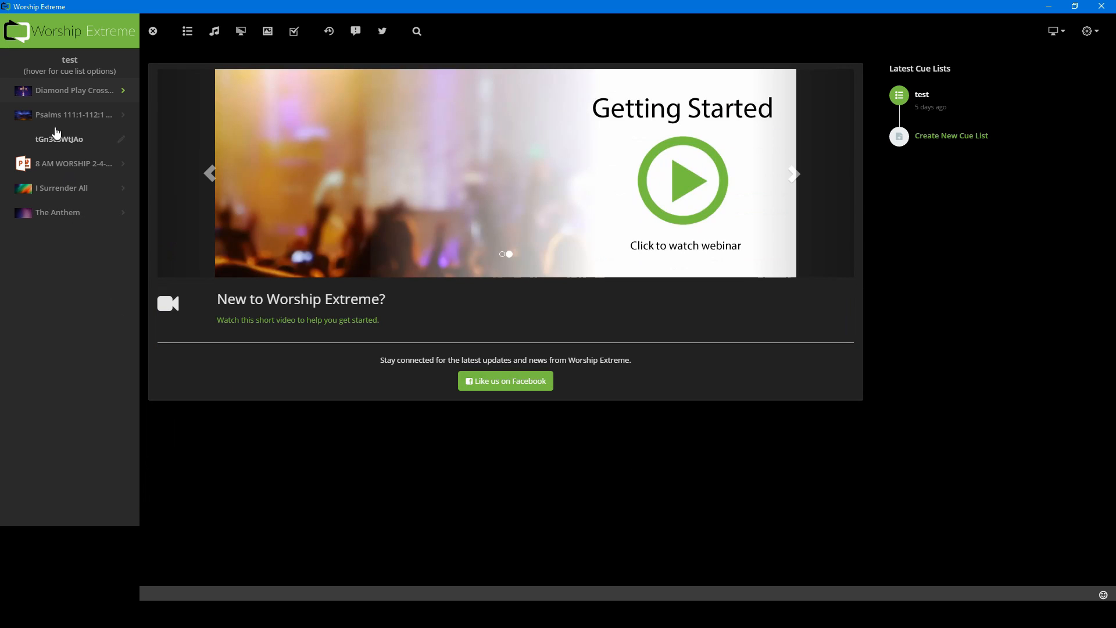
mouse_move(73, 115)
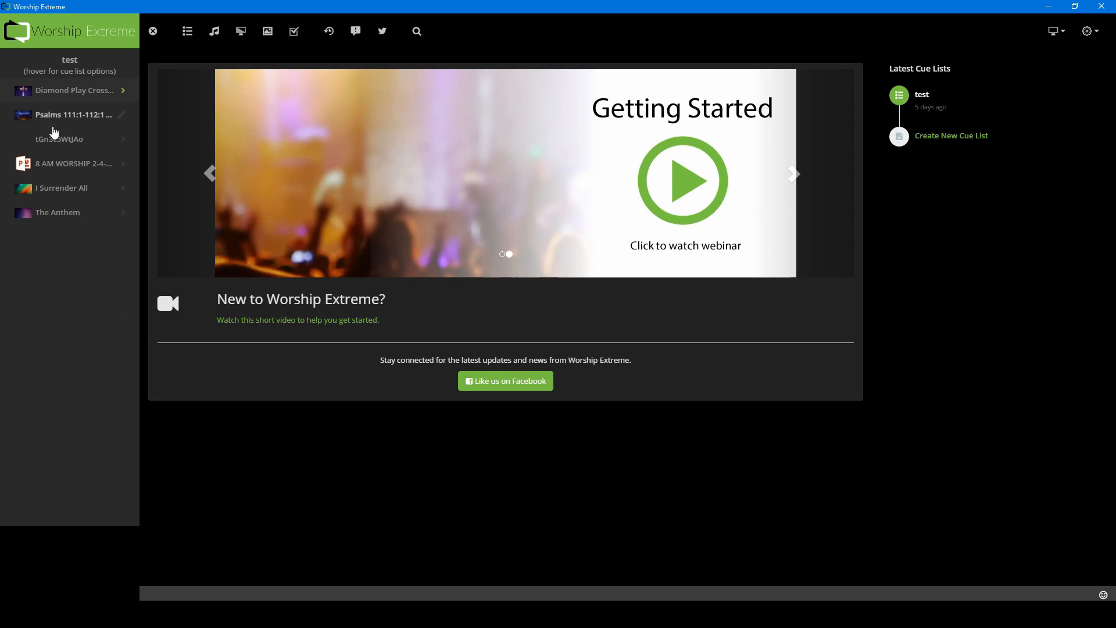
click(73, 114)
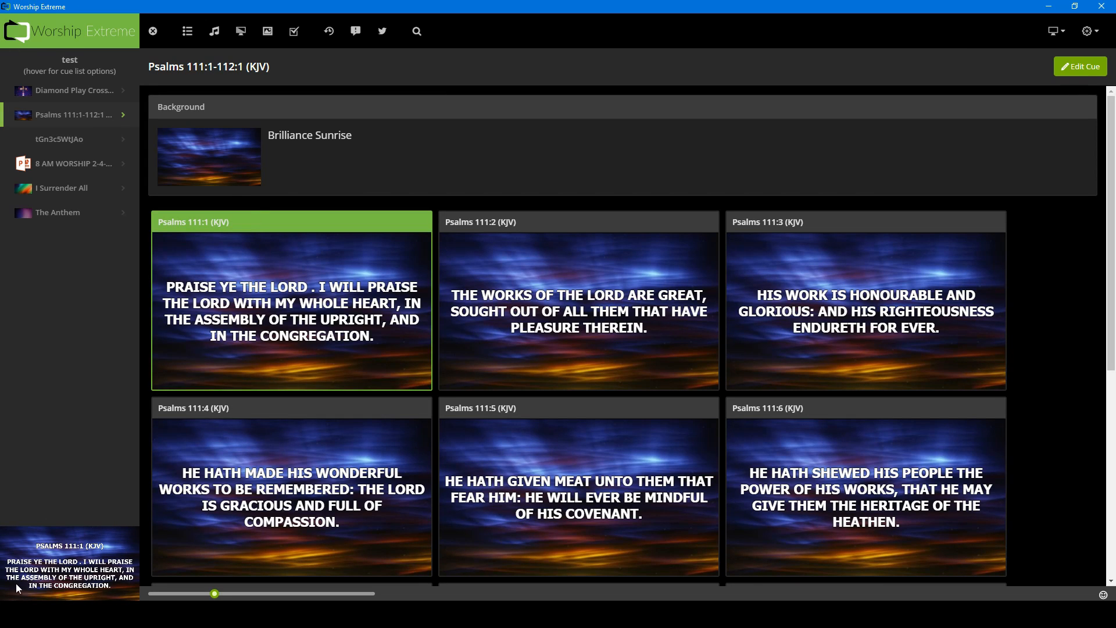
mouse_move(51, 573)
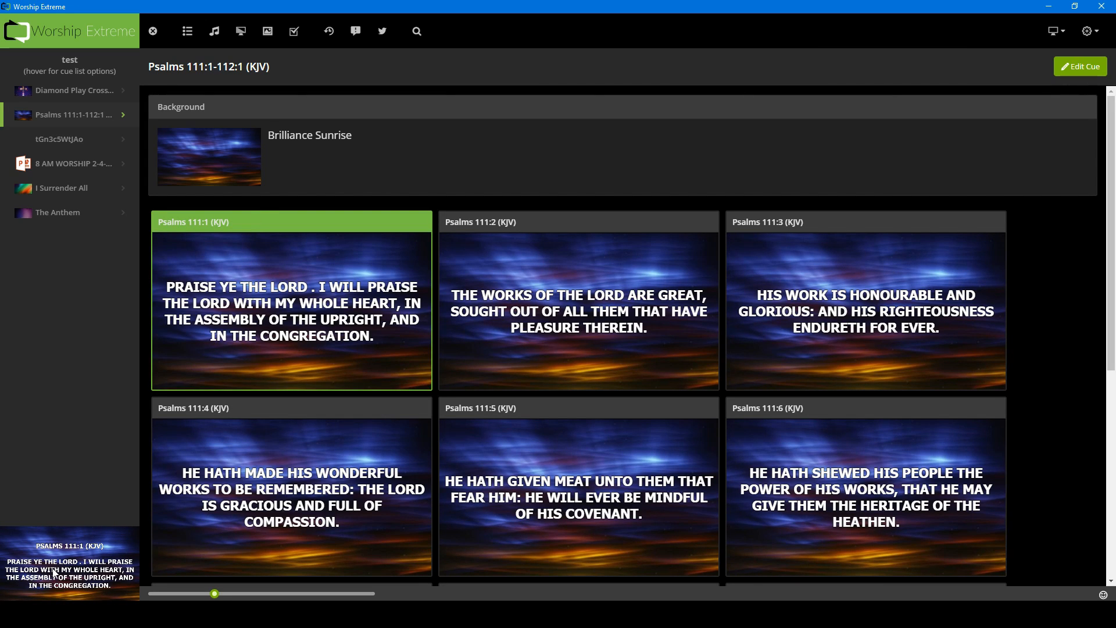
mouse_move(98, 502)
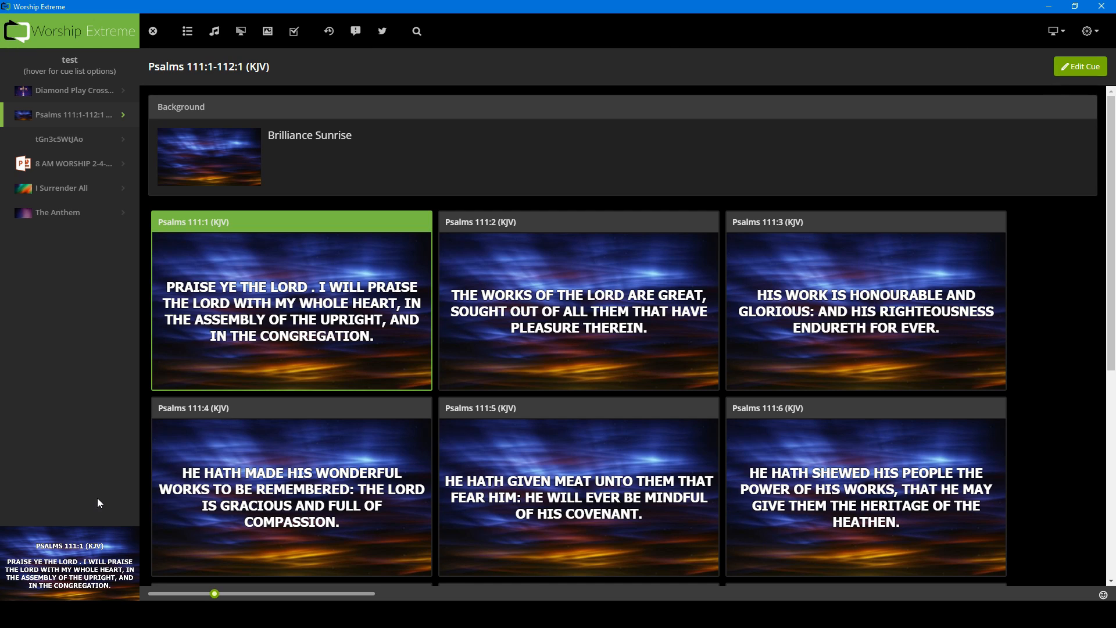
mouse_move(169, 511)
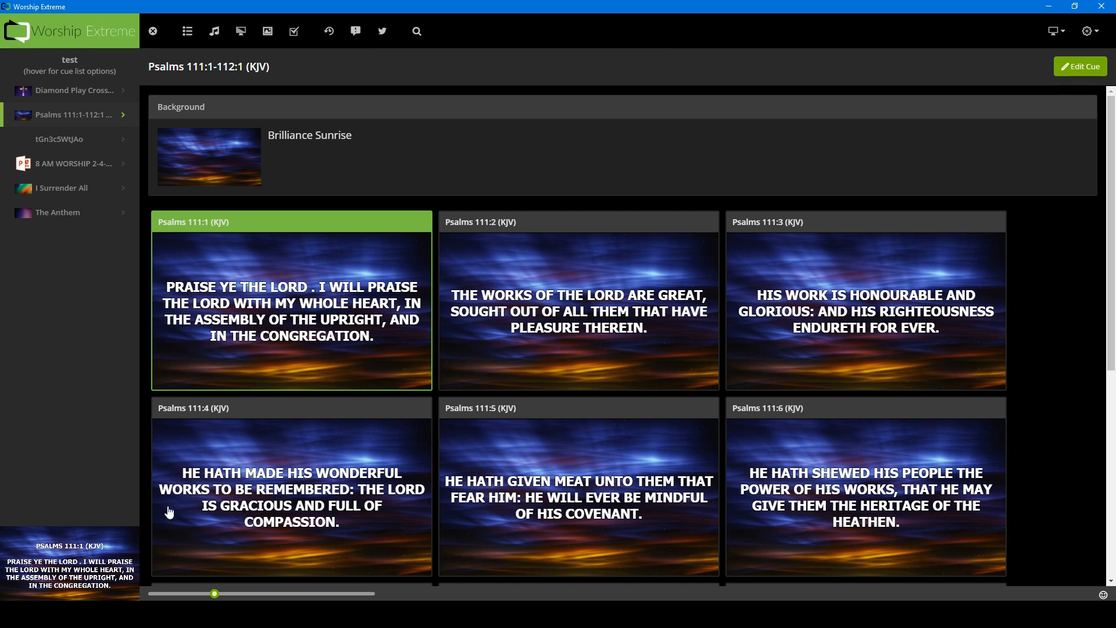
mouse_move(12, 523)
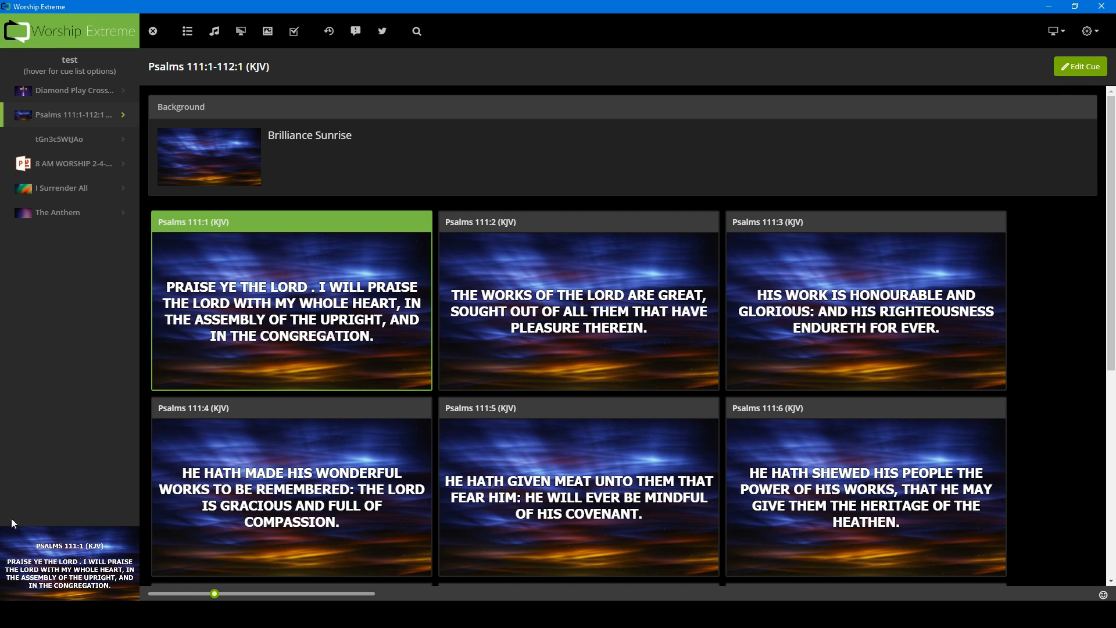
mouse_move(61, 525)
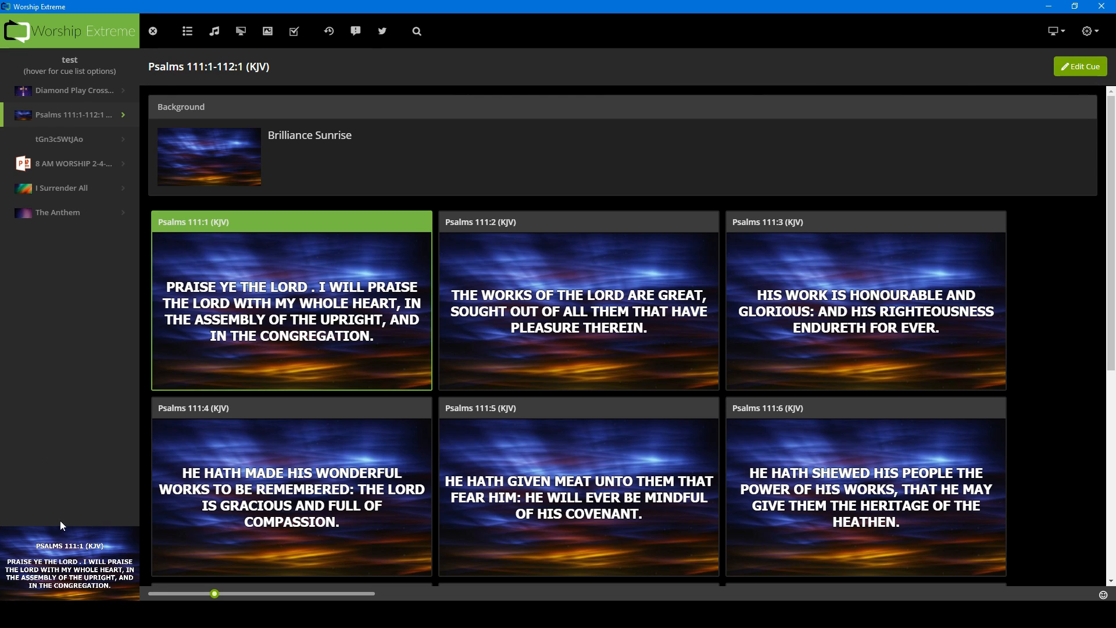
mouse_move(50, 514)
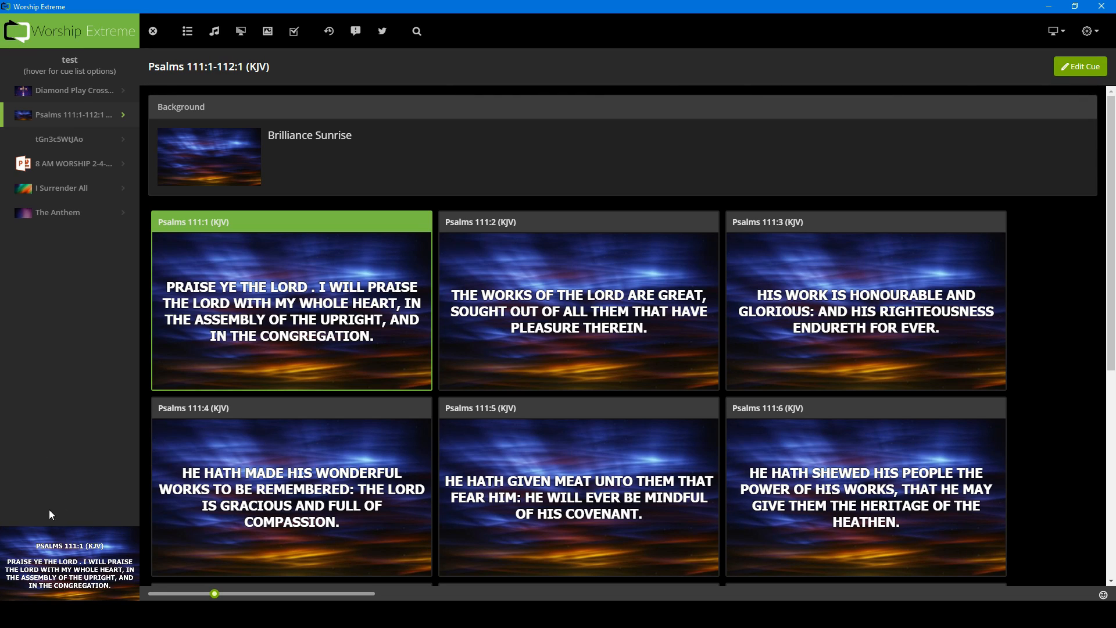
mouse_move(64, 589)
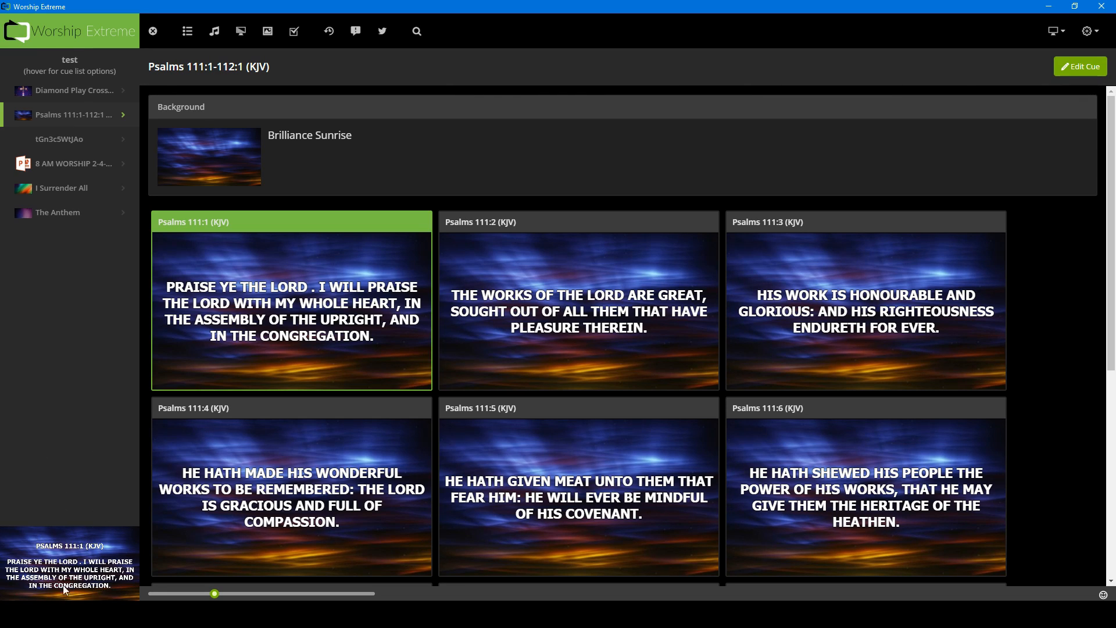
mouse_move(59, 553)
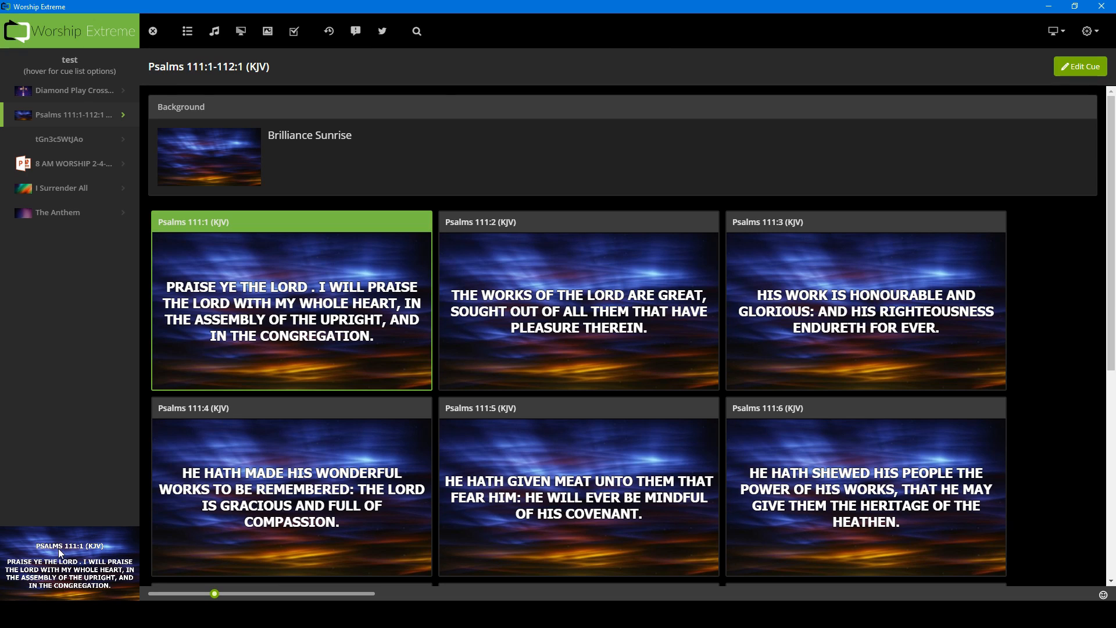
mouse_move(59, 551)
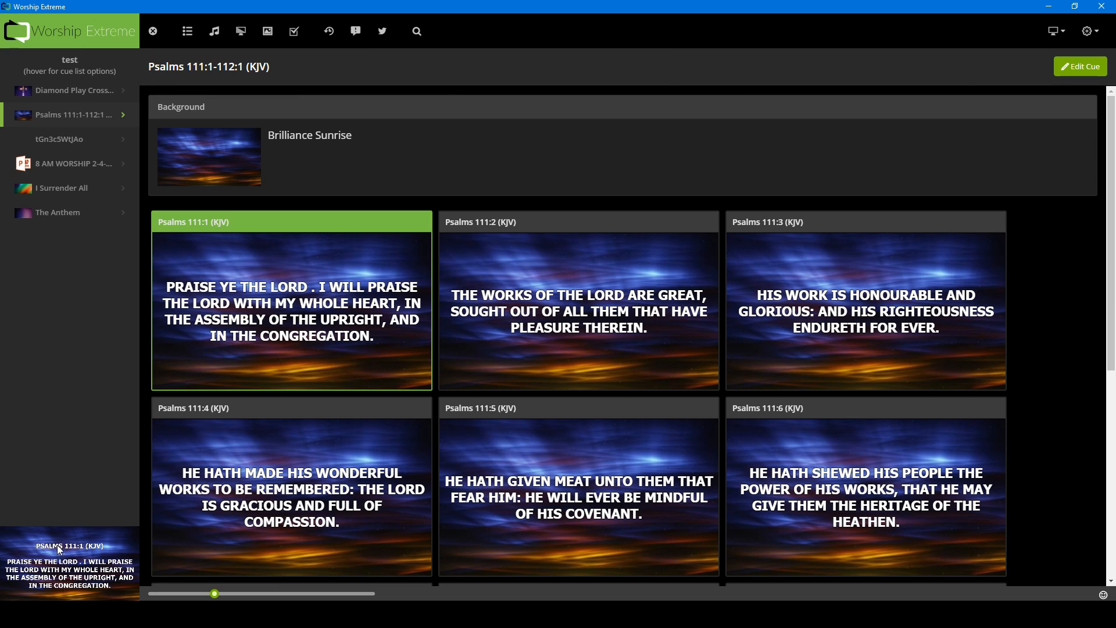
mouse_move(69, 444)
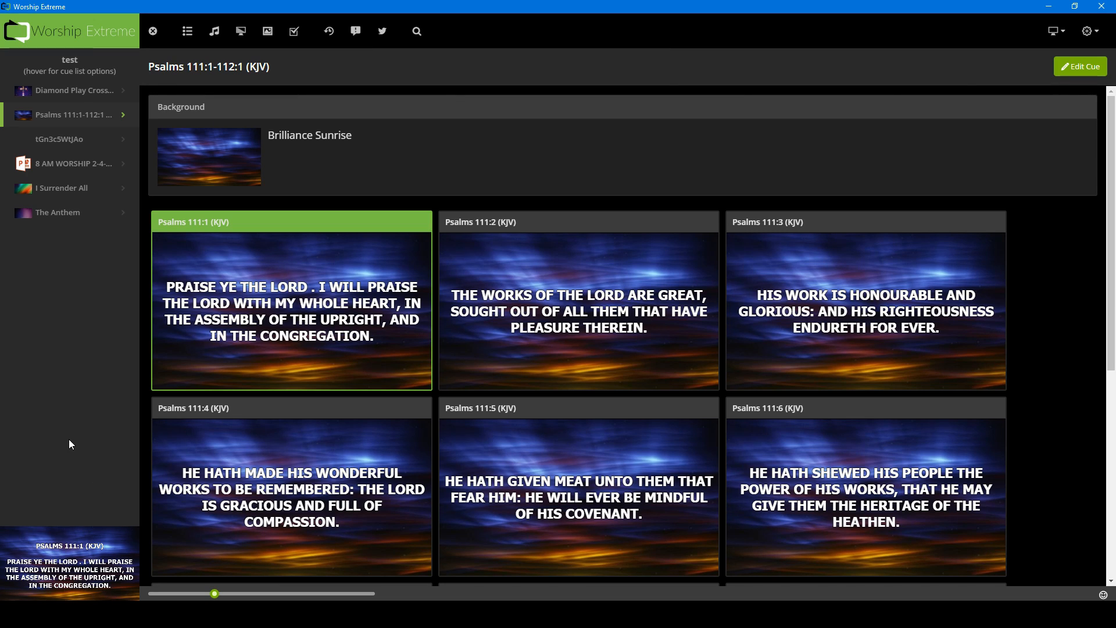
mouse_move(121, 419)
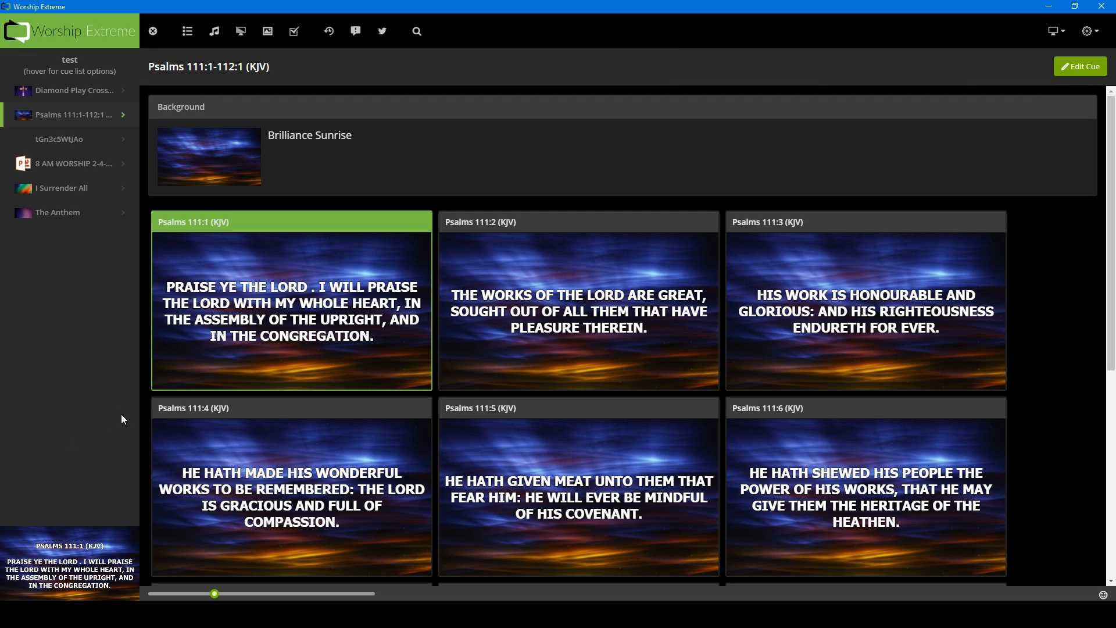
mouse_move(39, 598)
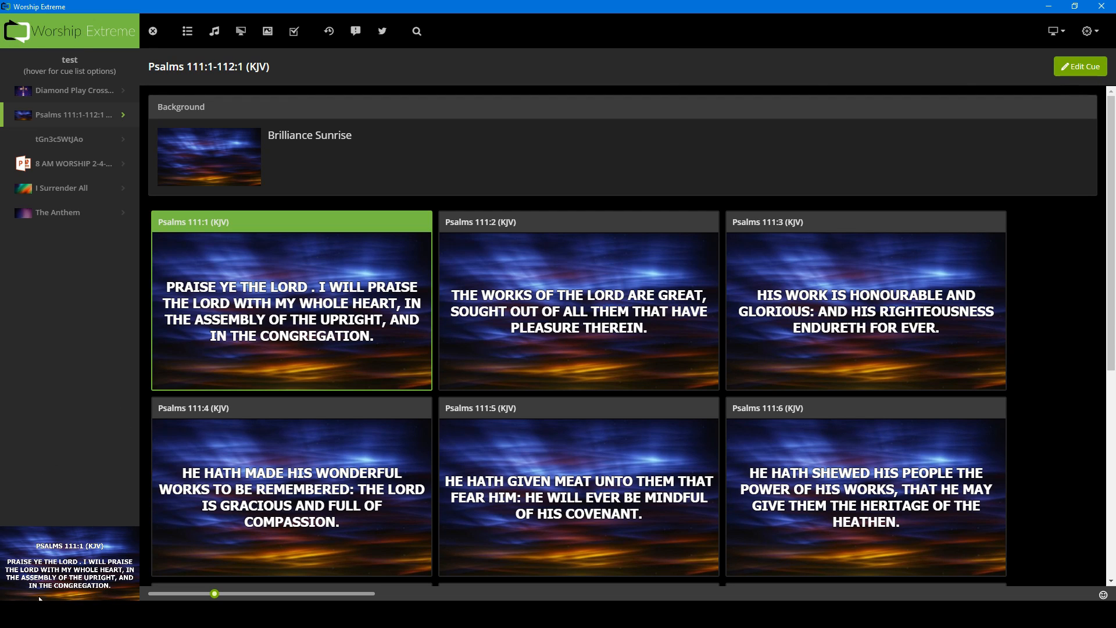
mouse_move(85, 558)
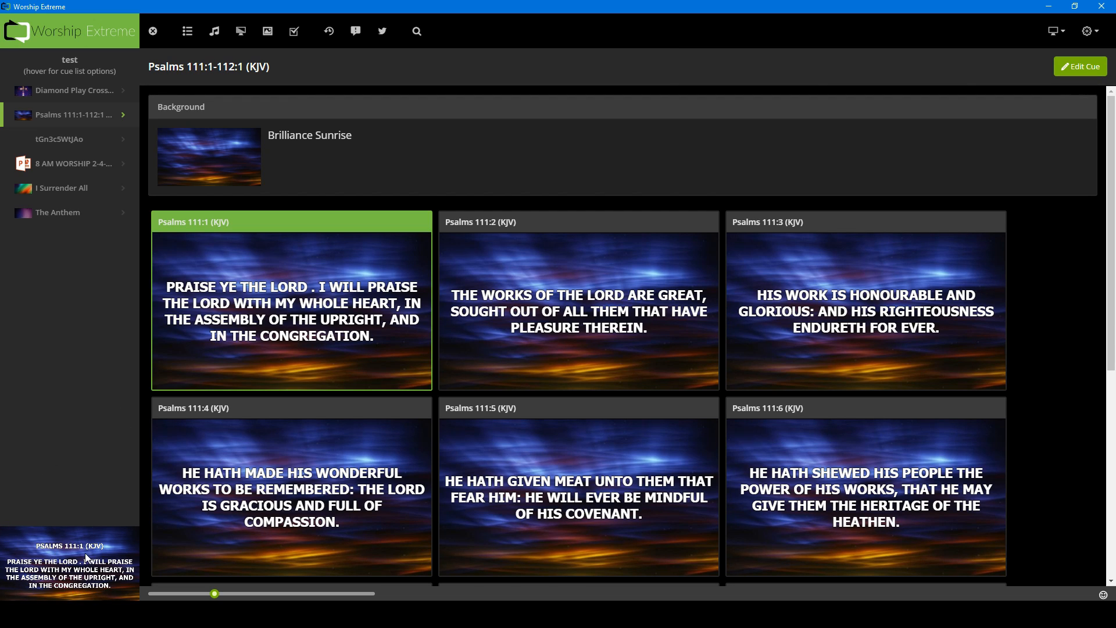
mouse_move(98, 390)
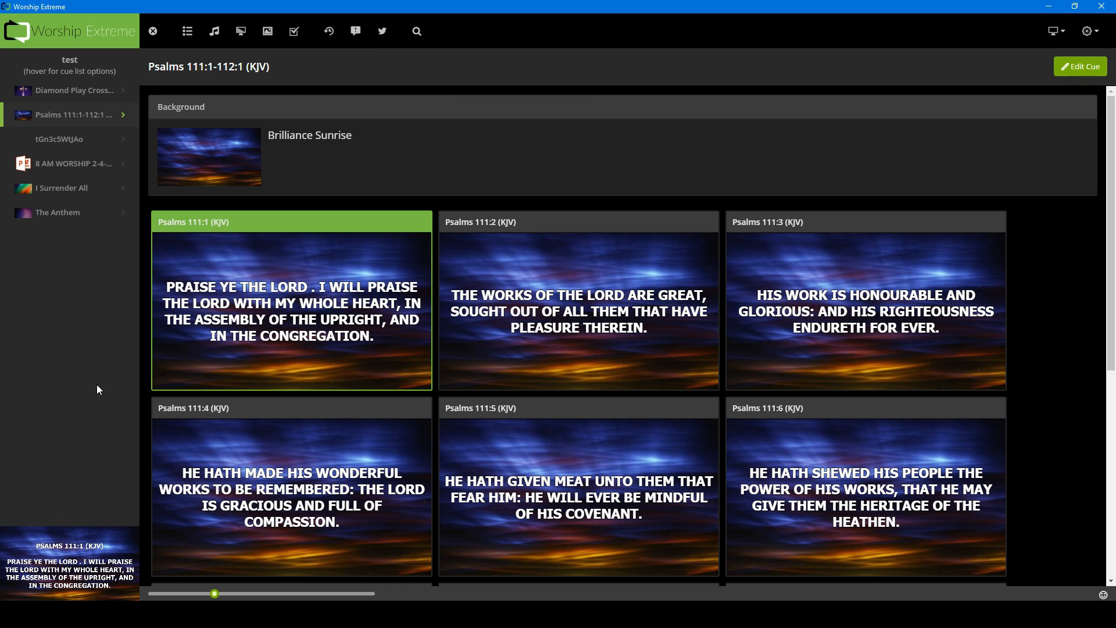
- Clear the live output so no Psalms verse is showing
click(153, 31)
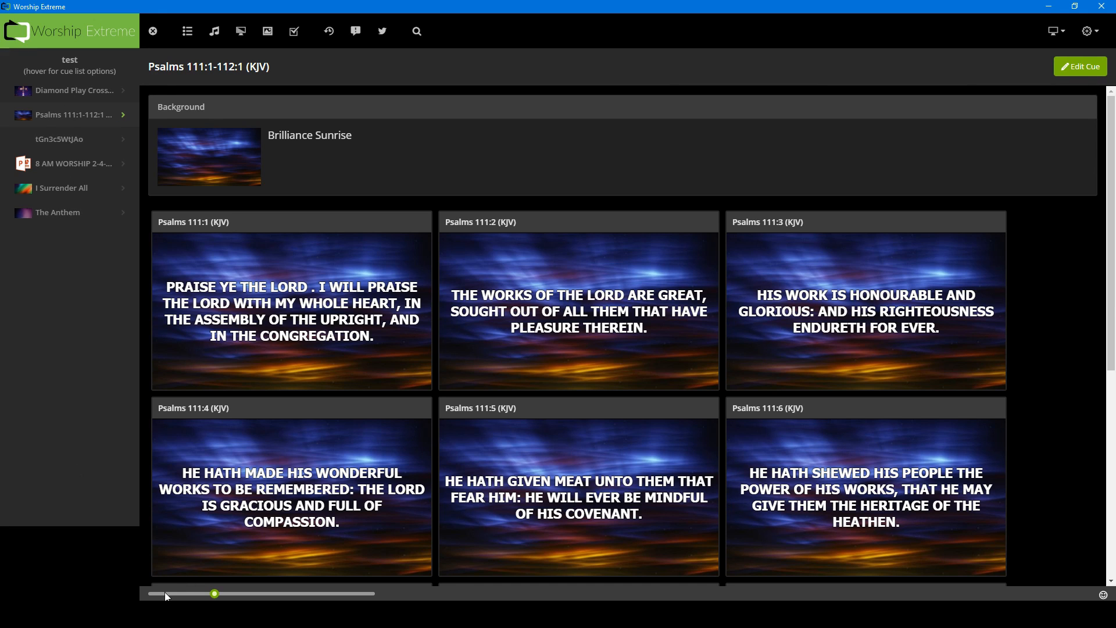
mouse_move(214, 594)
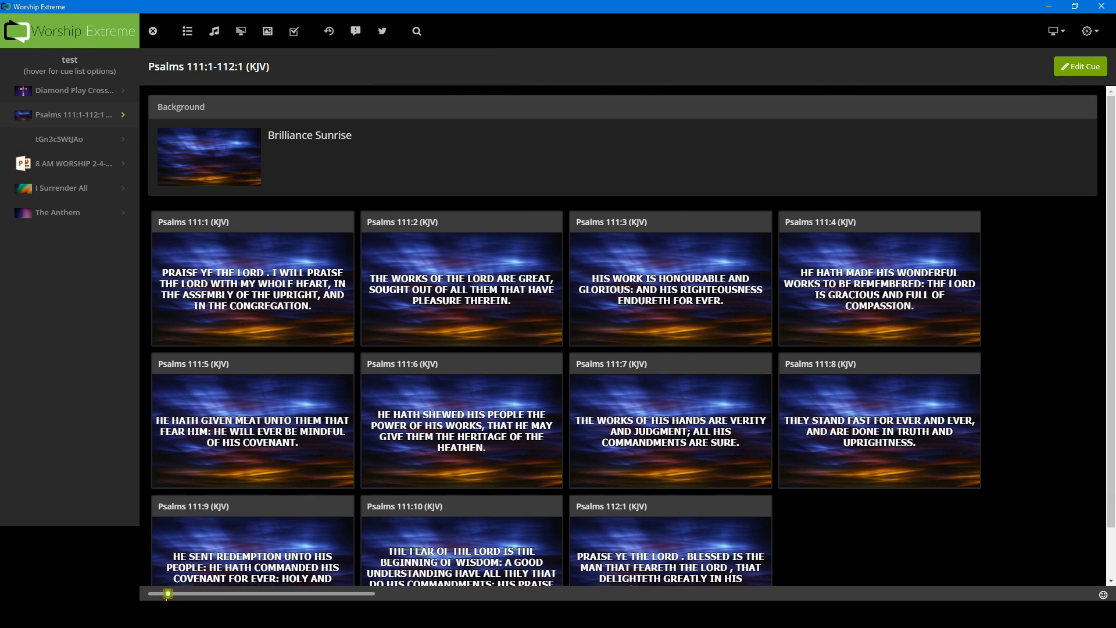
mouse_move(83, 532)
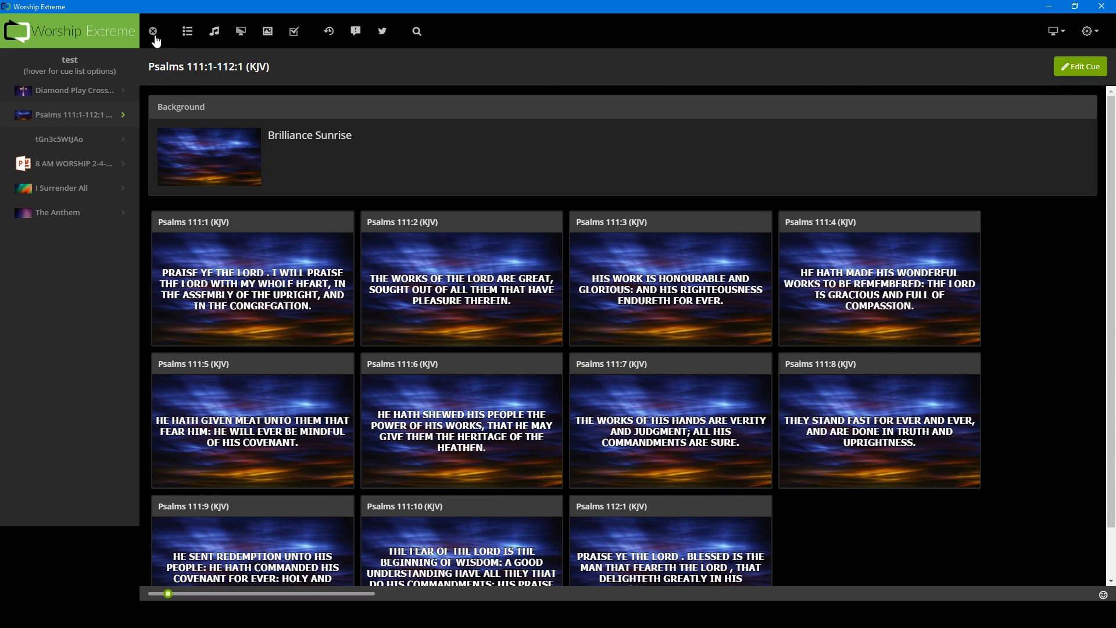
mouse_move(188, 31)
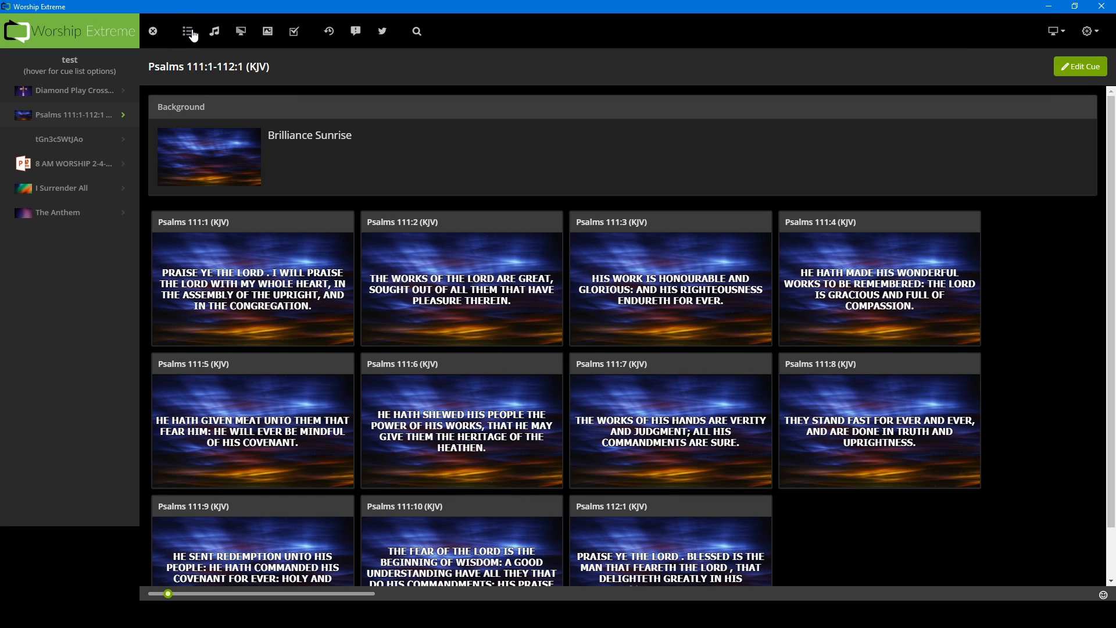
- Open the Cue Lists panel showing the saved cue lists
click(187, 30)
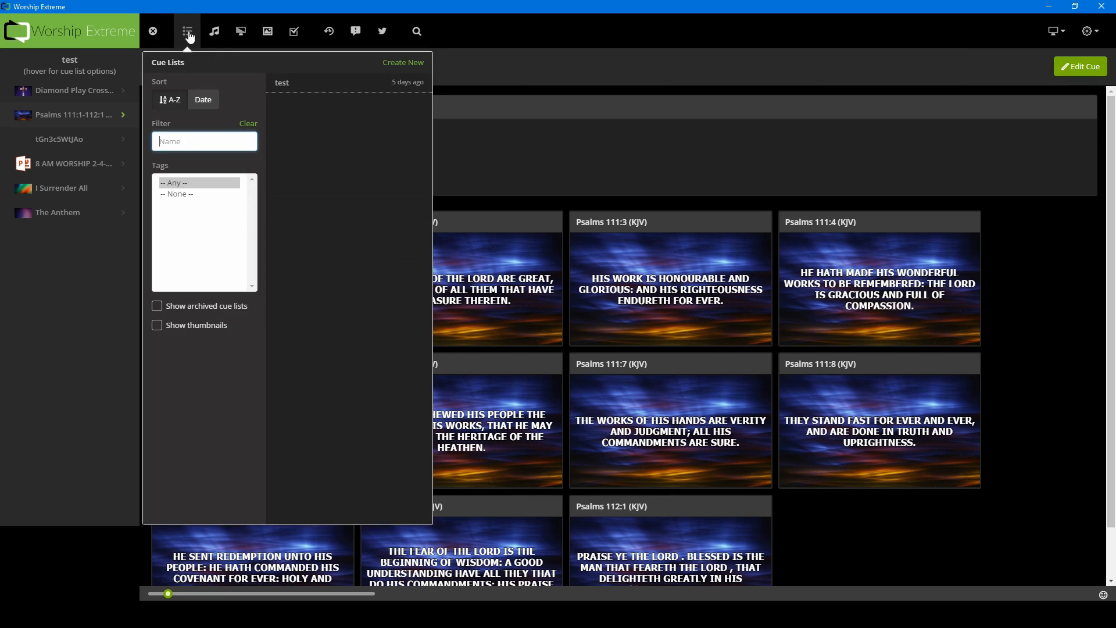
mouse_move(350, 274)
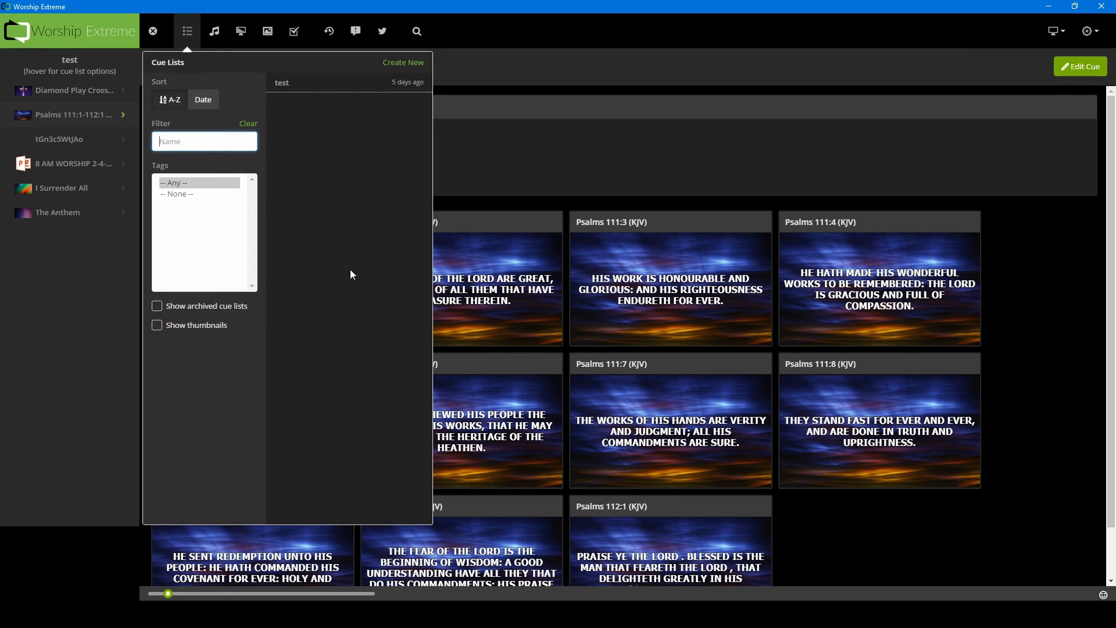
mouse_move(250, 179)
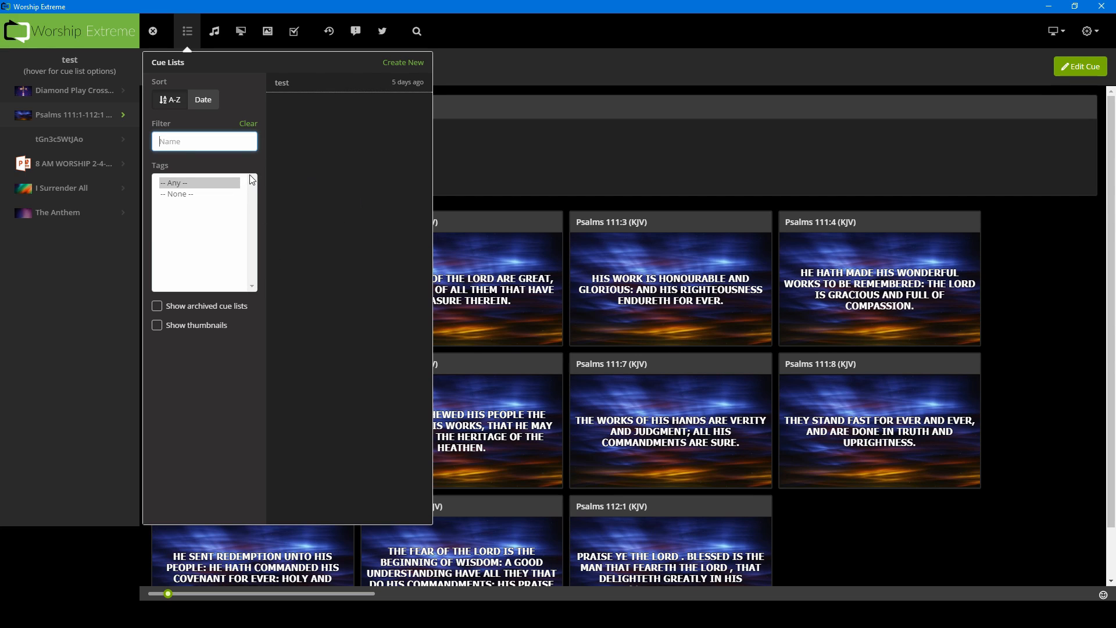
mouse_move(177, 221)
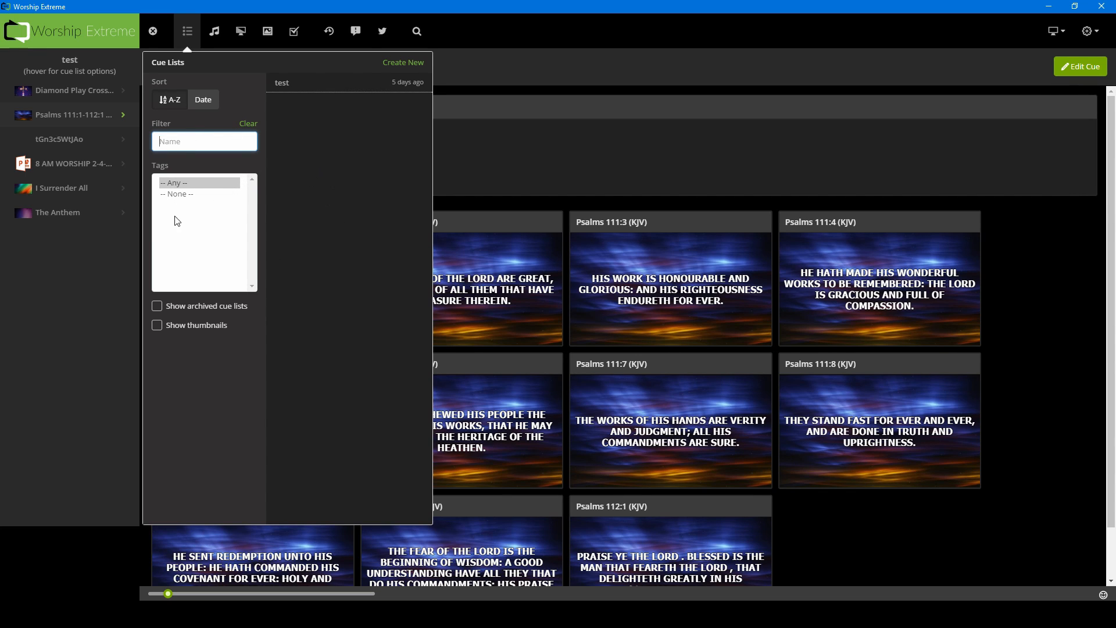
mouse_move(185, 349)
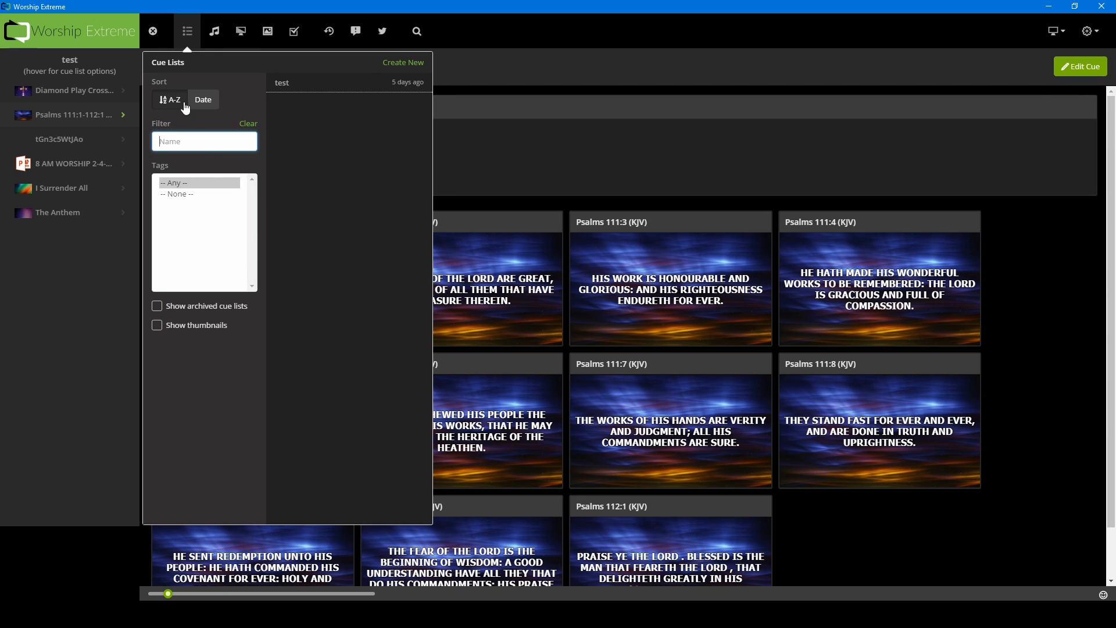
mouse_move(330, 184)
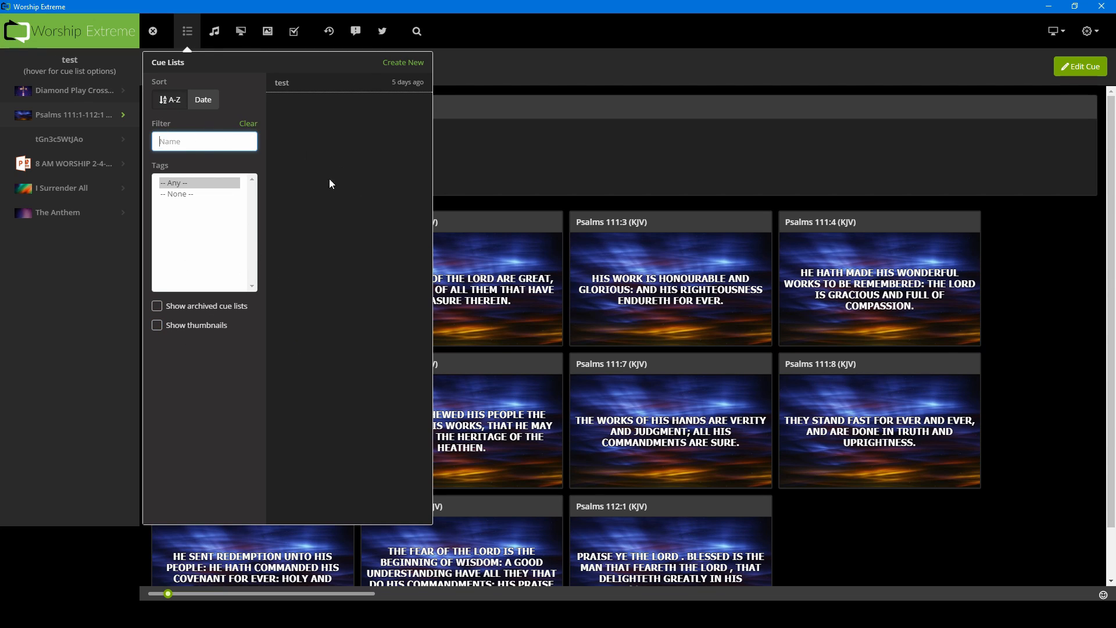
mouse_move(323, 107)
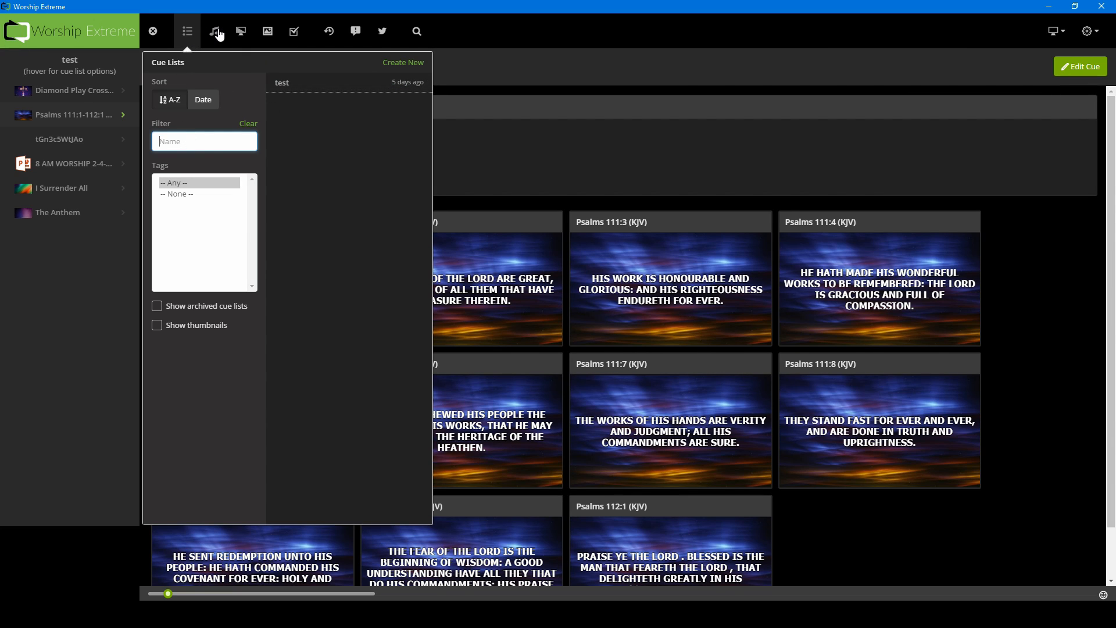
- Open the song lyrics library listing I Surrender All, Thank You Lord, The Anthem, The Solid Rock
click(213, 31)
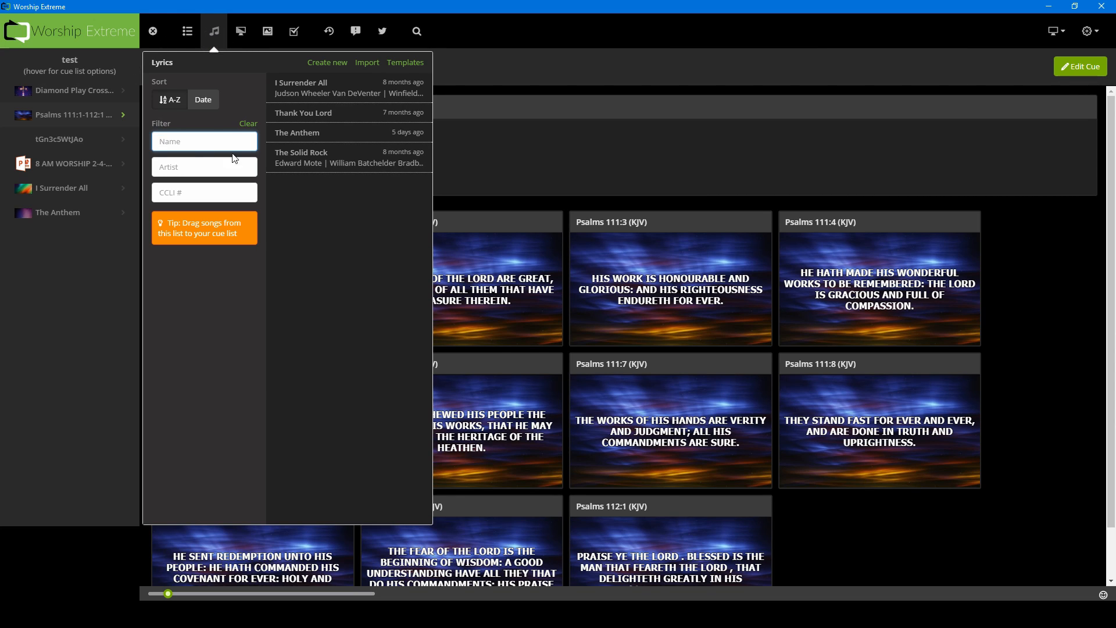
mouse_move(244, 93)
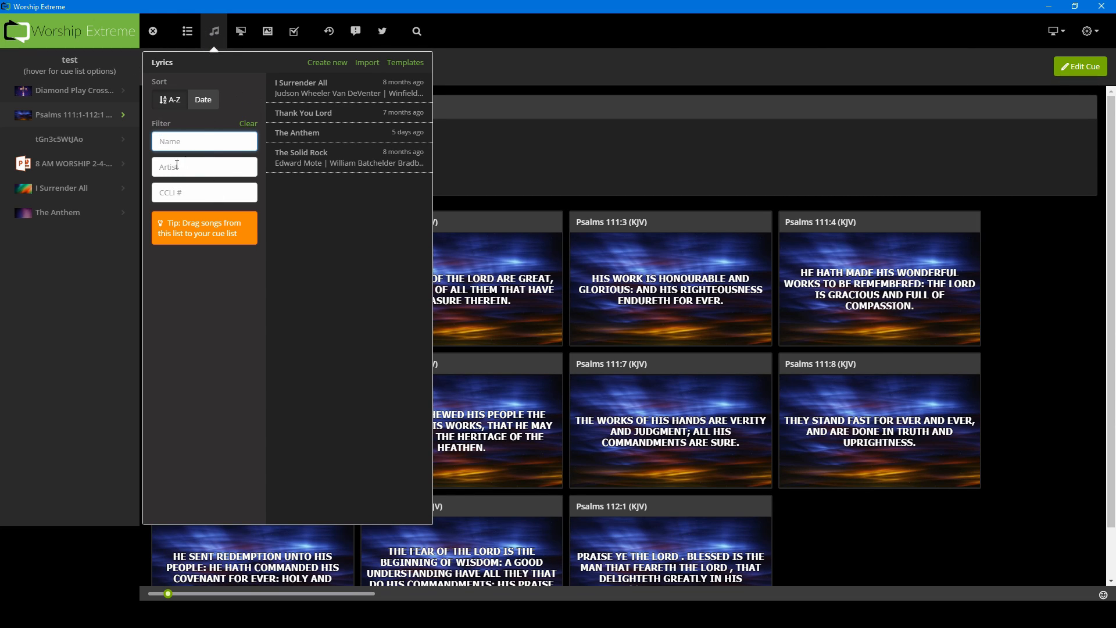
mouse_move(234, 135)
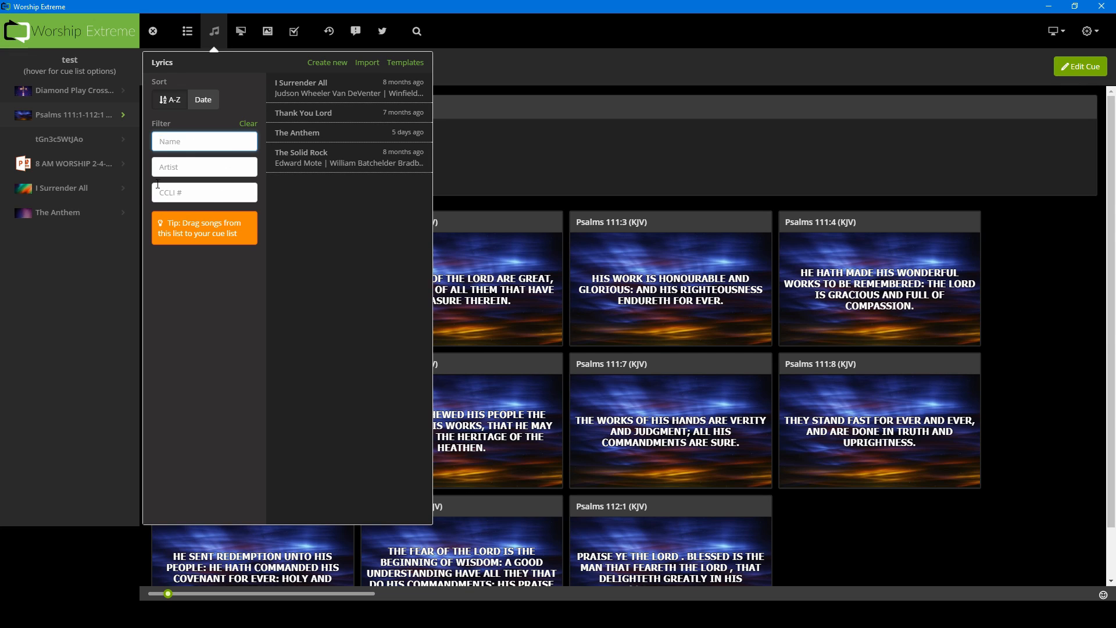
mouse_move(355, 88)
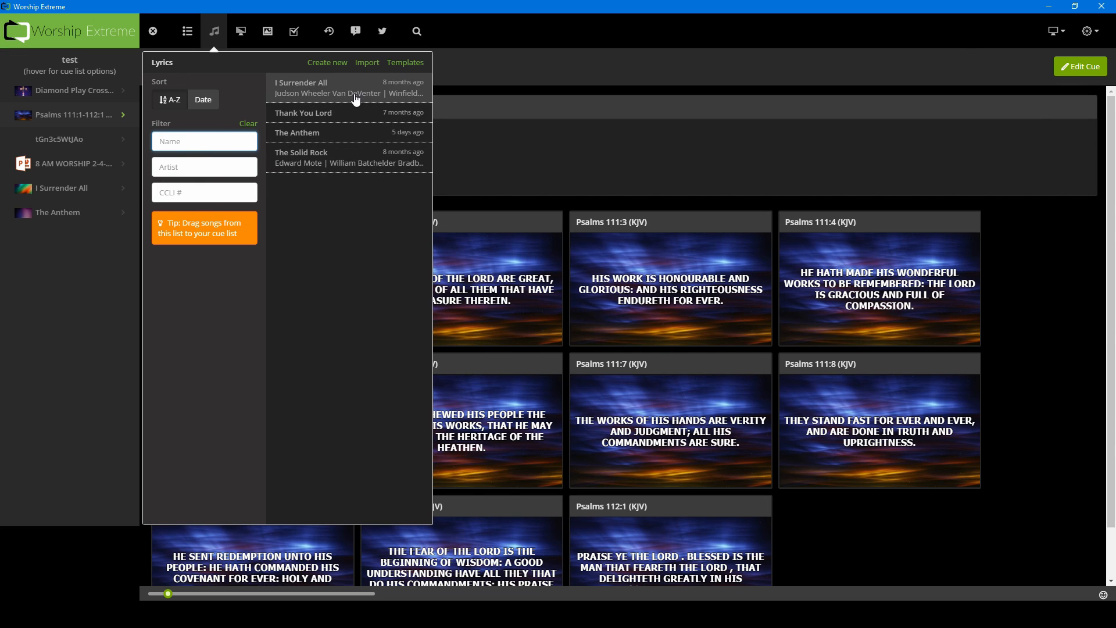
mouse_move(347, 95)
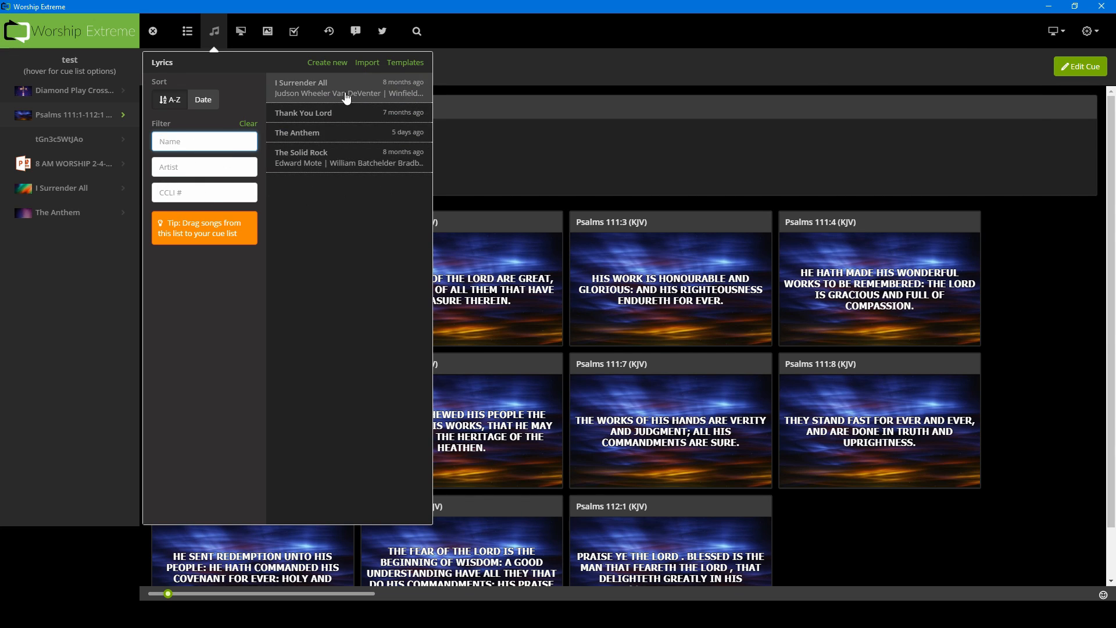
mouse_move(297, 133)
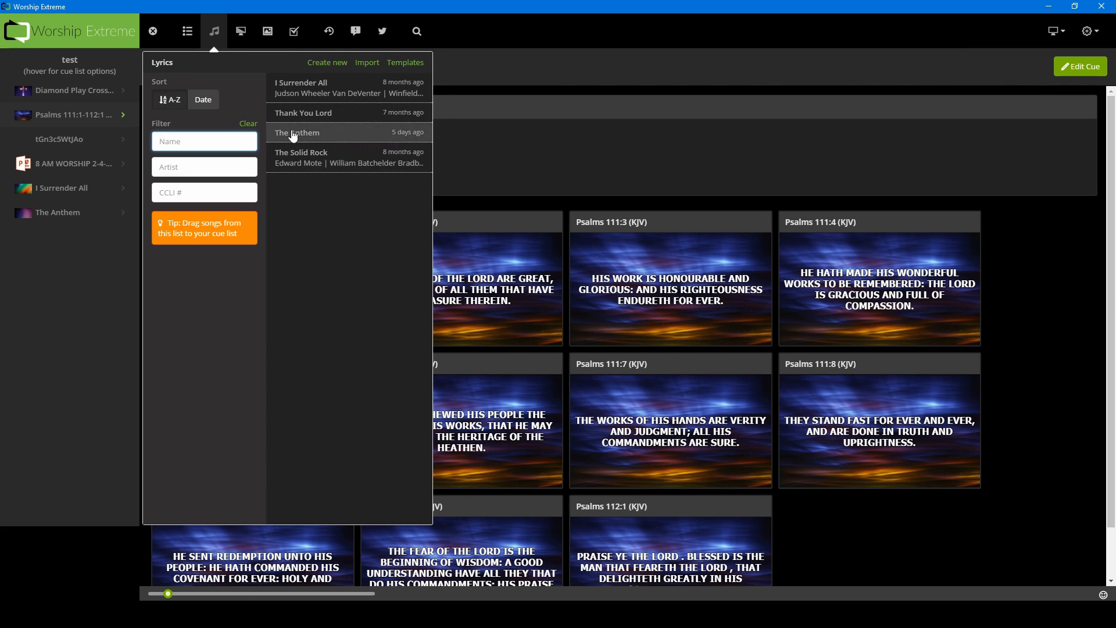
mouse_move(354, 204)
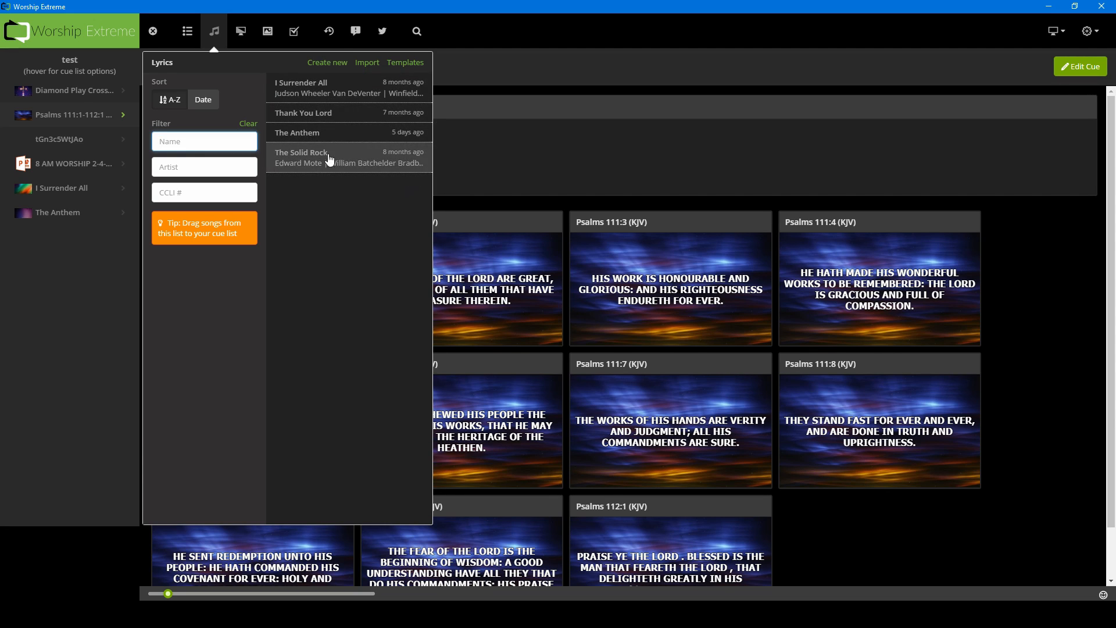
mouse_move(309, 153)
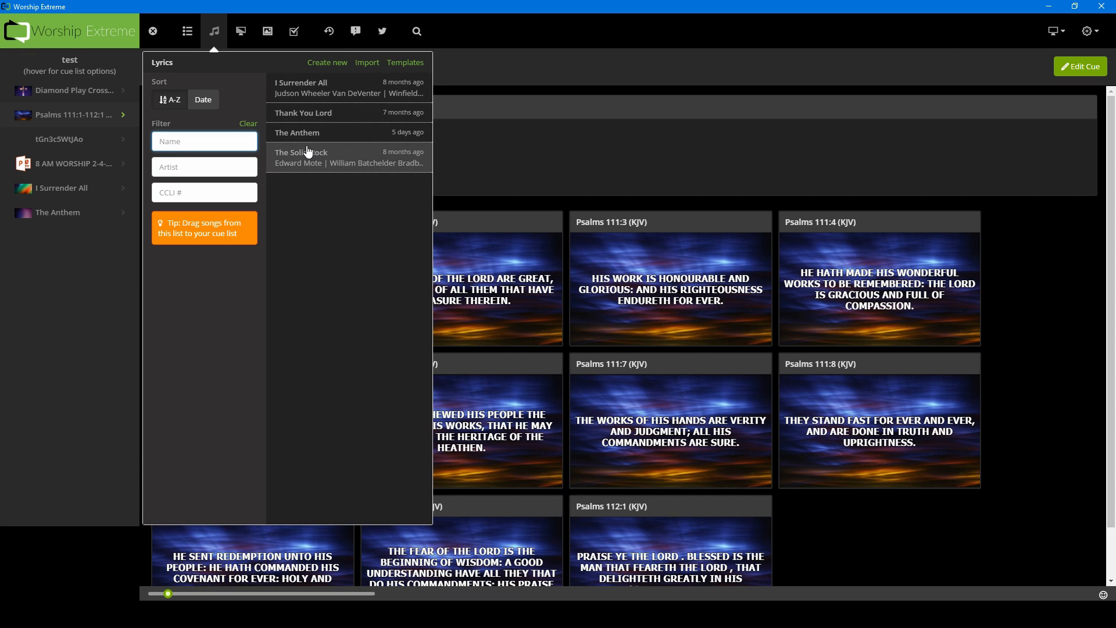
mouse_move(377, 212)
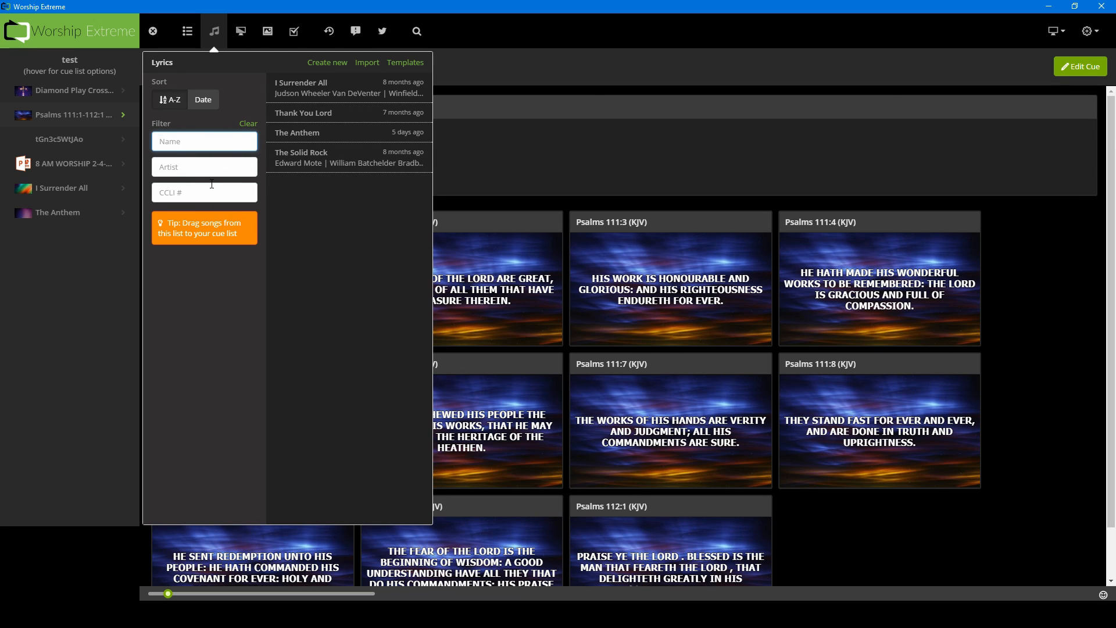
mouse_move(192, 160)
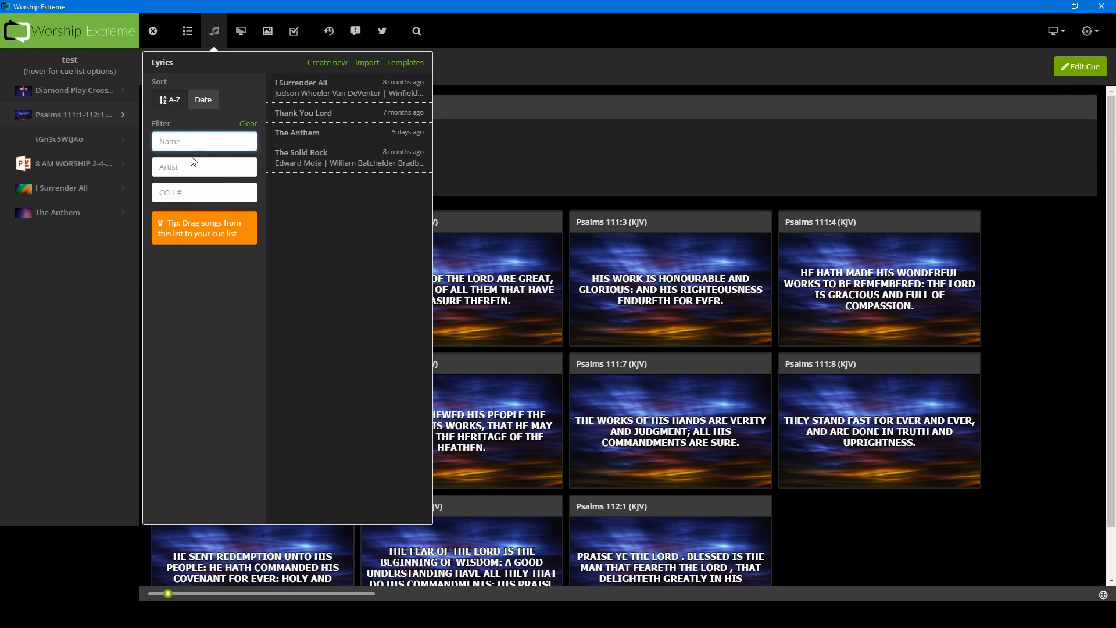
mouse_move(296, 135)
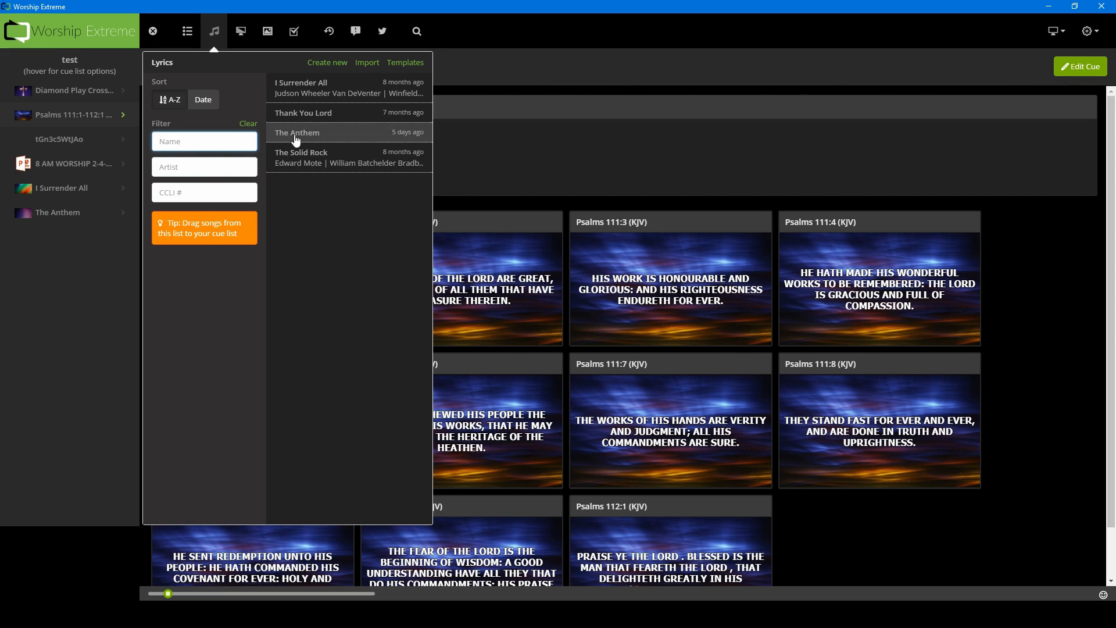
mouse_move(327, 63)
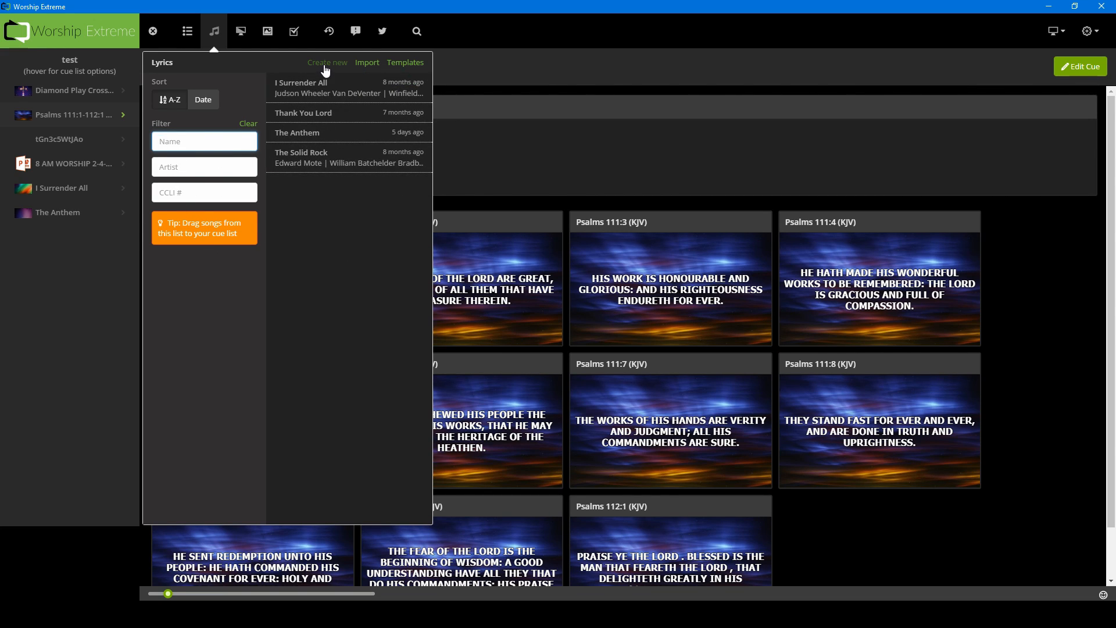
mouse_move(413, 74)
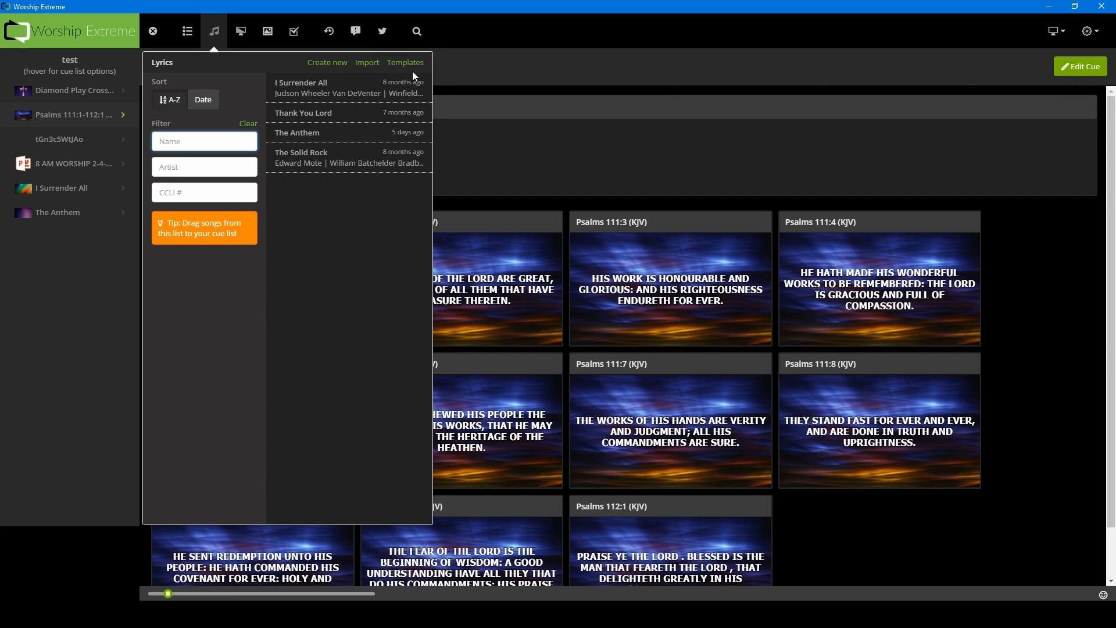
mouse_move(295, 47)
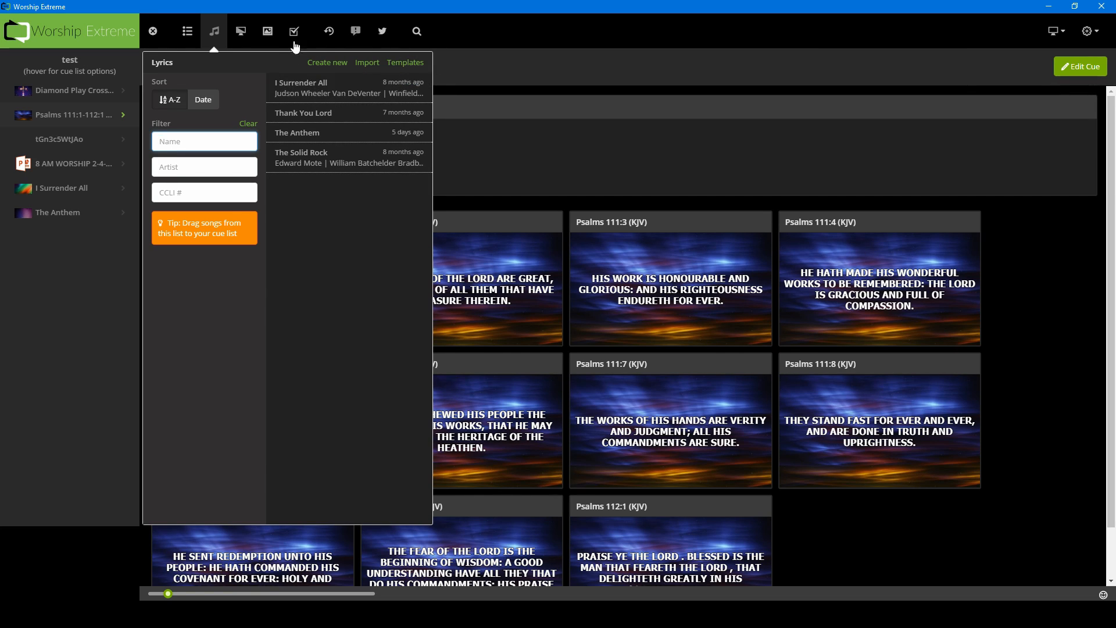
mouse_move(442, 66)
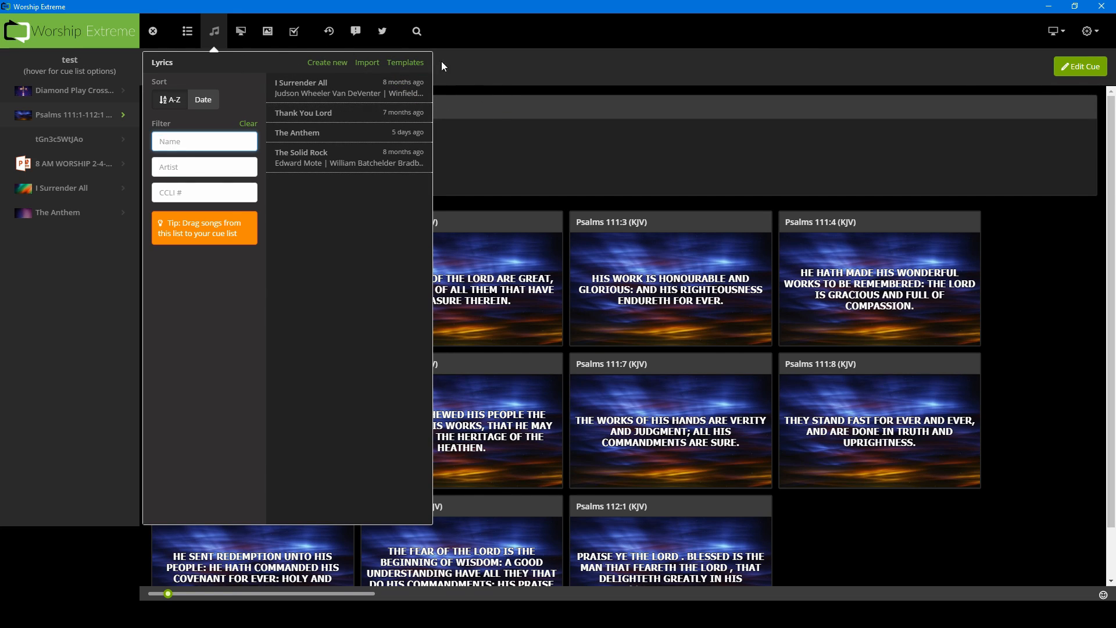
mouse_move(245, 34)
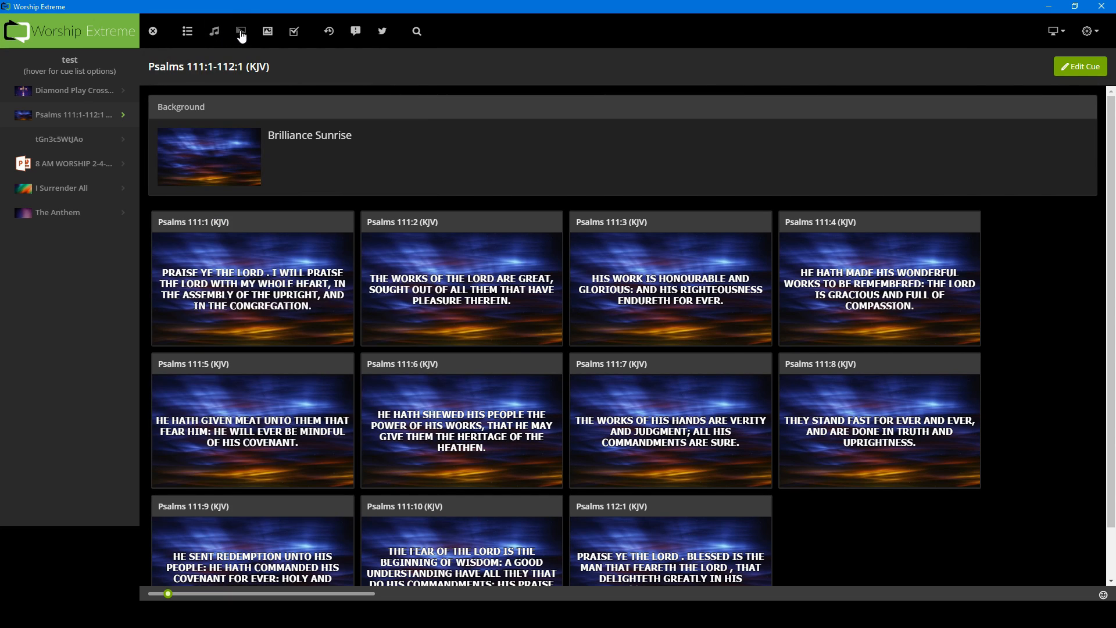
- Open the slides library showing 'test slides' and the church streaming deck
click(240, 31)
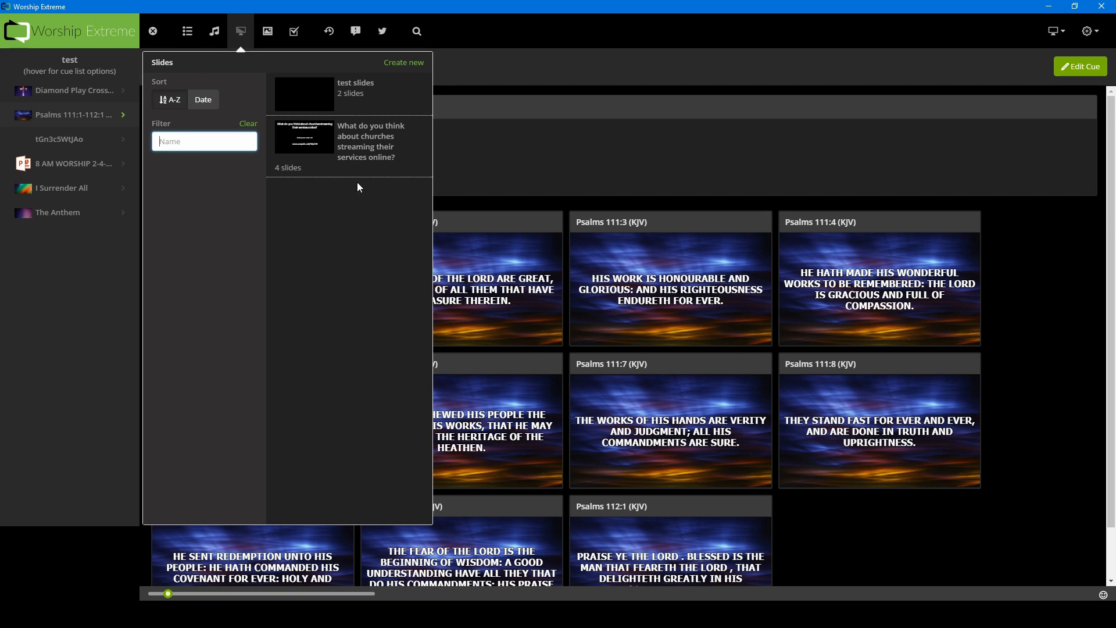
mouse_move(432, 222)
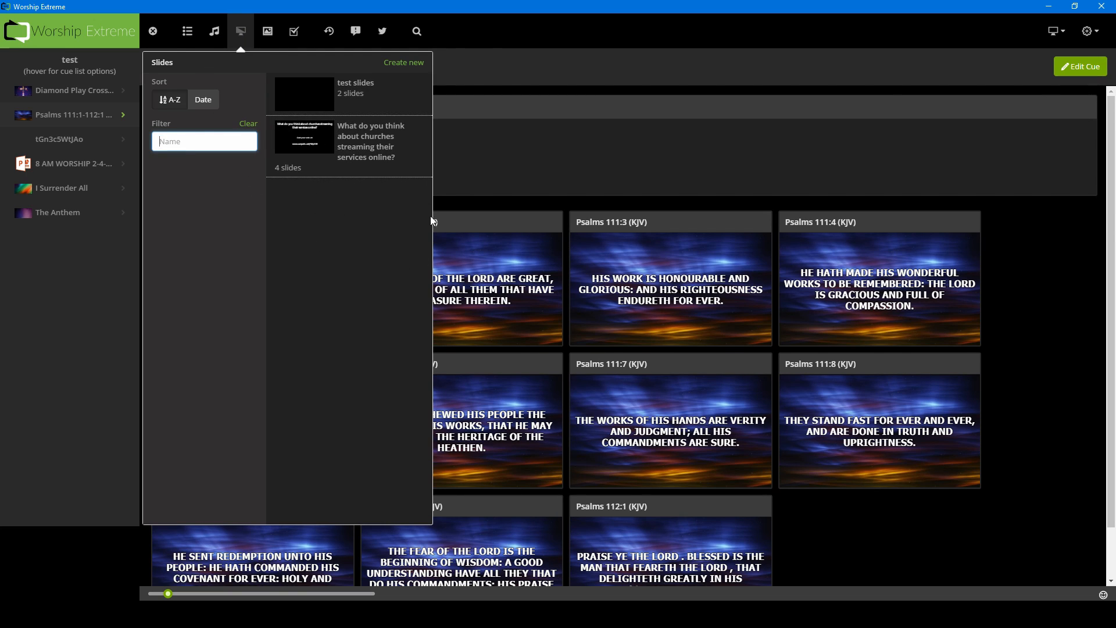
mouse_move(237, 177)
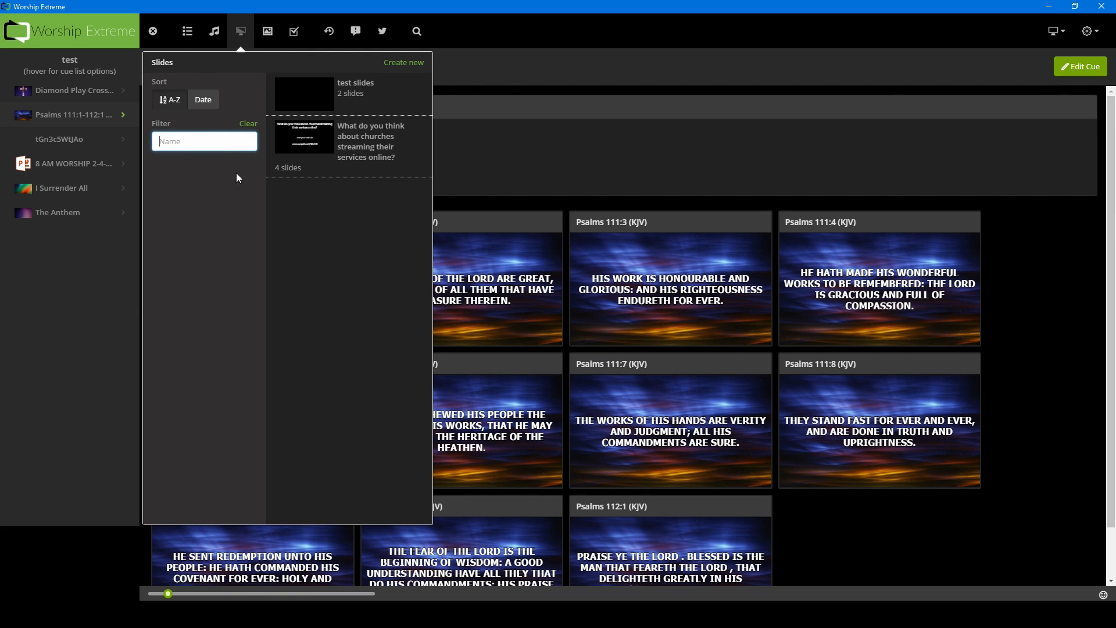
mouse_move(393, 140)
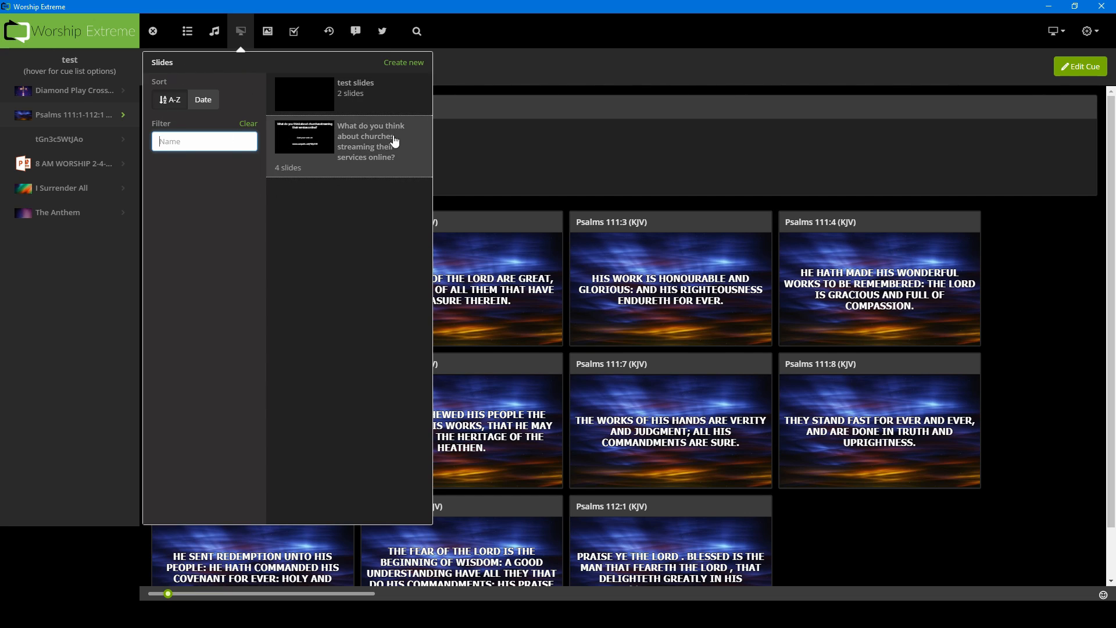
mouse_move(404, 245)
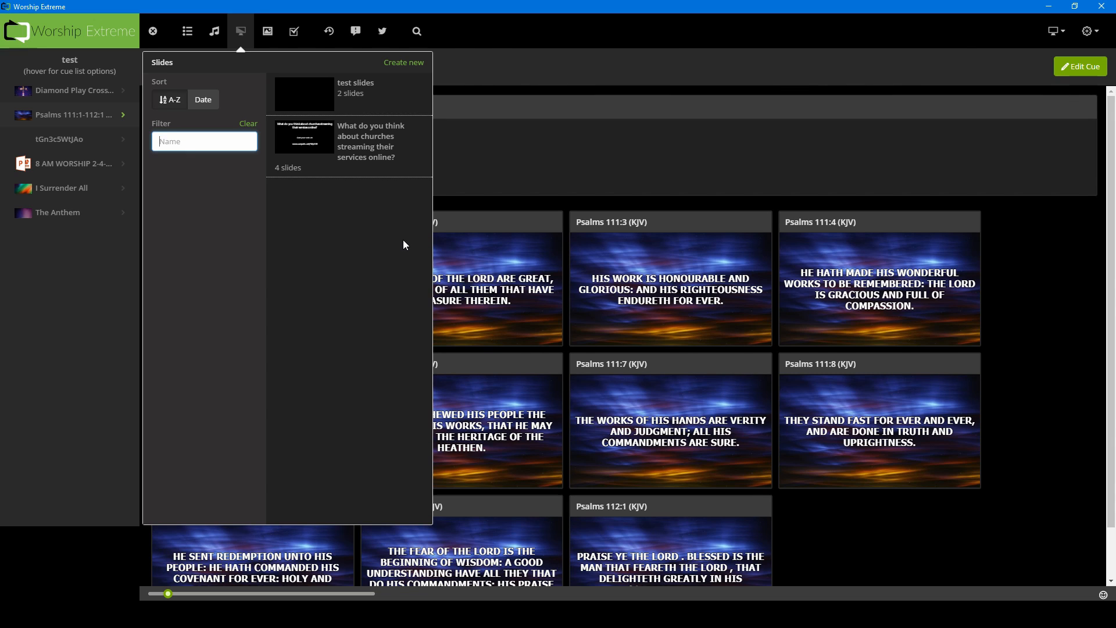
mouse_move(288, 150)
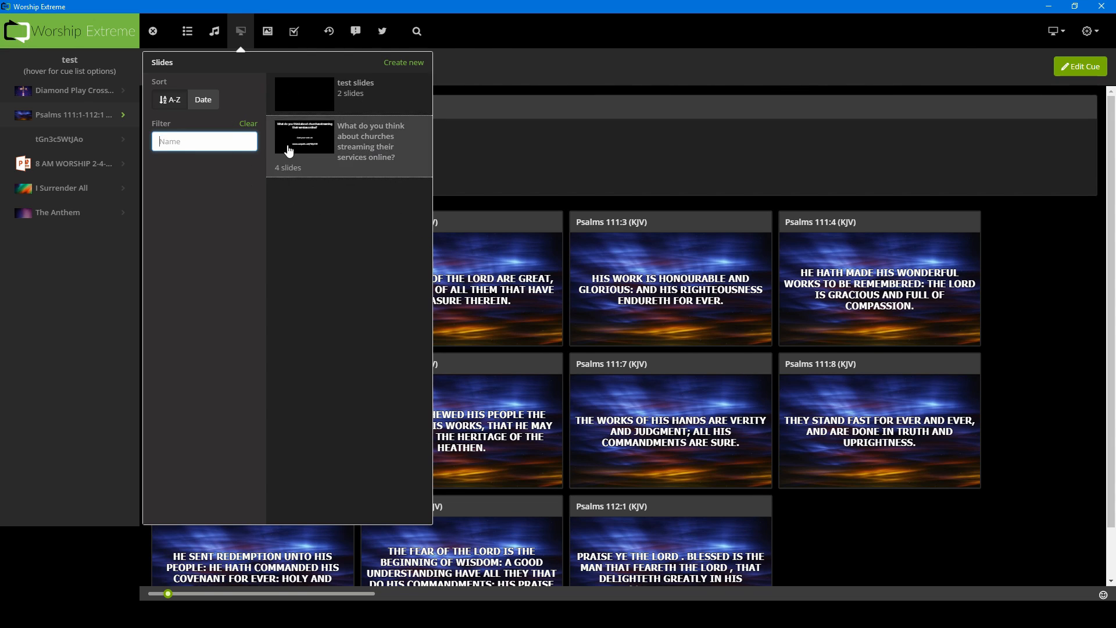
mouse_move(409, 182)
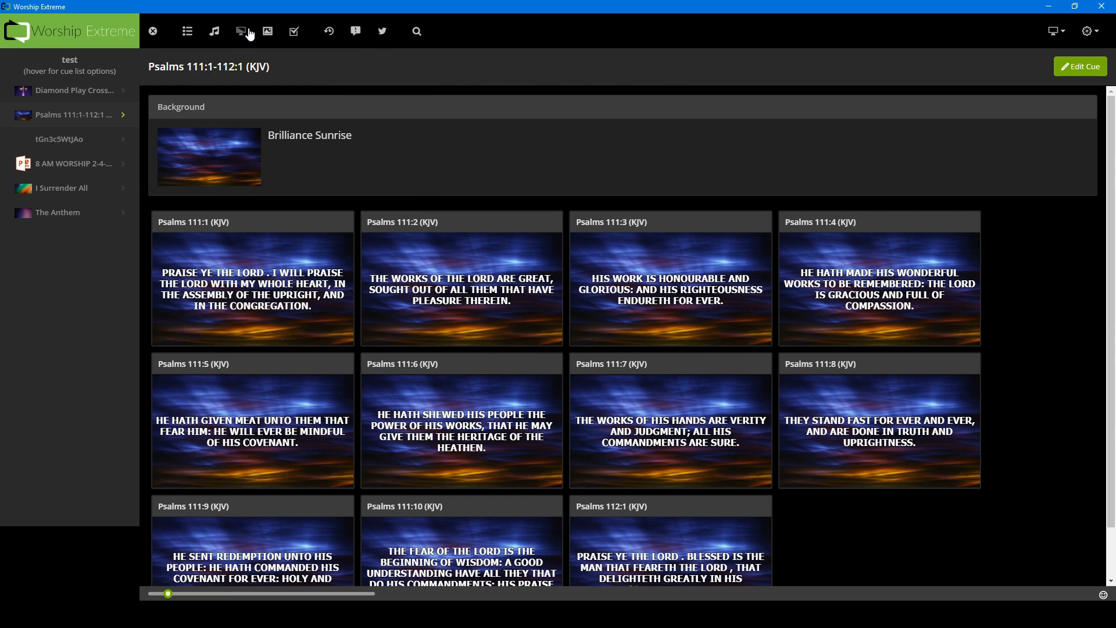
mouse_move(272, 69)
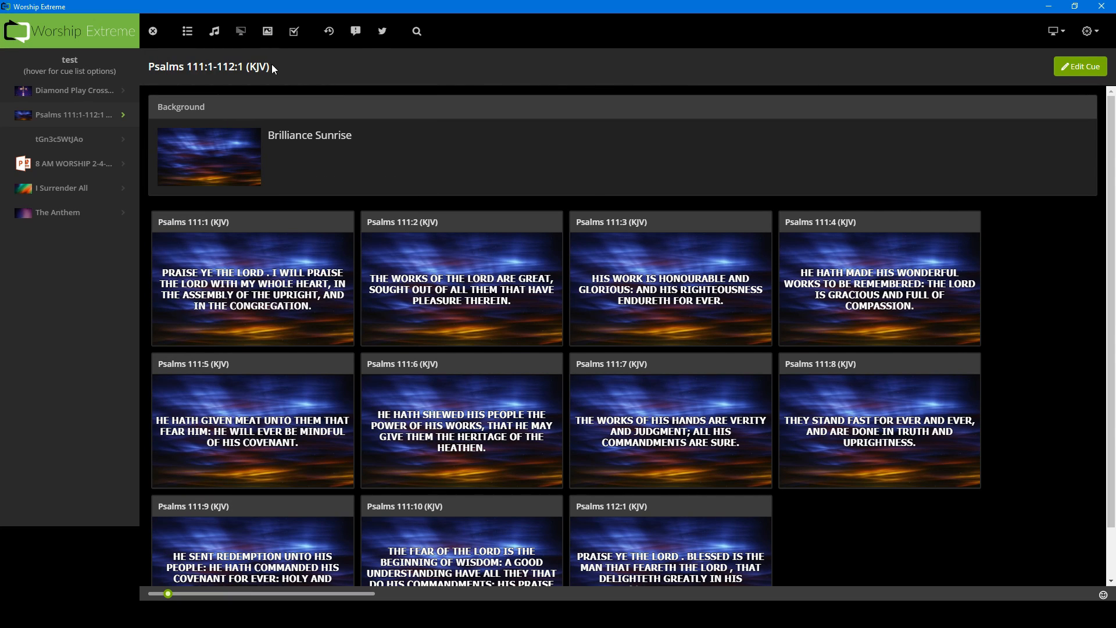
- Open My Library media backgrounds with tag filters shown and sort options viewed
click(267, 31)
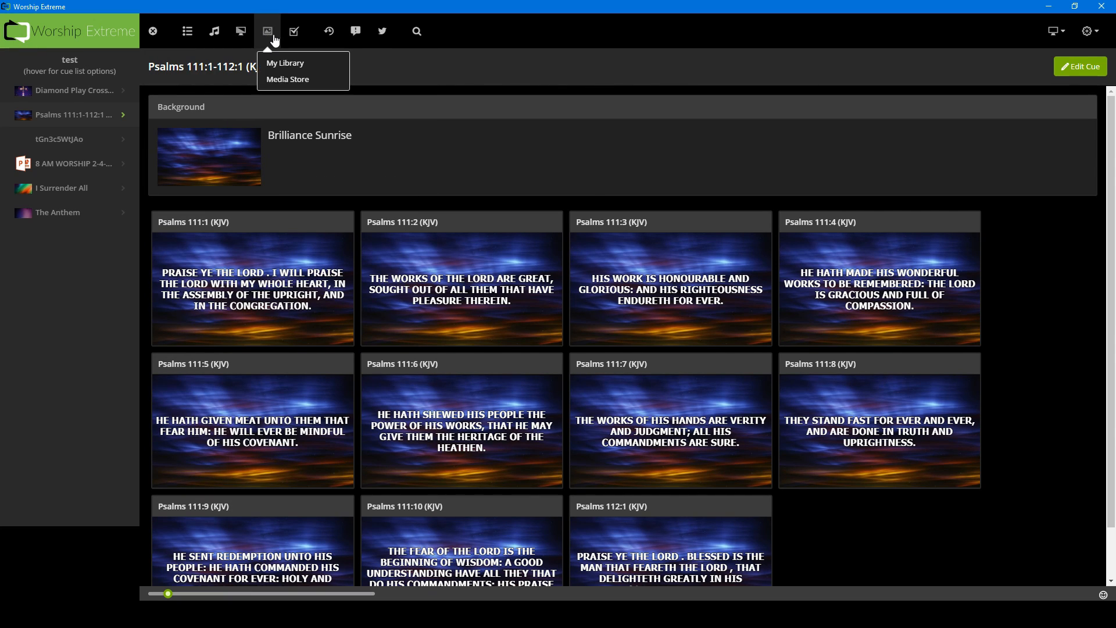
mouse_move(273, 61)
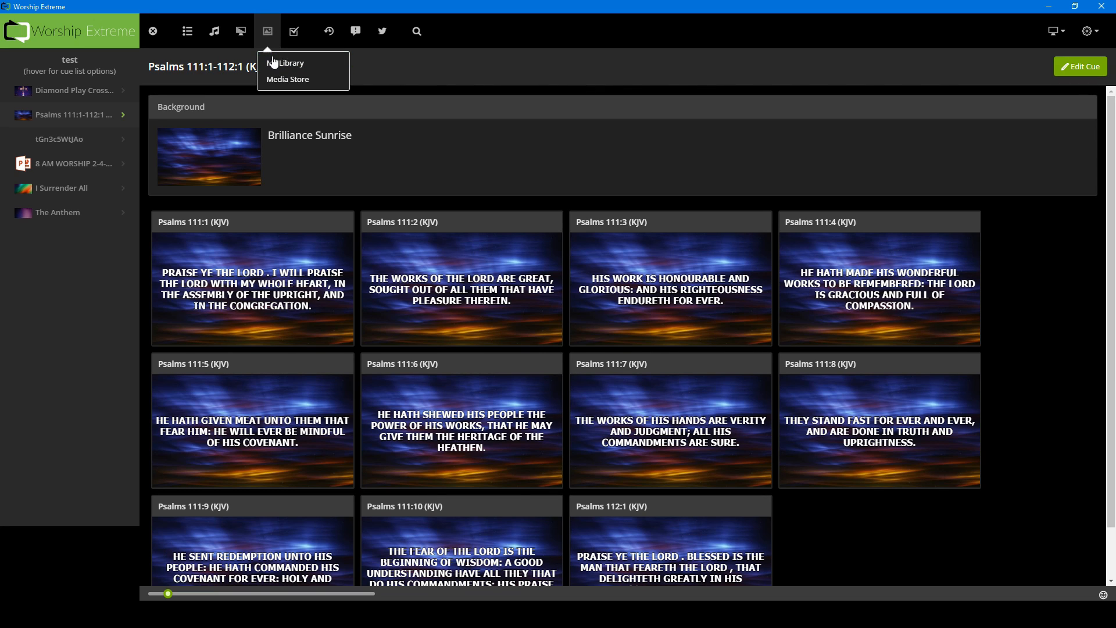
mouse_move(292, 63)
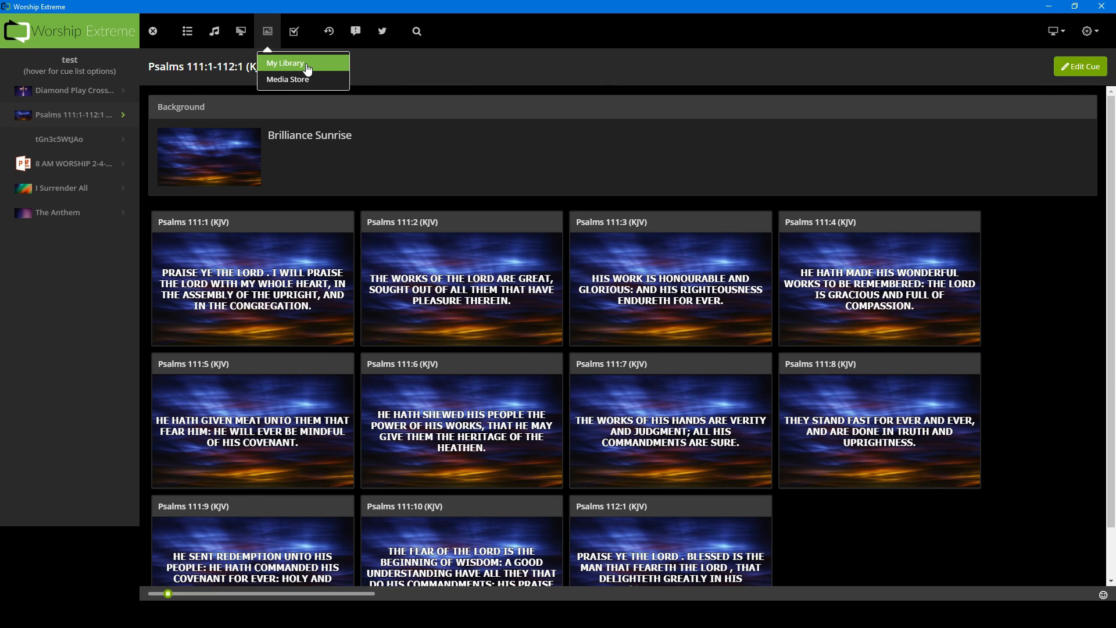
click(285, 63)
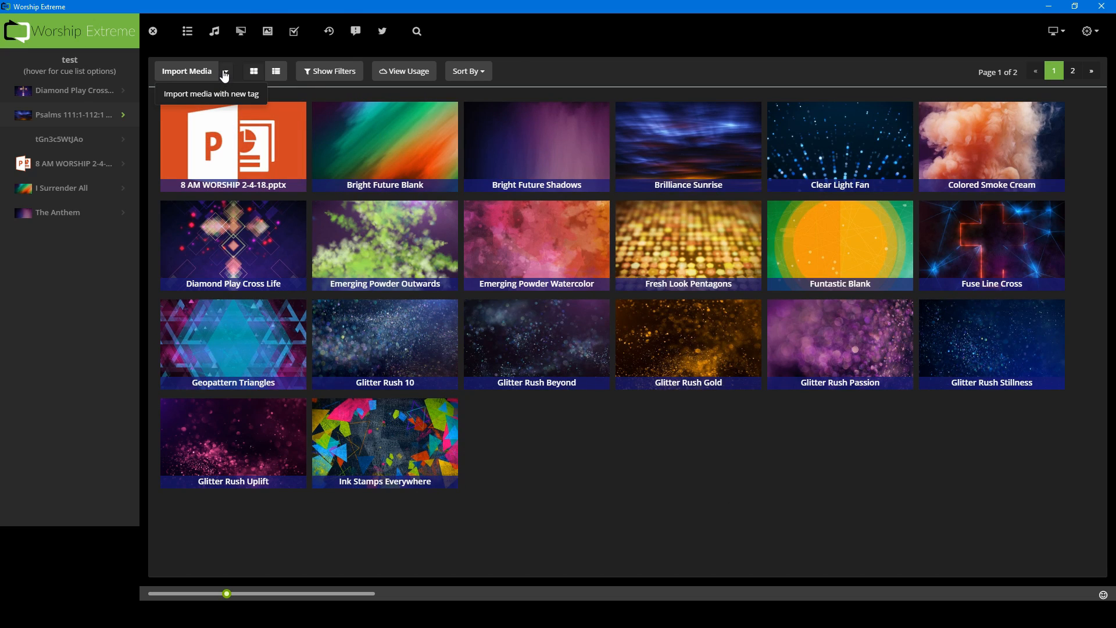
click(327, 70)
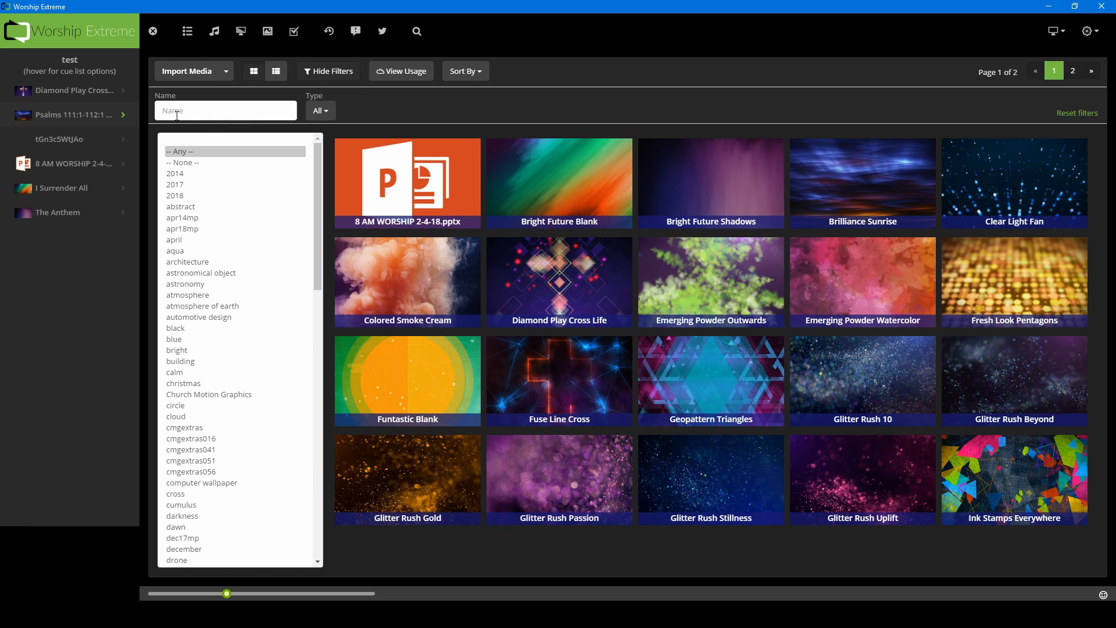
mouse_move(465, 71)
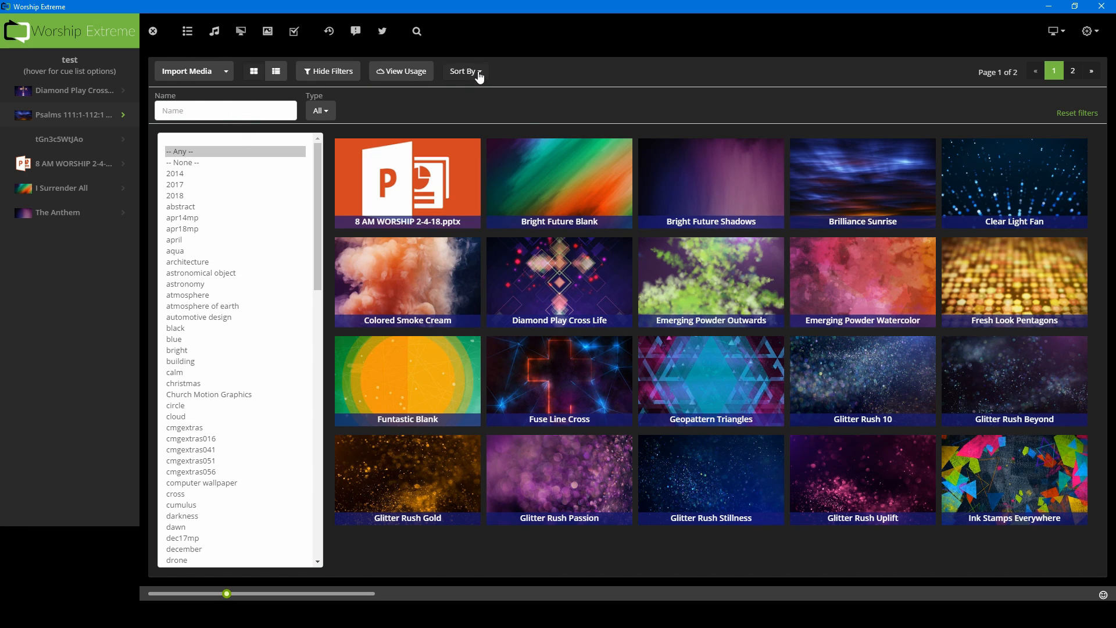
click(464, 70)
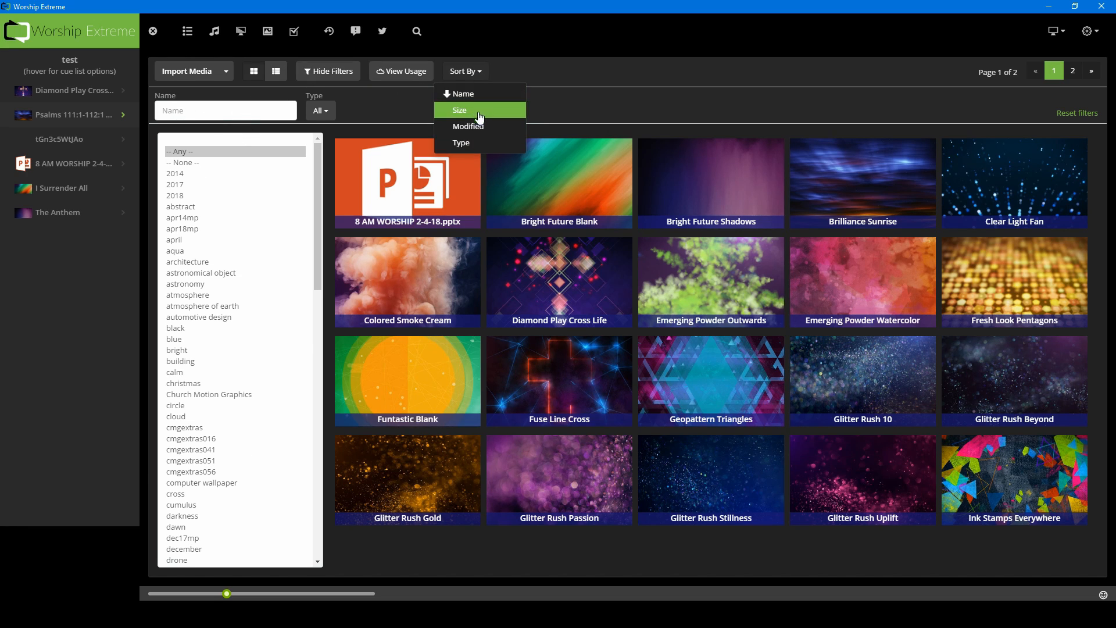
mouse_move(236, 34)
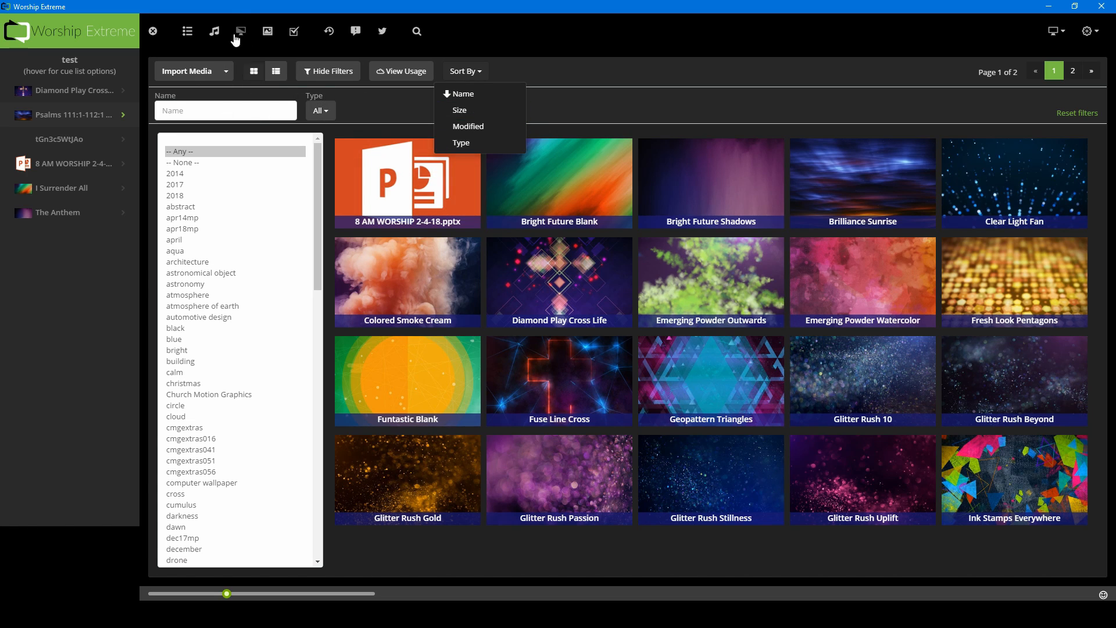
click(267, 31)
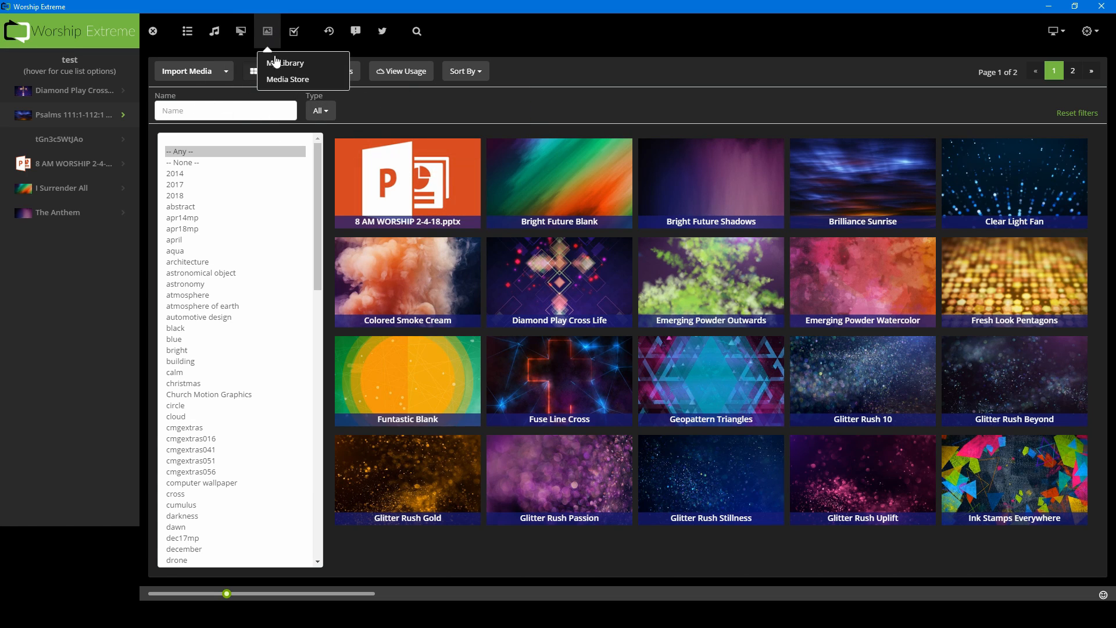
mouse_move(288, 79)
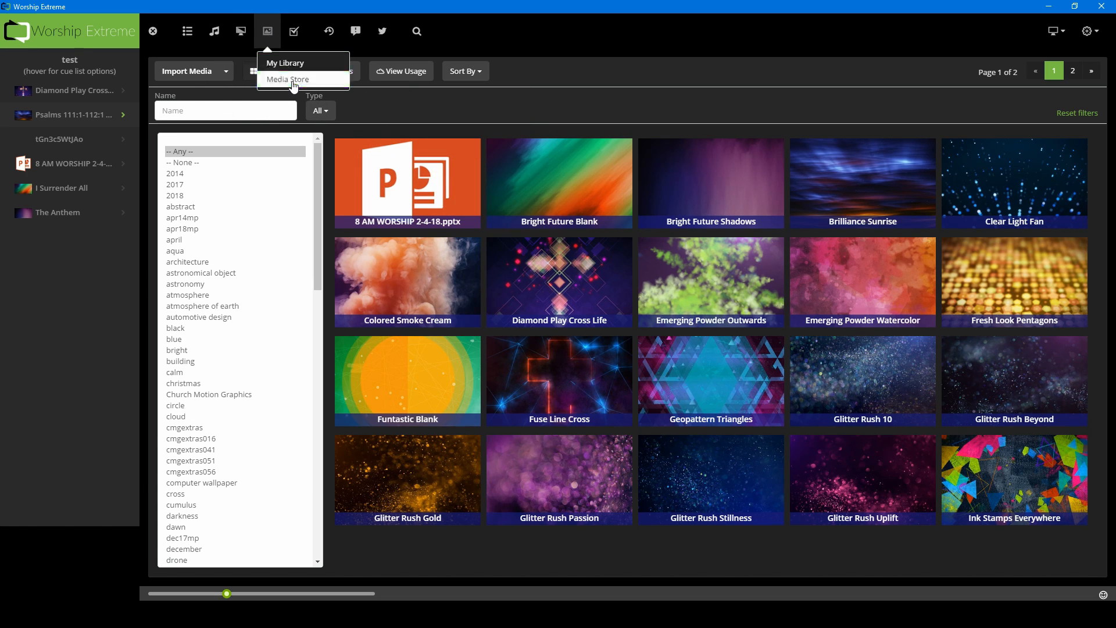
- Open the Media Store and scroll through the monthly CMG motion background packs
click(287, 79)
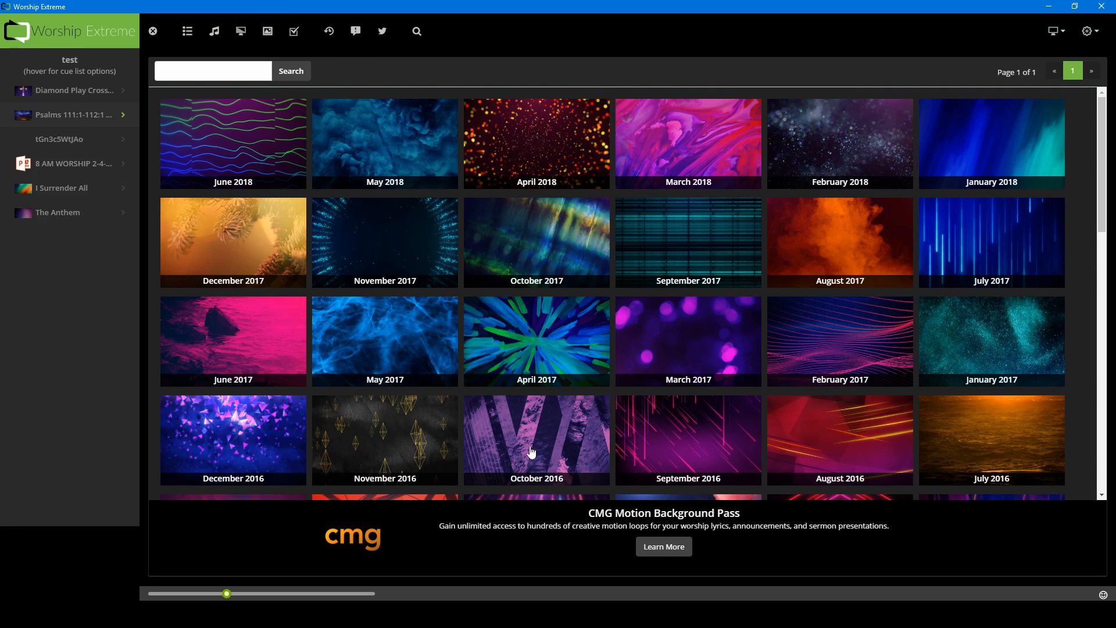
mouse_move(422, 549)
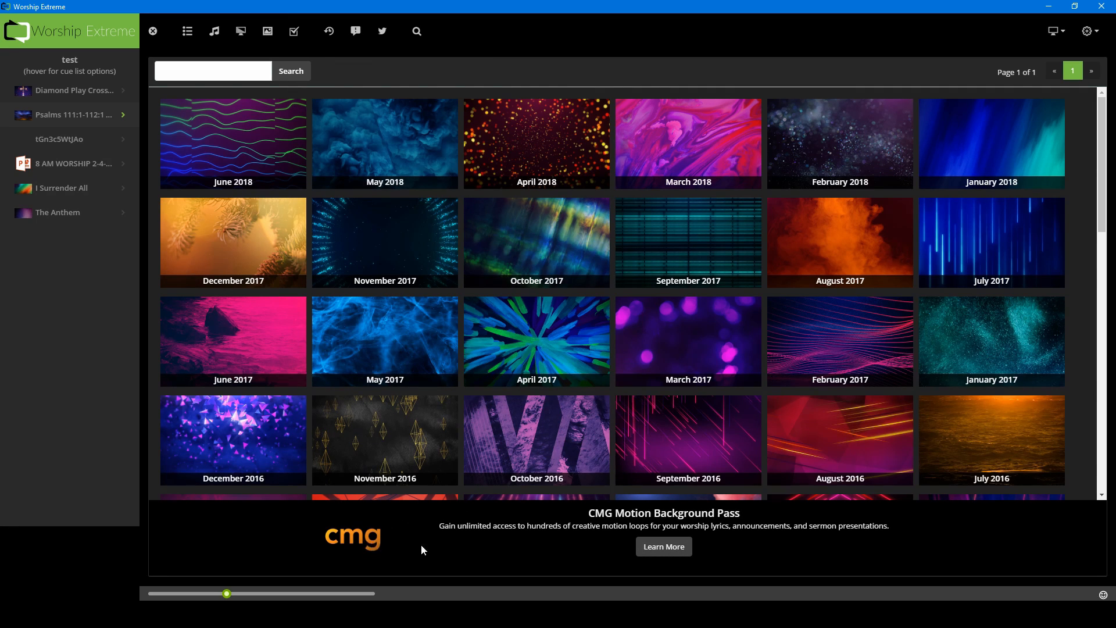
mouse_move(562, 419)
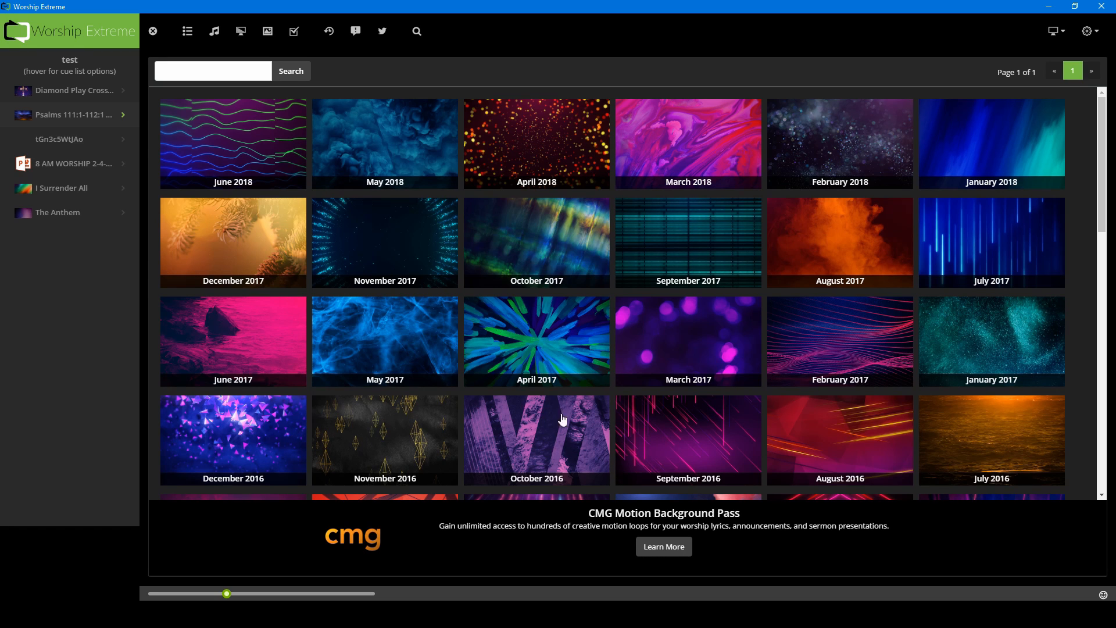
mouse_move(454, 438)
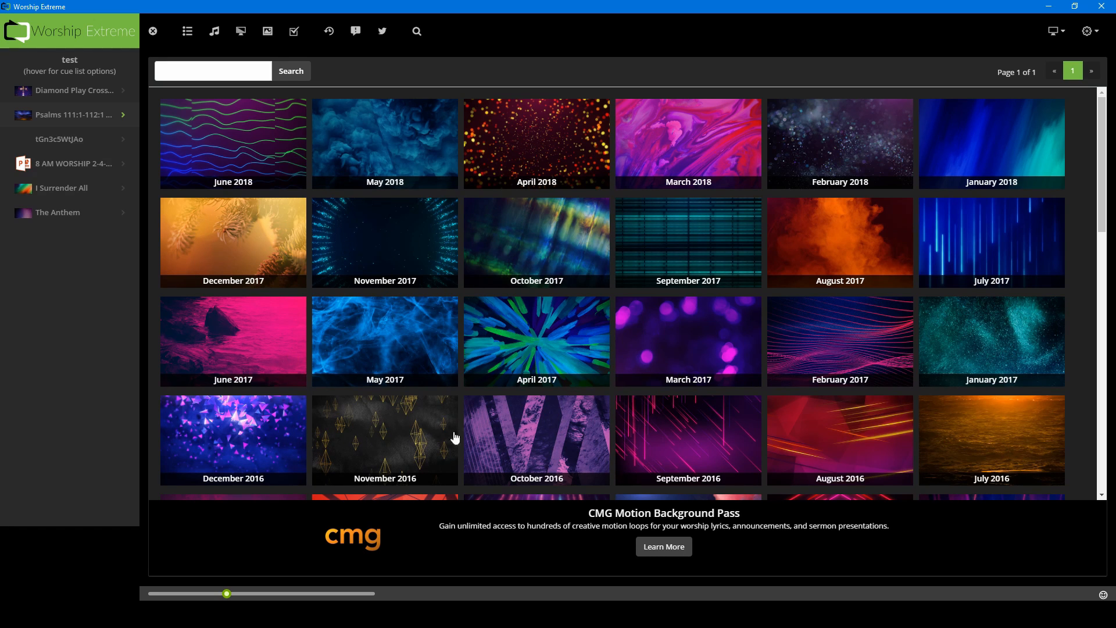
scroll(down, 3)
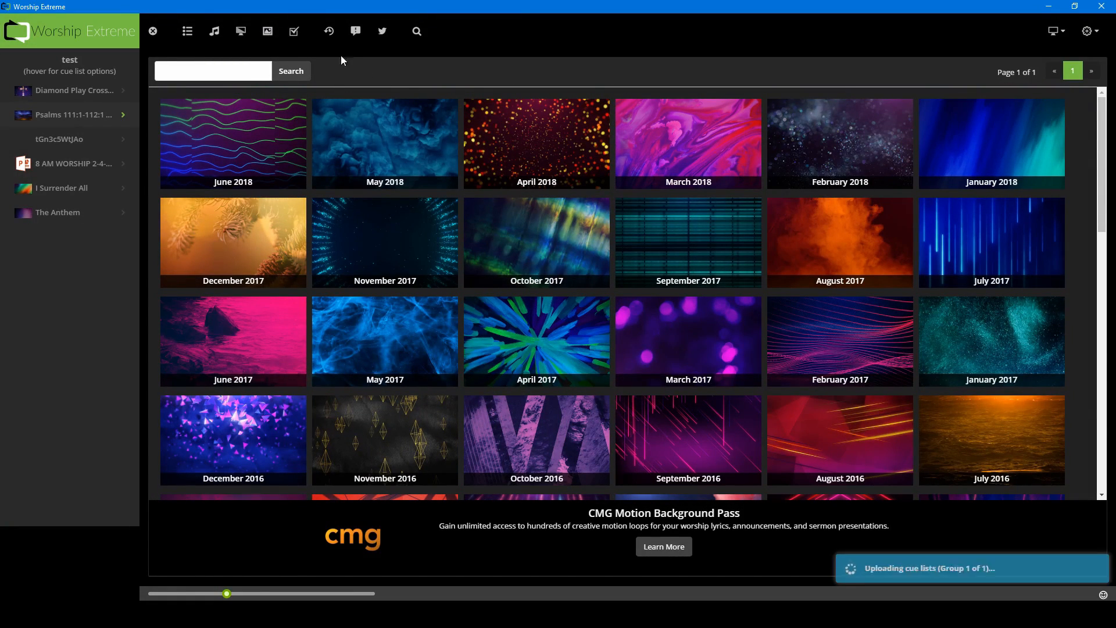
- Open the Polls panel, dismiss it, and reopen it showing no polls found
click(293, 30)
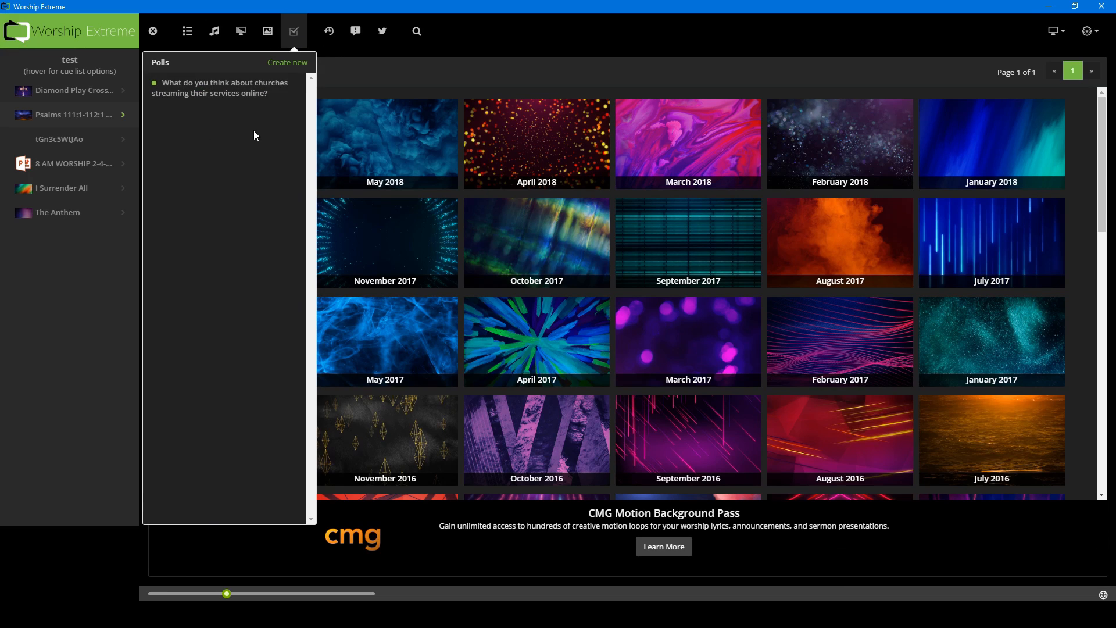
right_click(221, 88)
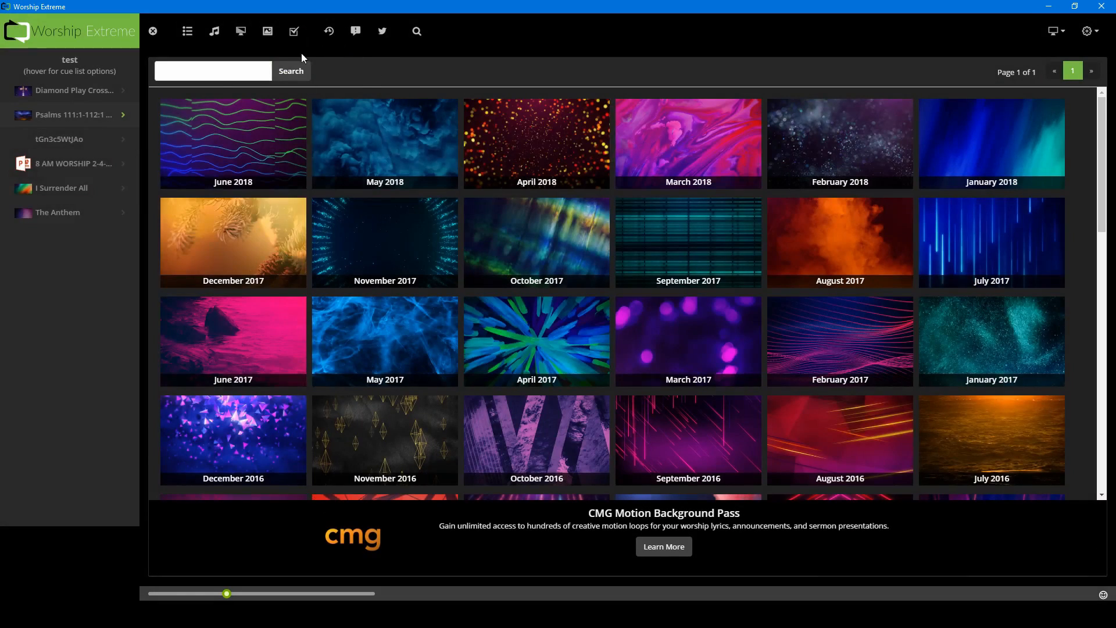
mouse_move(294, 60)
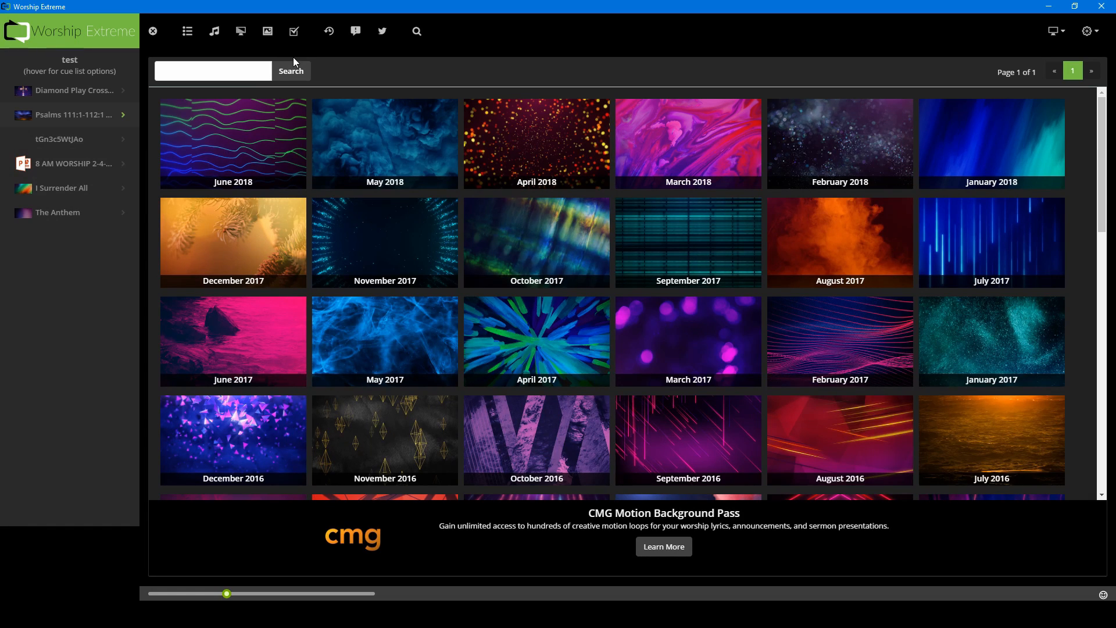
mouse_move(310, 52)
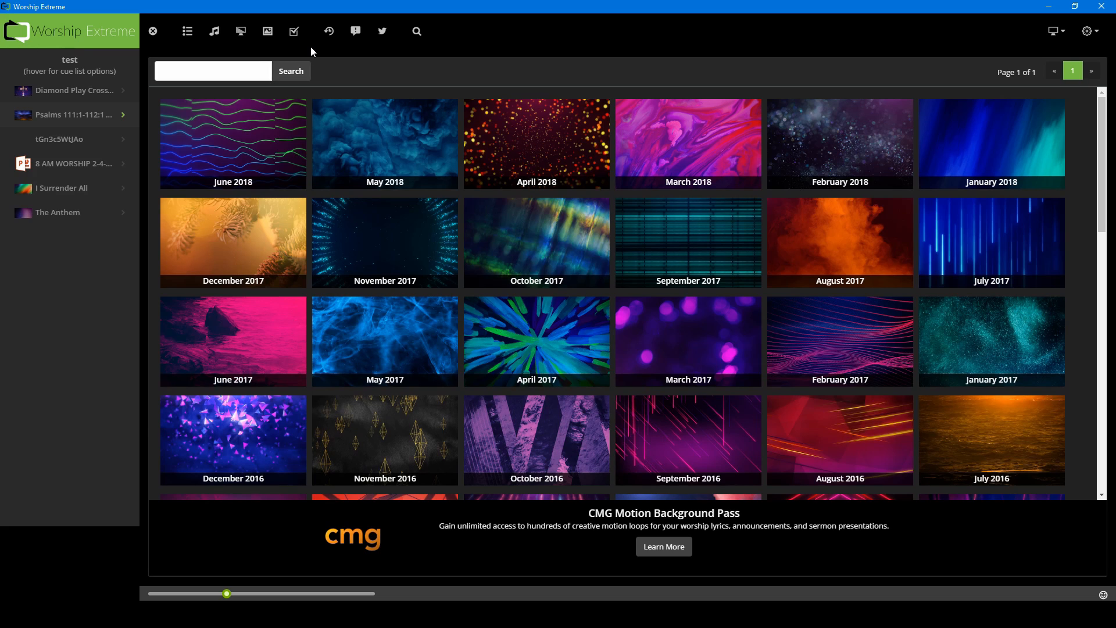
mouse_move(292, 31)
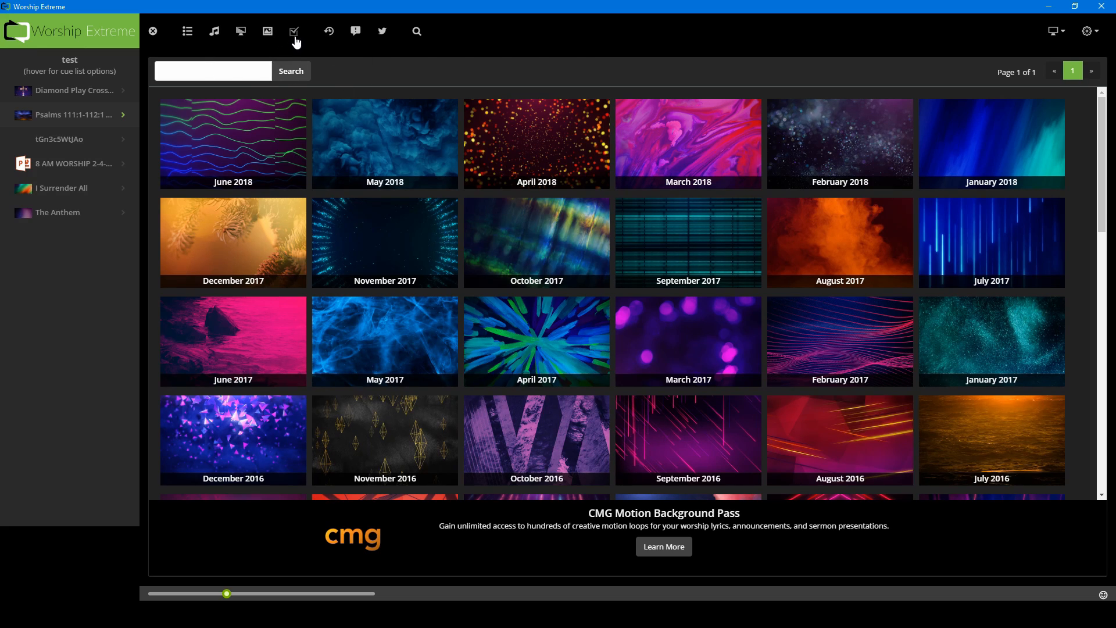
click(293, 31)
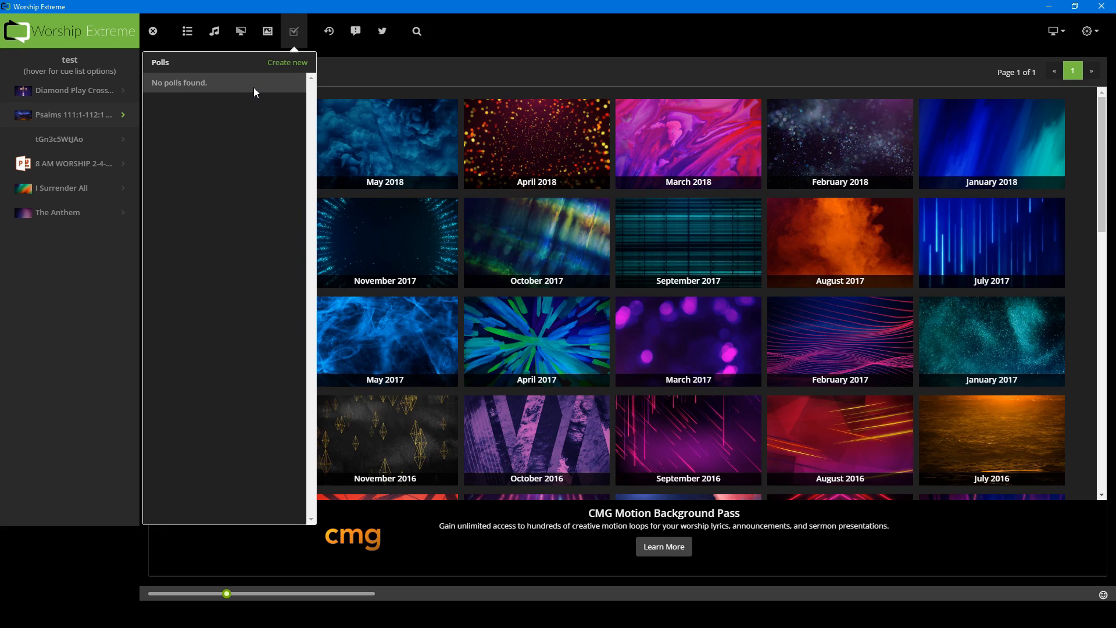
mouse_move(257, 86)
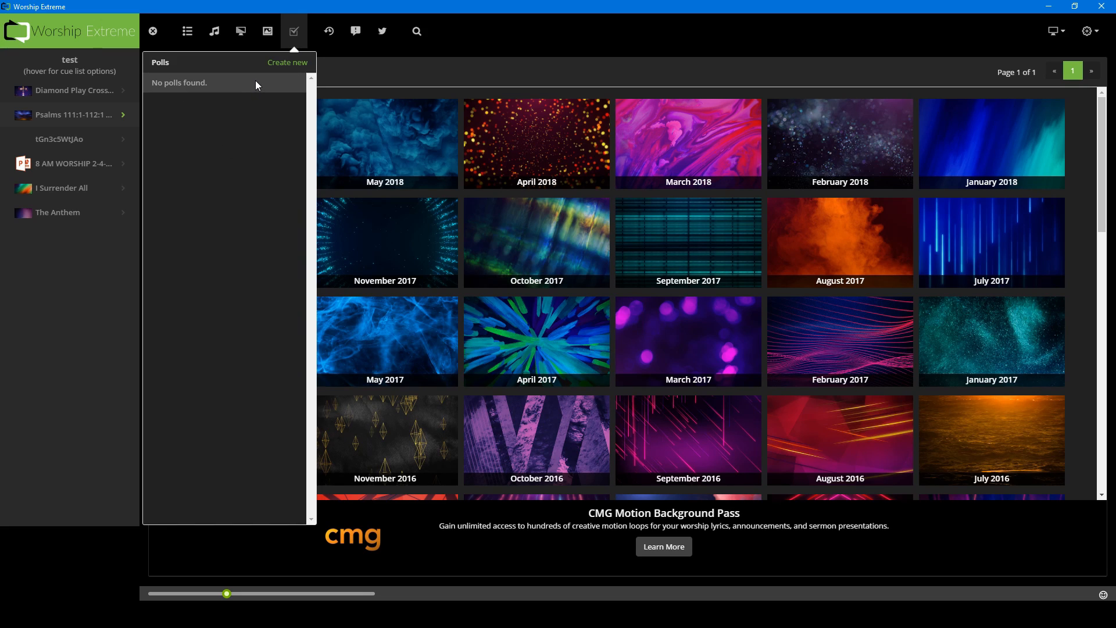
mouse_move(239, 86)
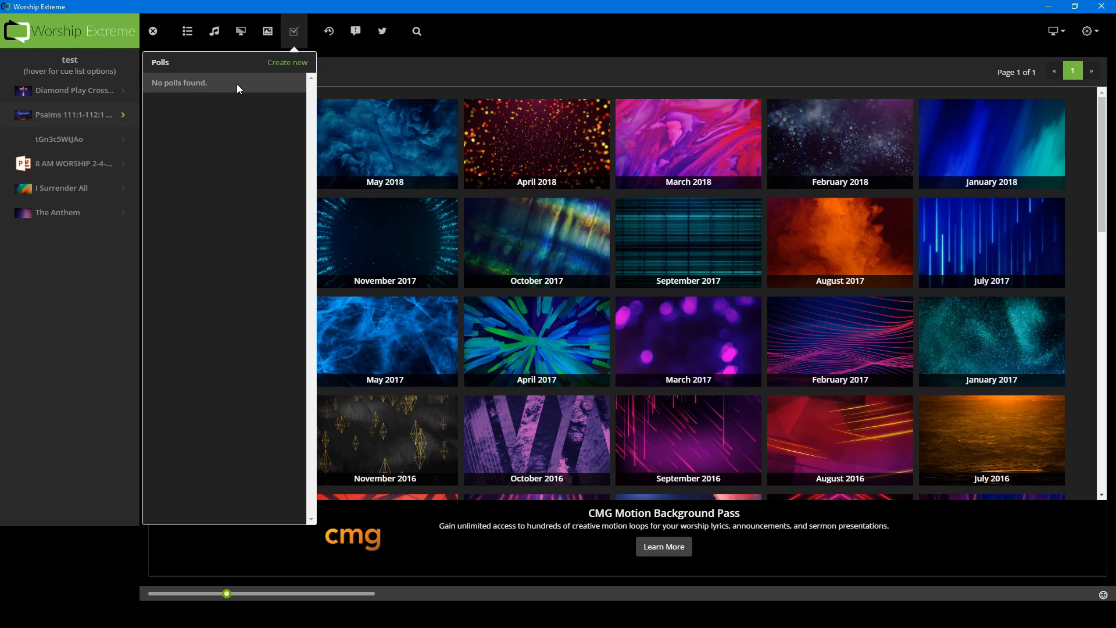
mouse_move(234, 83)
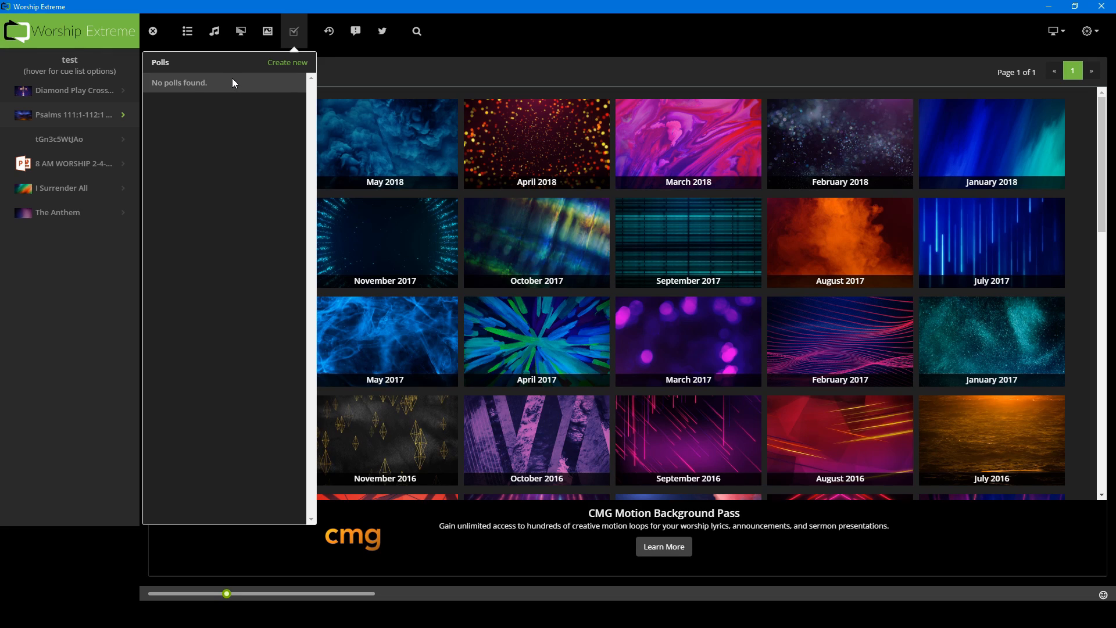
mouse_move(232, 130)
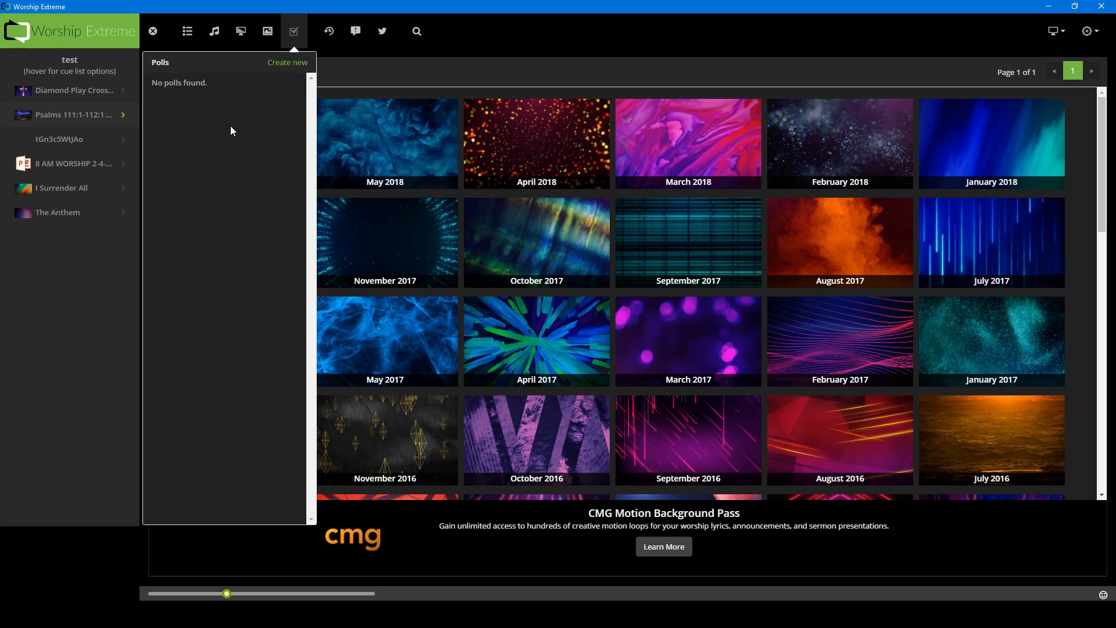
mouse_move(264, 162)
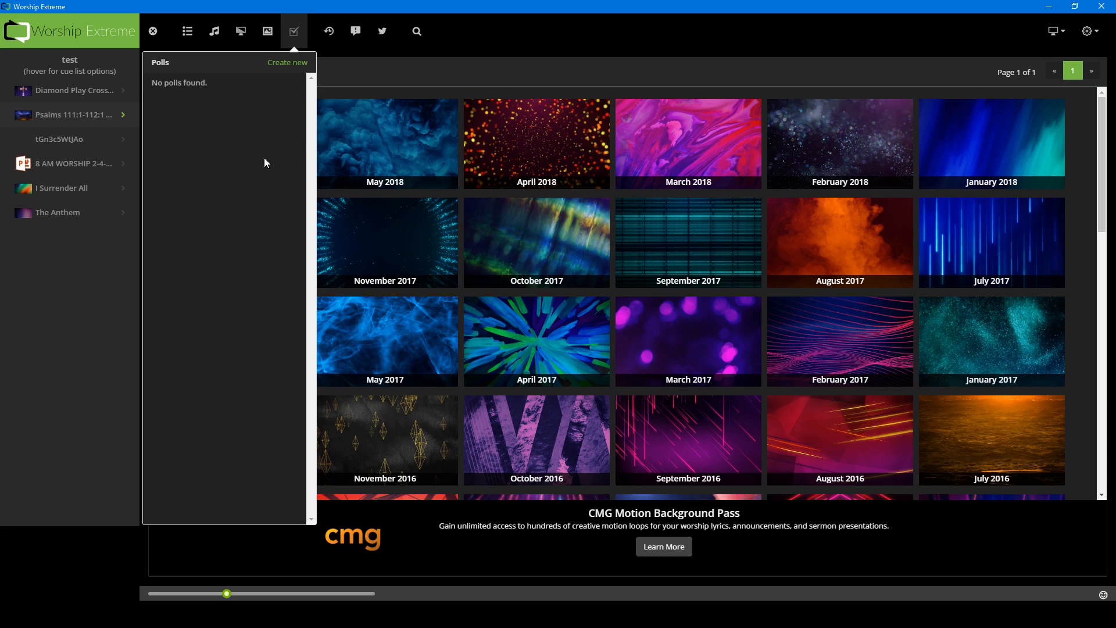
mouse_move(425, 69)
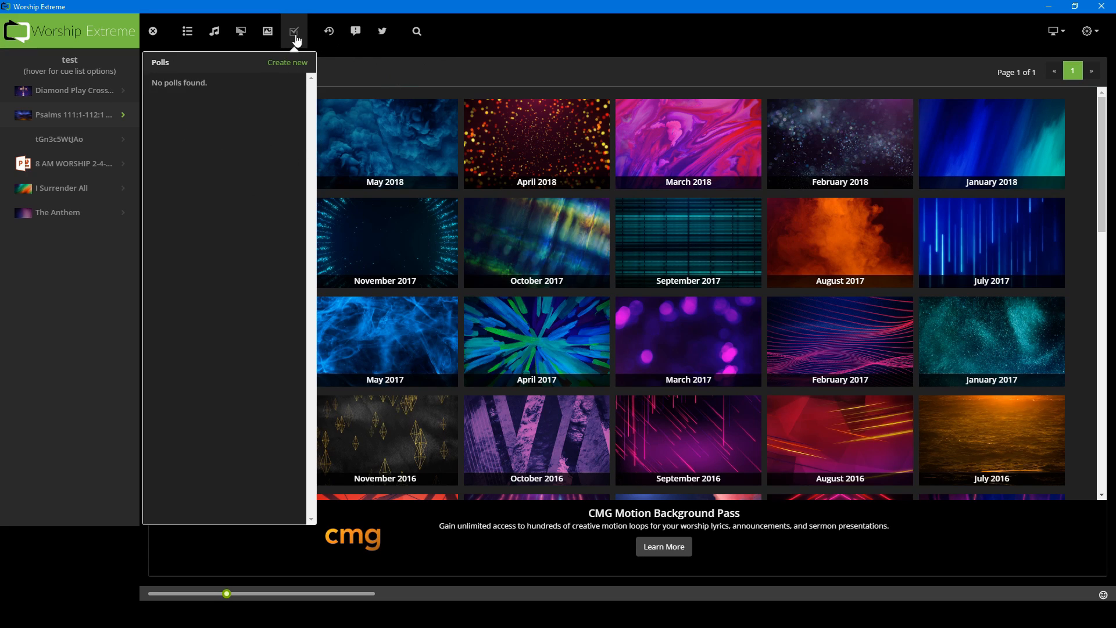
mouse_move(326, 34)
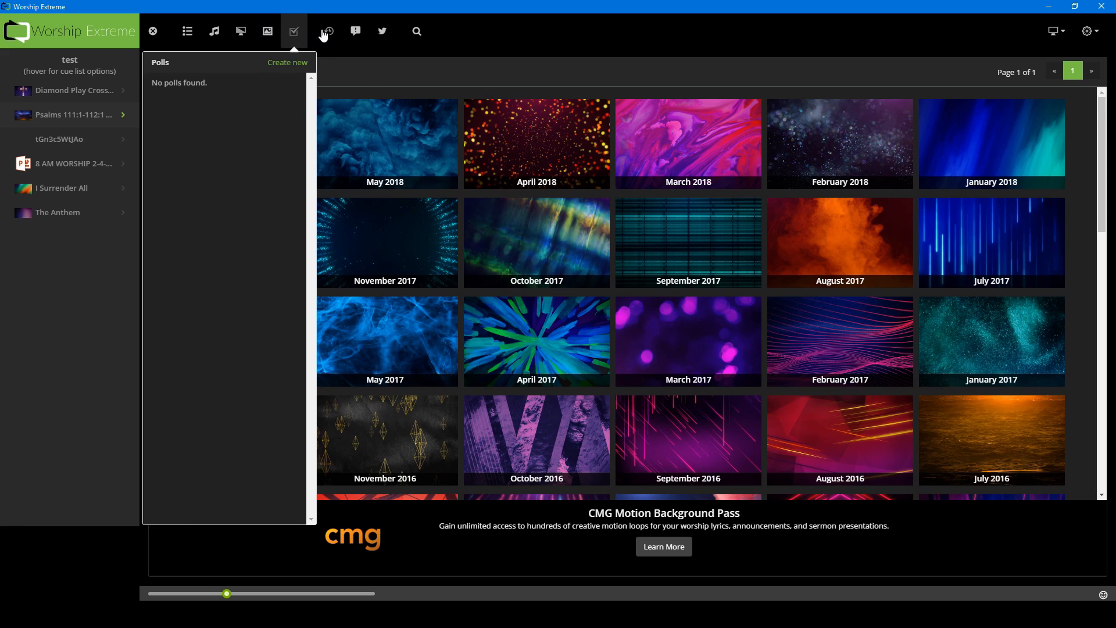
click(328, 31)
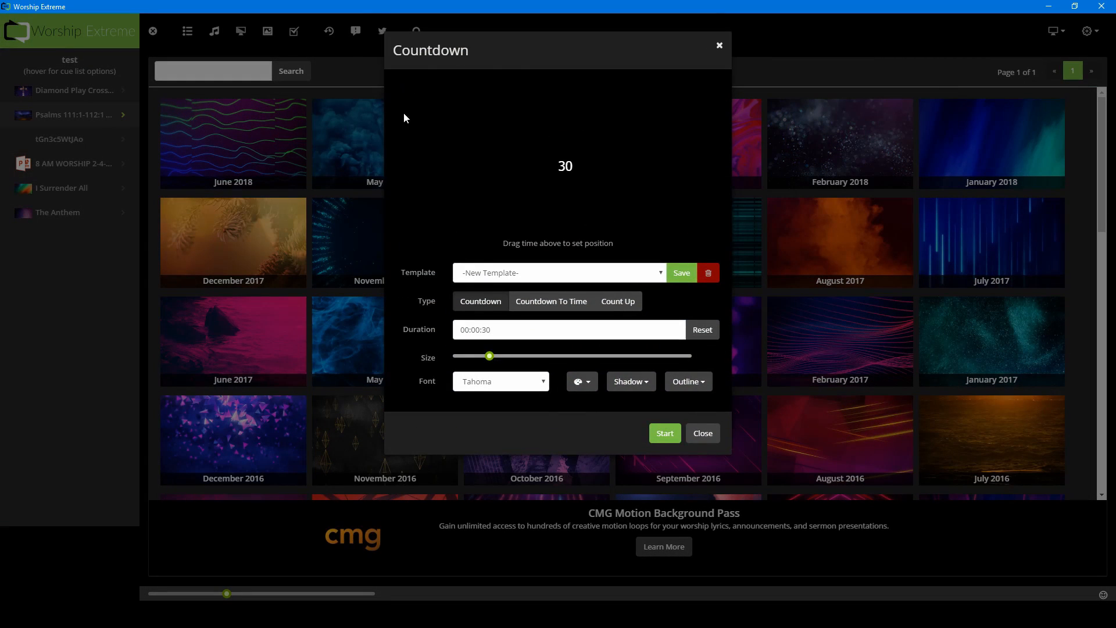
mouse_move(594, 284)
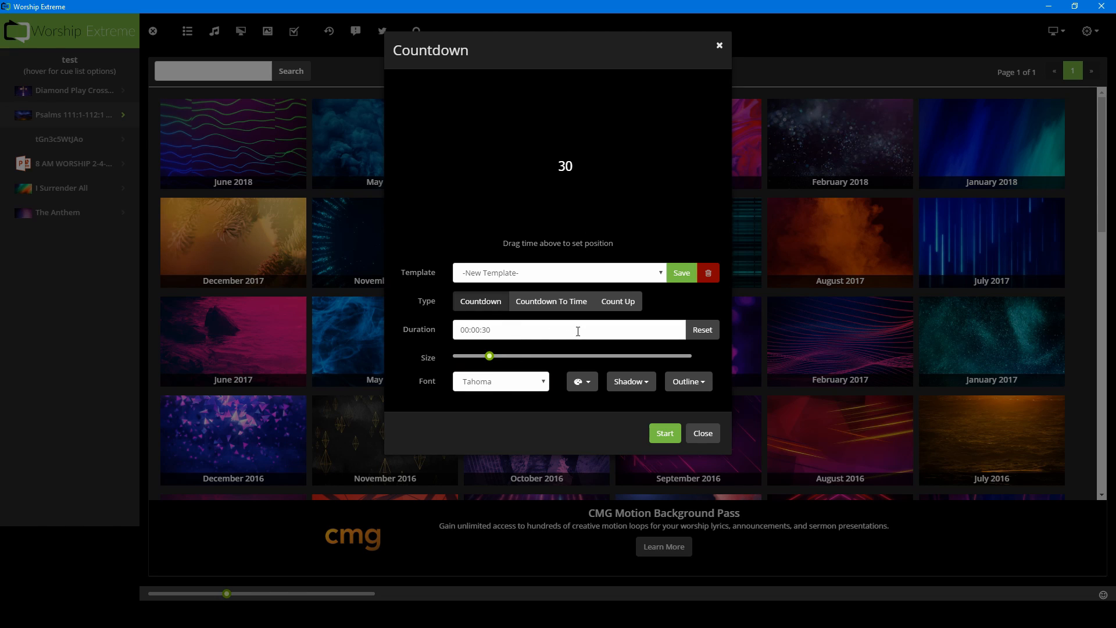
mouse_move(483, 323)
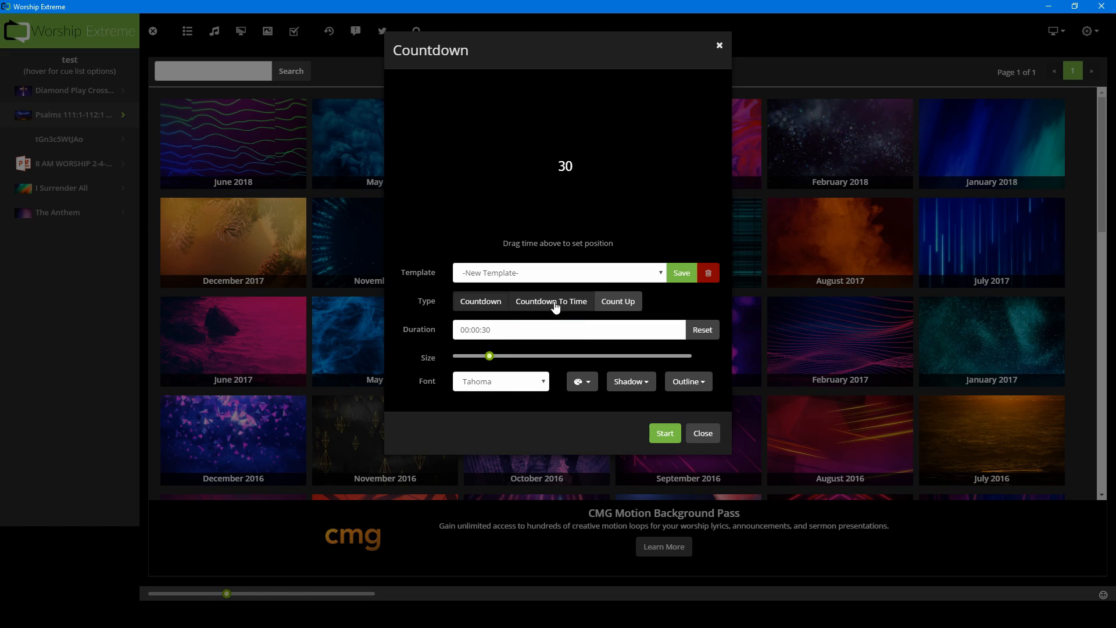
mouse_move(489, 357)
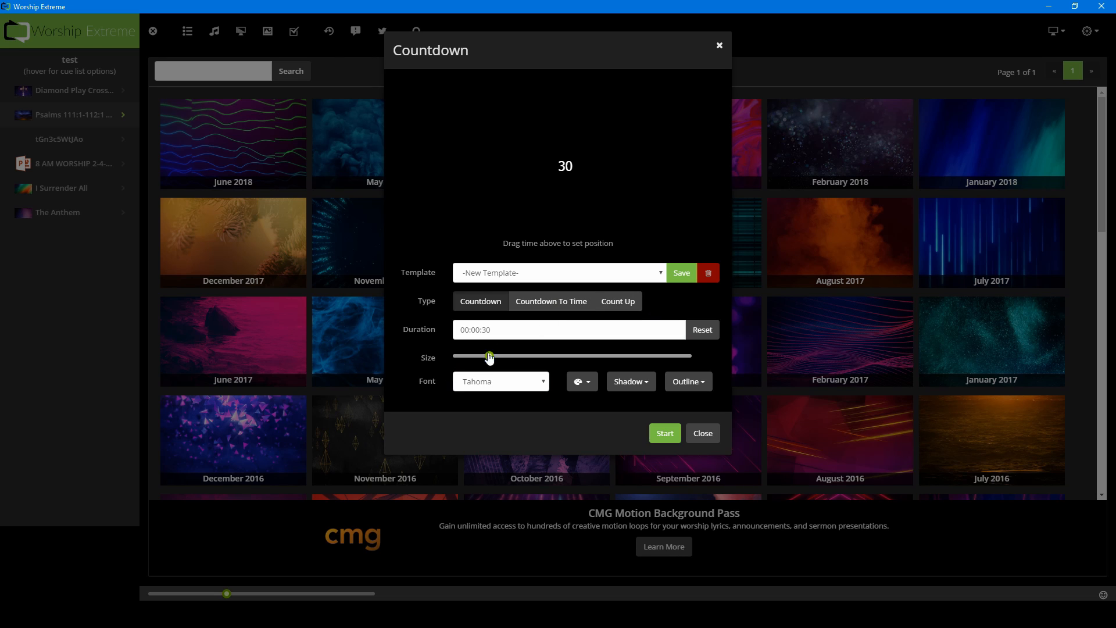
mouse_move(489, 306)
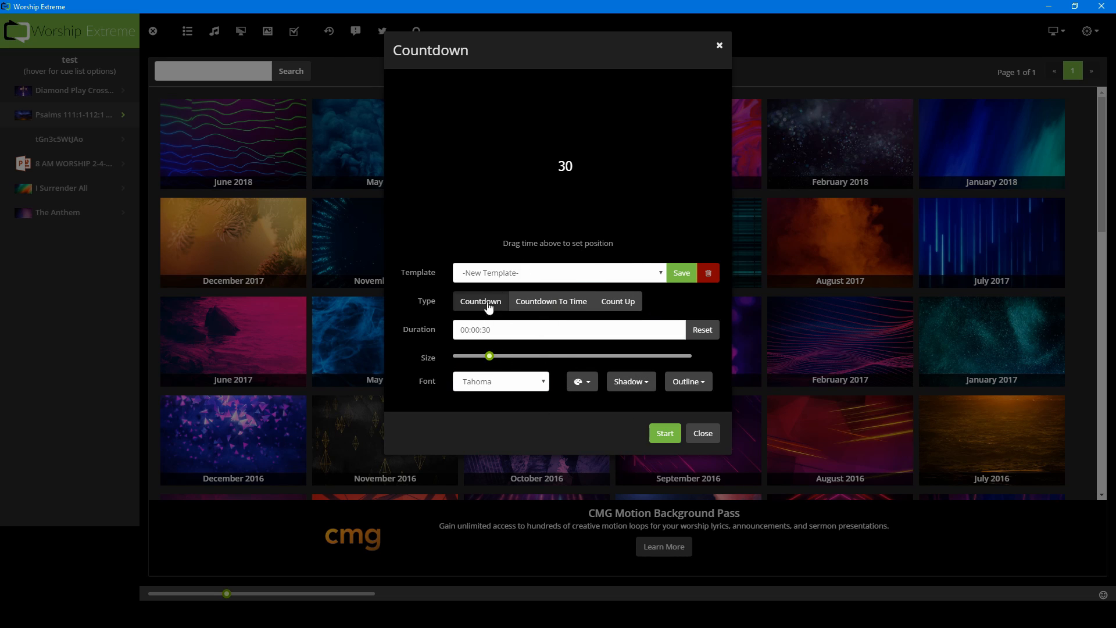
mouse_move(816, 425)
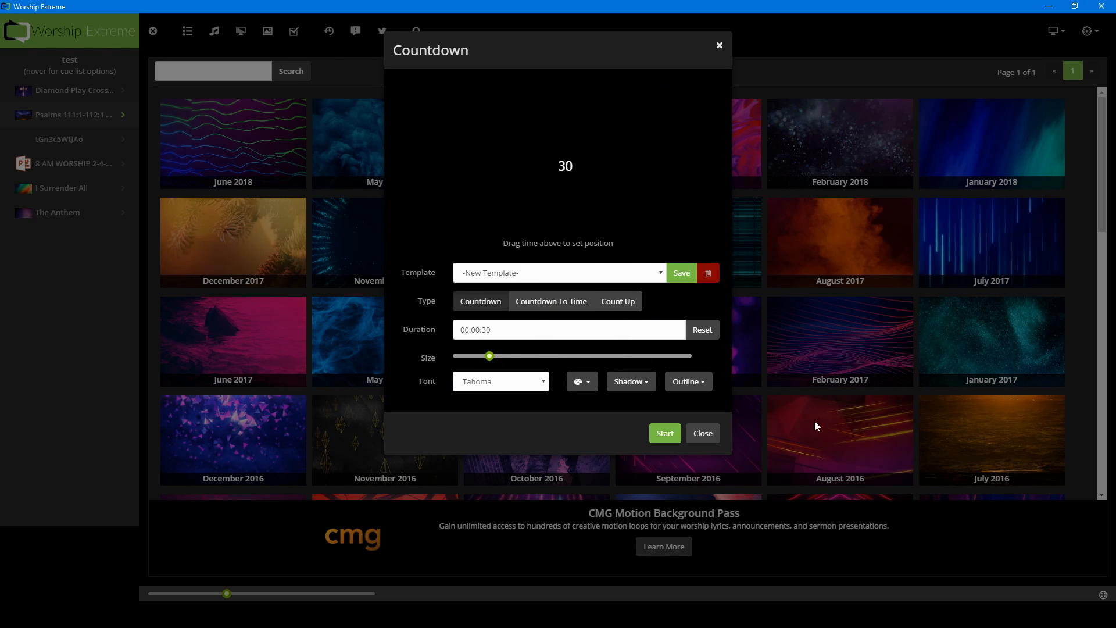
click(701, 433)
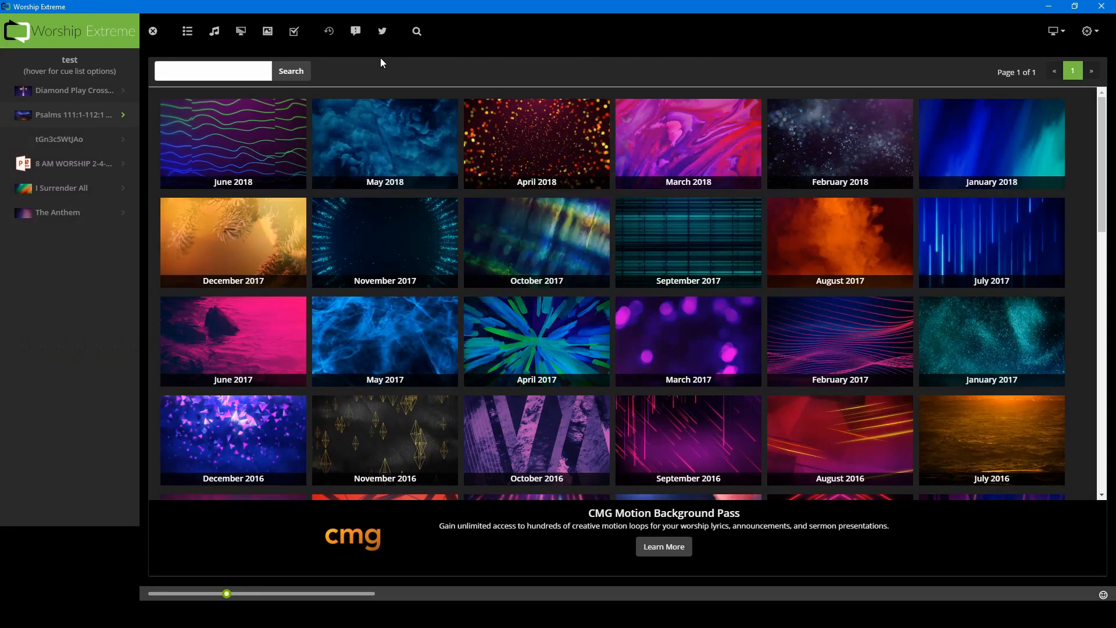
mouse_move(356, 31)
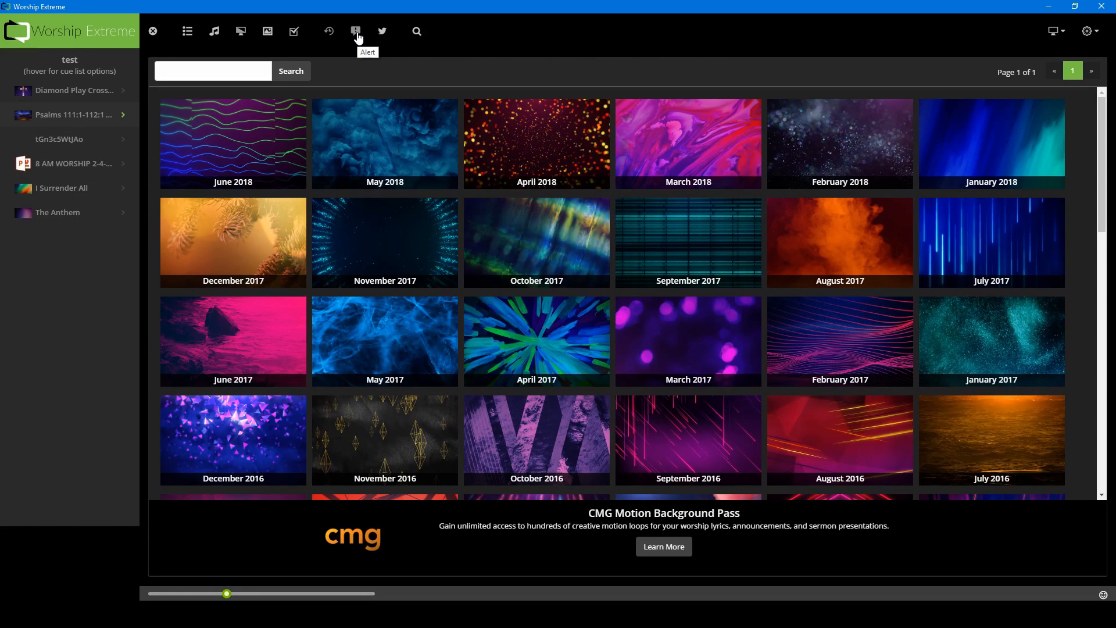
click(356, 31)
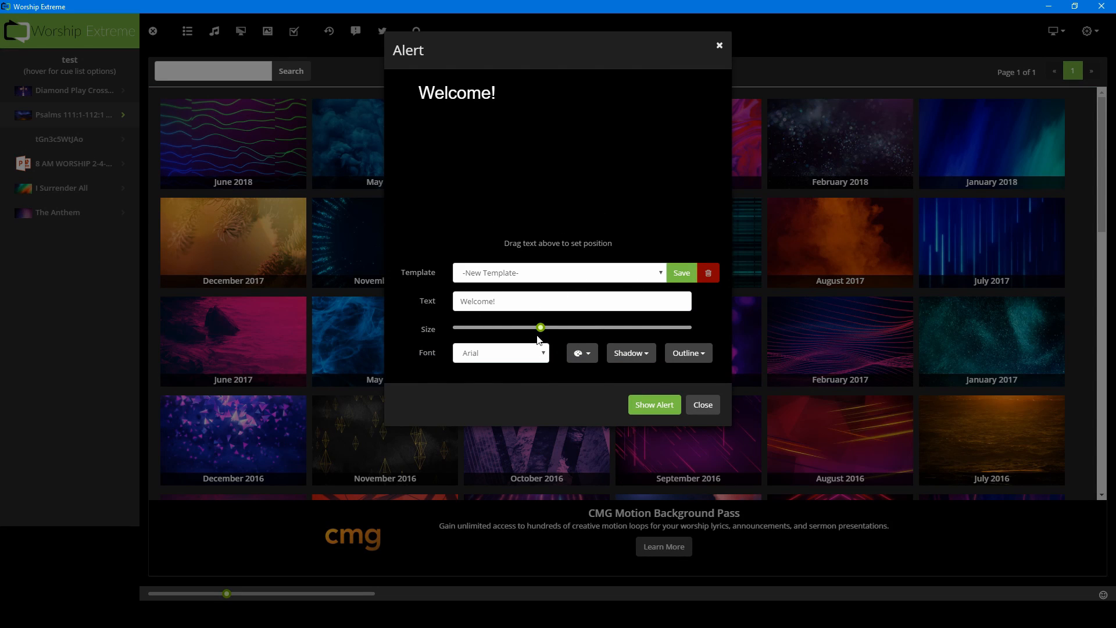
mouse_move(472, 270)
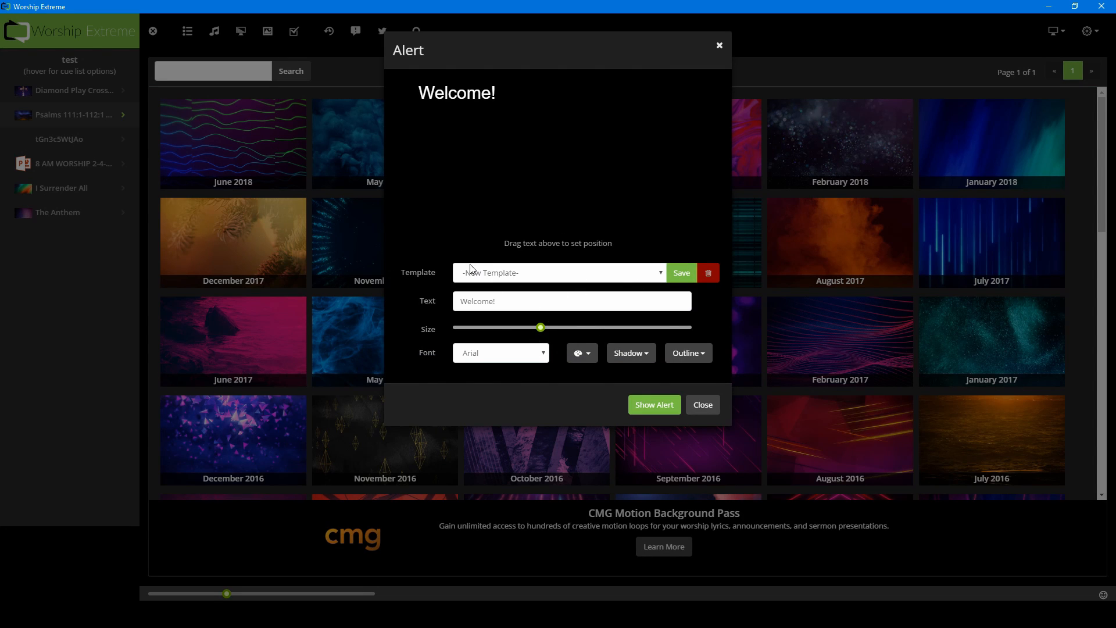
mouse_move(468, 258)
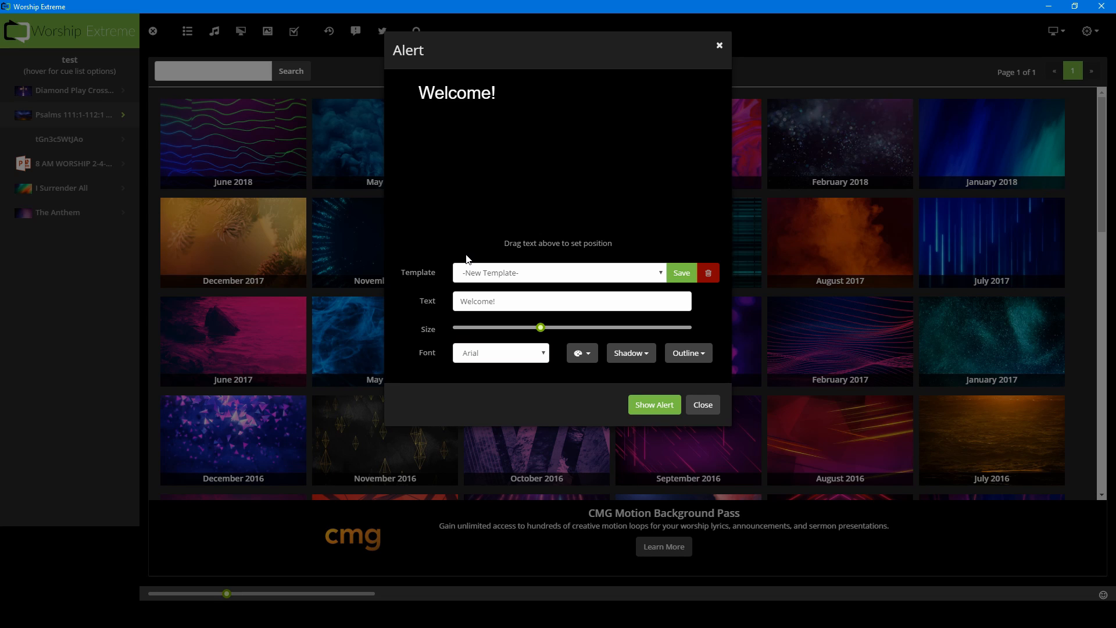
mouse_move(641, 163)
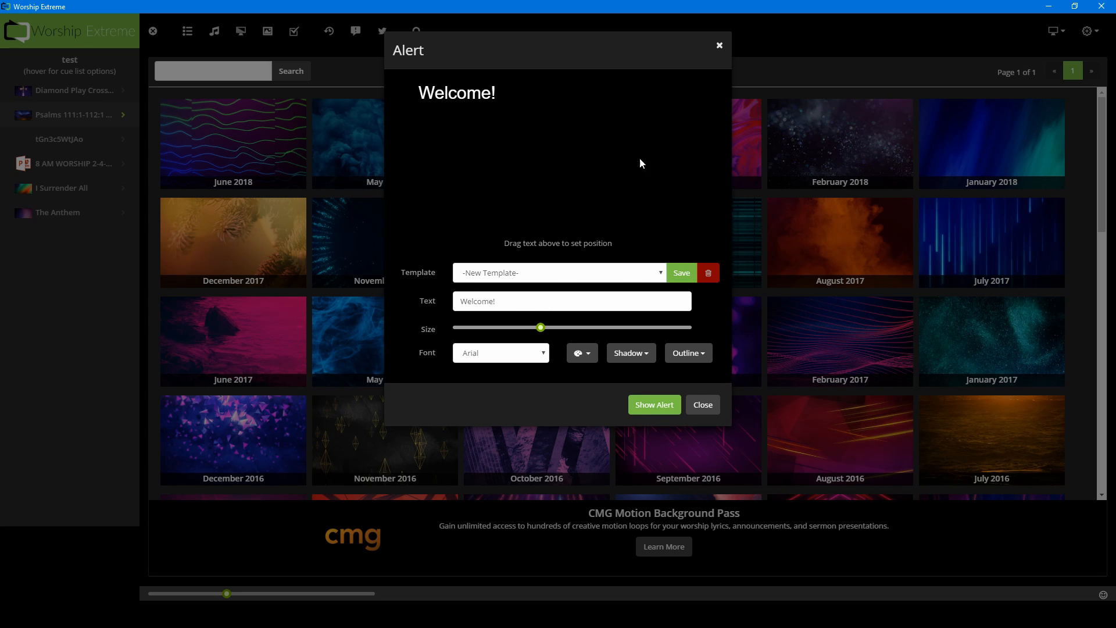
mouse_move(602, 321)
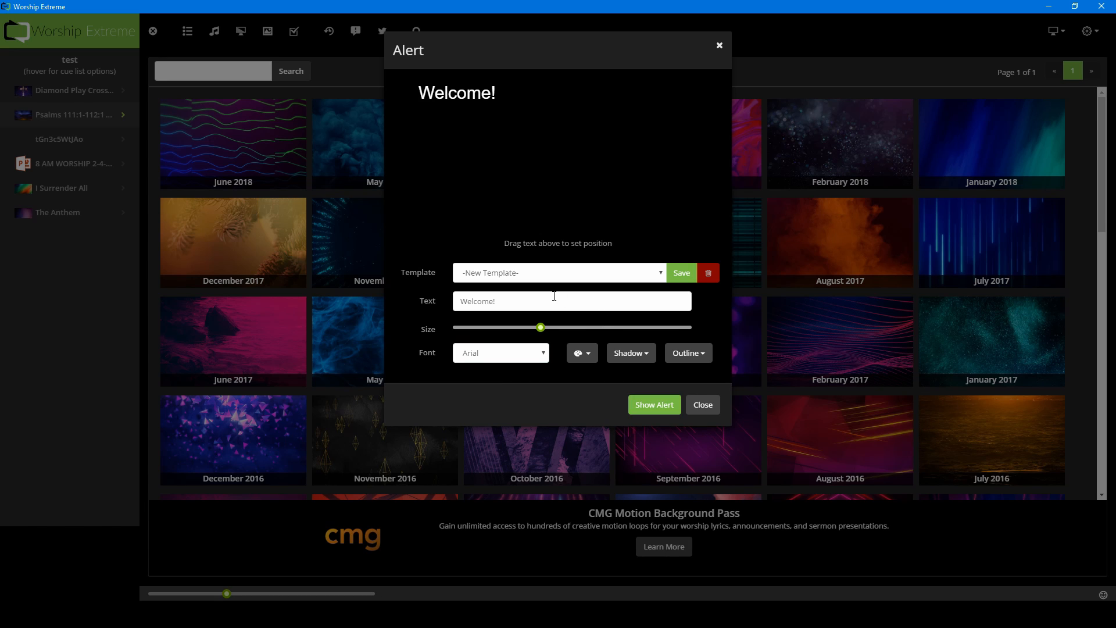
mouse_move(555, 295)
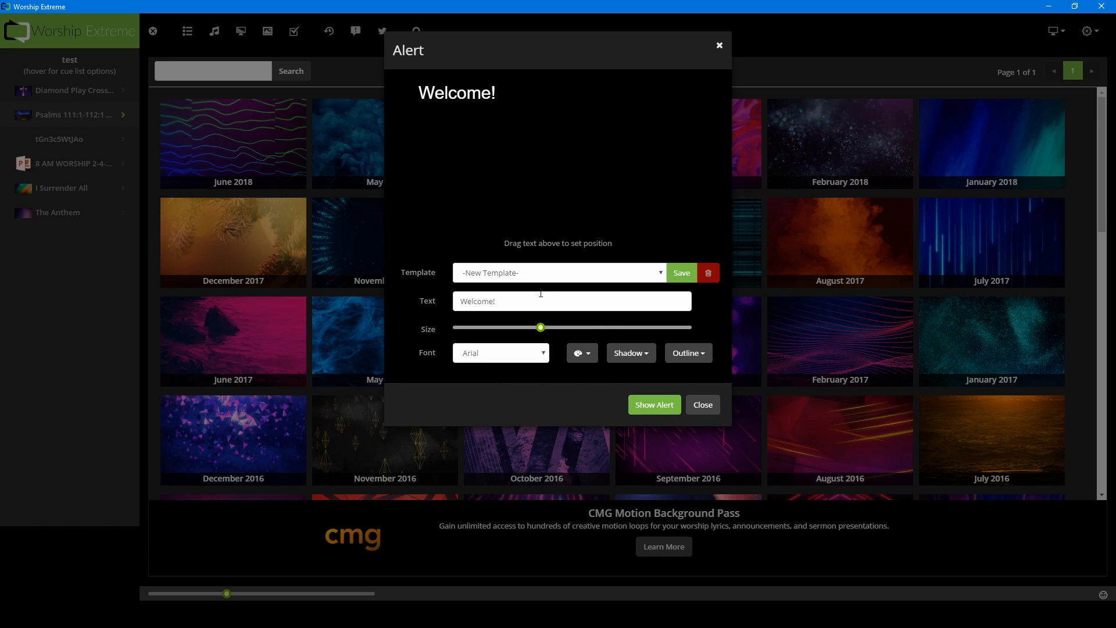
mouse_move(515, 266)
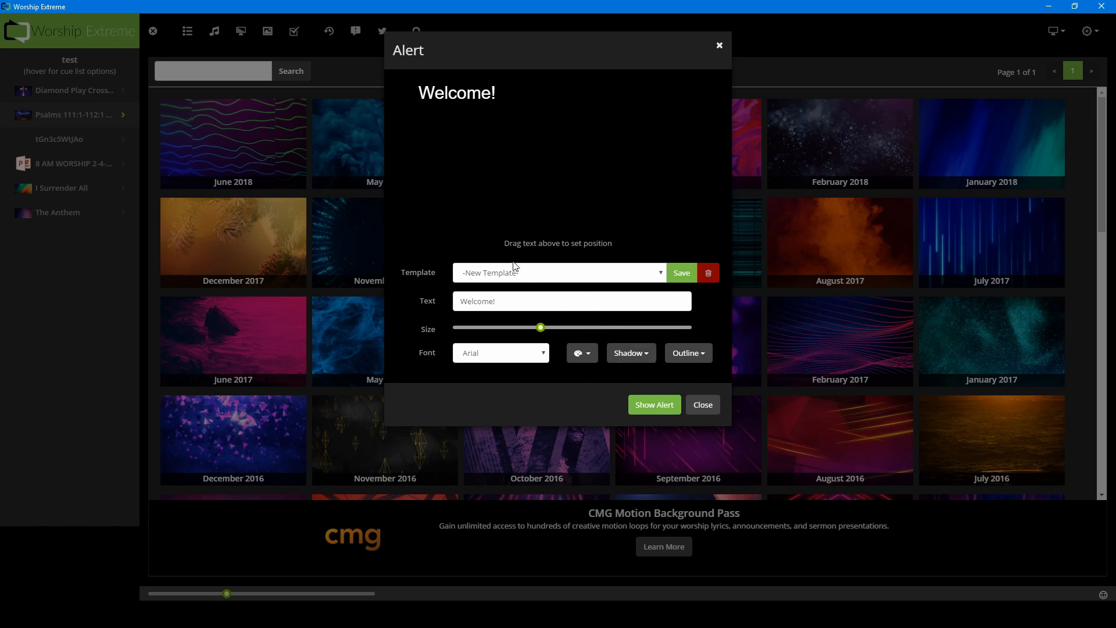
mouse_move(723, 424)
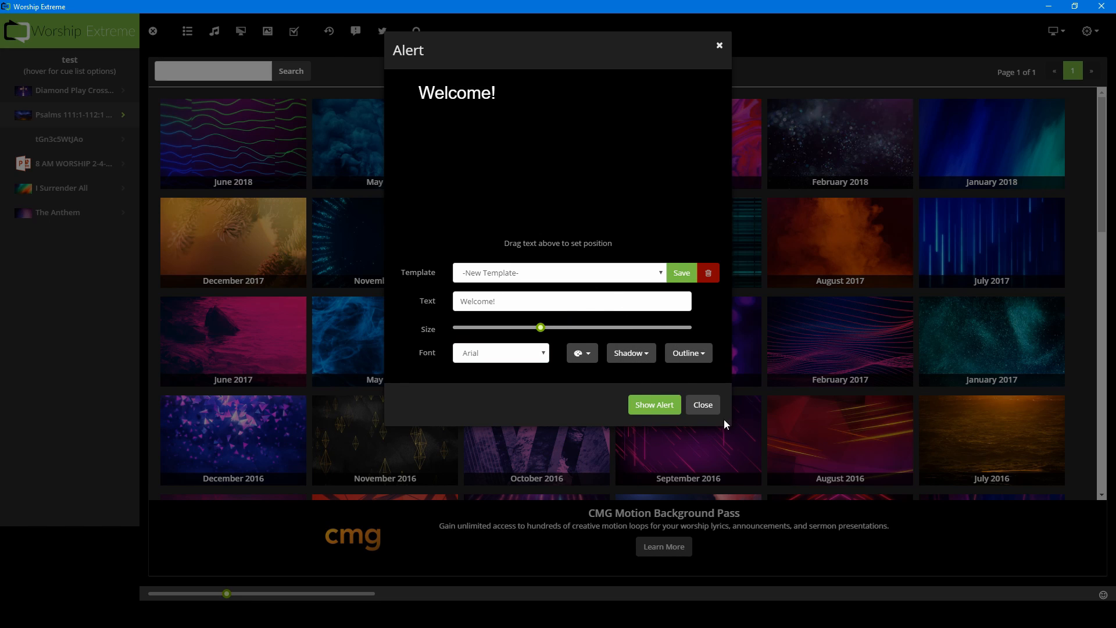
click(701, 405)
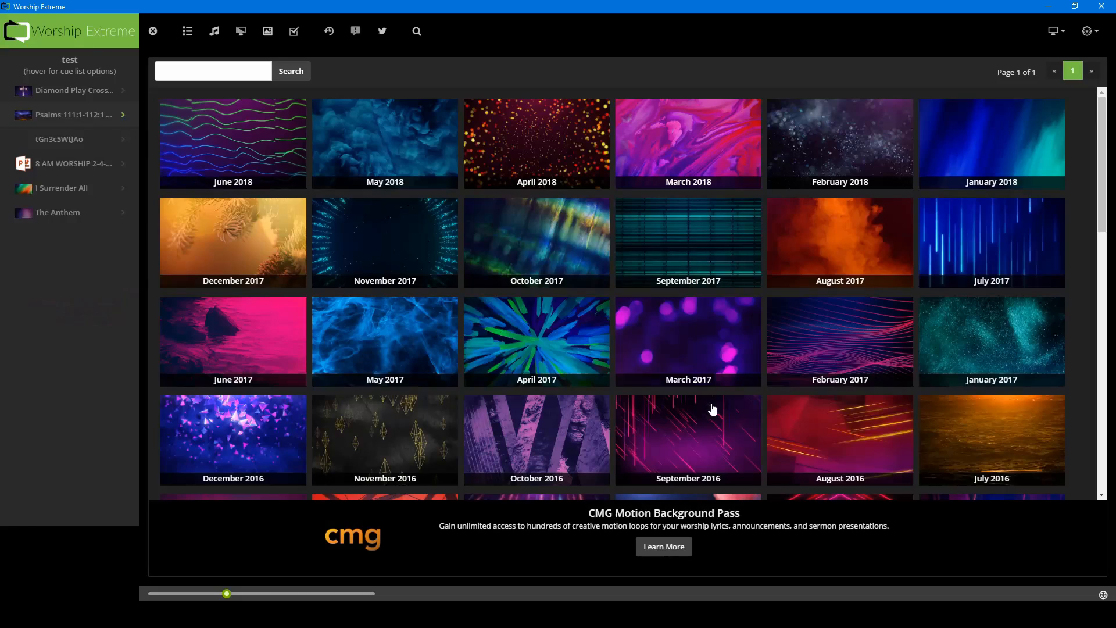
mouse_move(382, 31)
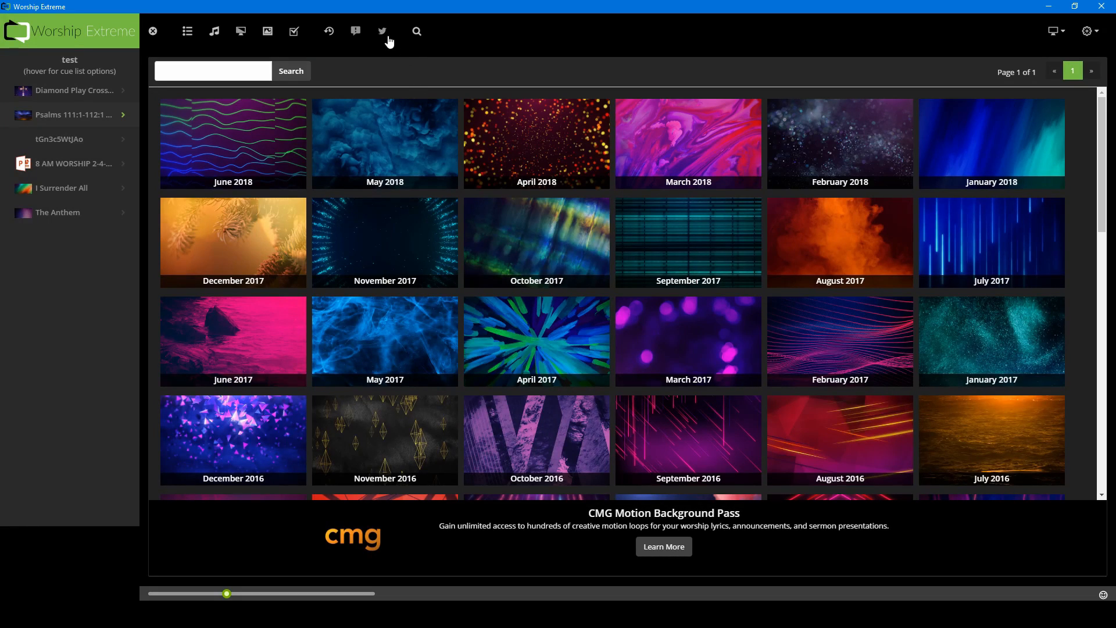
click(383, 31)
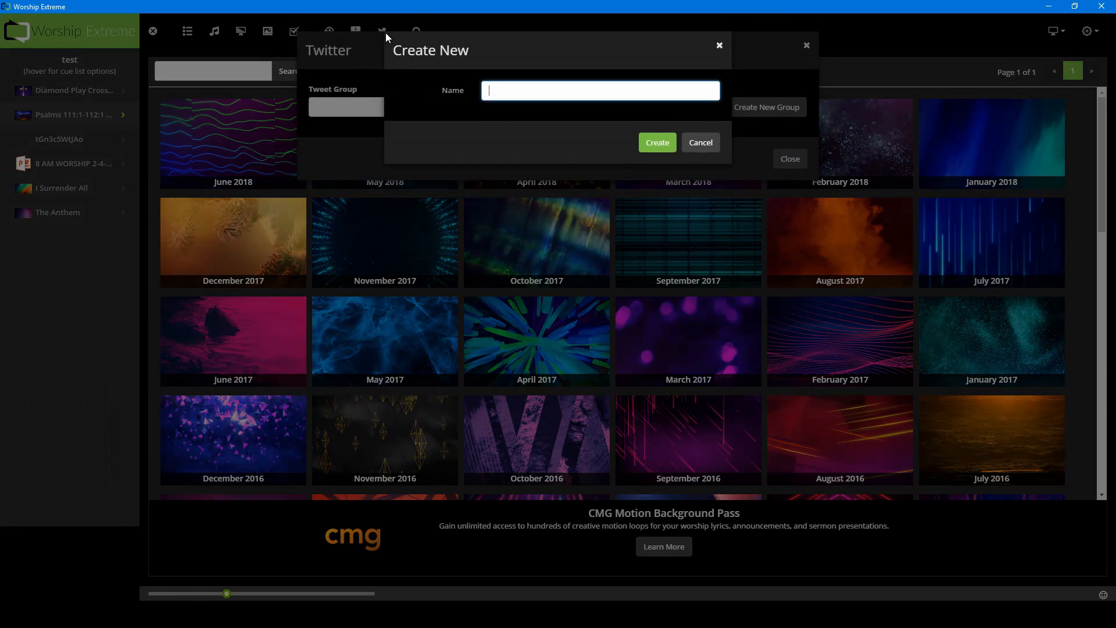
mouse_move(499, 121)
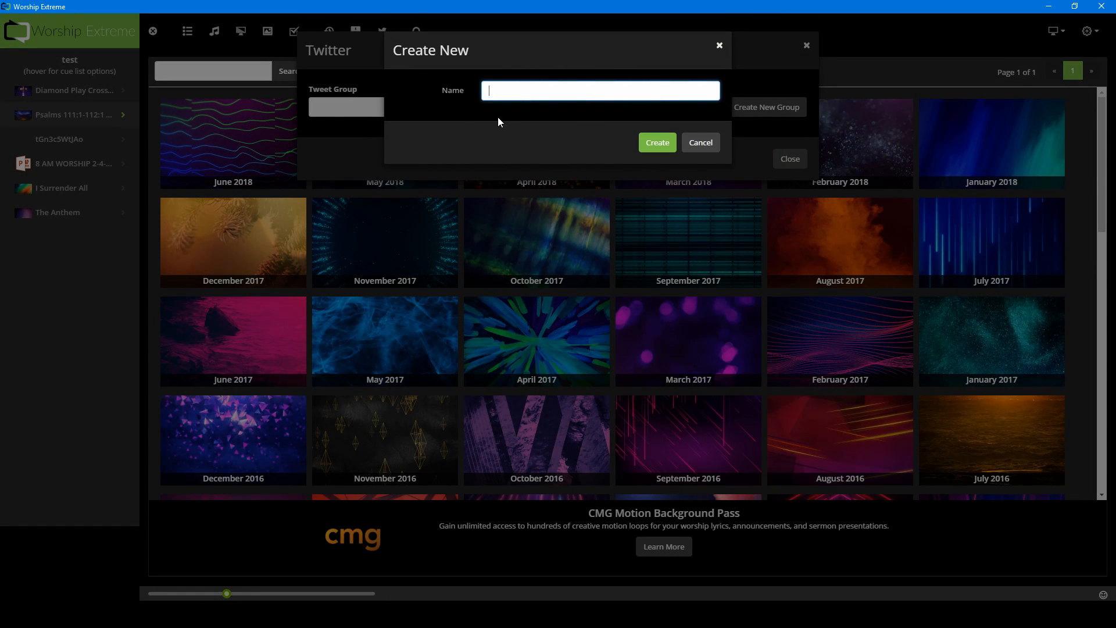
mouse_move(527, 177)
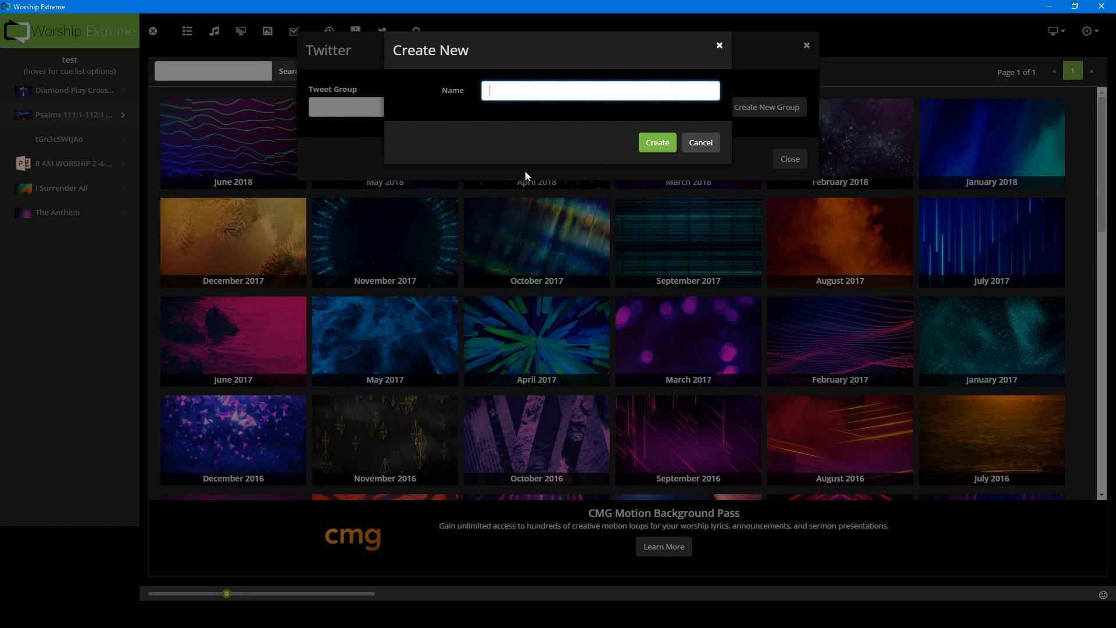
mouse_move(609, 145)
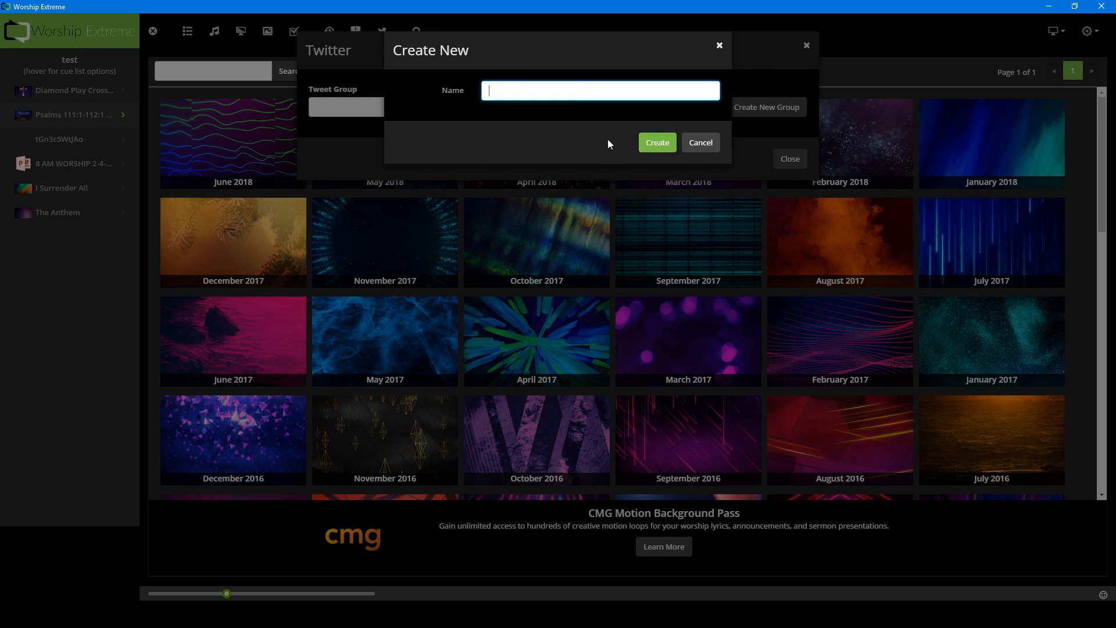
mouse_move(664, 96)
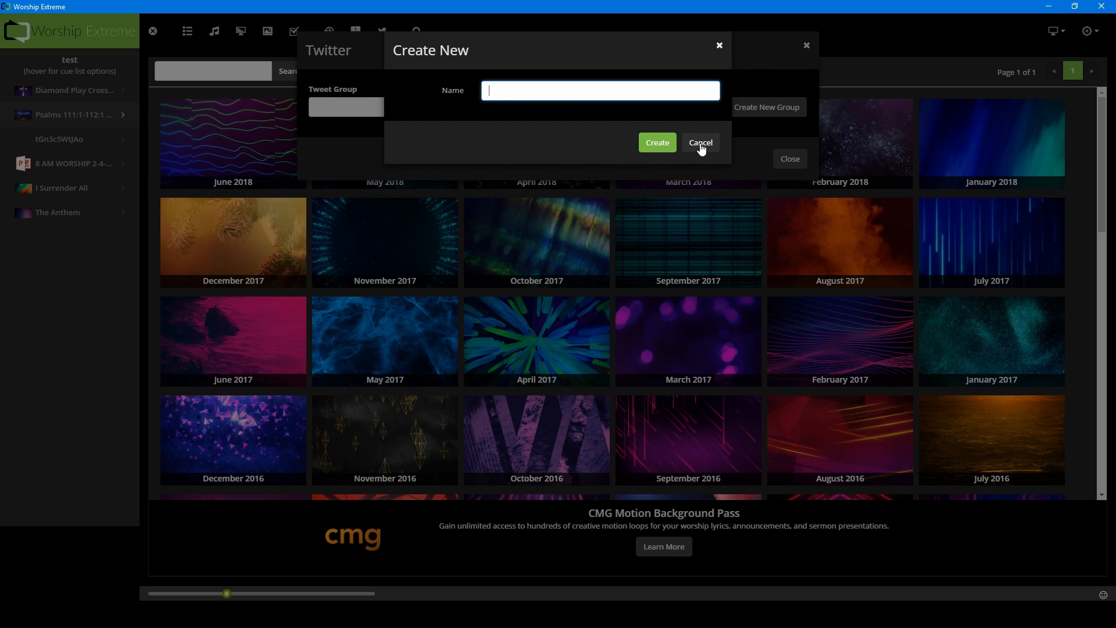
click(700, 142)
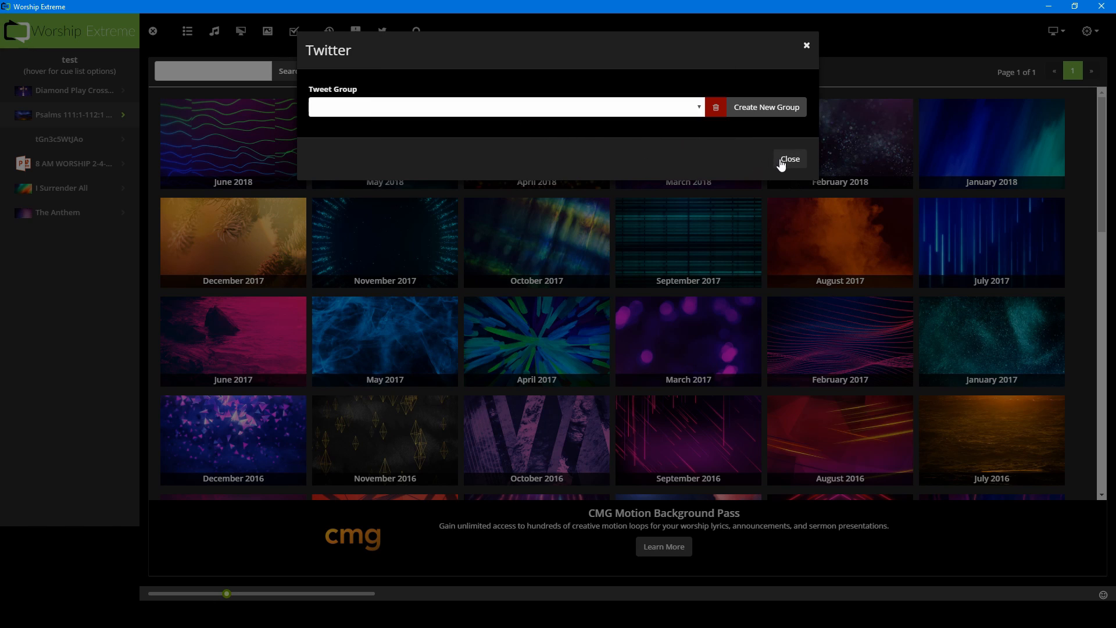
click(789, 159)
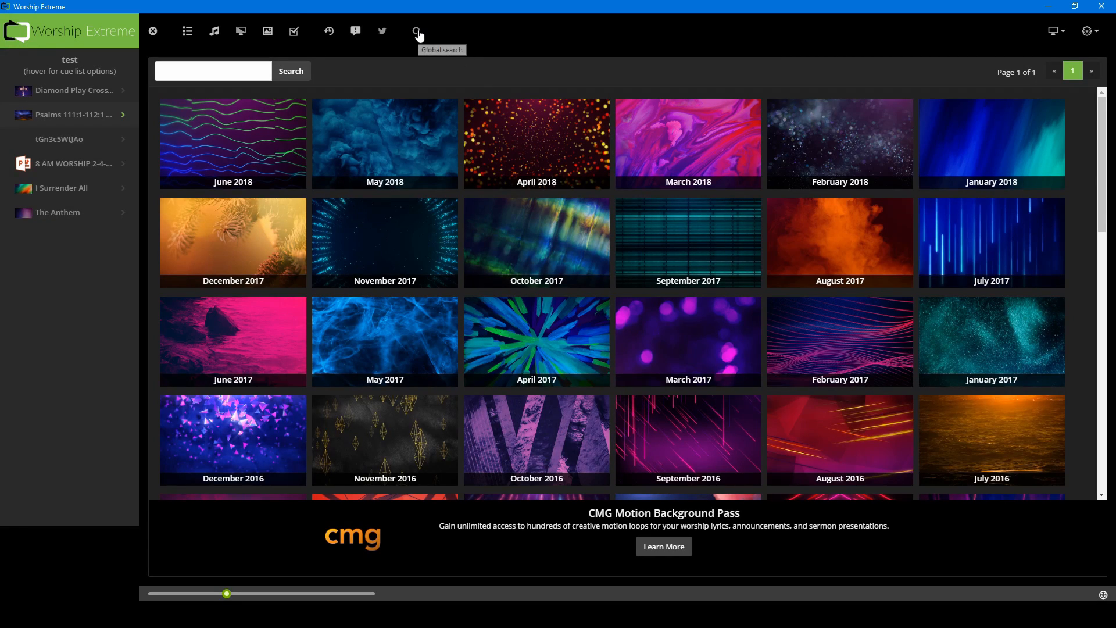
- Open the global search page and show display outputs with Display 2 active
click(417, 30)
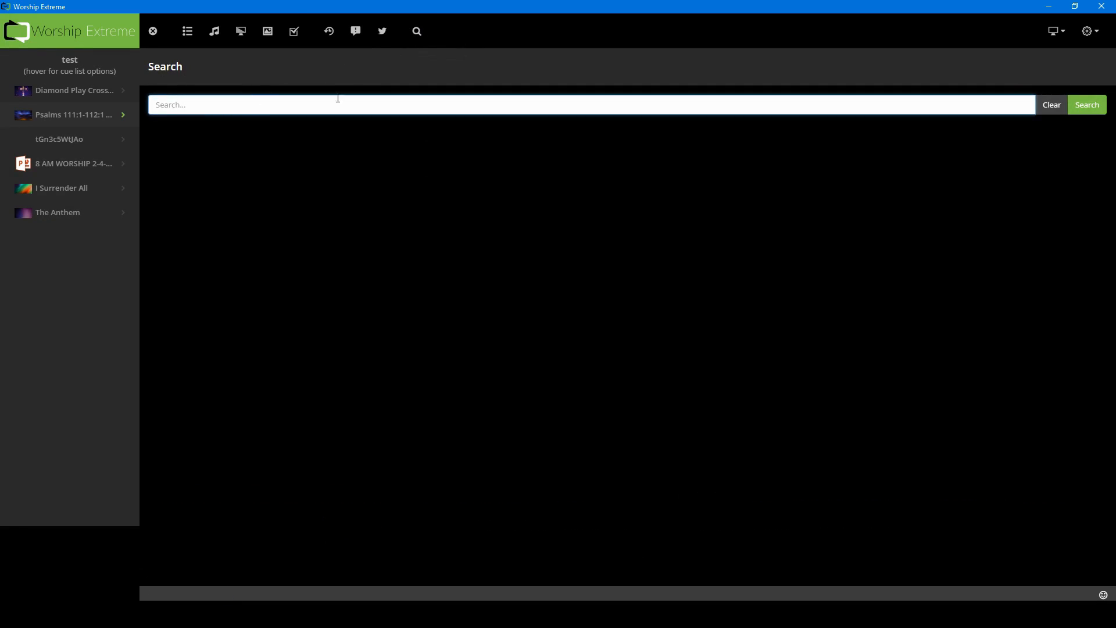
mouse_move(699, 98)
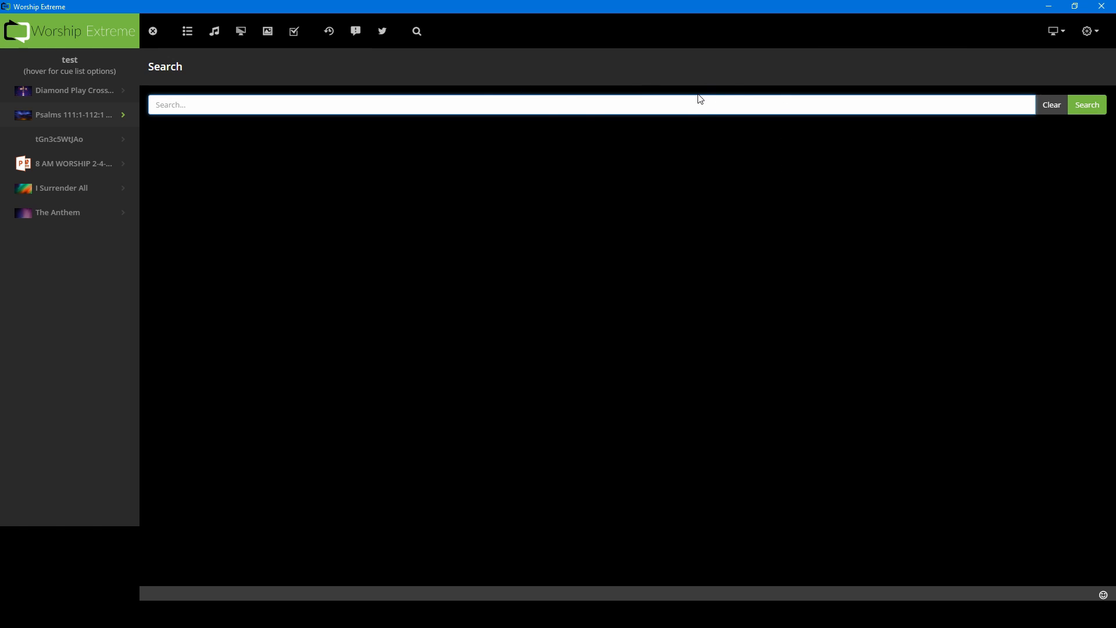
mouse_move(1065, 39)
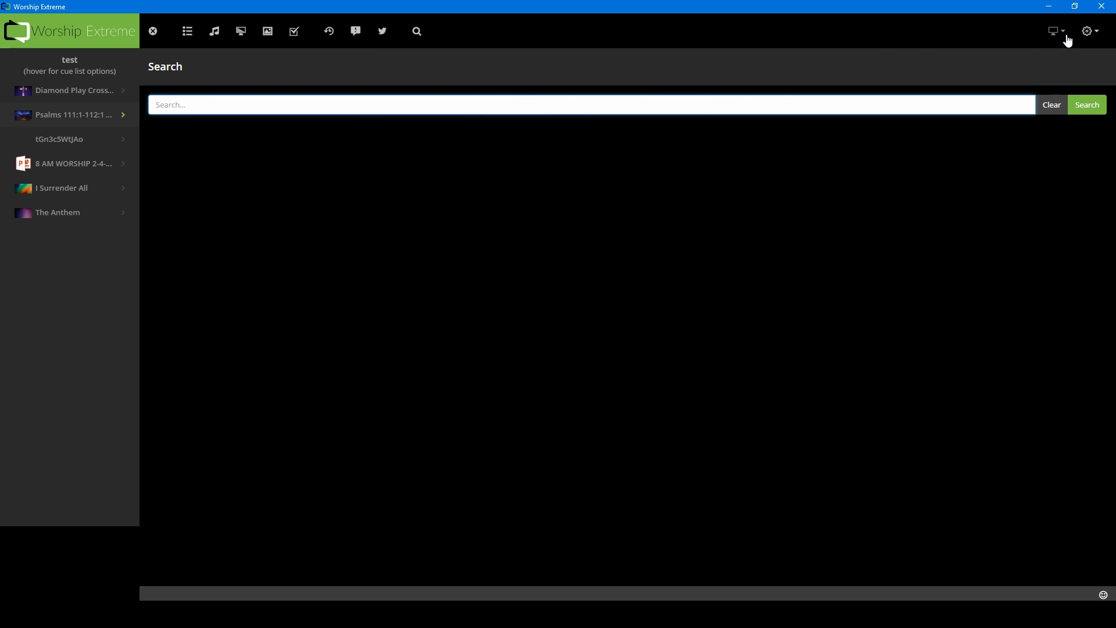
click(1060, 31)
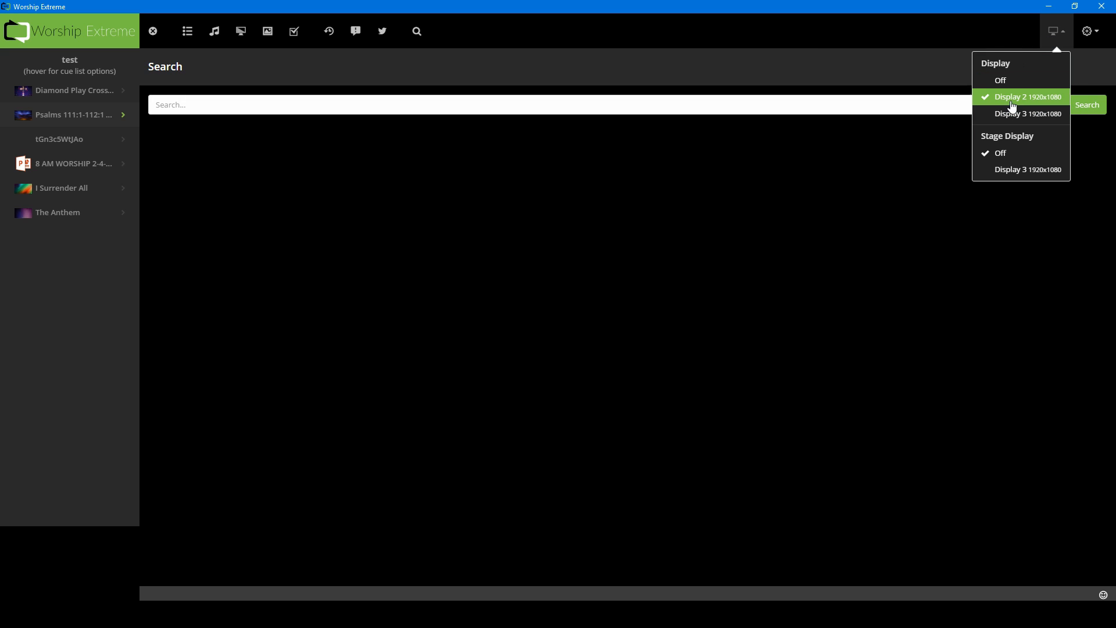
mouse_move(1000, 80)
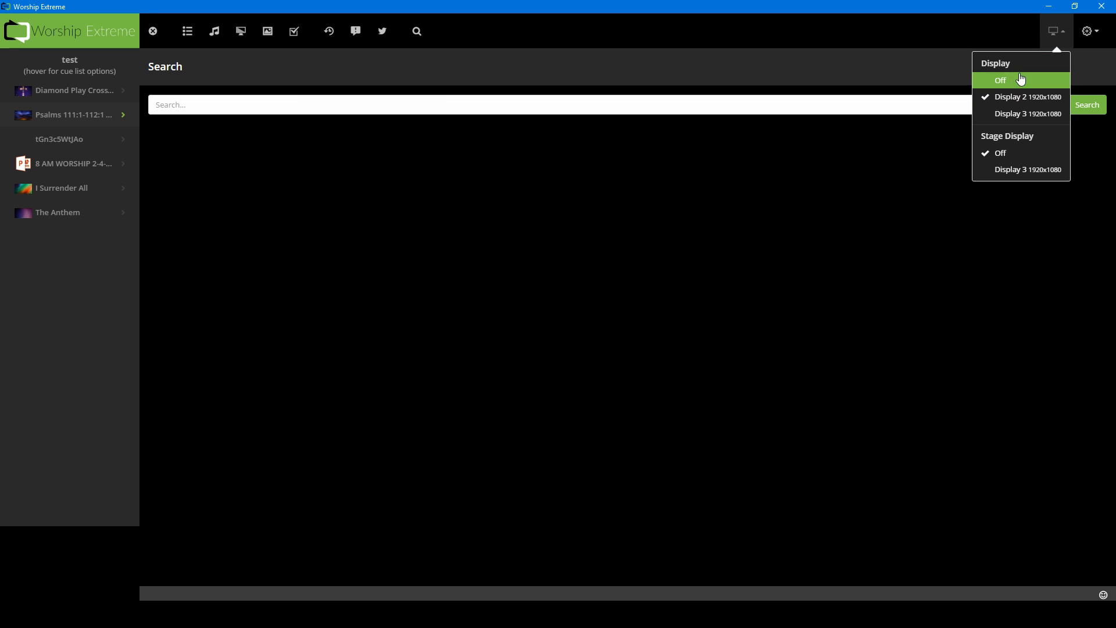
mouse_move(179, 175)
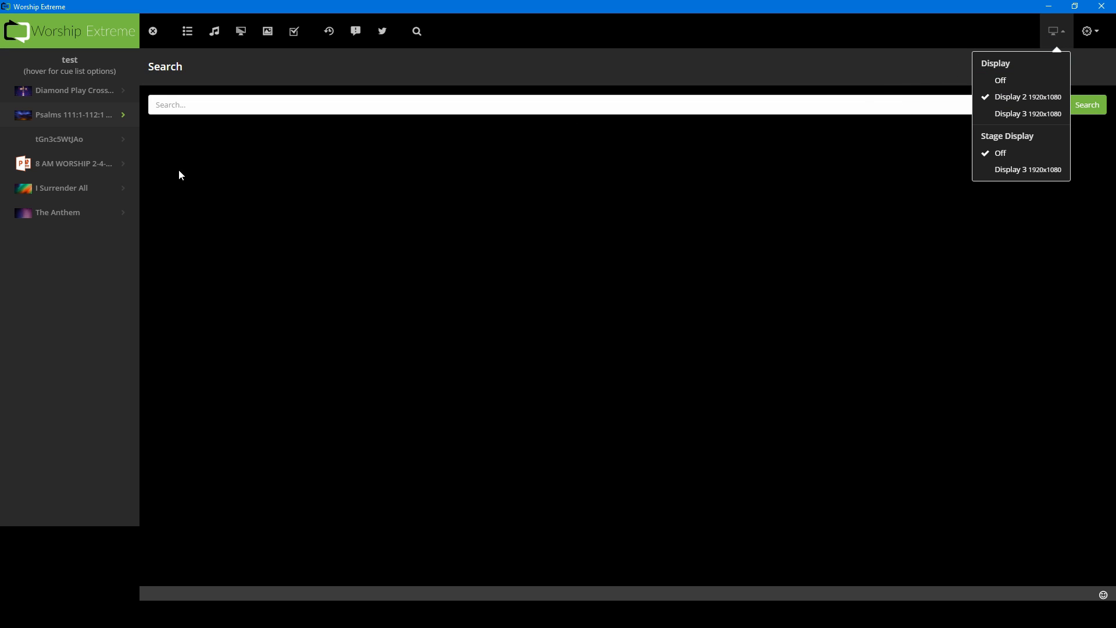
mouse_move(209, 224)
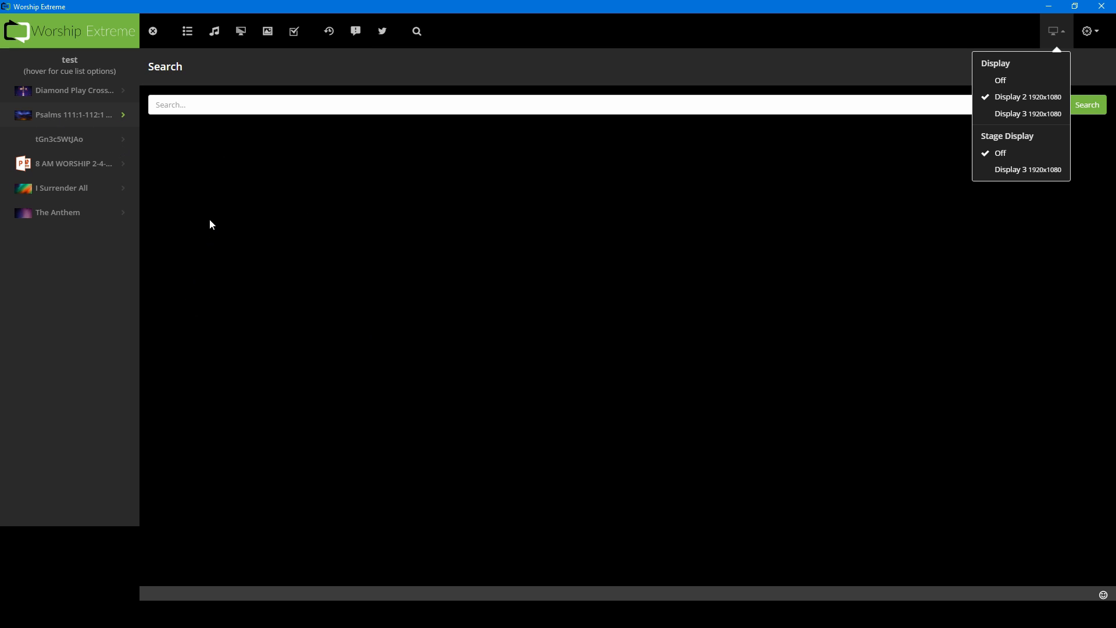
mouse_move(215, 210)
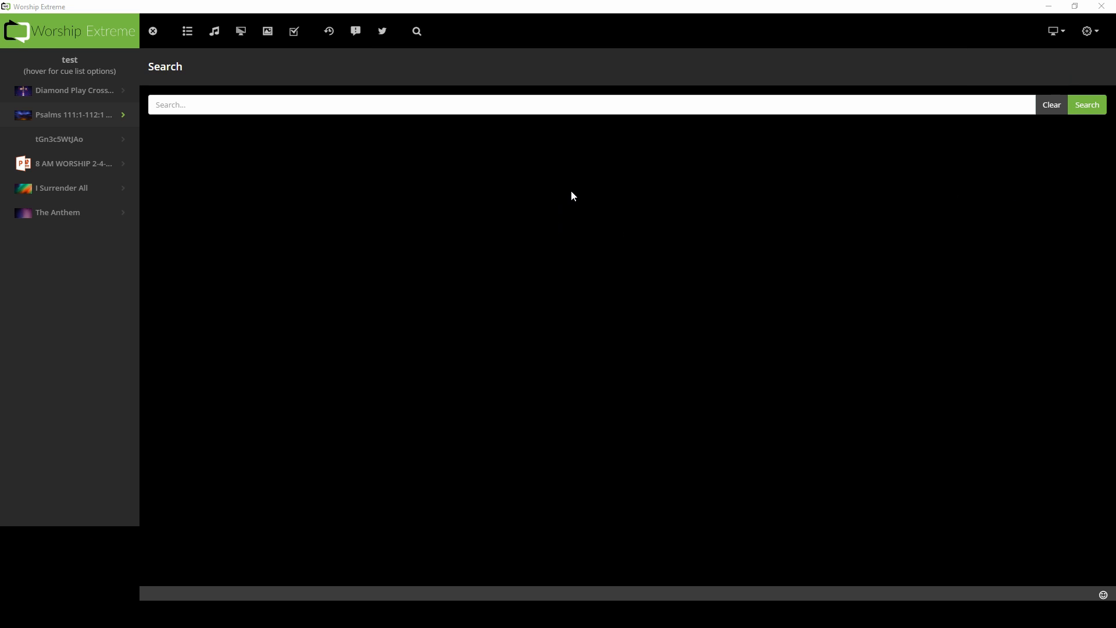
mouse_move(563, 319)
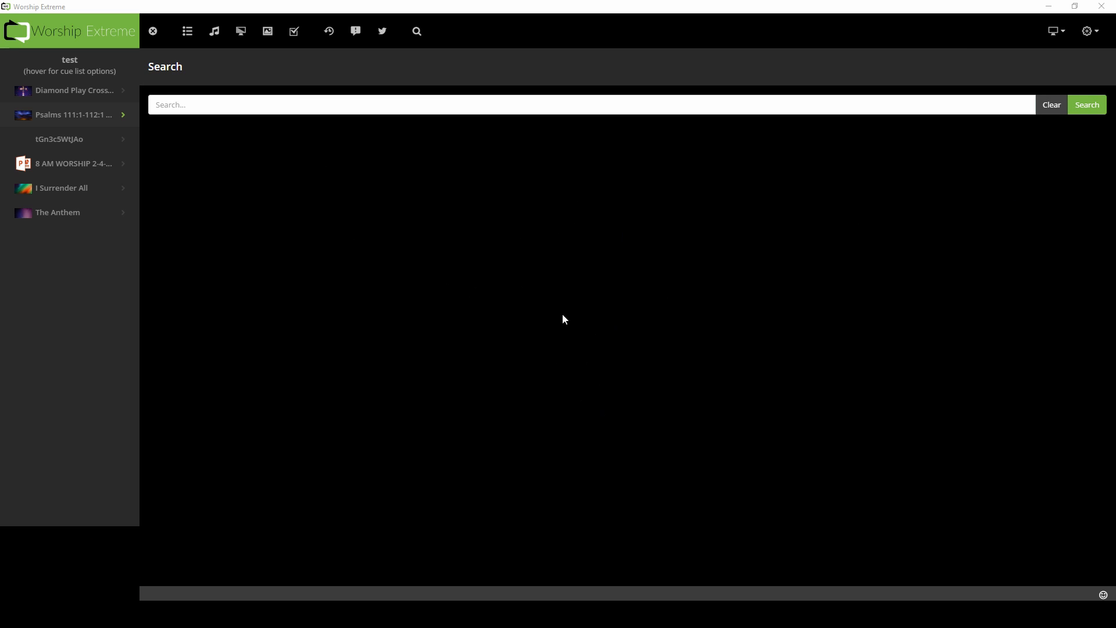
mouse_move(669, 312)
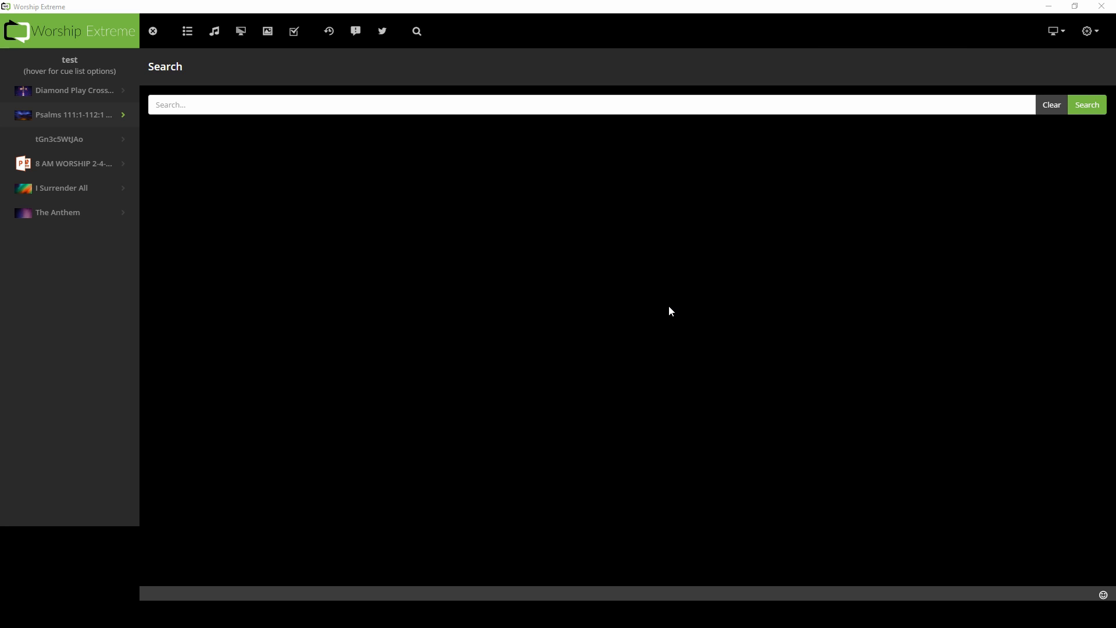
mouse_move(64, 115)
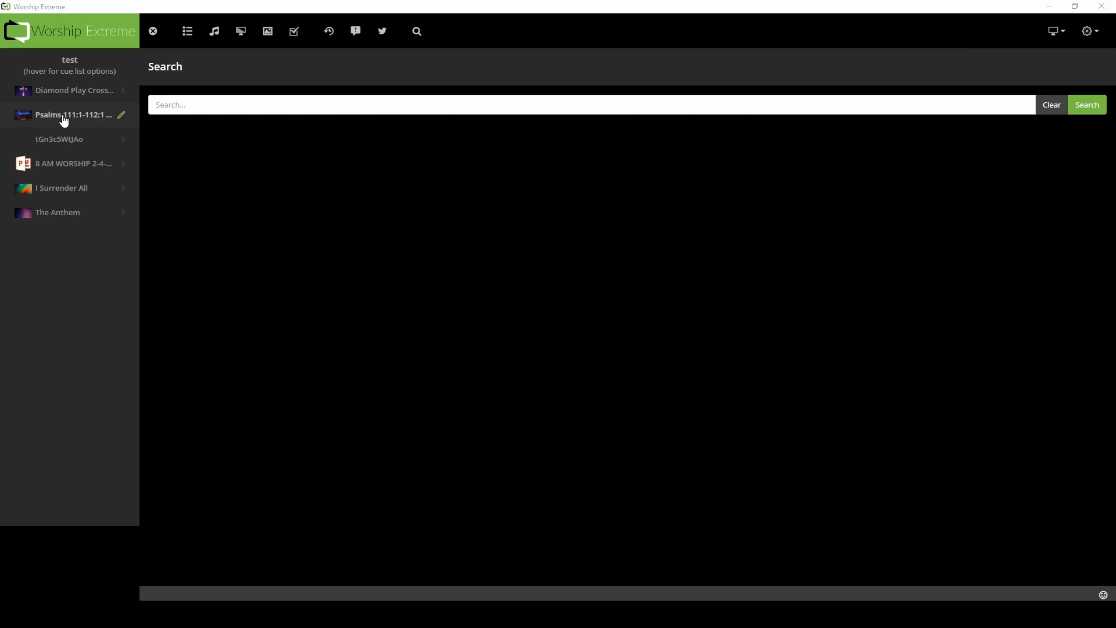
- Reopen the Psalms 111:1-112:1 (KJV) cue with verse 111:1 live over Brilliance Sunrise
click(71, 114)
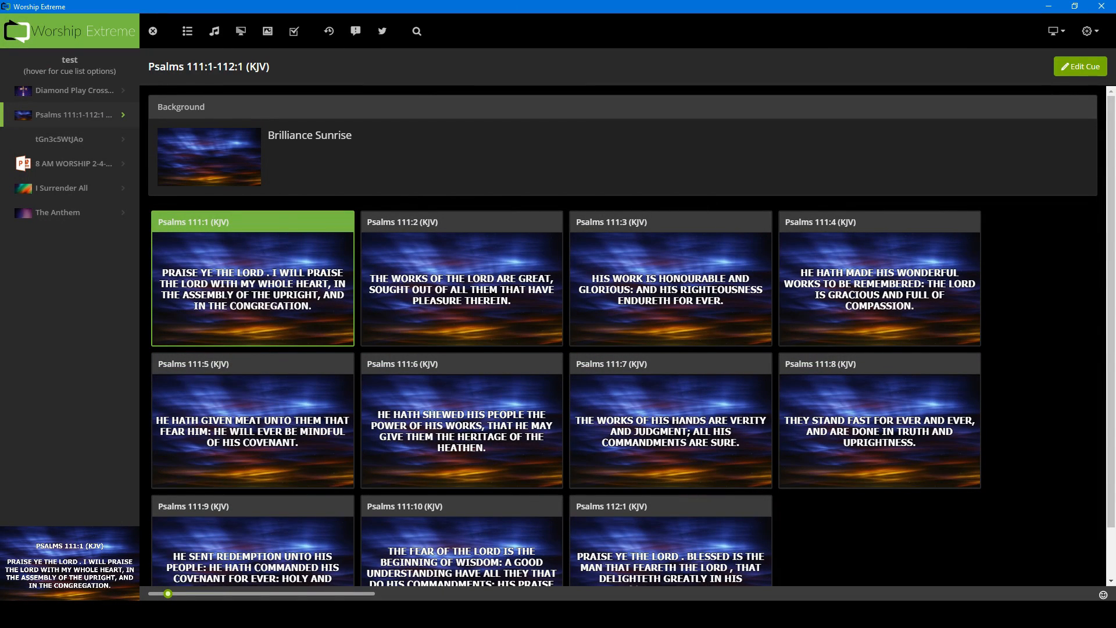
mouse_move(1066, 32)
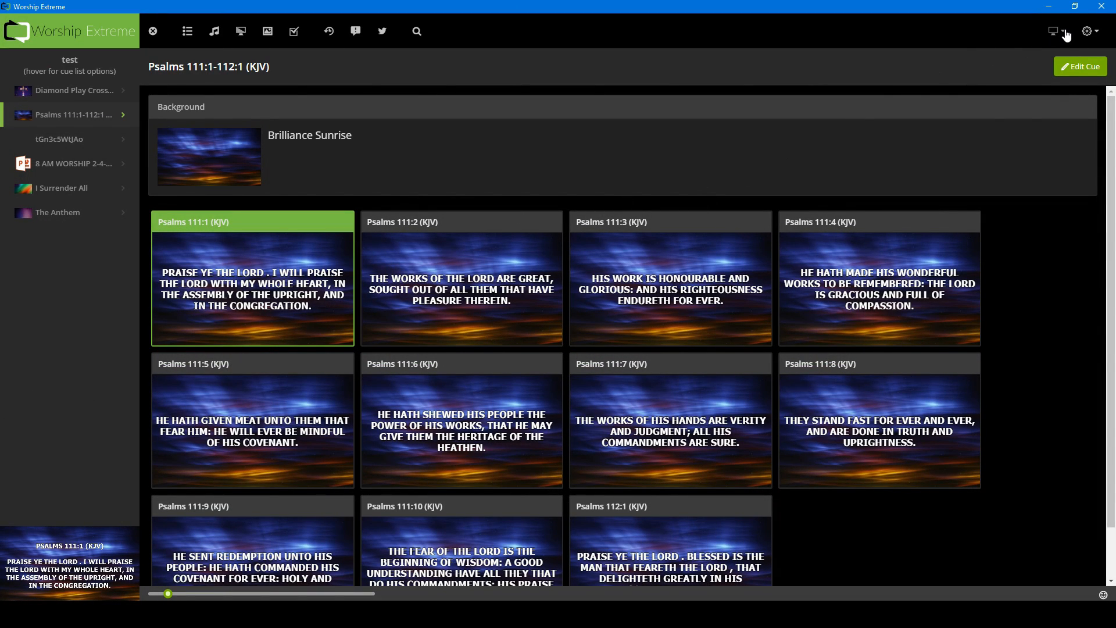
click(1054, 31)
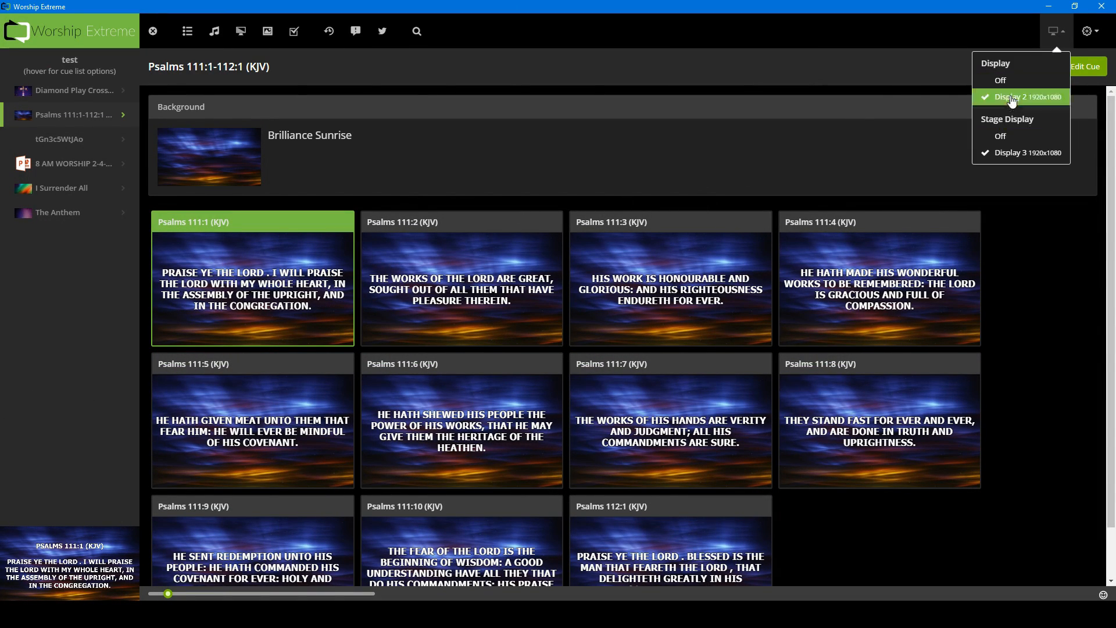
mouse_move(1006, 111)
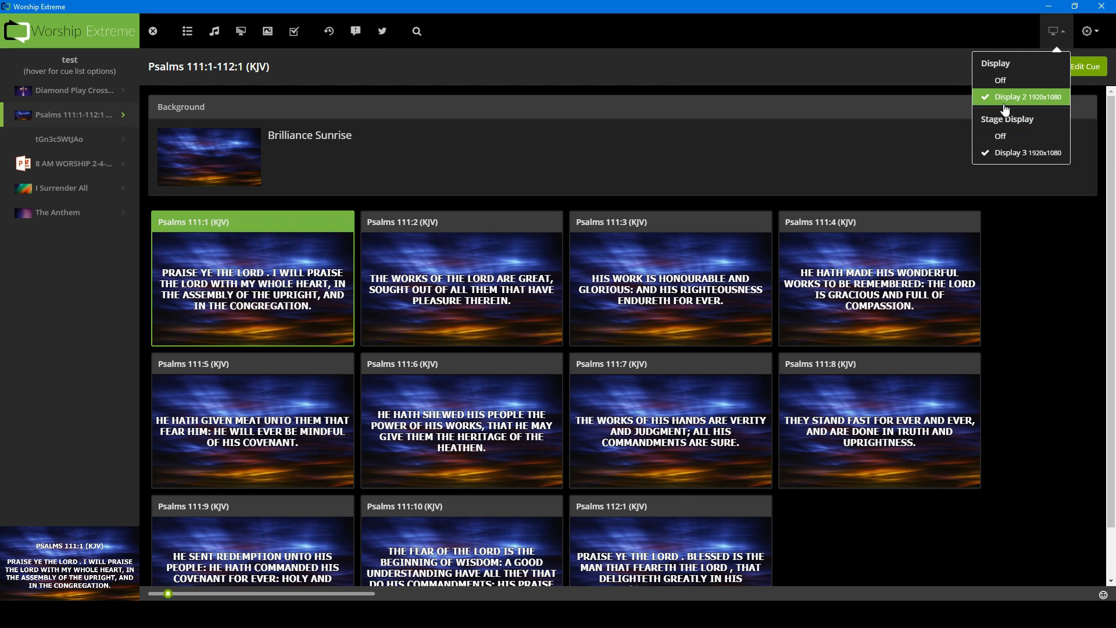
mouse_move(1098, 118)
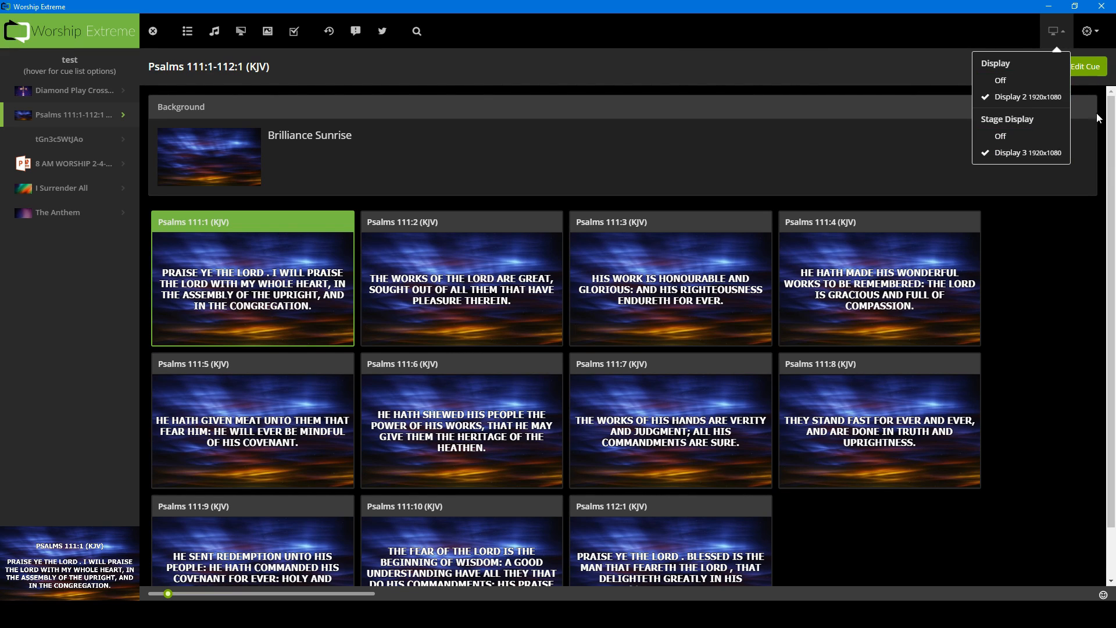
mouse_move(1026, 96)
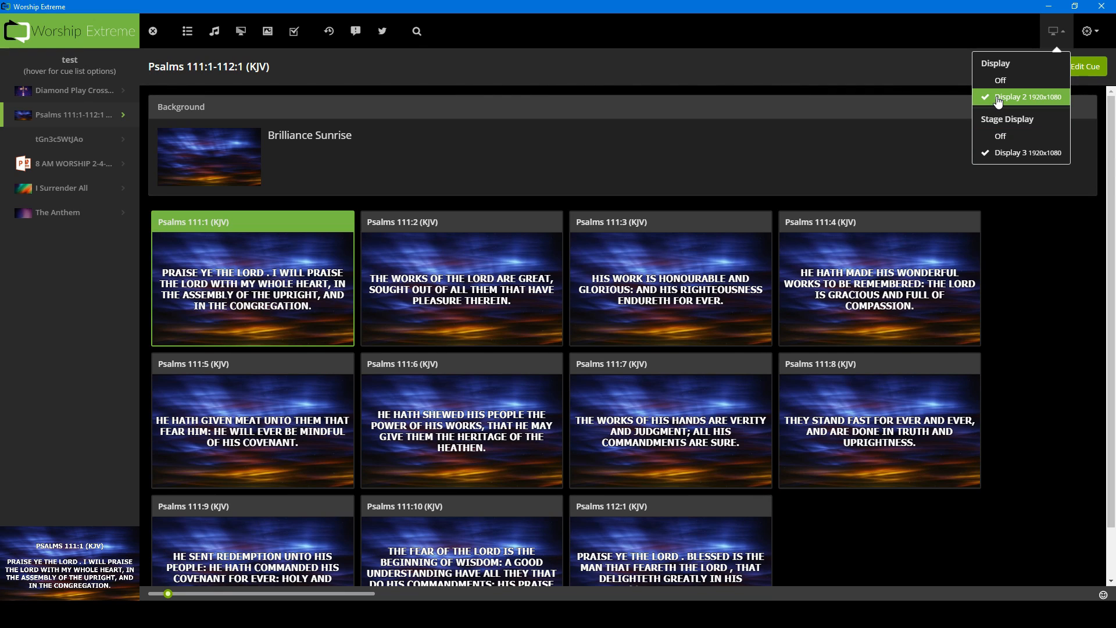
mouse_move(1008, 129)
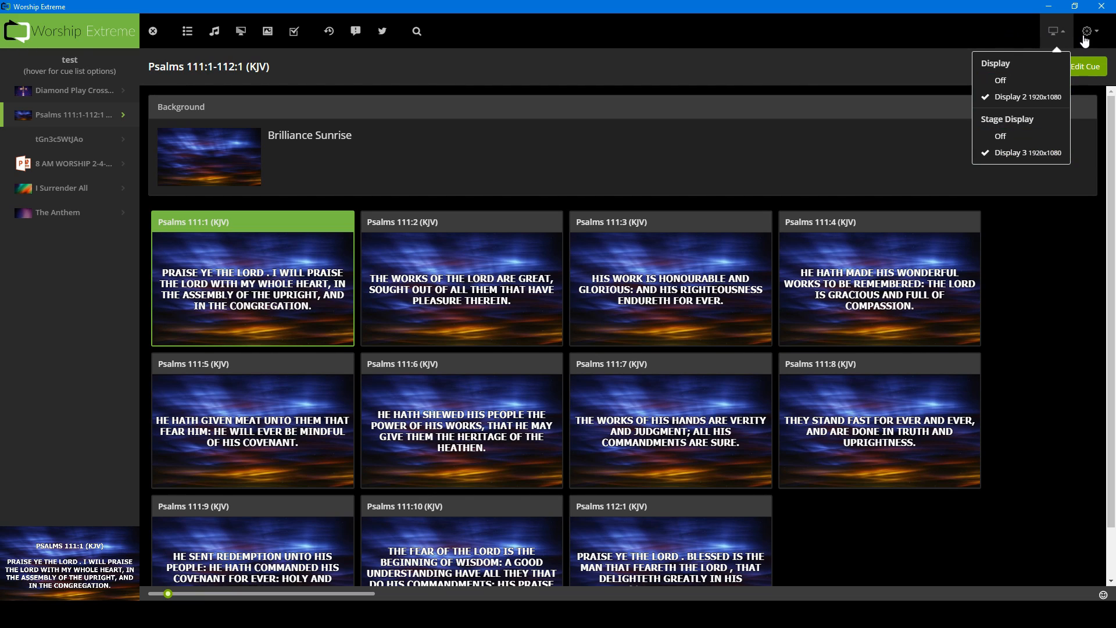
mouse_move(961, 42)
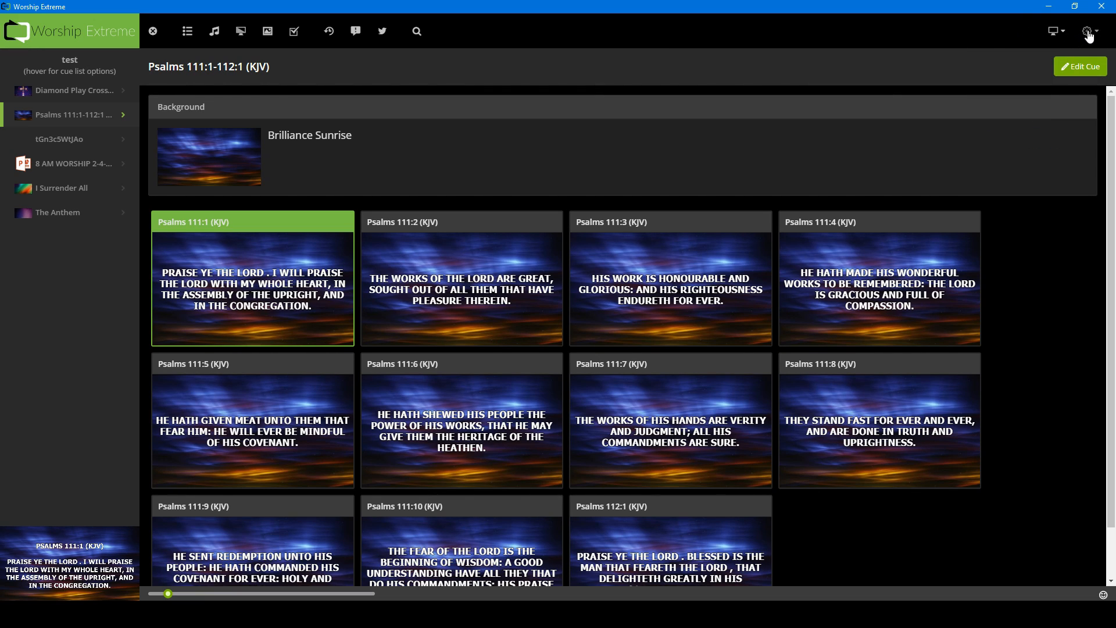
- Check the gear menu's Sync Library, then bring up Chrome's 'delete cue list' help thread
click(1088, 30)
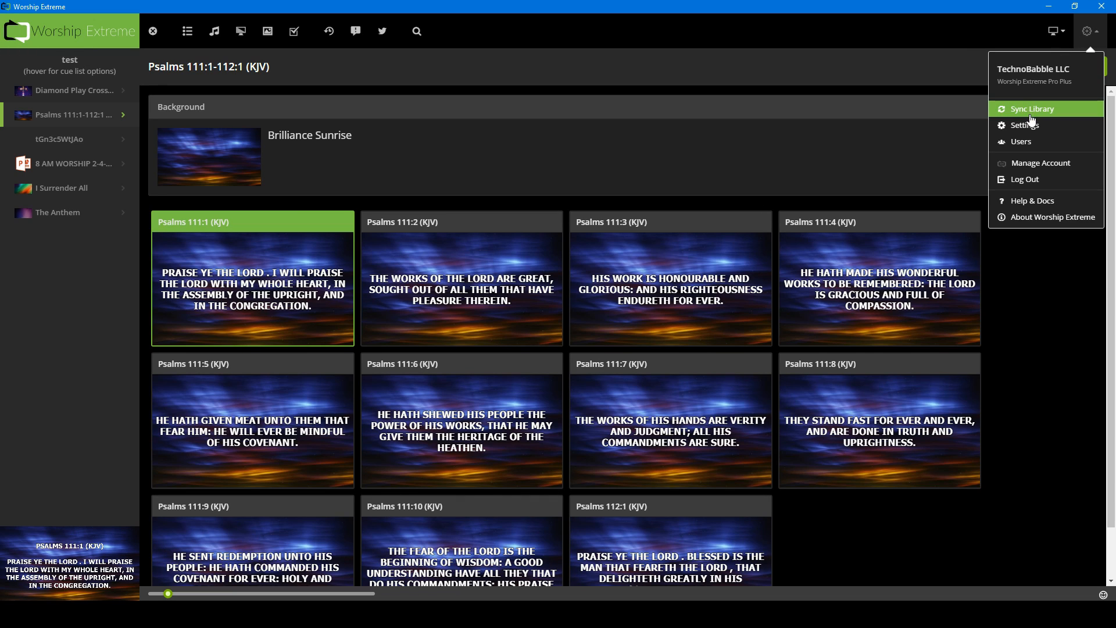
mouse_move(1024, 126)
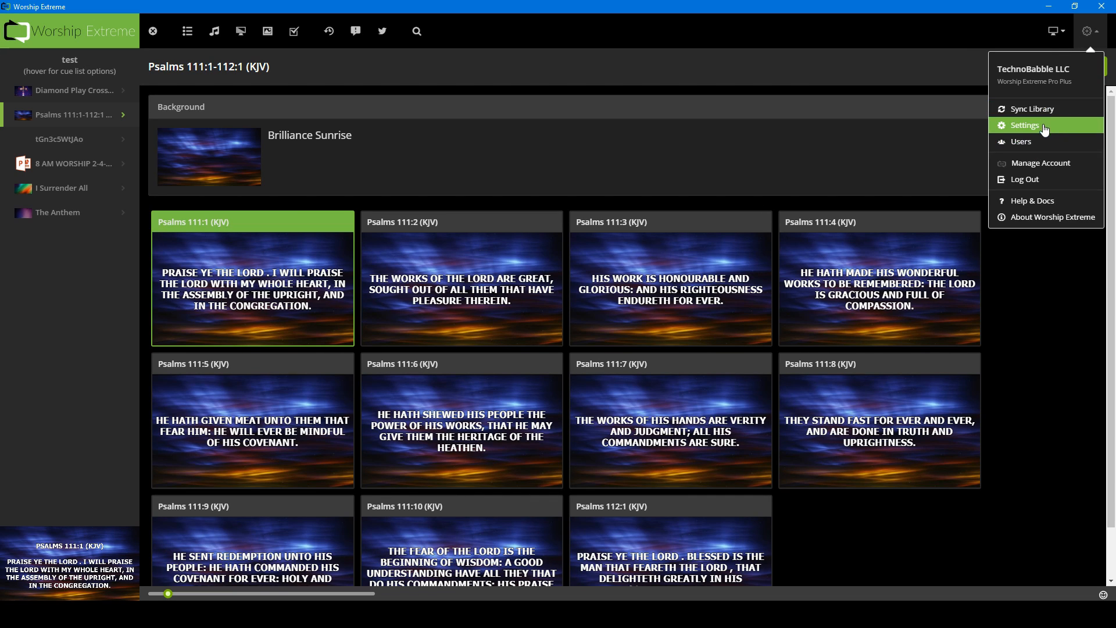
mouse_move(1031, 109)
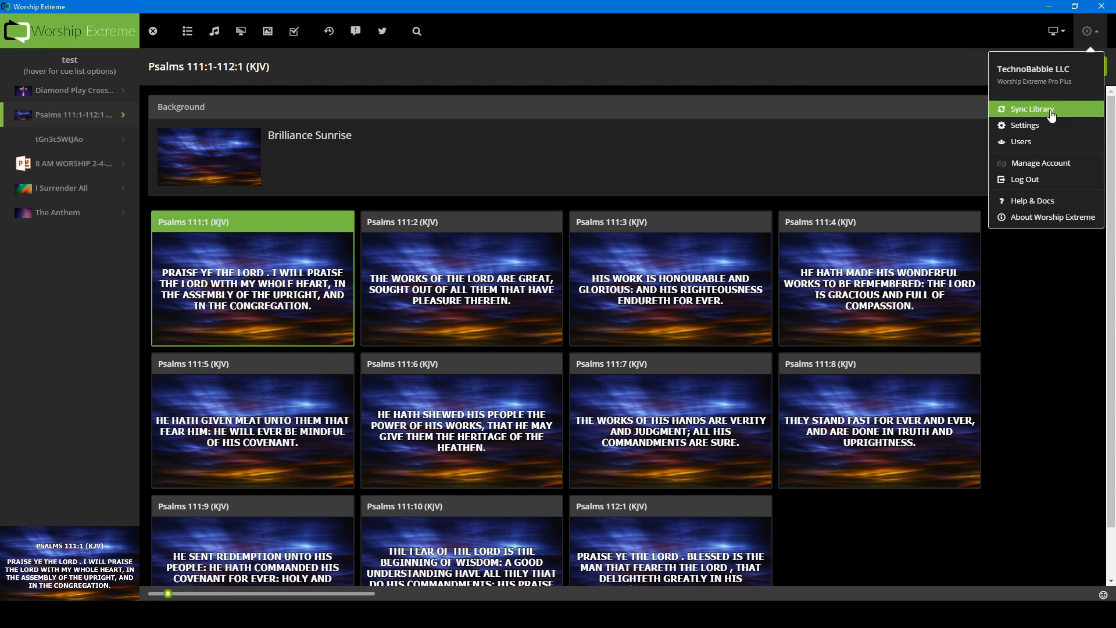
mouse_move(1050, 114)
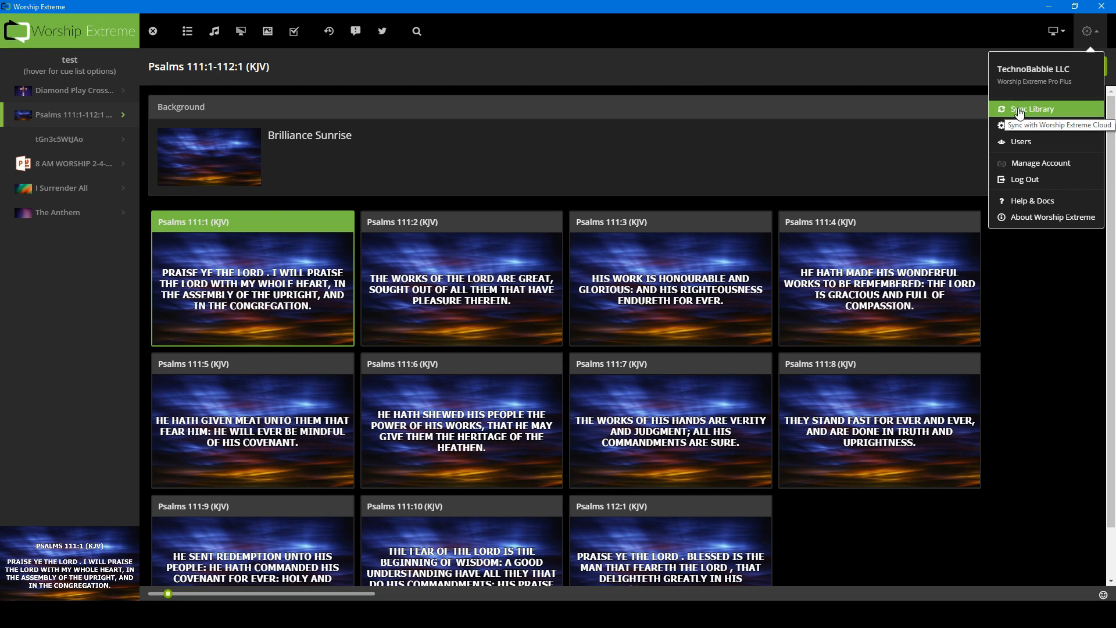
mouse_move(1059, 126)
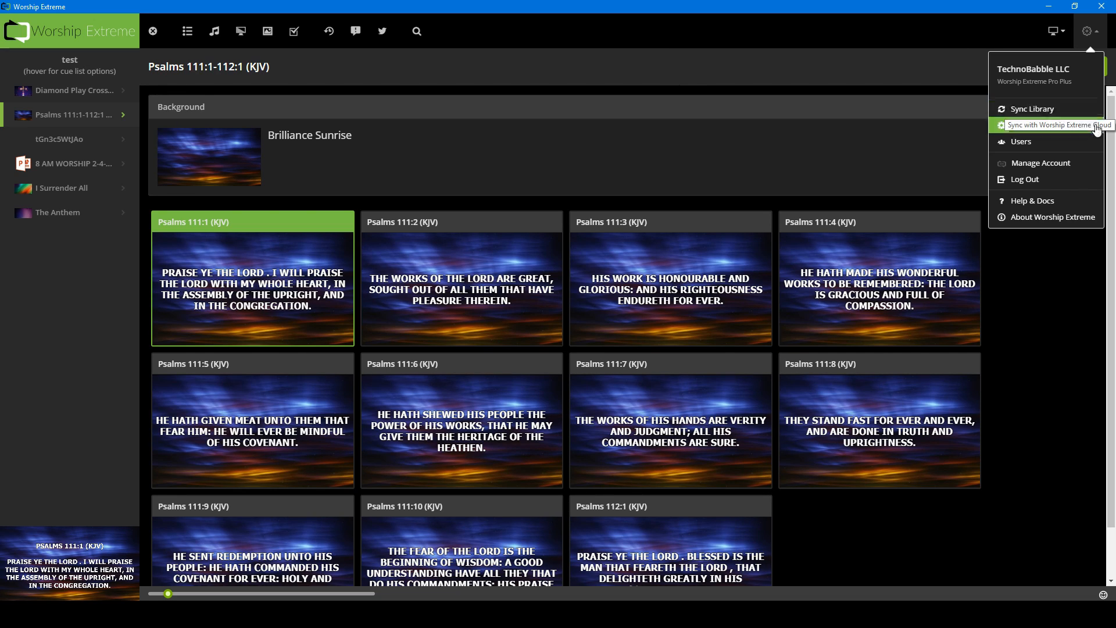
mouse_move(1034, 108)
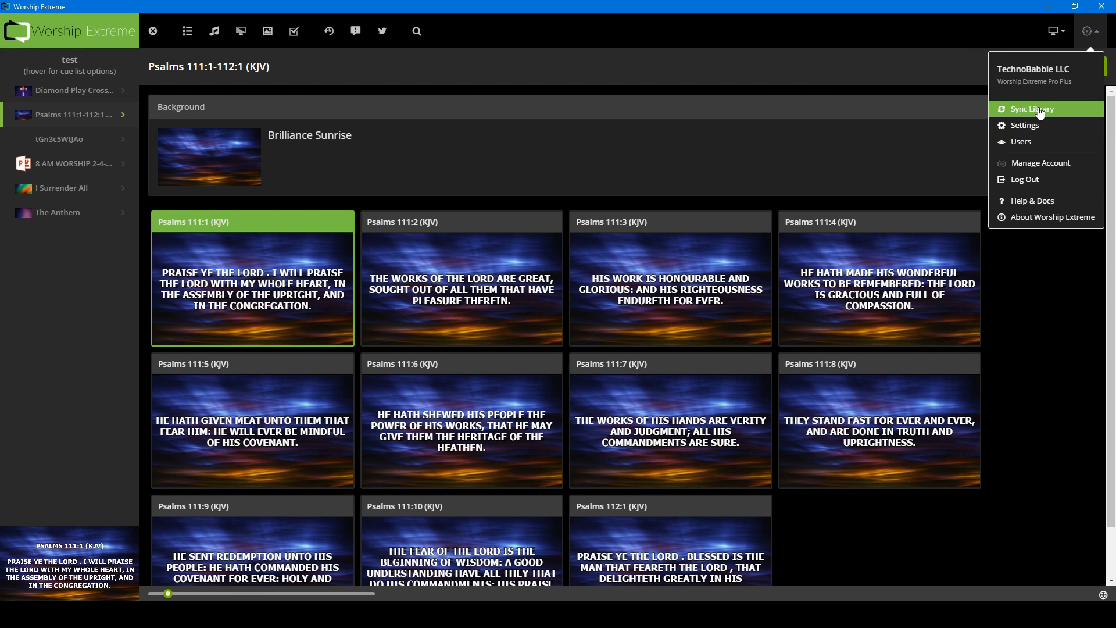
mouse_move(1033, 109)
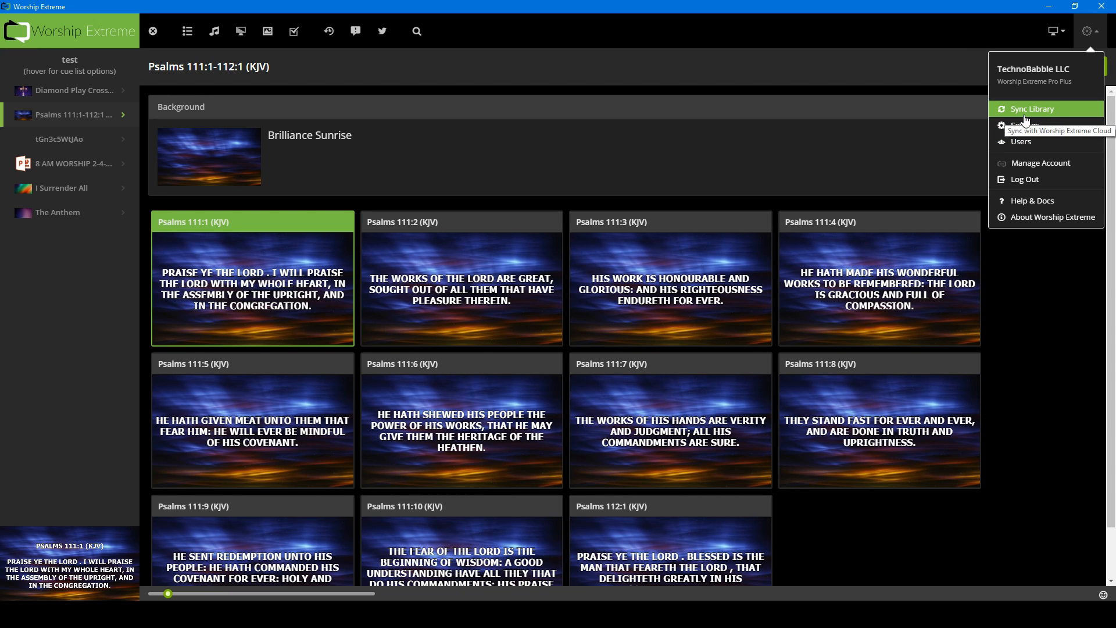
click(1032, 200)
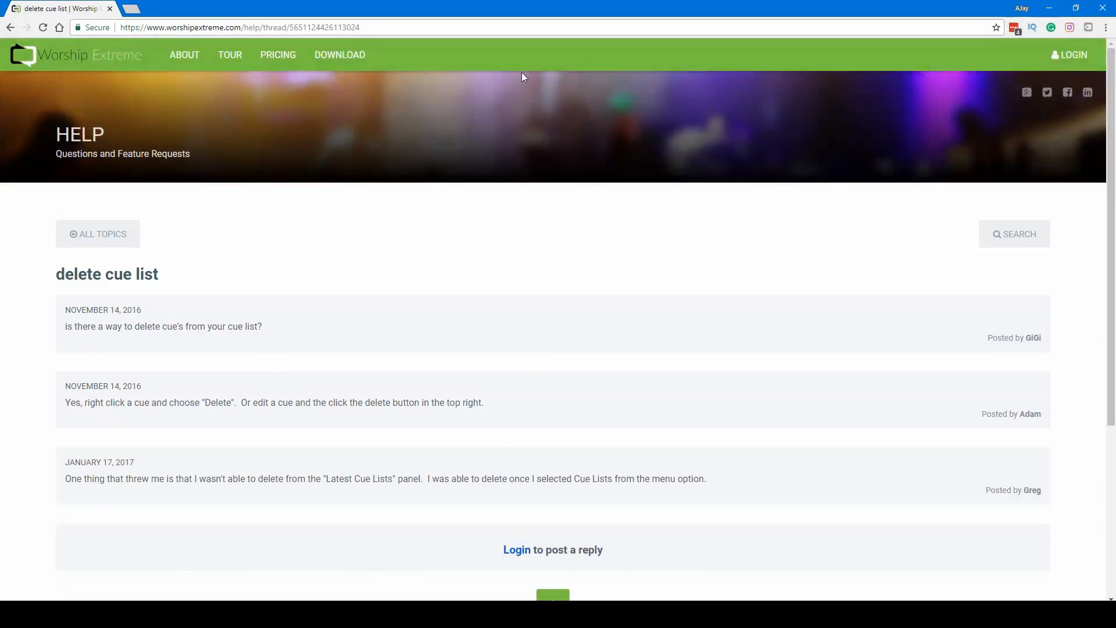
click(277, 55)
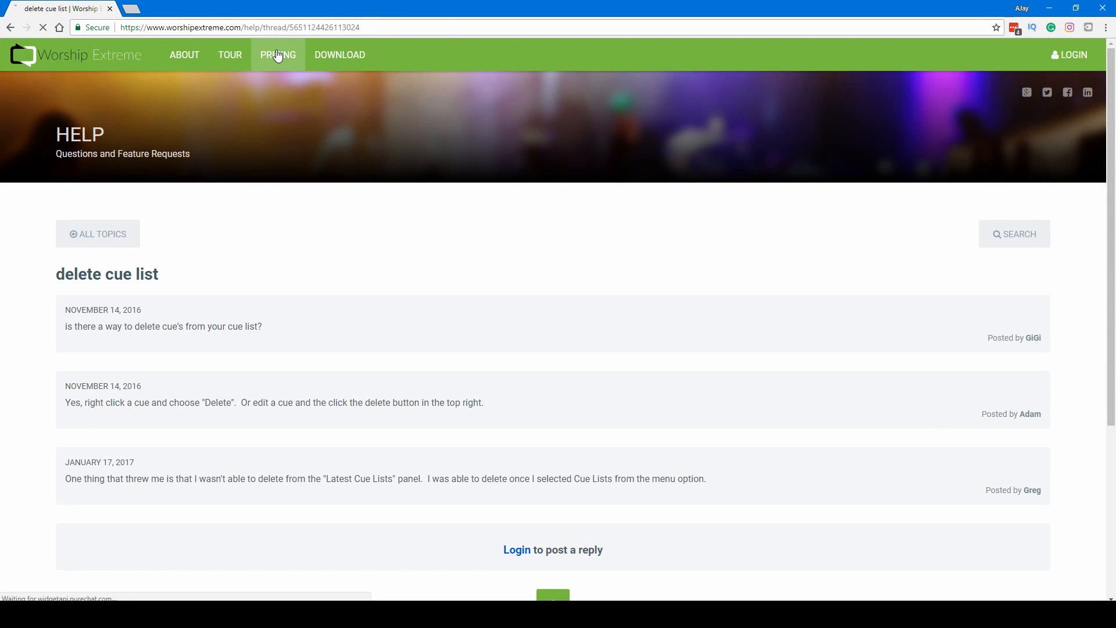
- Show the pricing table (Free, Pro $15/month, Pro Plus $25/month) full screen
click(278, 55)
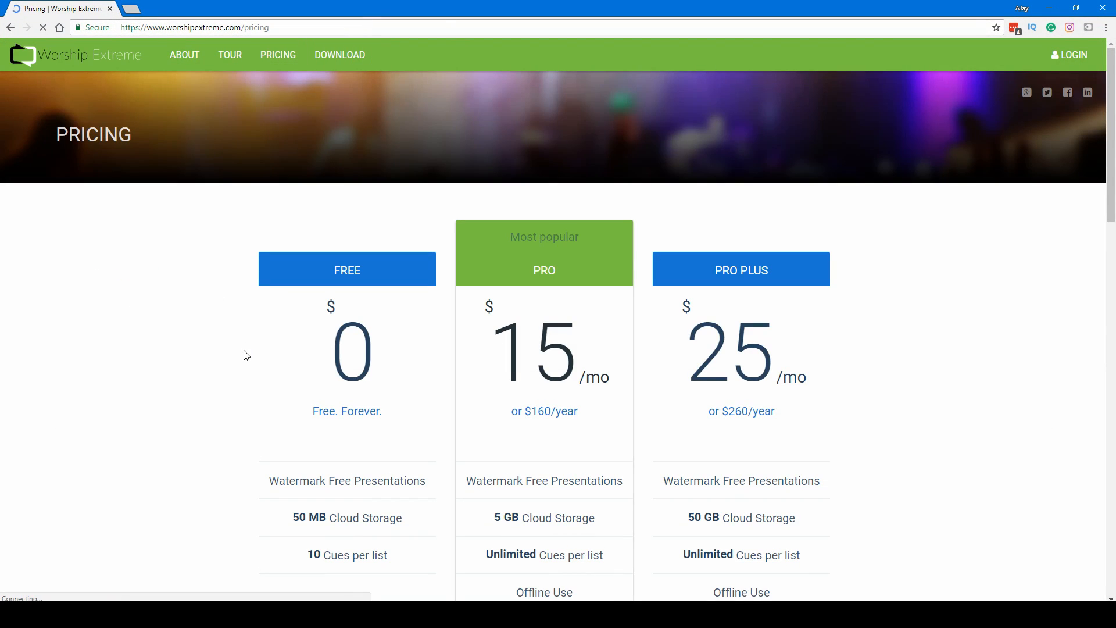
scroll(down, 3)
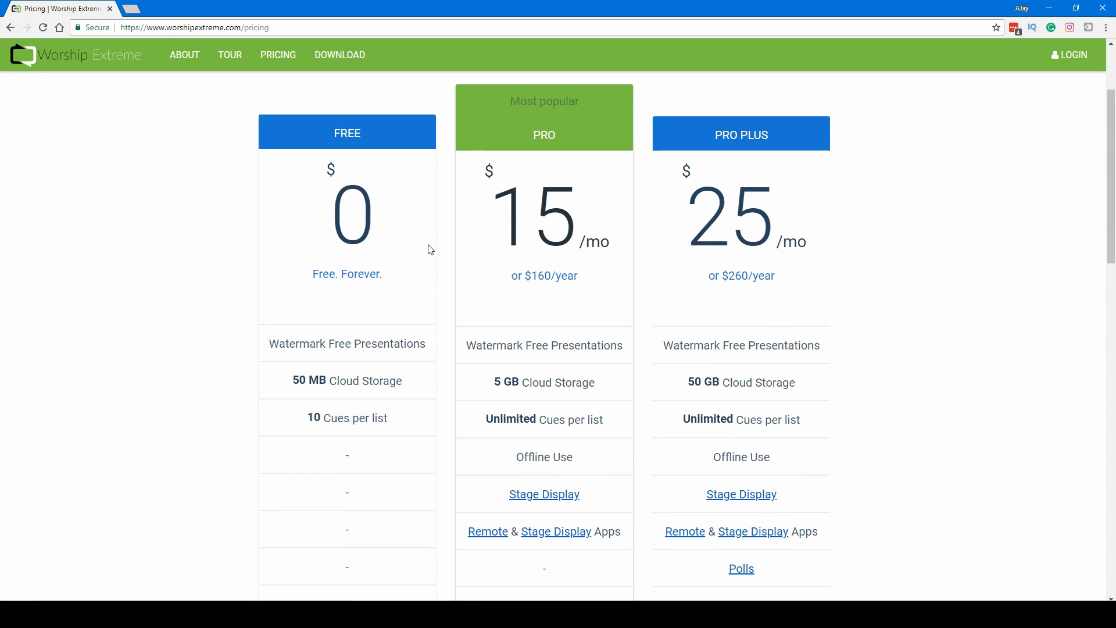
key(f11)
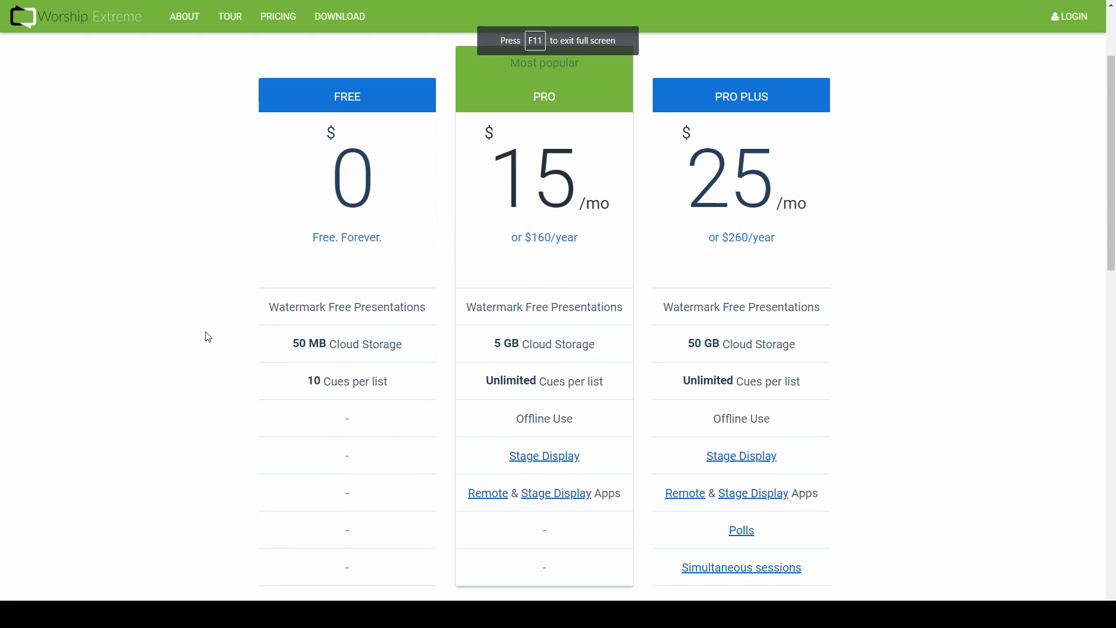
mouse_move(319, 283)
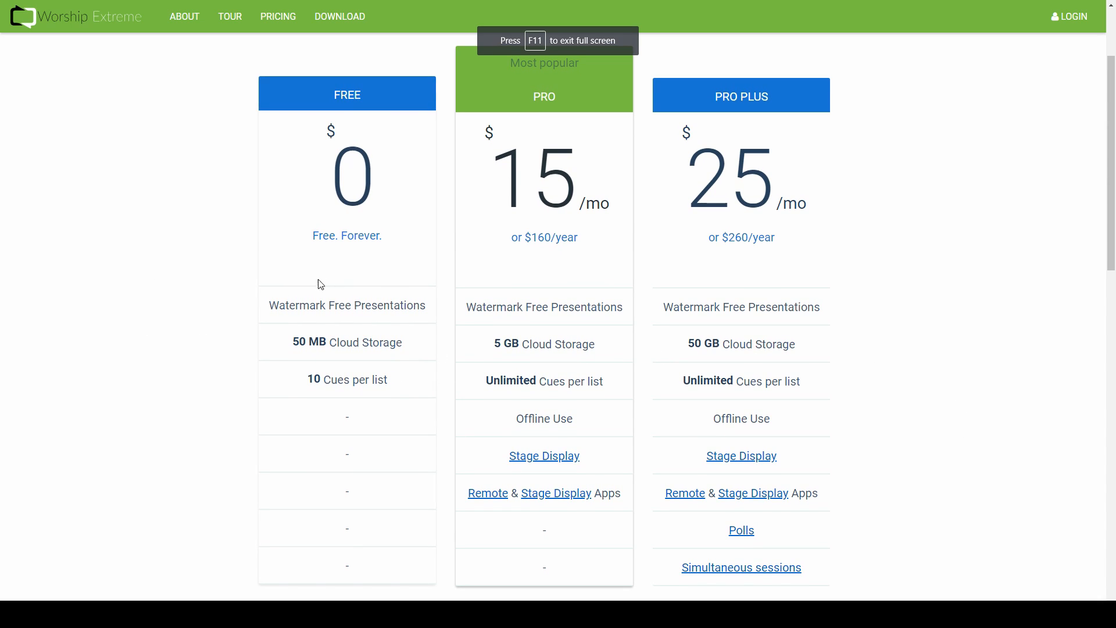
mouse_move(277, 308)
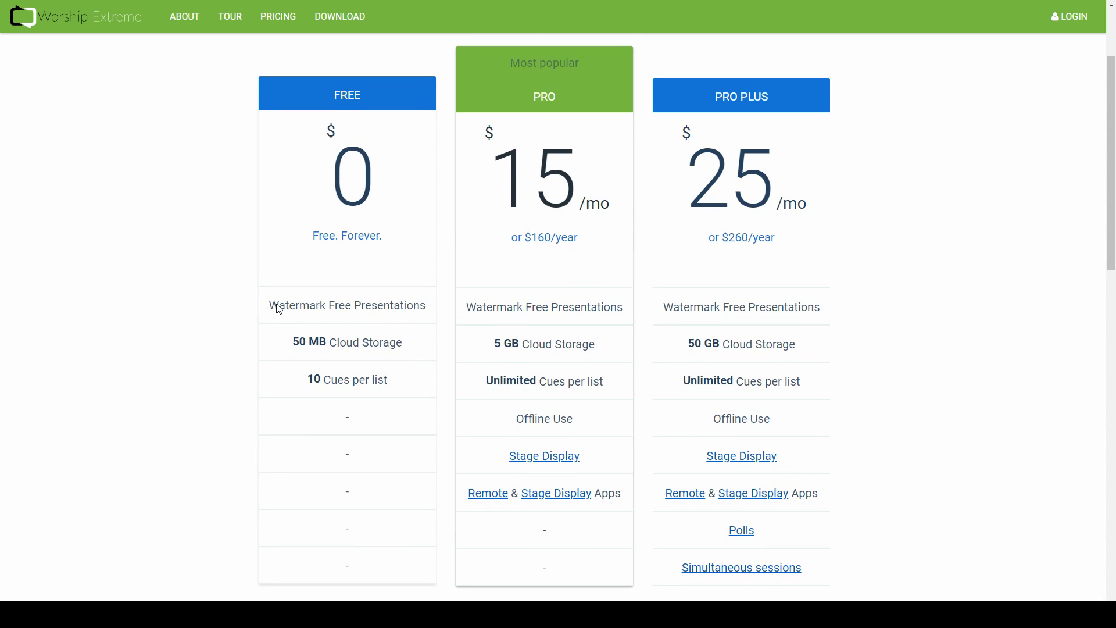
mouse_move(343, 245)
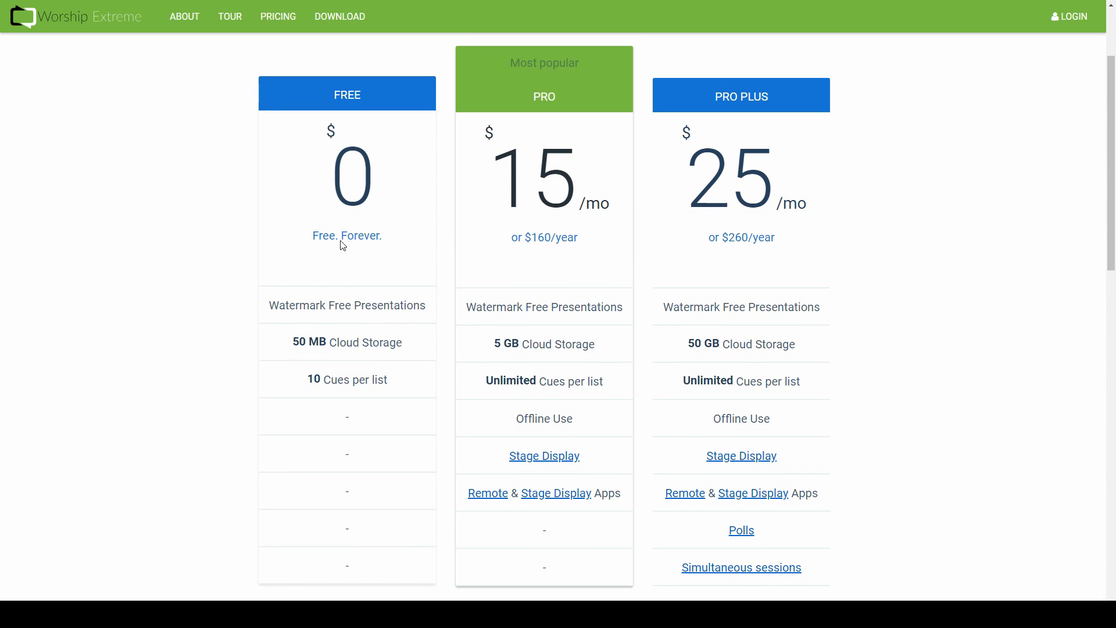
mouse_move(336, 343)
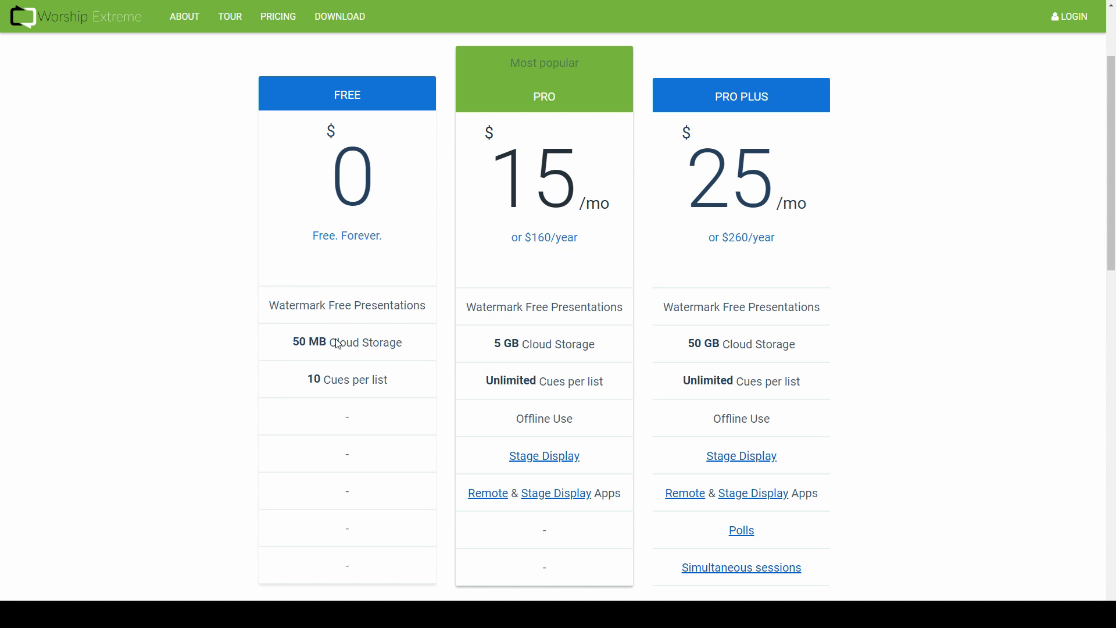
mouse_move(356, 367)
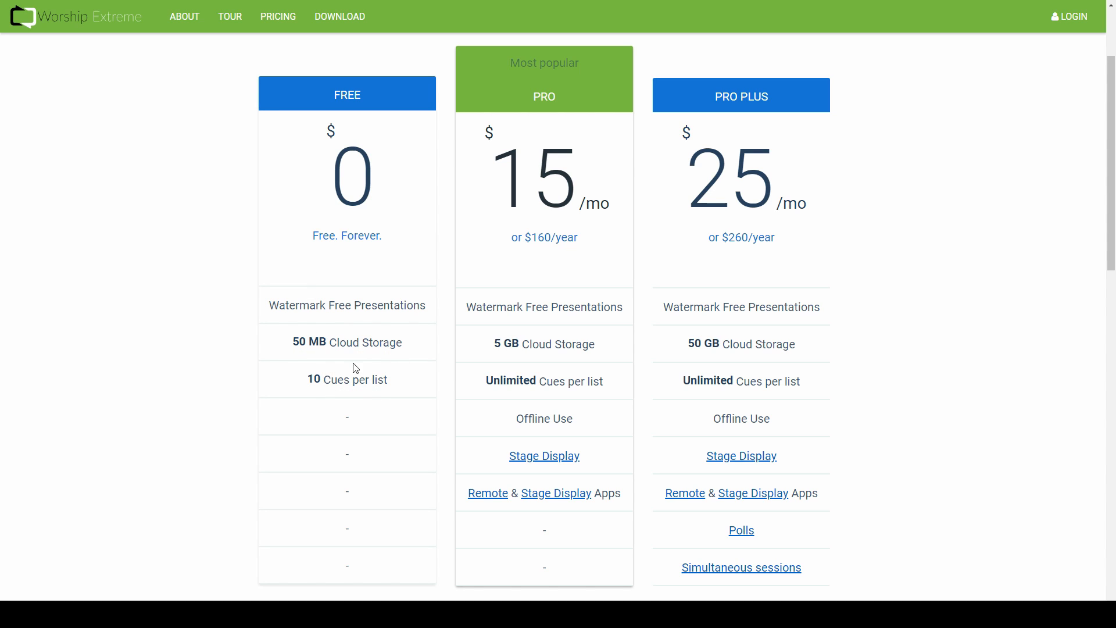
mouse_move(409, 387)
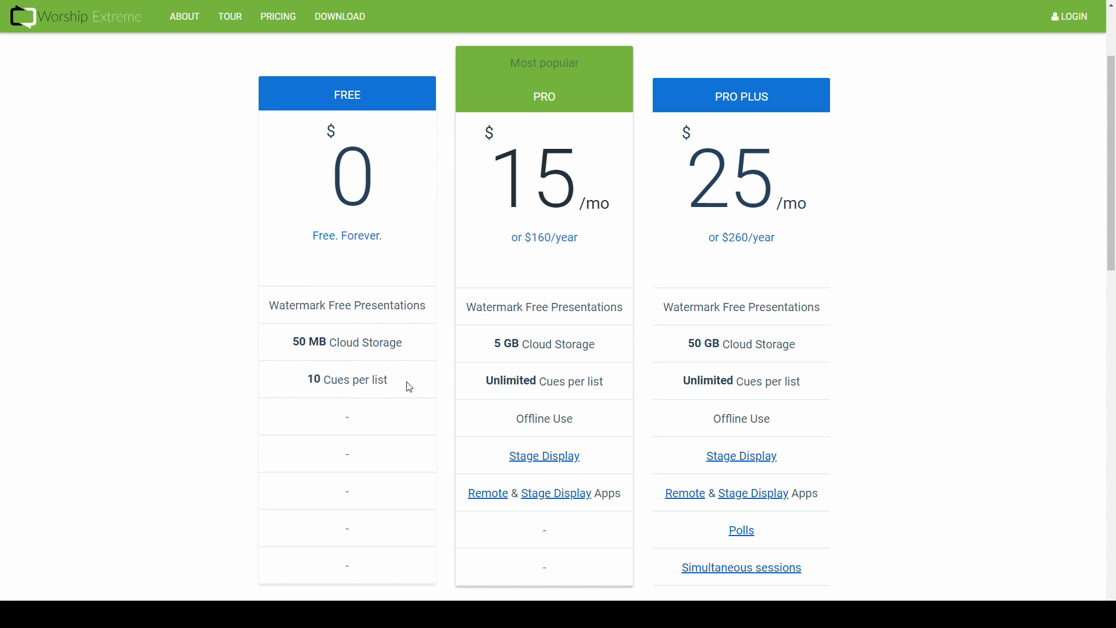
mouse_move(350, 385)
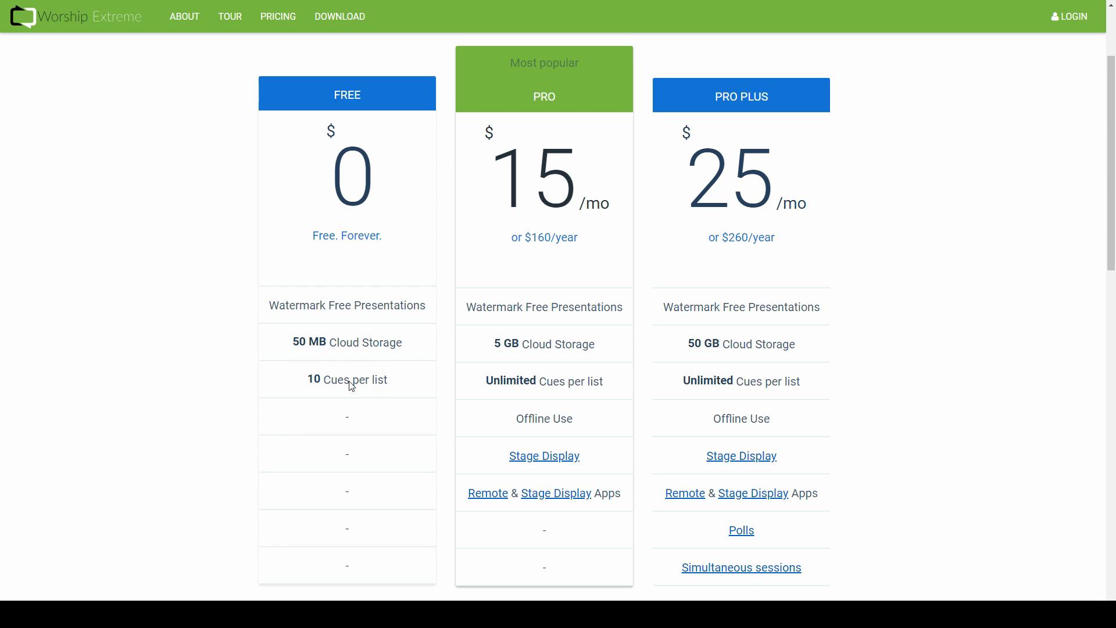
mouse_move(384, 405)
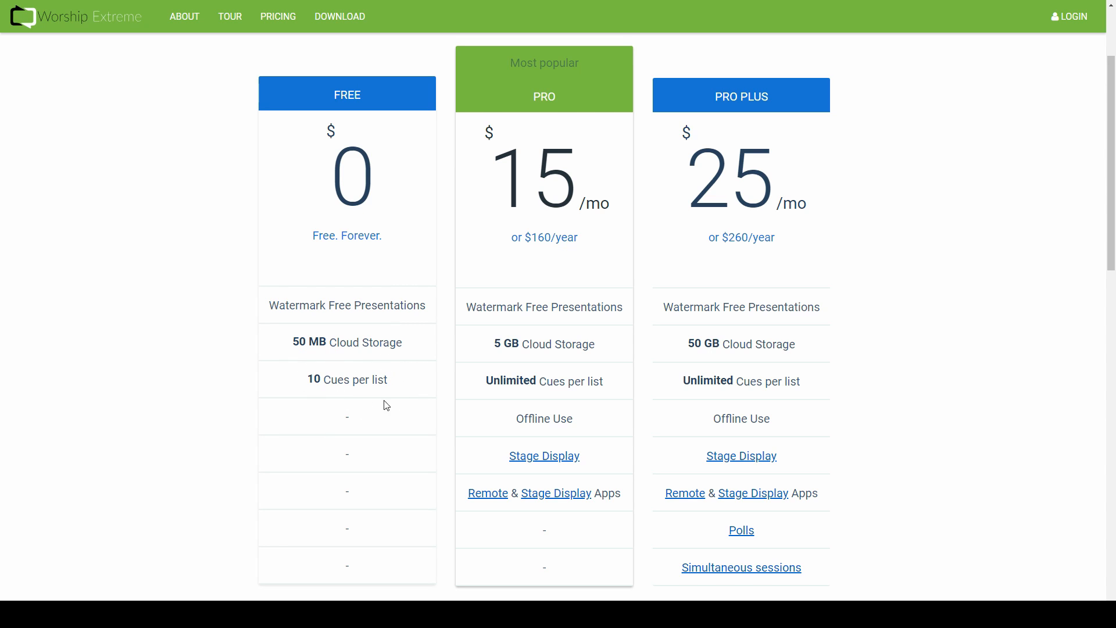
mouse_move(315, 422)
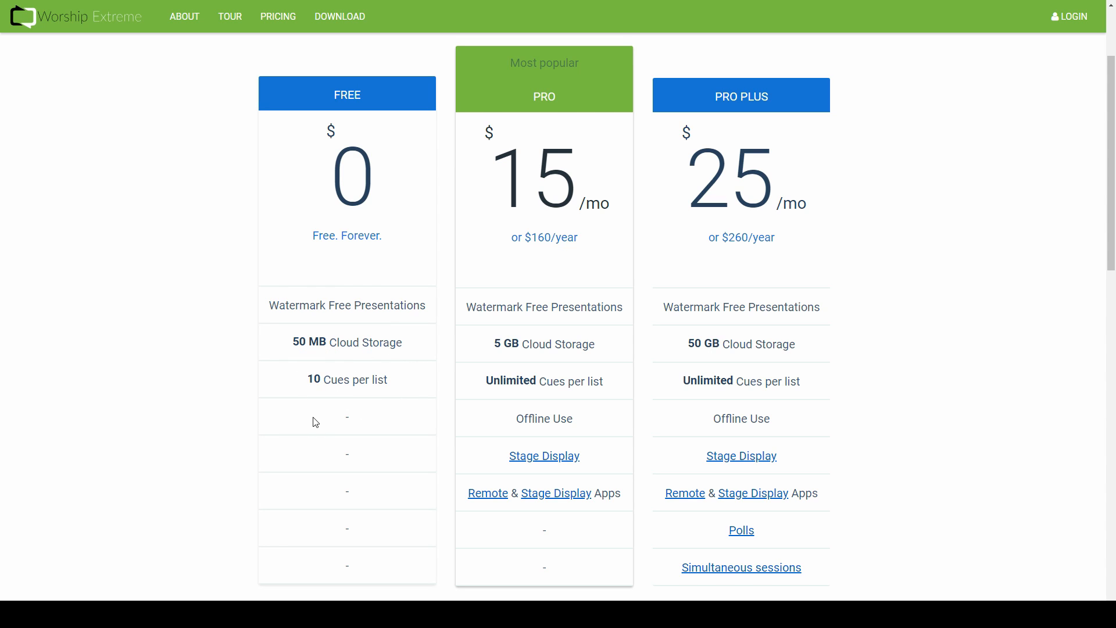
mouse_move(359, 295)
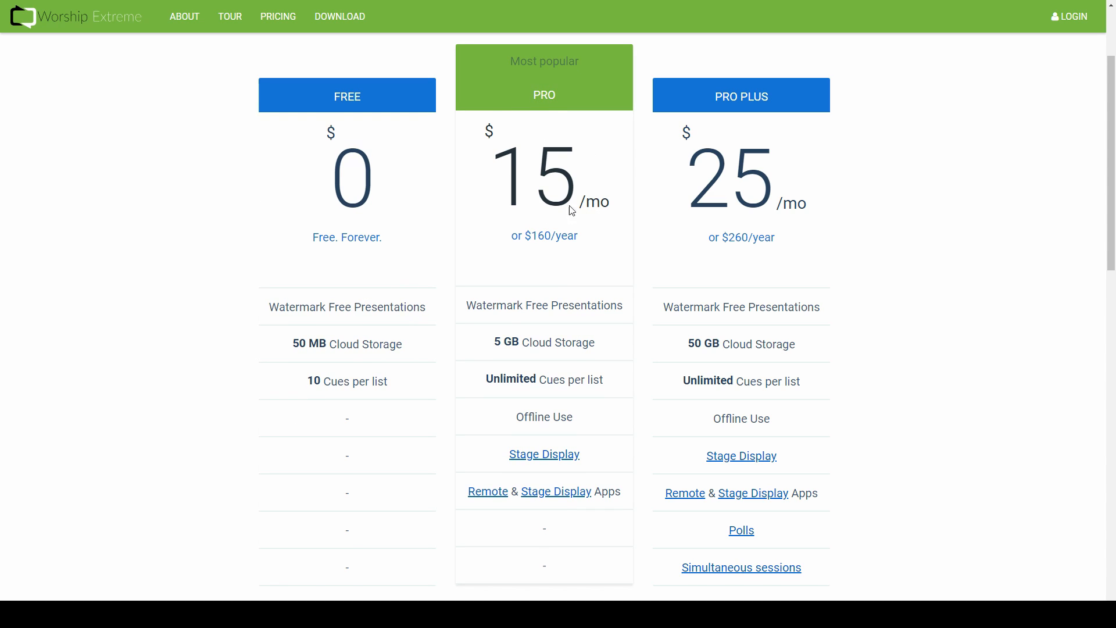
mouse_move(536, 314)
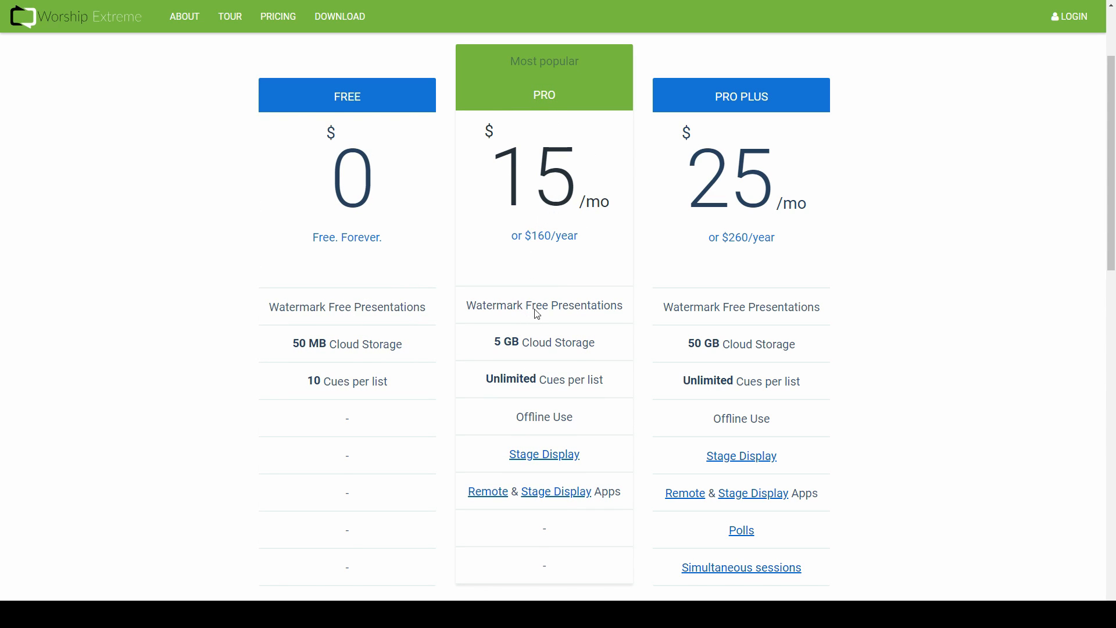
mouse_move(571, 358)
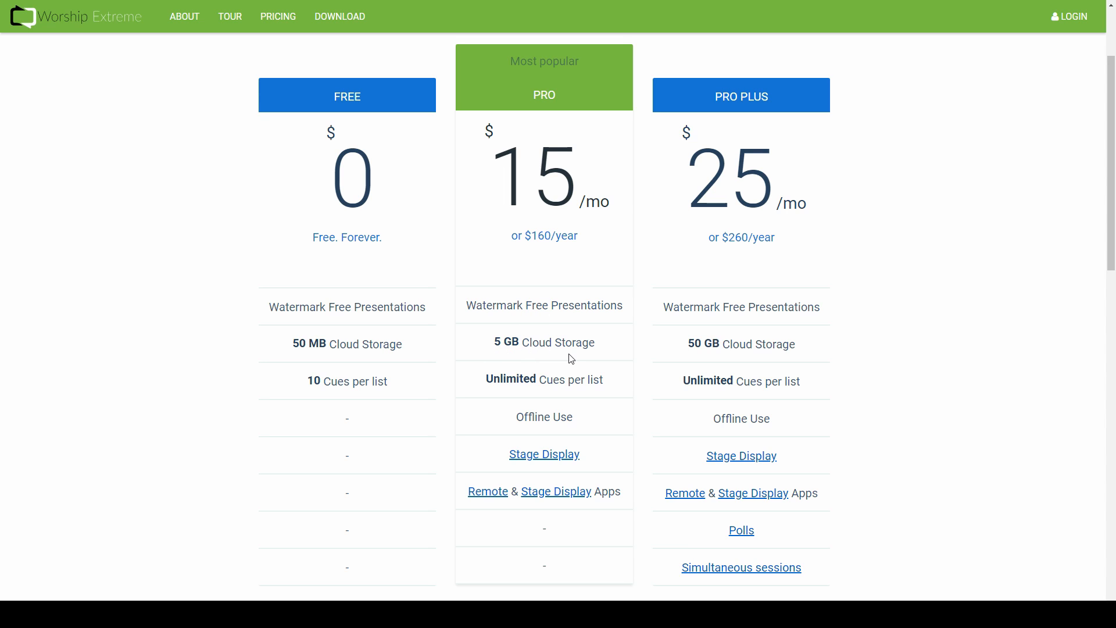
mouse_move(571, 393)
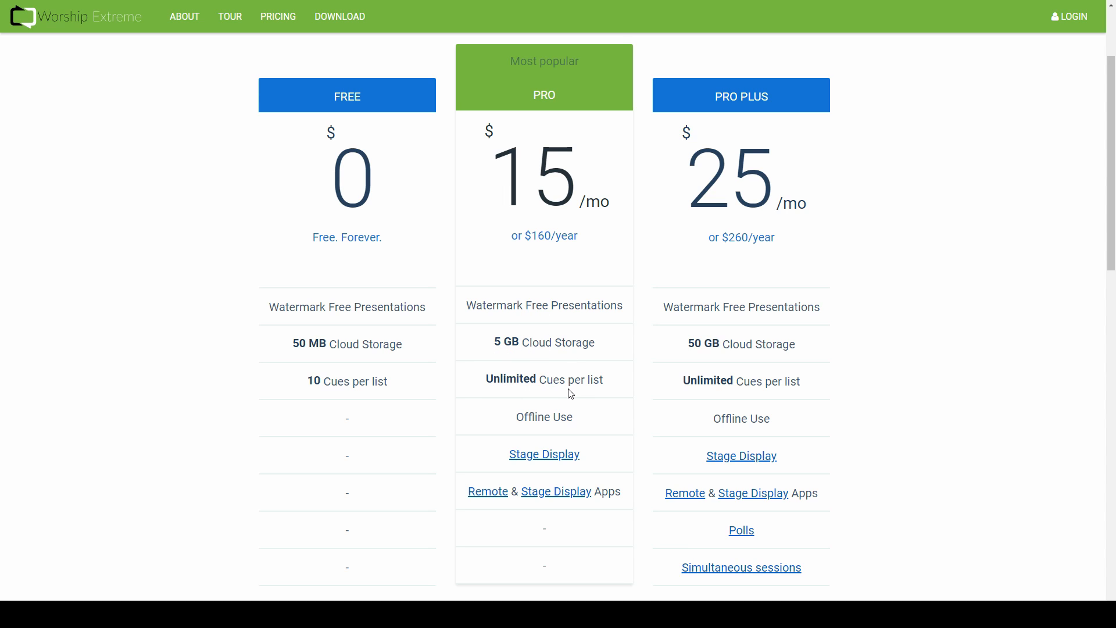
mouse_move(563, 419)
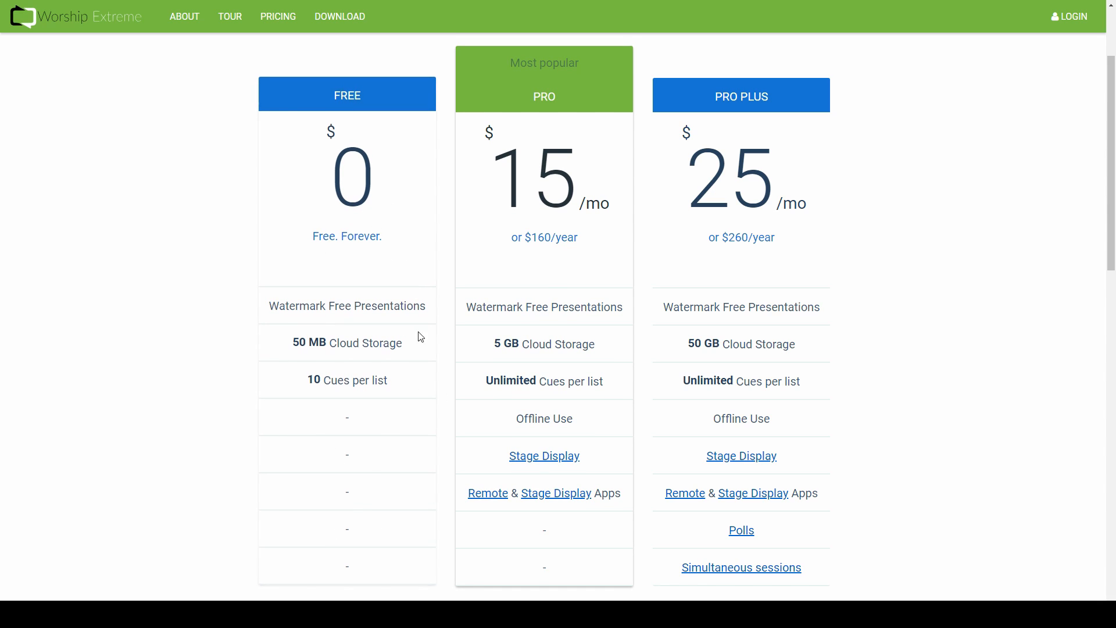
mouse_move(343, 273)
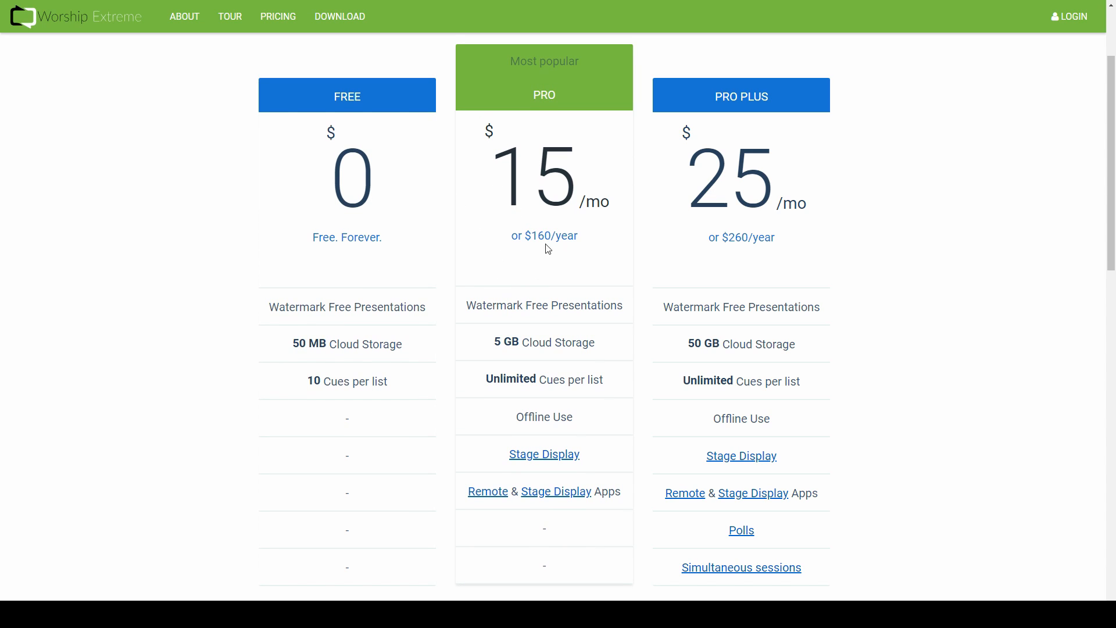
mouse_move(565, 350)
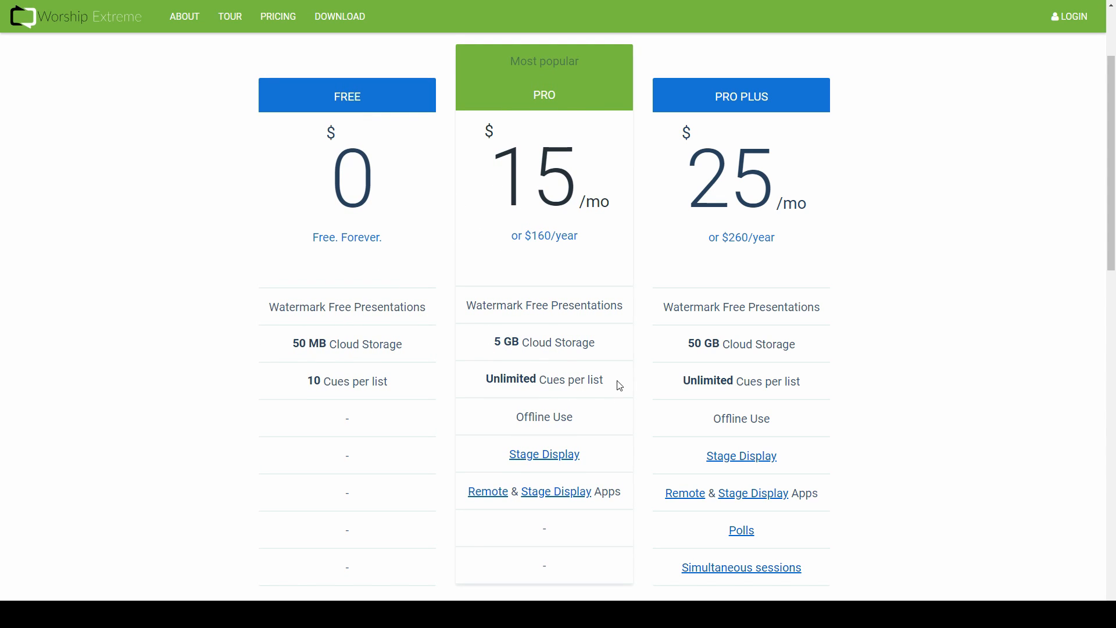
mouse_move(555, 367)
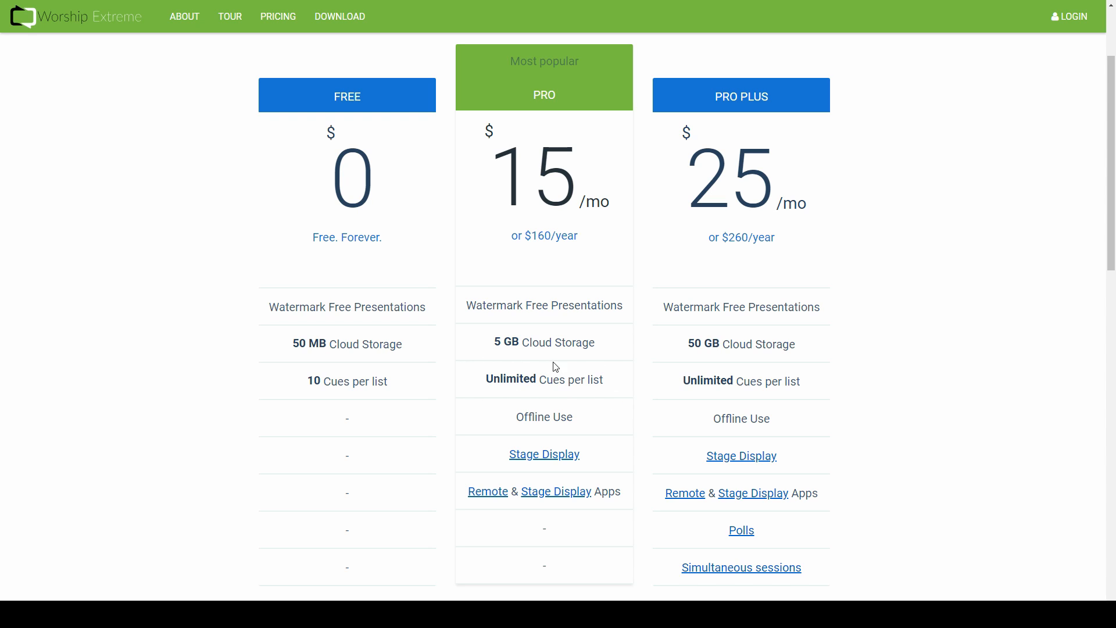
mouse_move(504, 437)
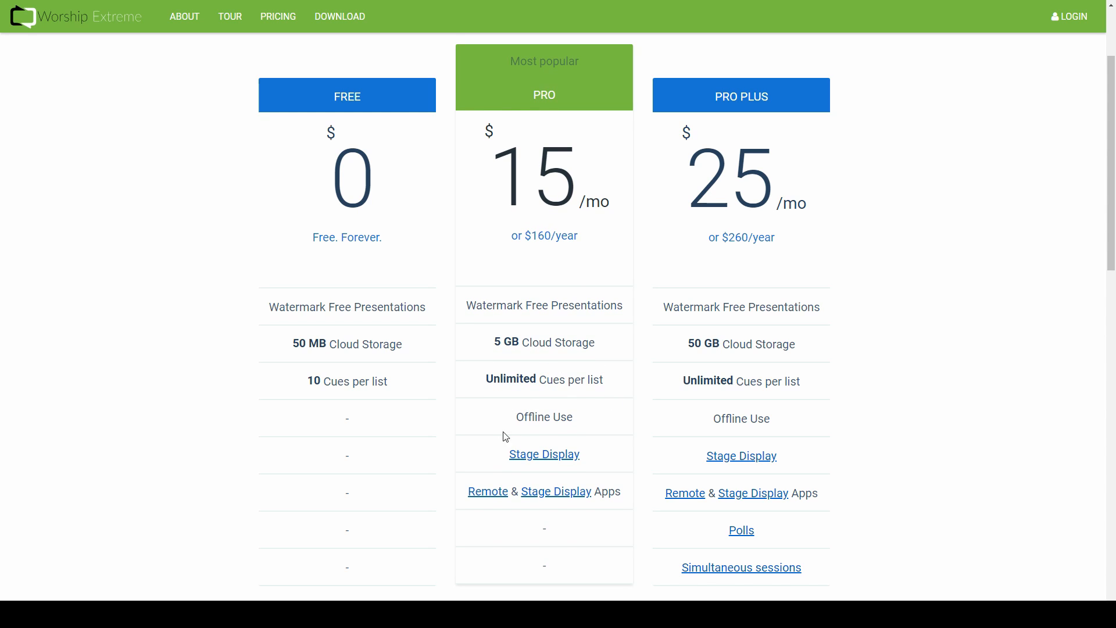
mouse_move(508, 426)
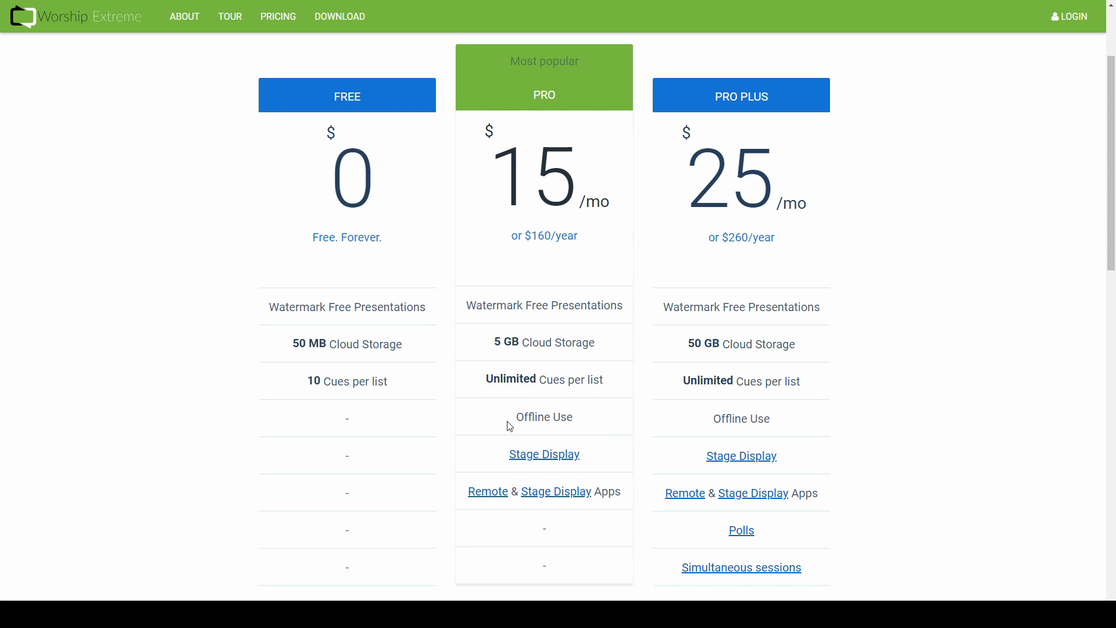
mouse_move(483, 454)
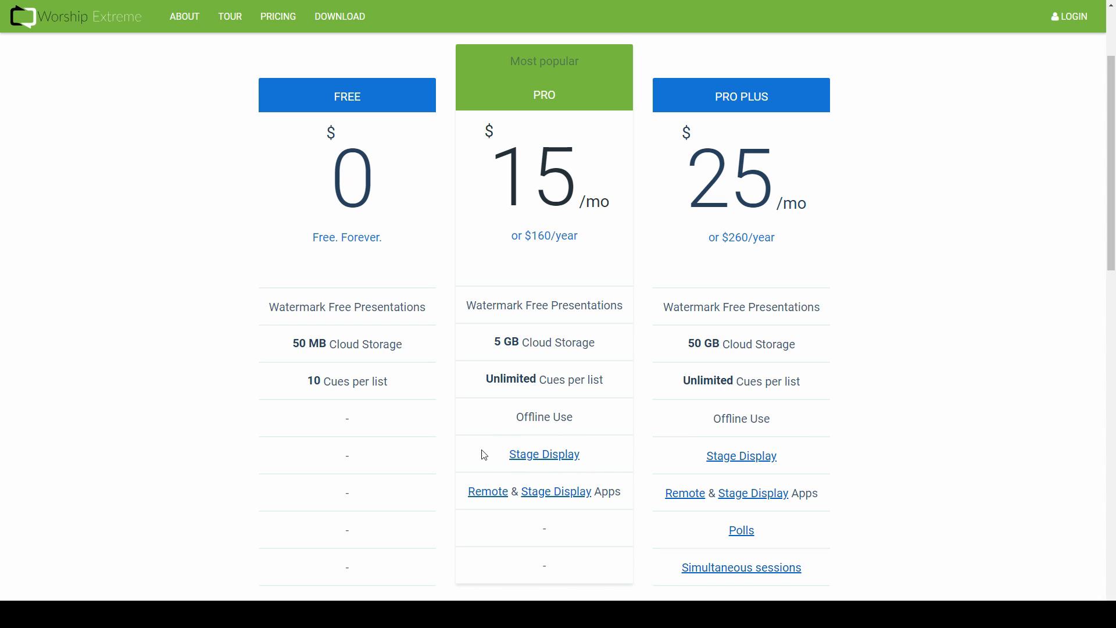
mouse_move(452, 495)
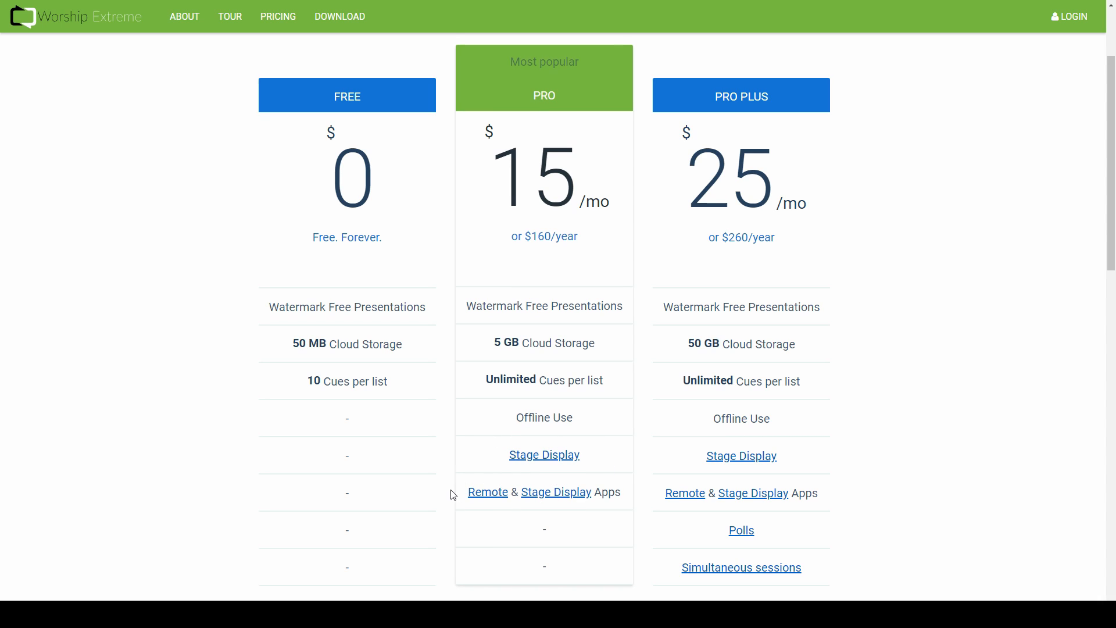
mouse_move(588, 478)
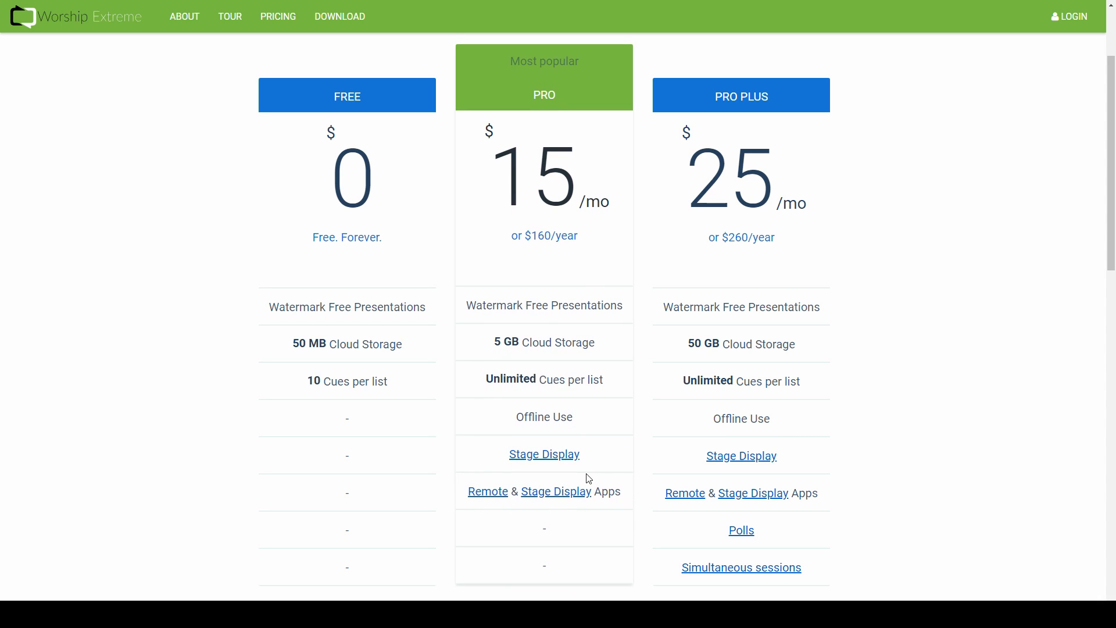
mouse_move(552, 495)
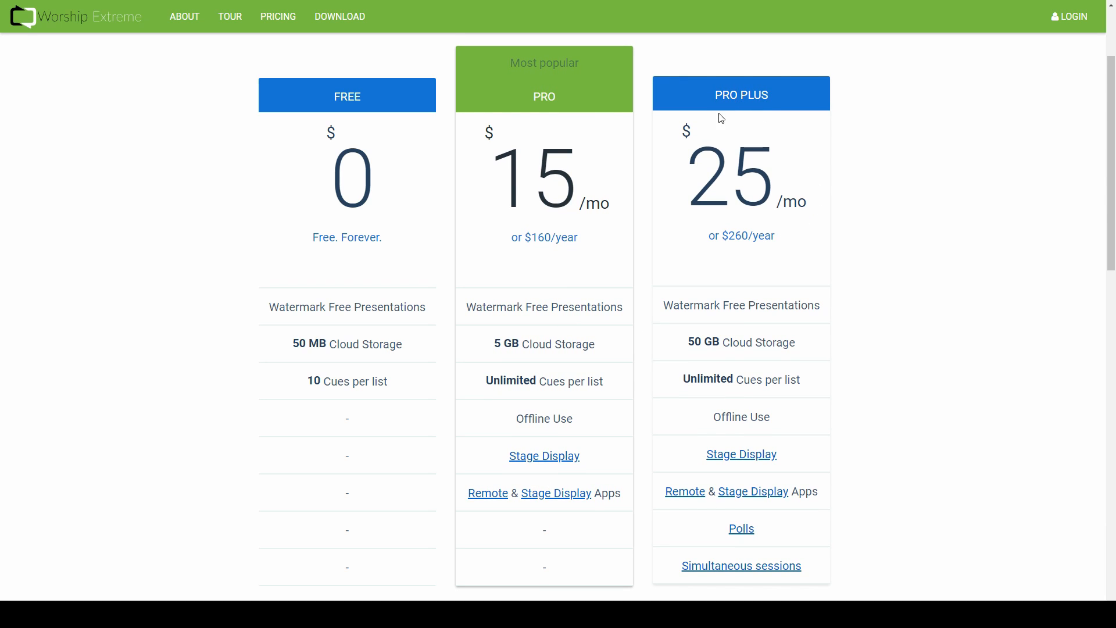
mouse_move(803, 208)
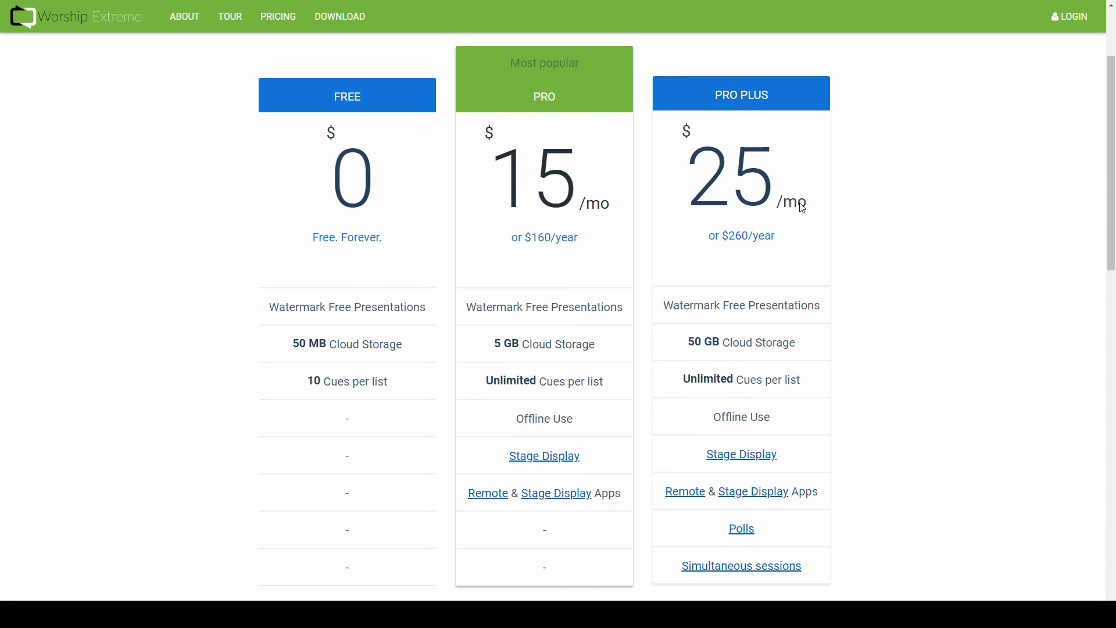
mouse_move(788, 308)
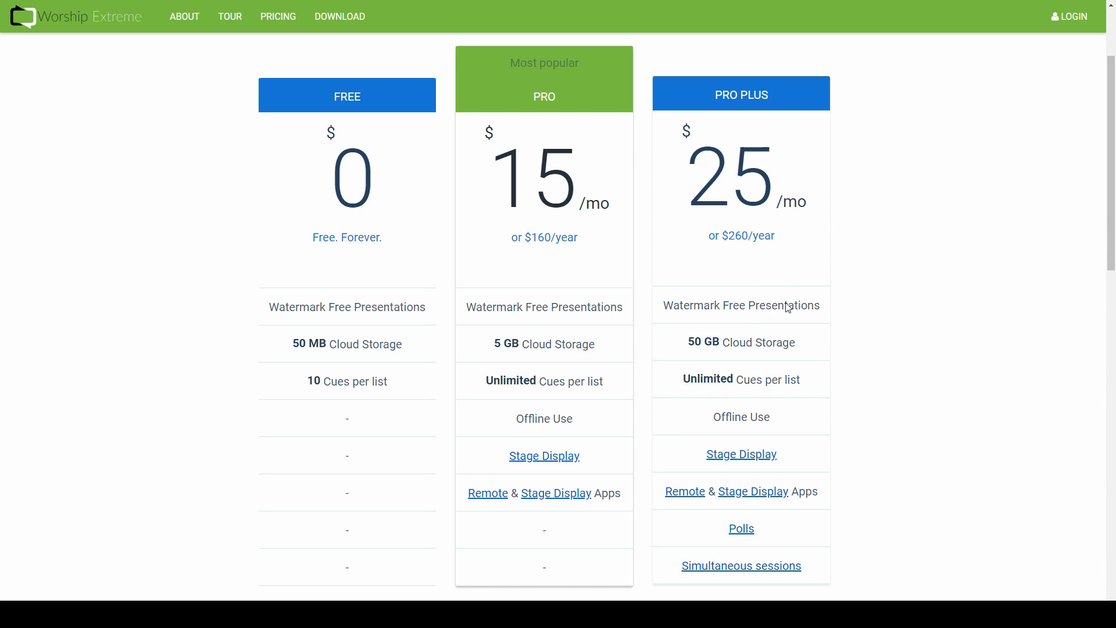
mouse_move(735, 301)
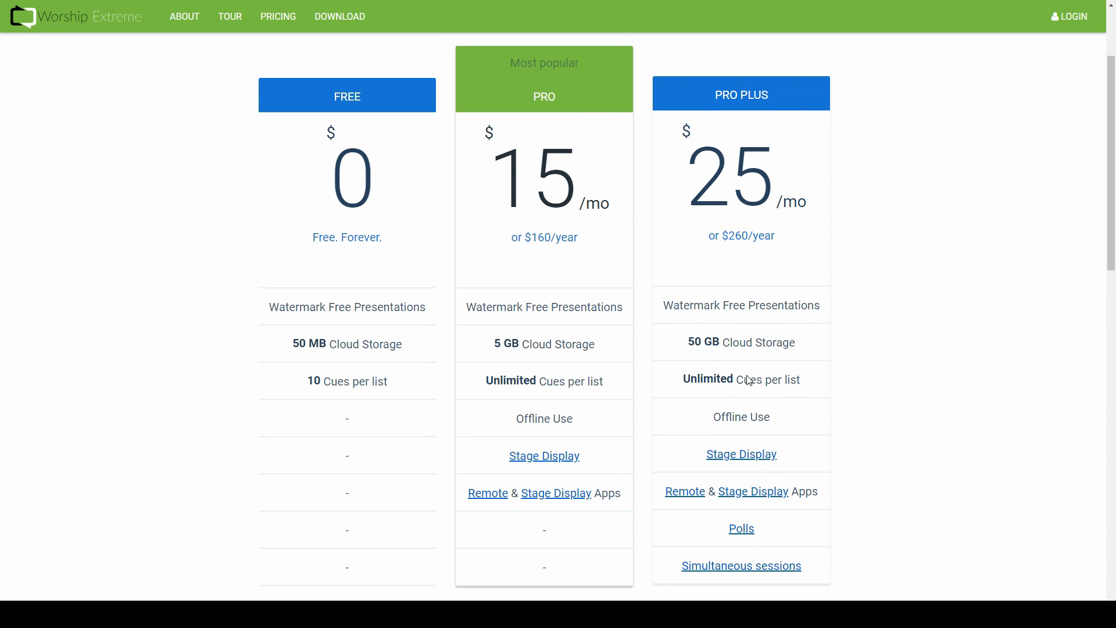
mouse_move(764, 523)
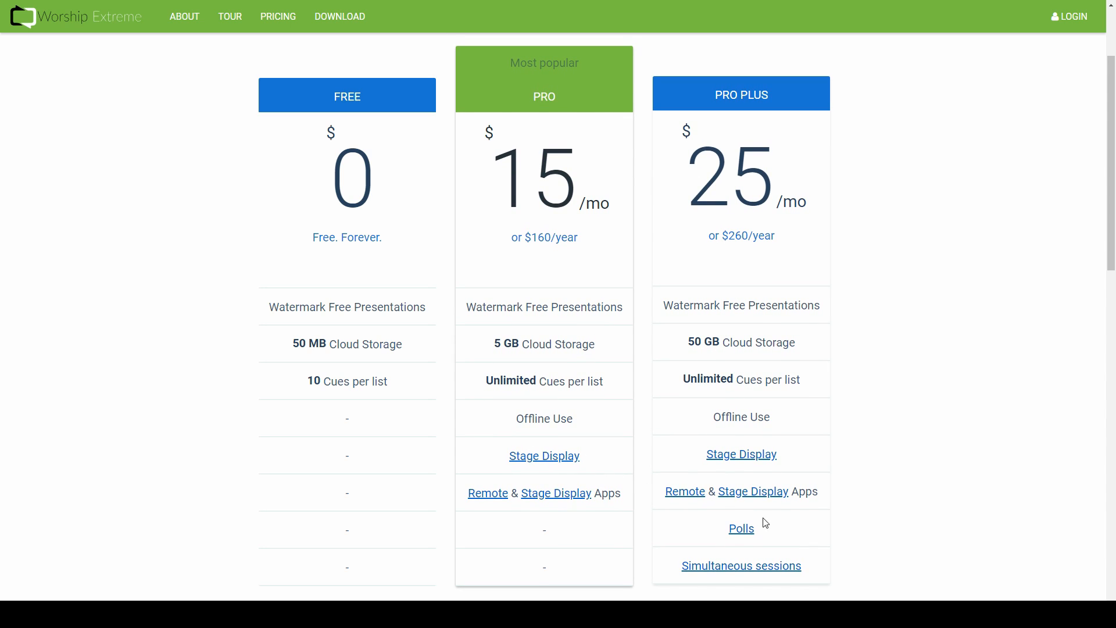
mouse_move(653, 575)
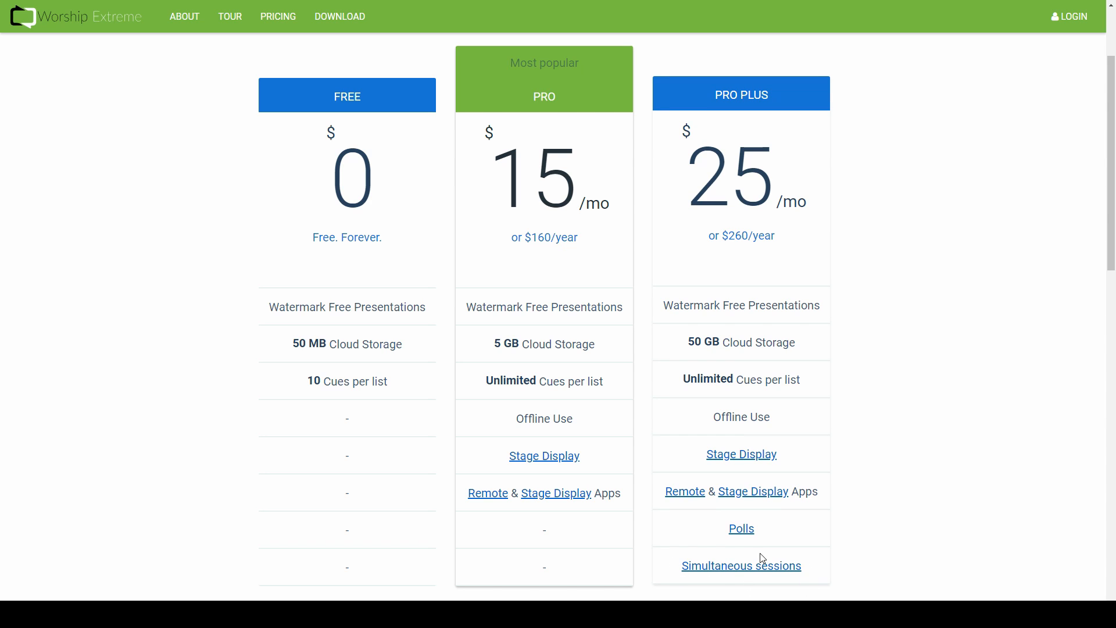
mouse_move(699, 522)
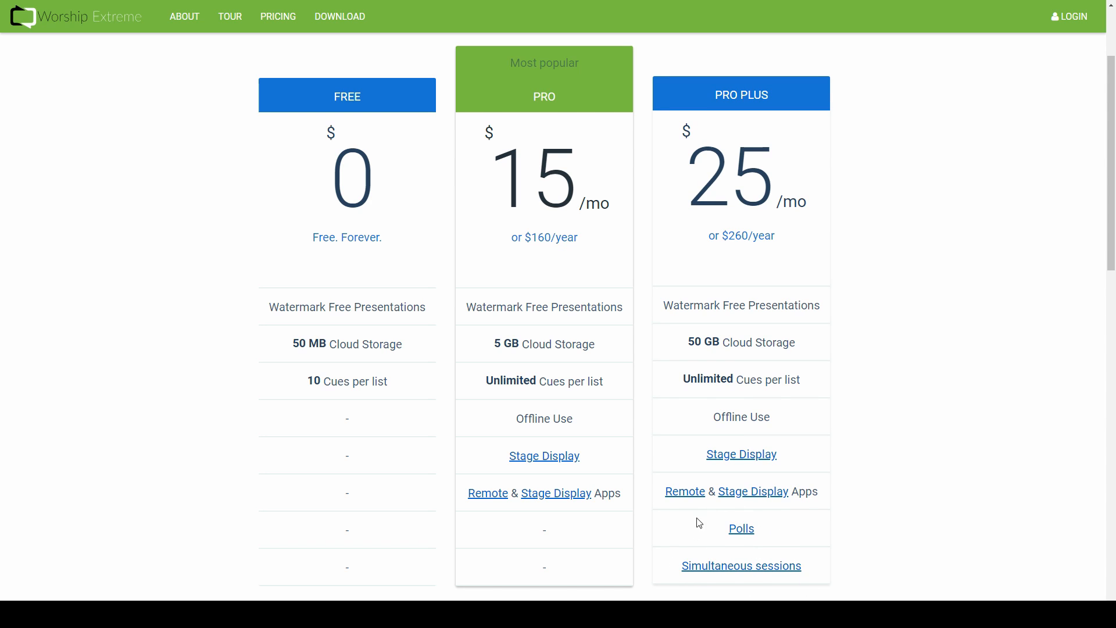
mouse_move(764, 418)
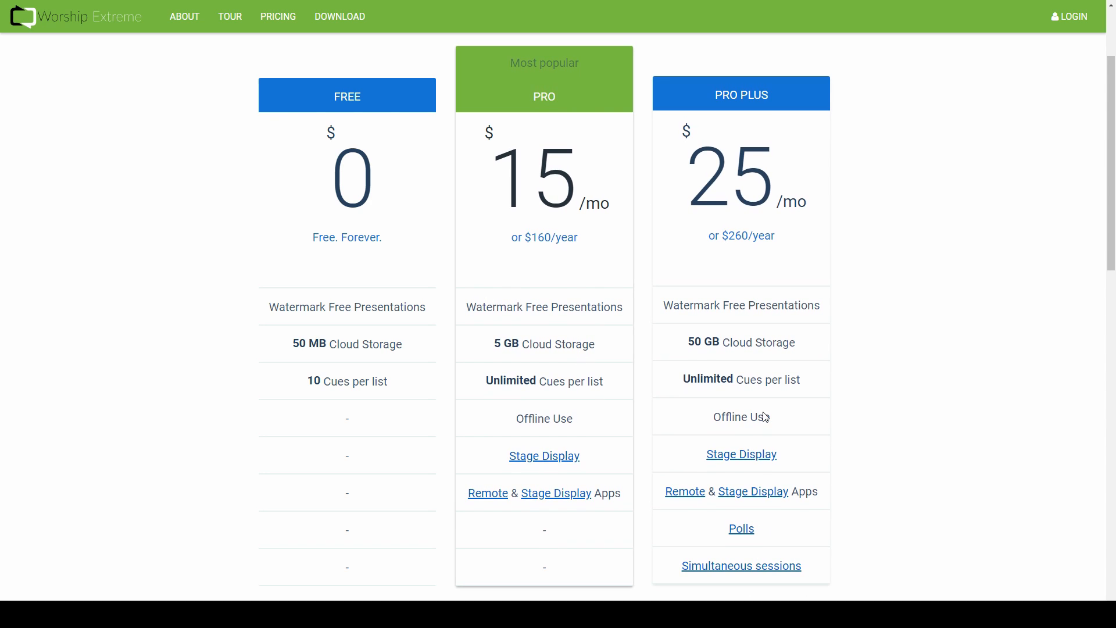
- Scroll down through the Account Add-ons and FAQ sections below the plans
scroll(down, 3)
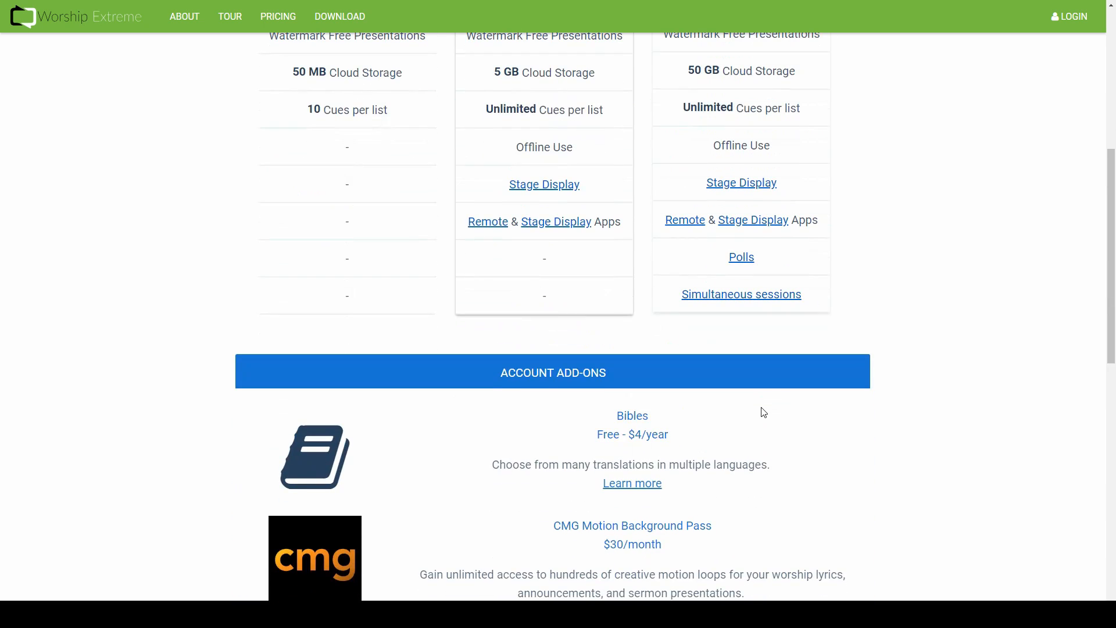
scroll(down, 3)
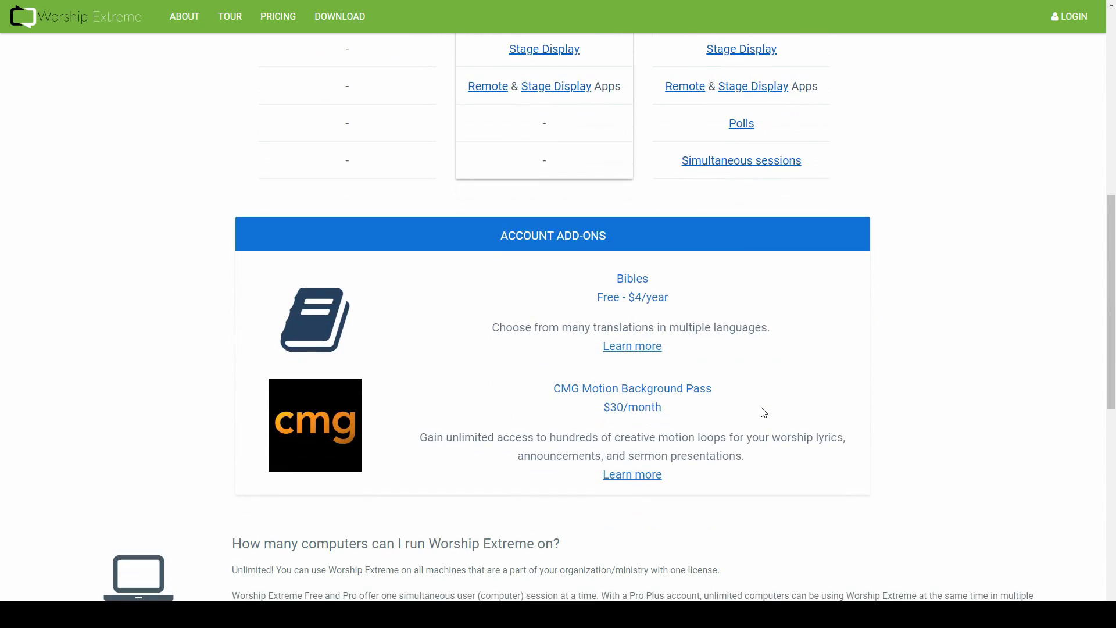
scroll(down, 3)
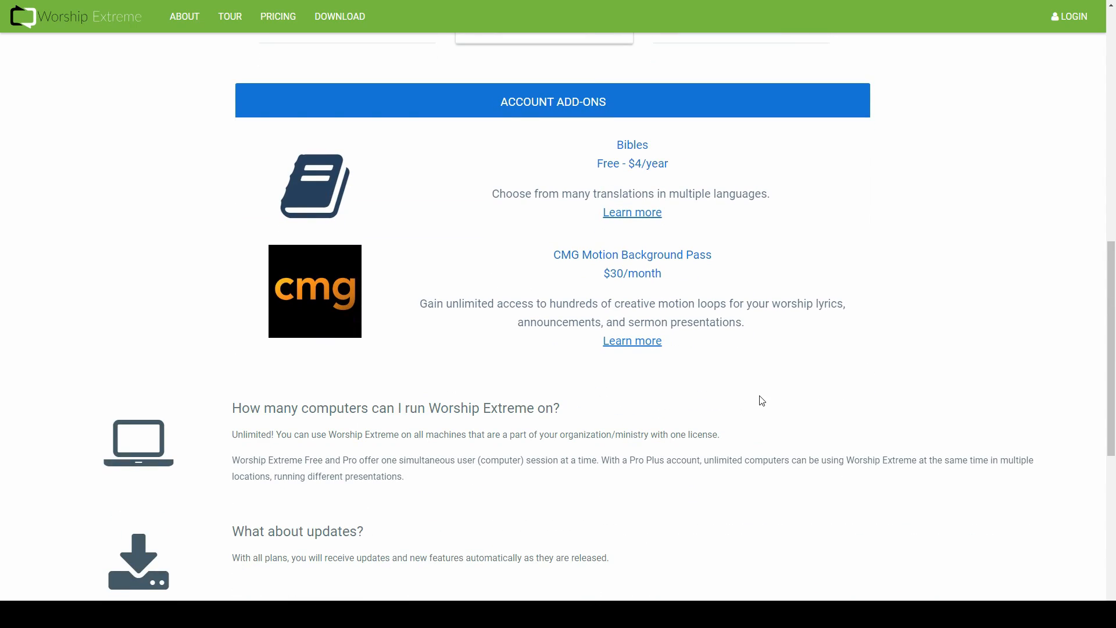
scroll(up, 3)
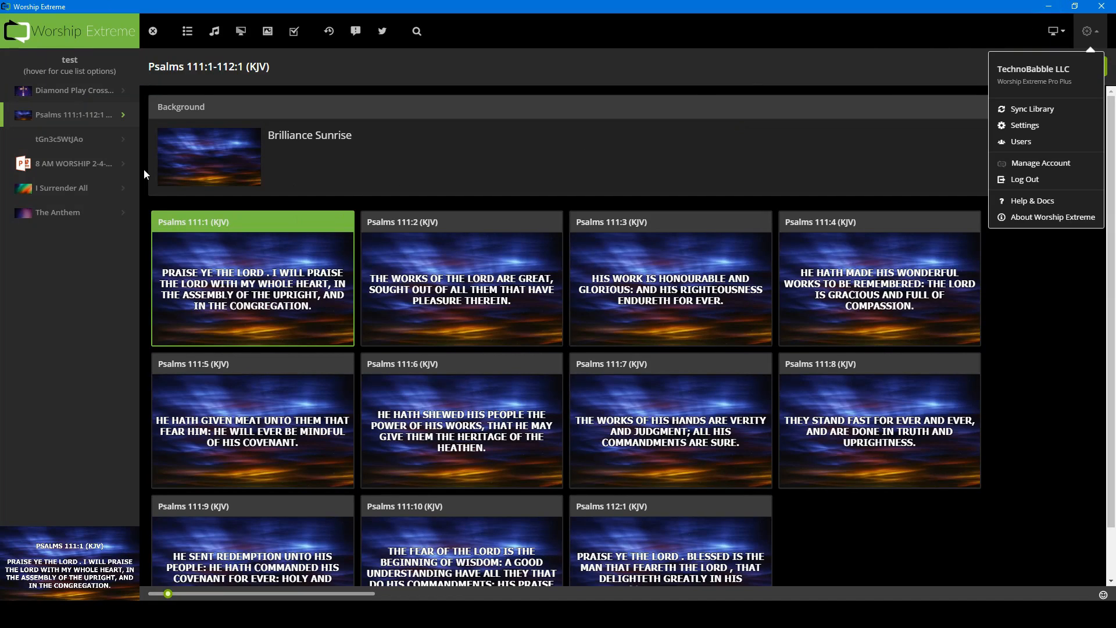
mouse_move(1031, 109)
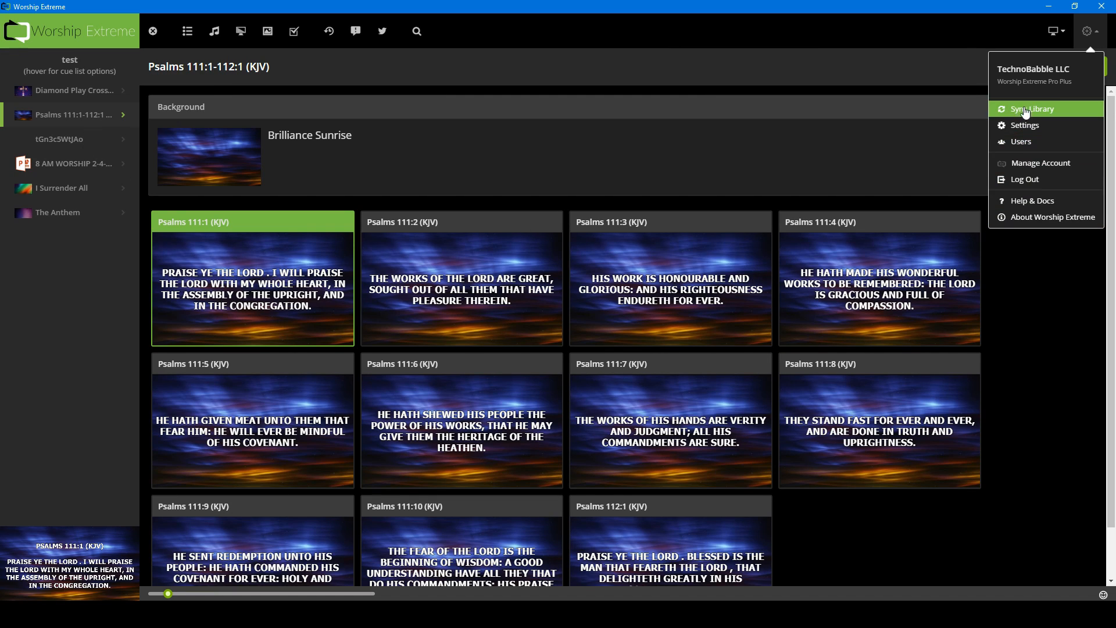
click(1024, 126)
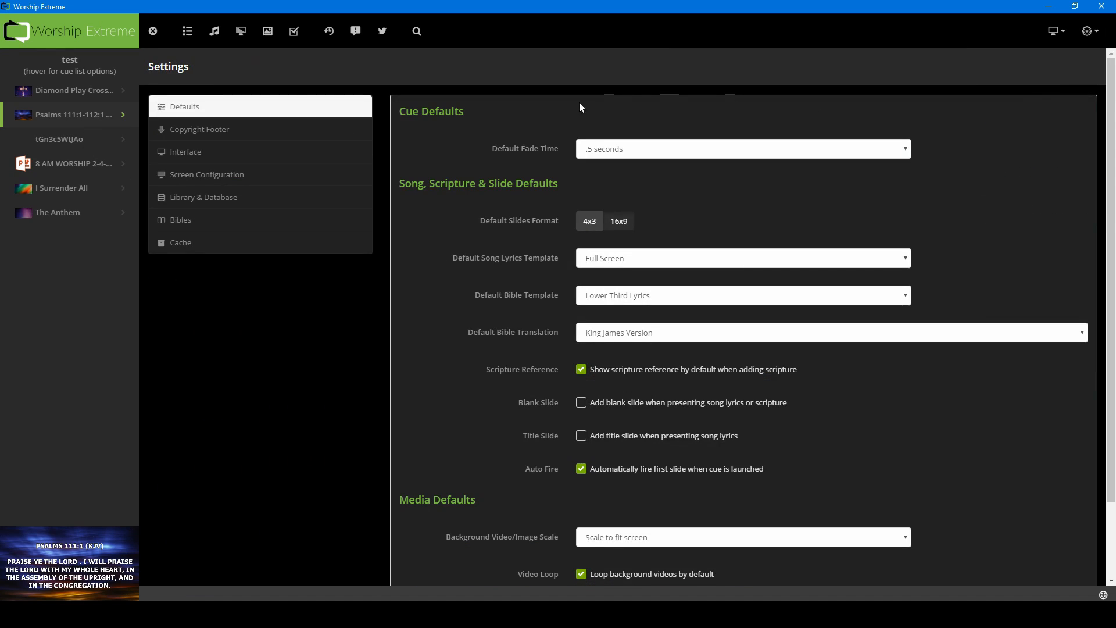
mouse_move(409, 358)
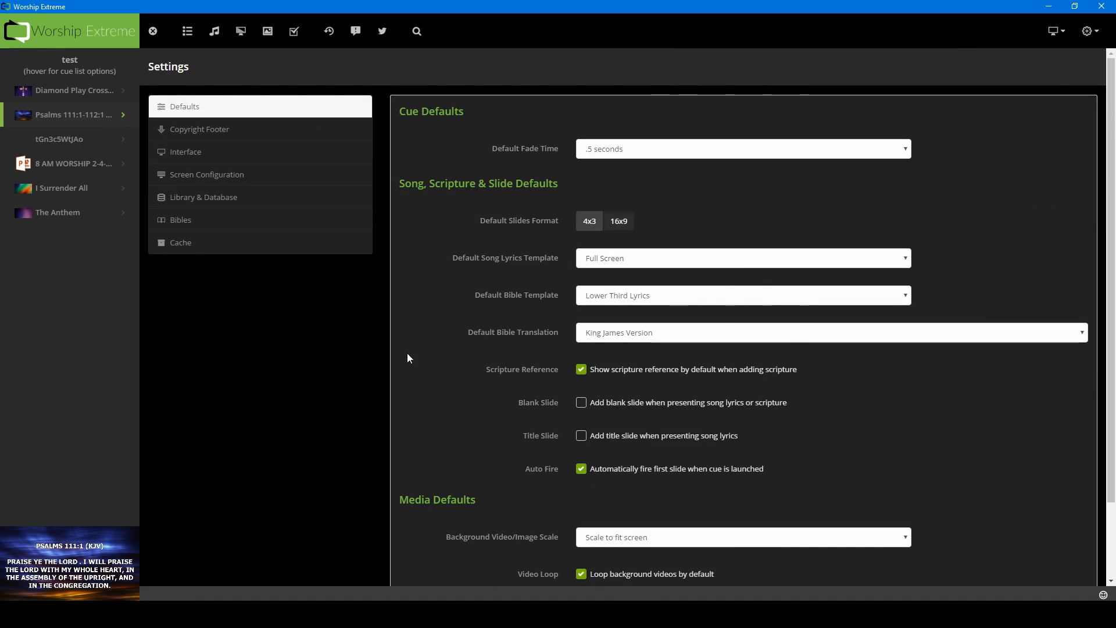
mouse_move(622, 286)
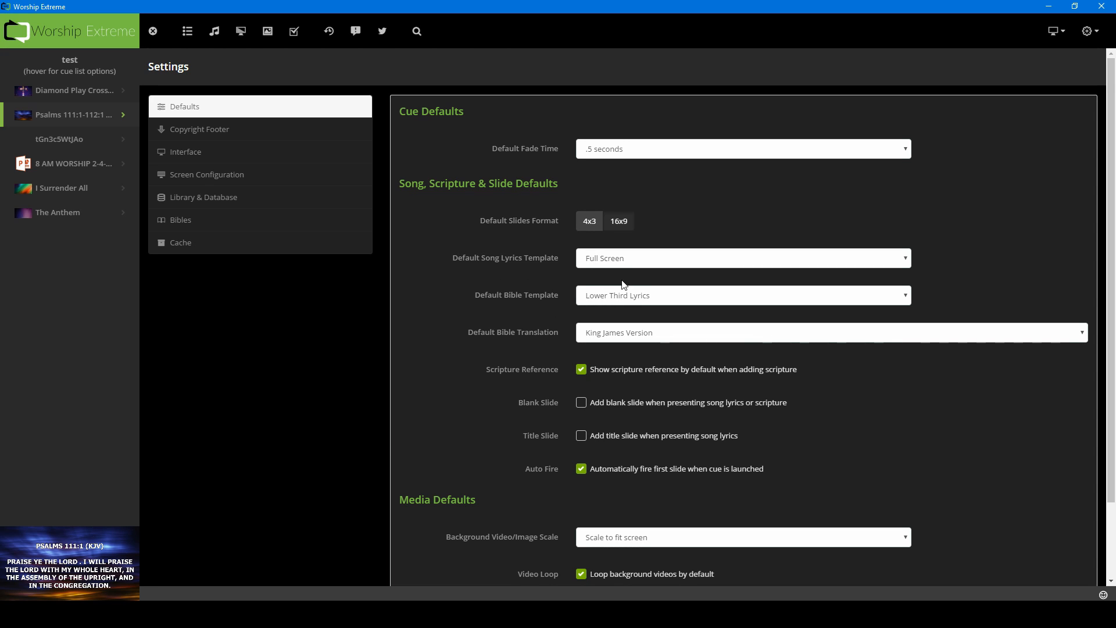
mouse_move(504, 228)
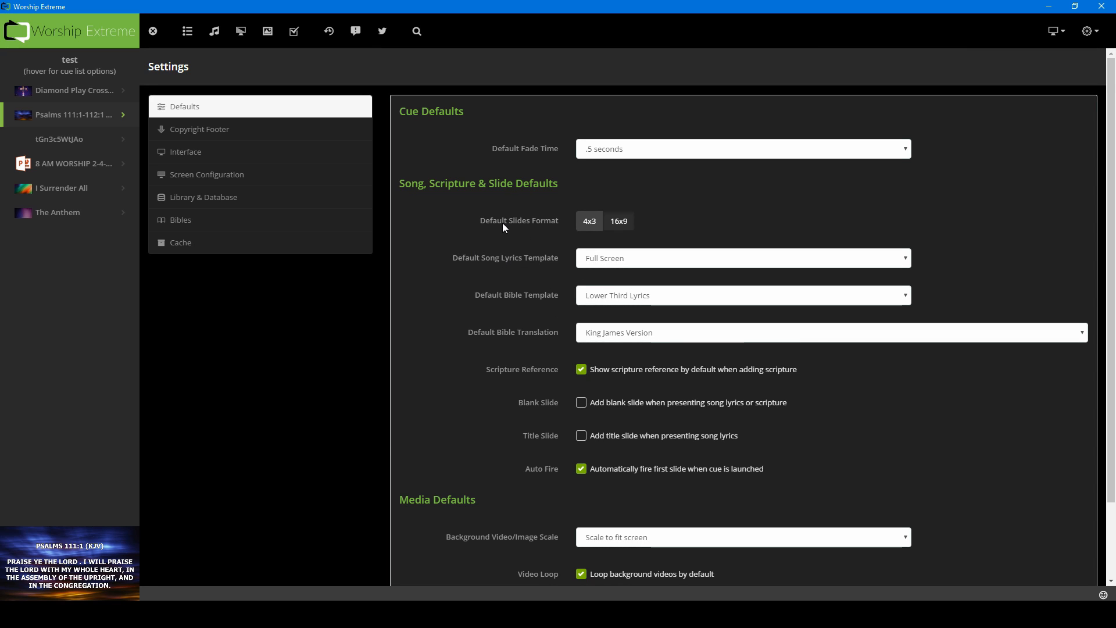
mouse_move(546, 236)
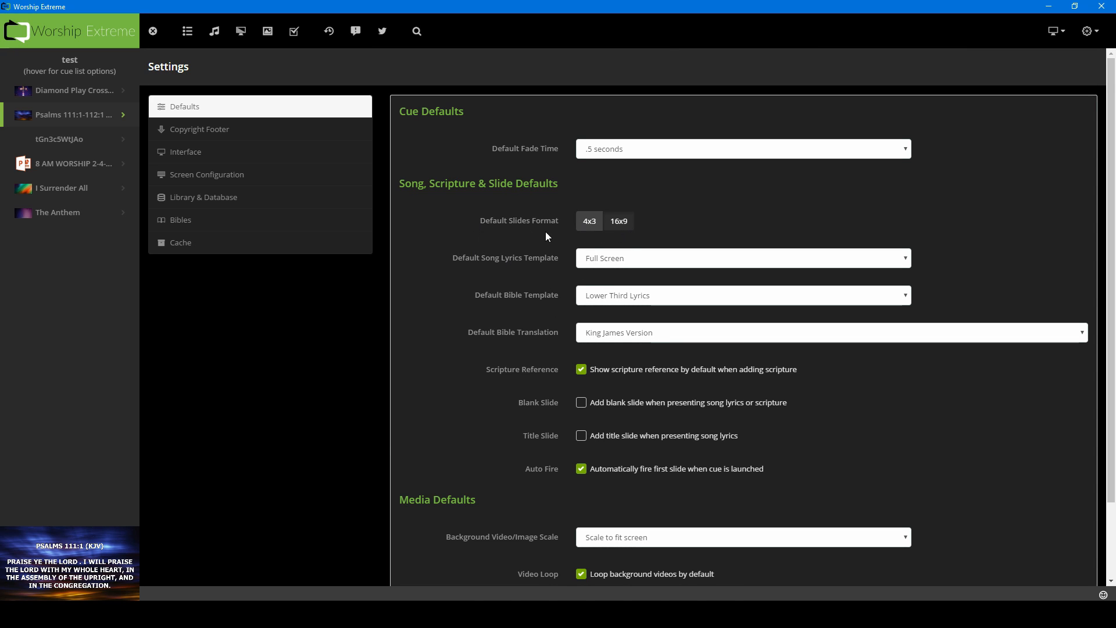
mouse_move(543, 229)
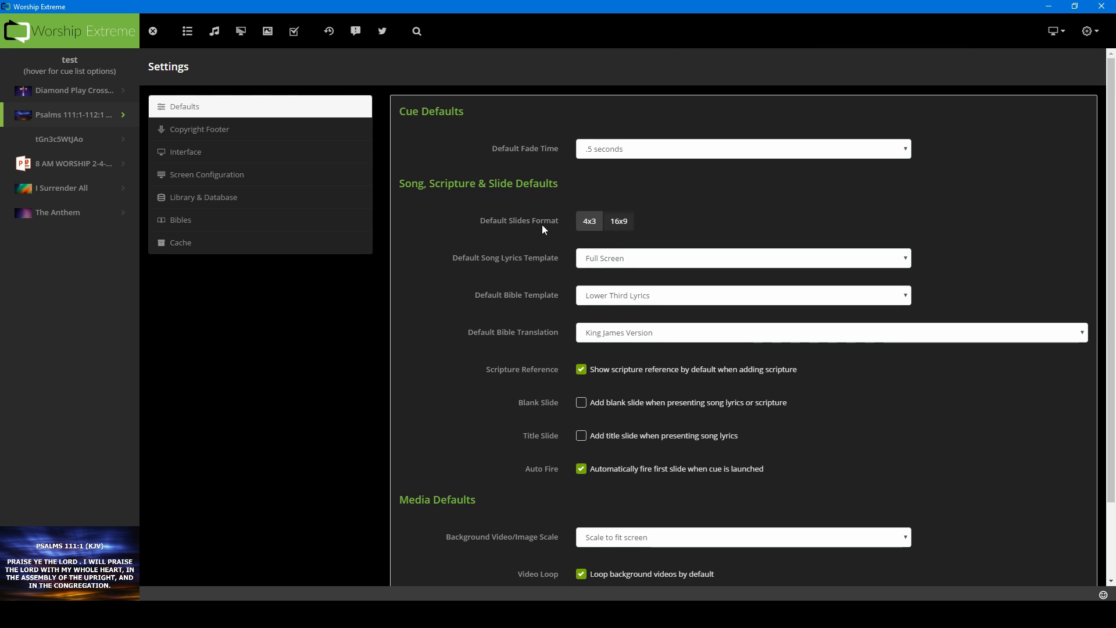
mouse_move(648, 120)
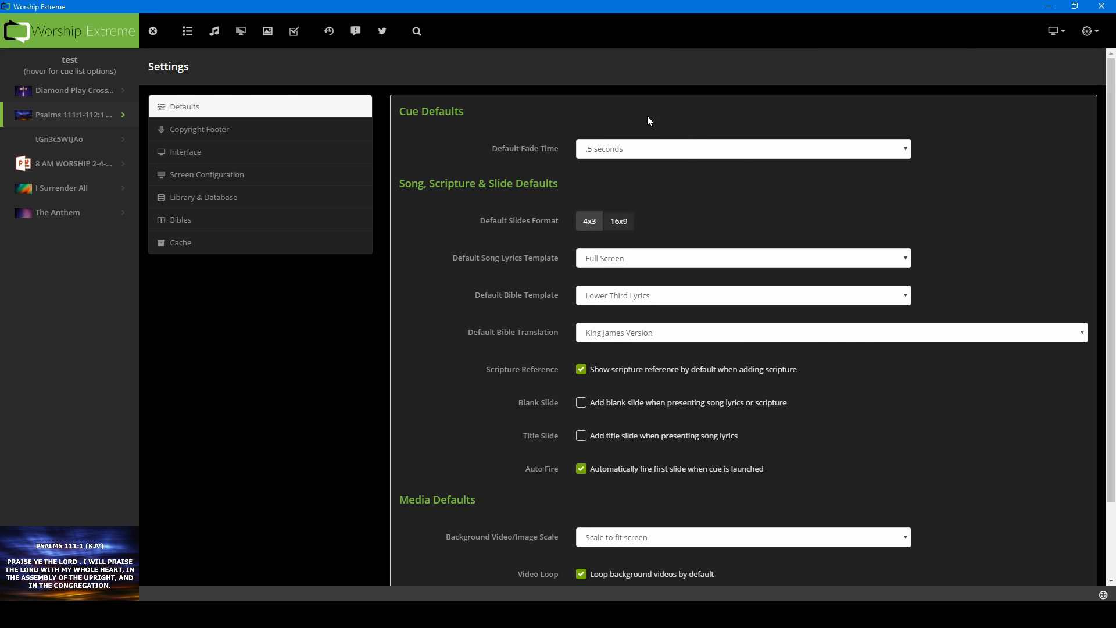
mouse_move(549, 269)
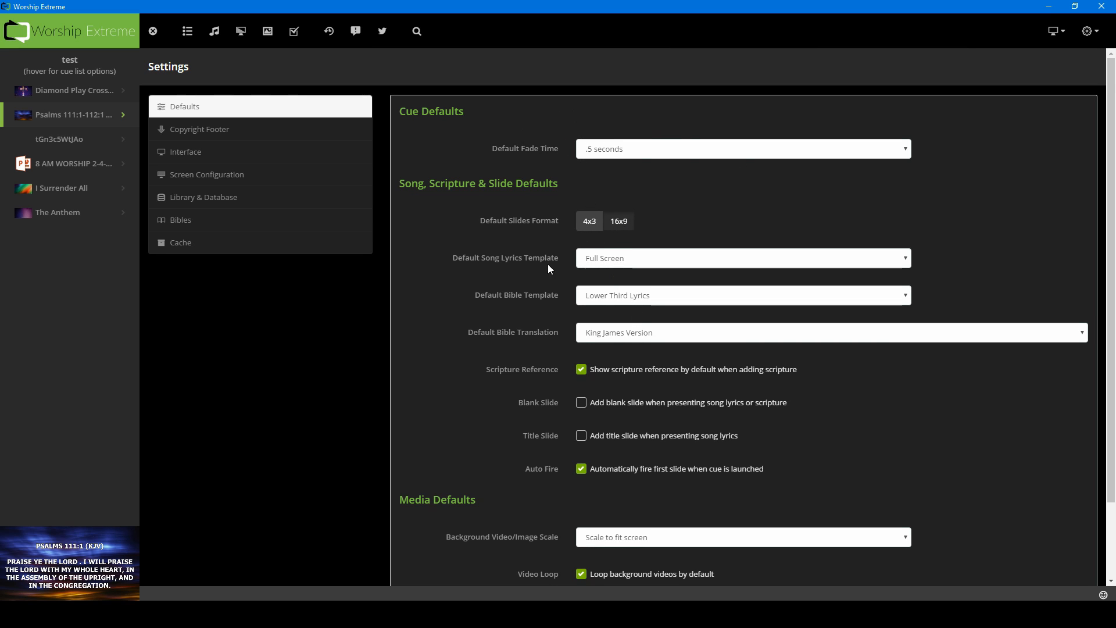
mouse_move(565, 372)
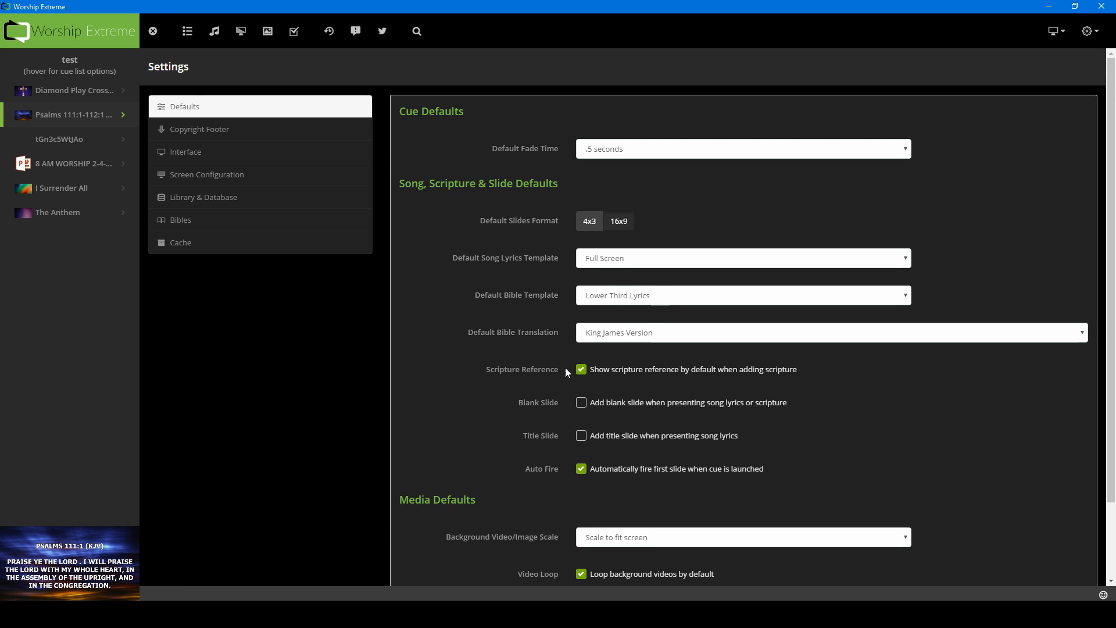
mouse_move(556, 377)
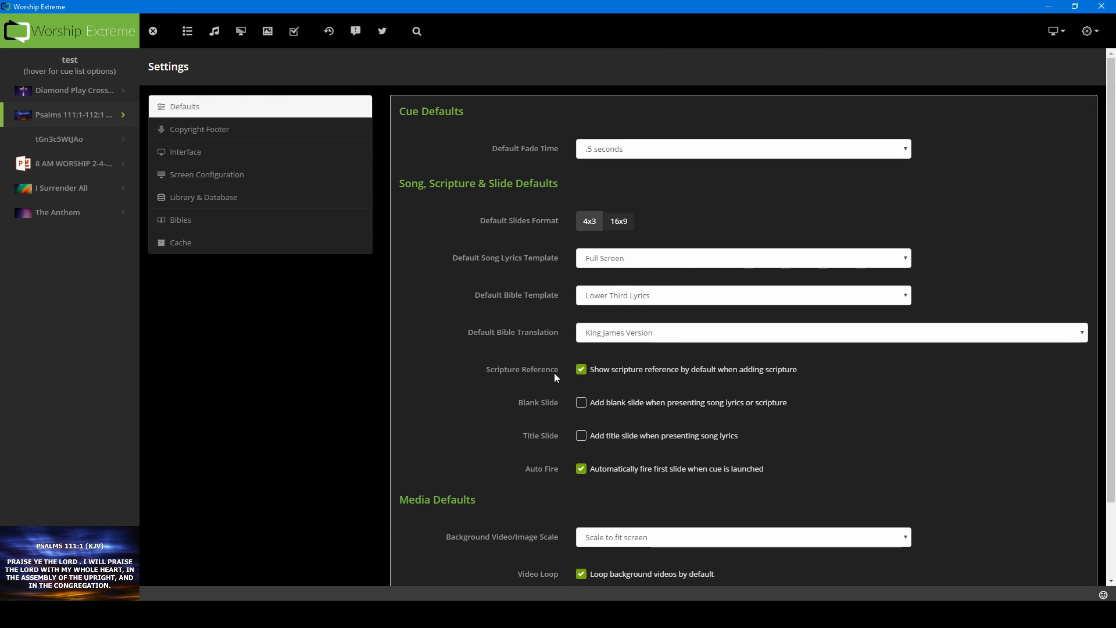
mouse_move(675, 329)
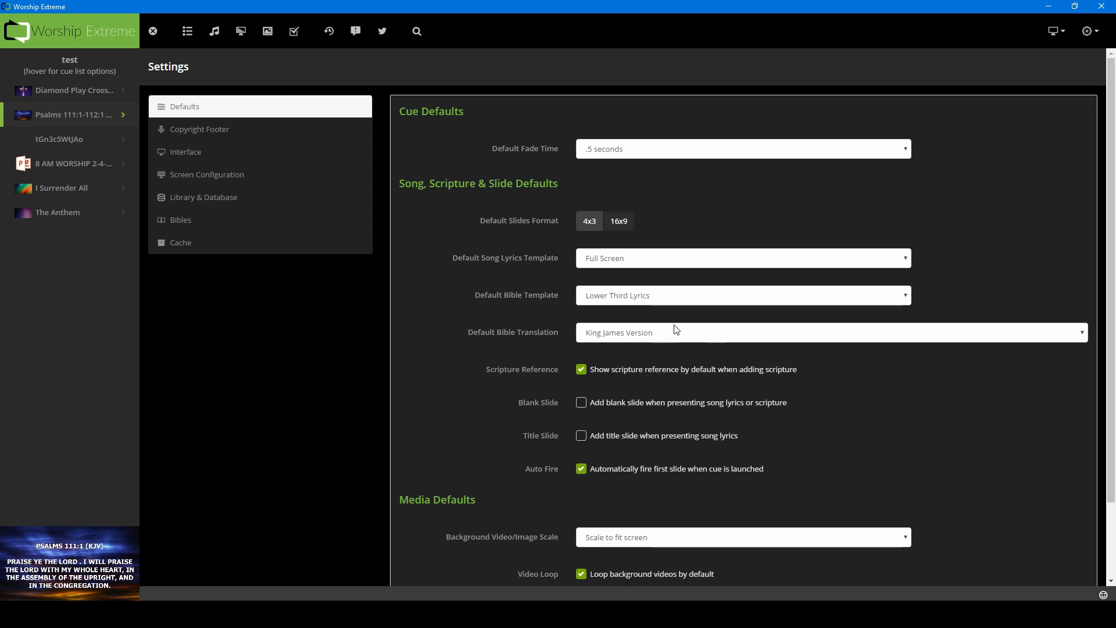
mouse_move(558, 319)
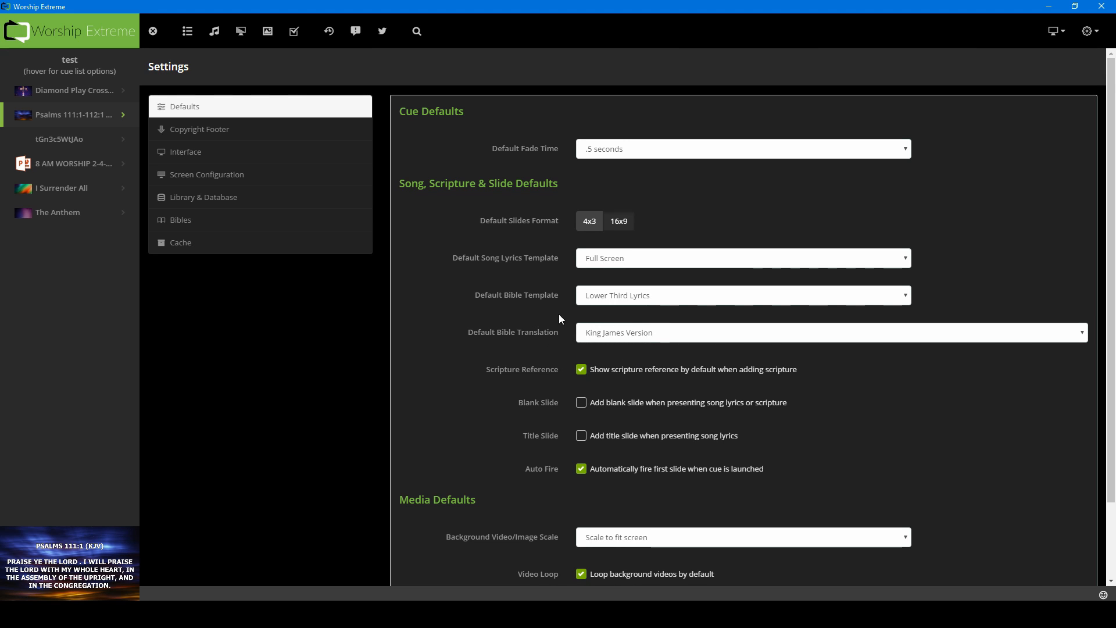
mouse_move(634, 338)
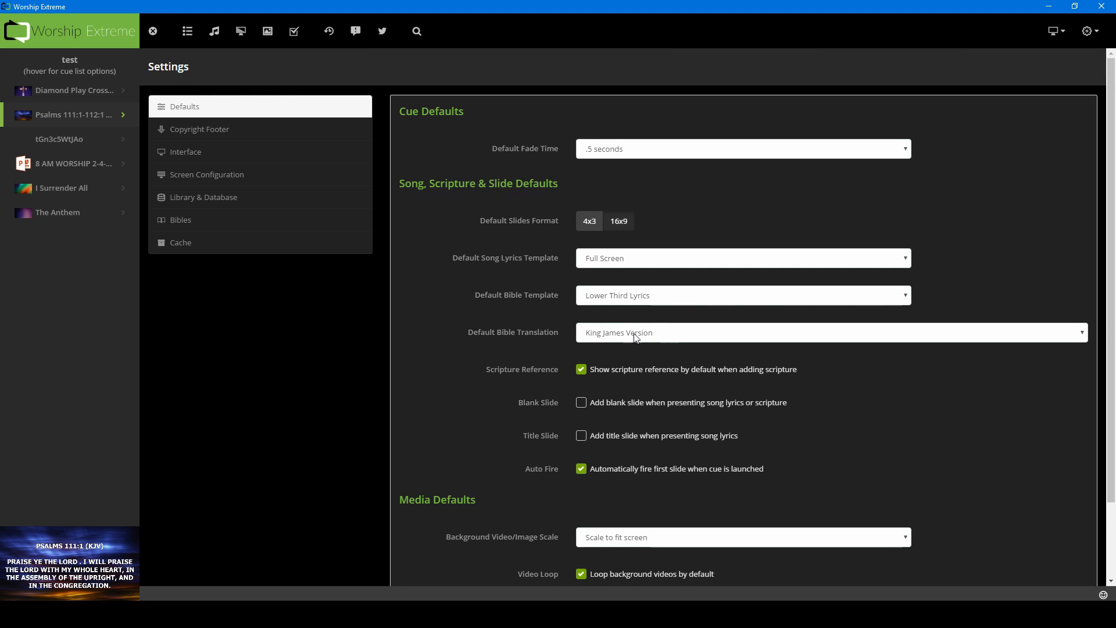
mouse_move(530, 340)
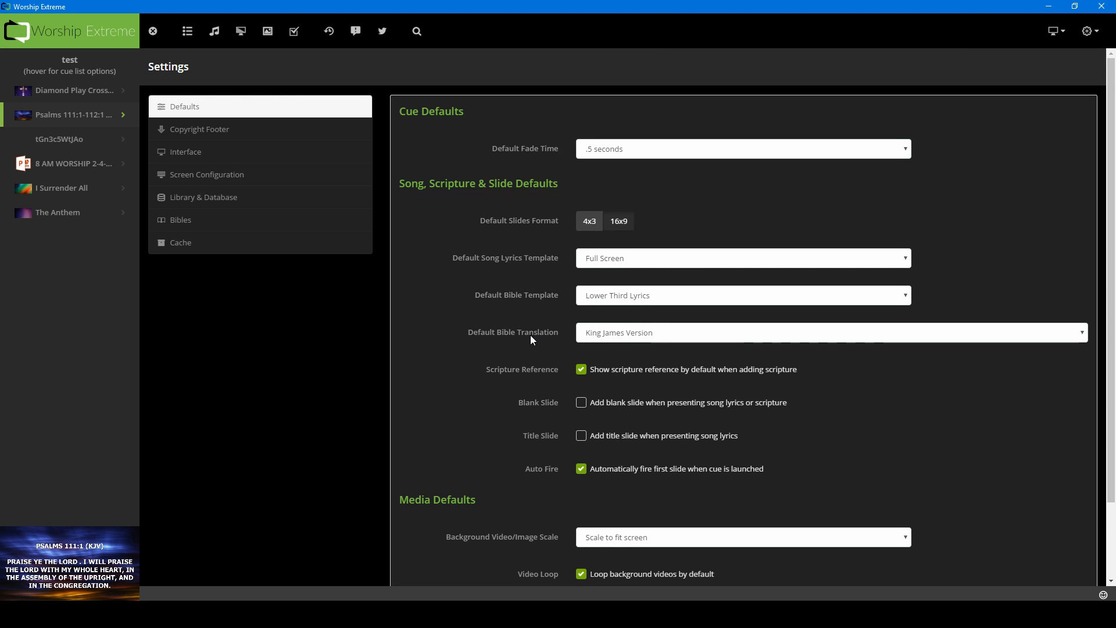
mouse_move(568, 458)
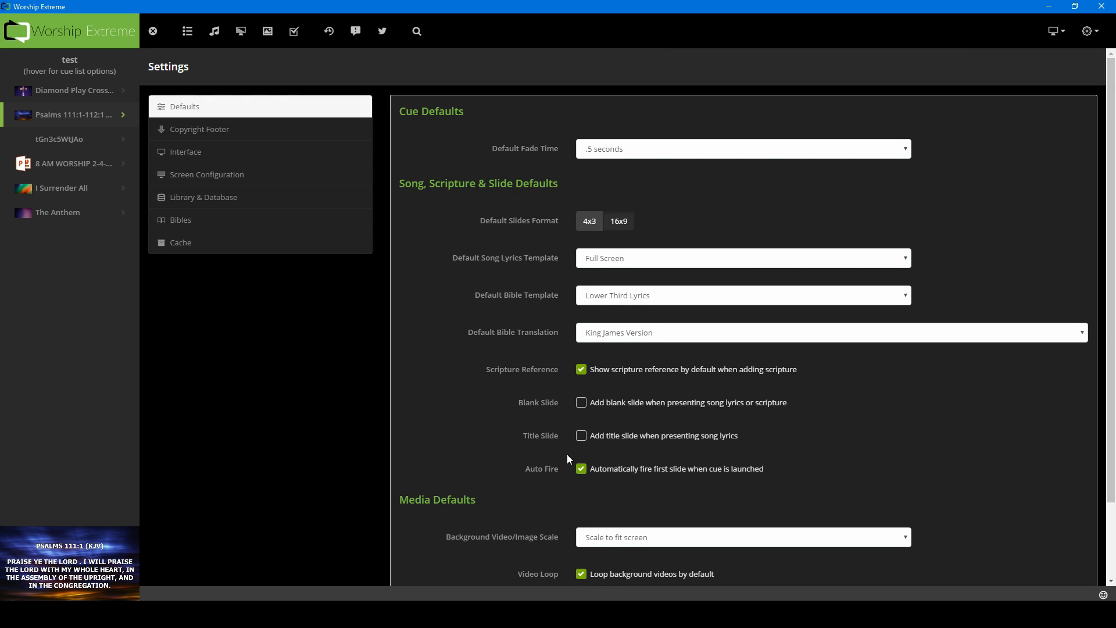
mouse_move(576, 380)
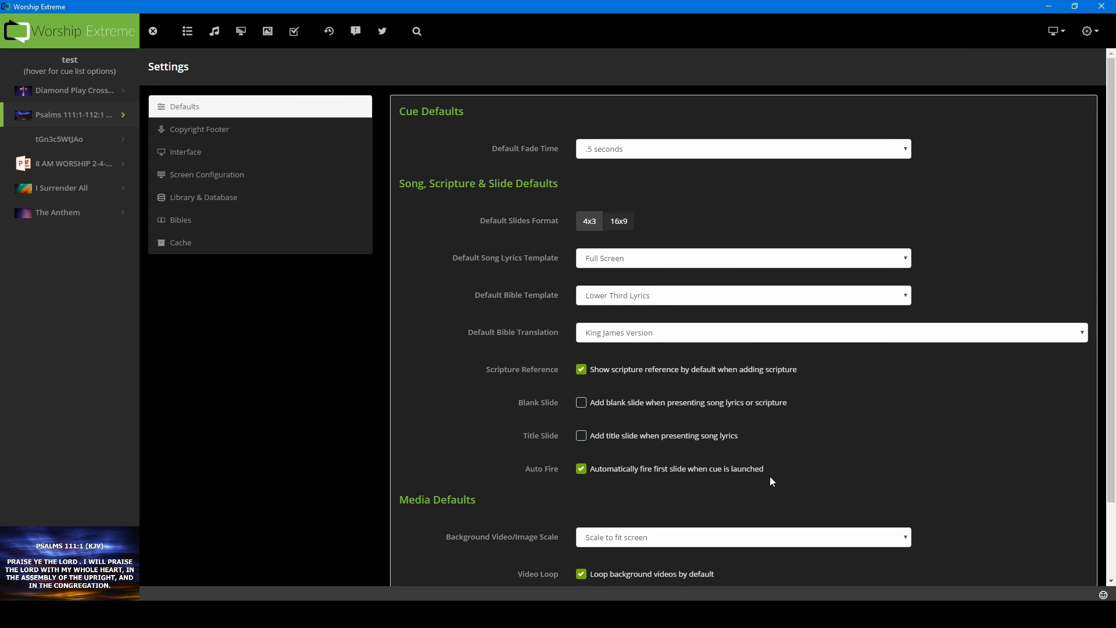
mouse_move(649, 470)
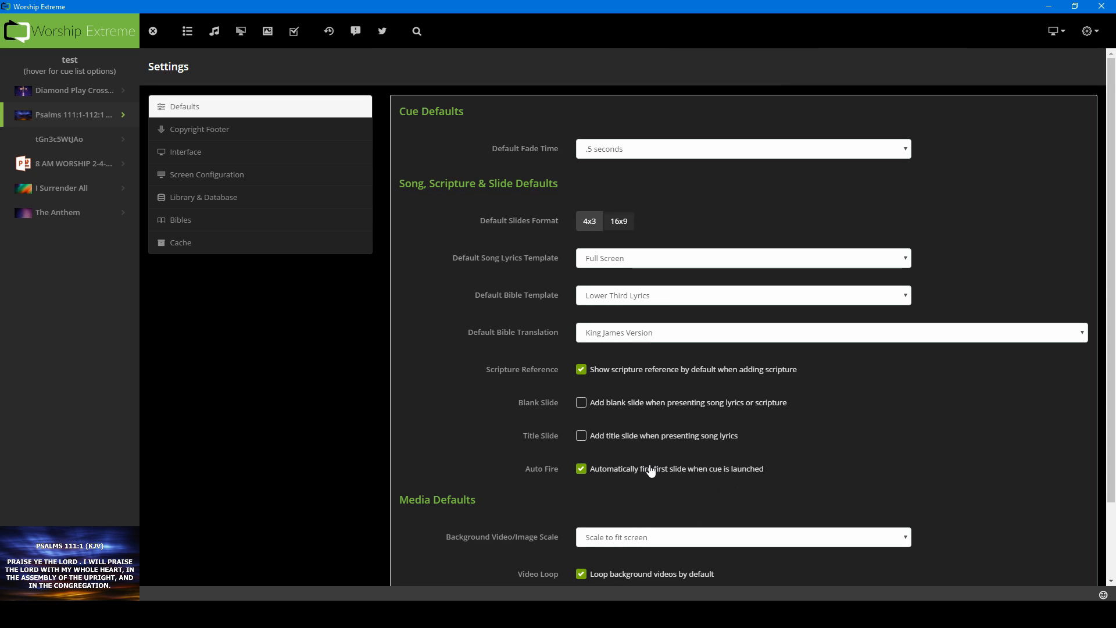
- Keep background media at Scale to fit screen, enable Upload Media, and save defaults
scroll(down, 3)
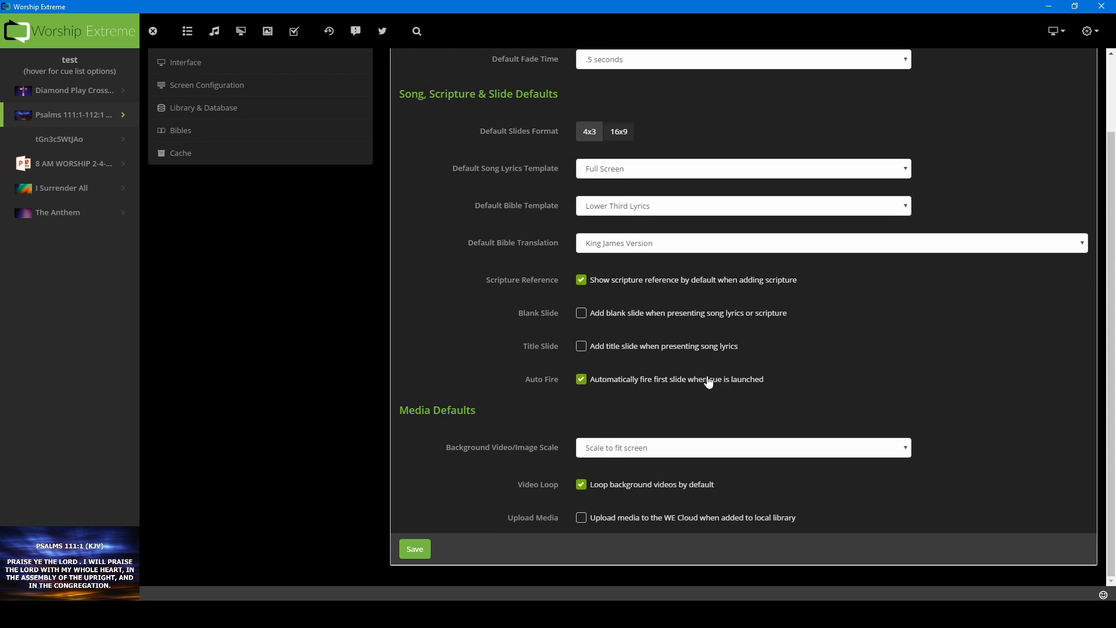
mouse_move(520, 450)
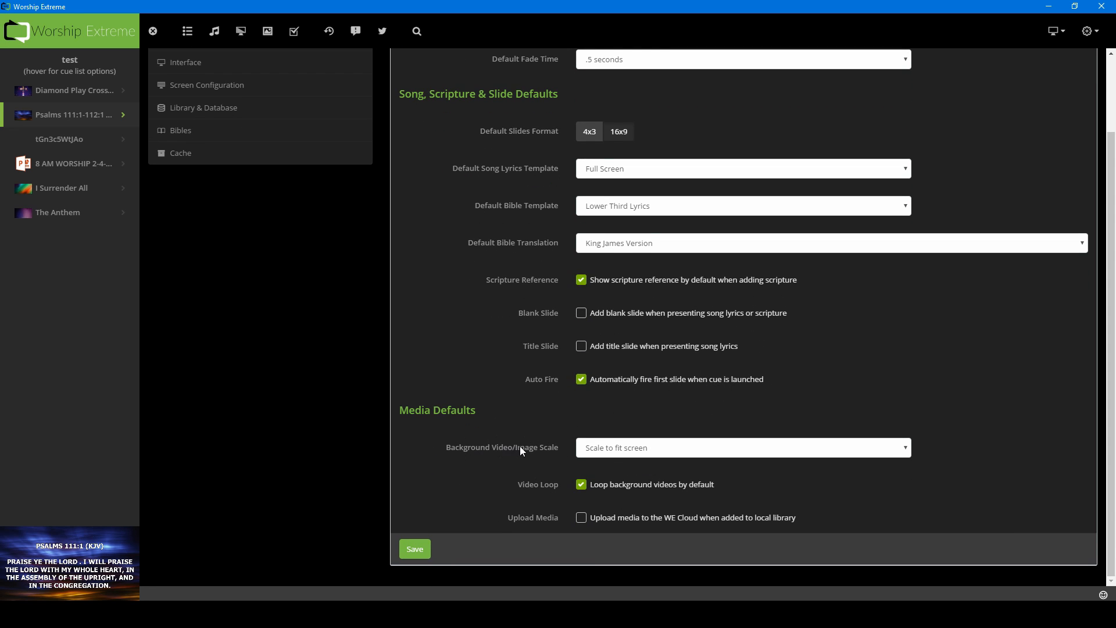
mouse_move(694, 453)
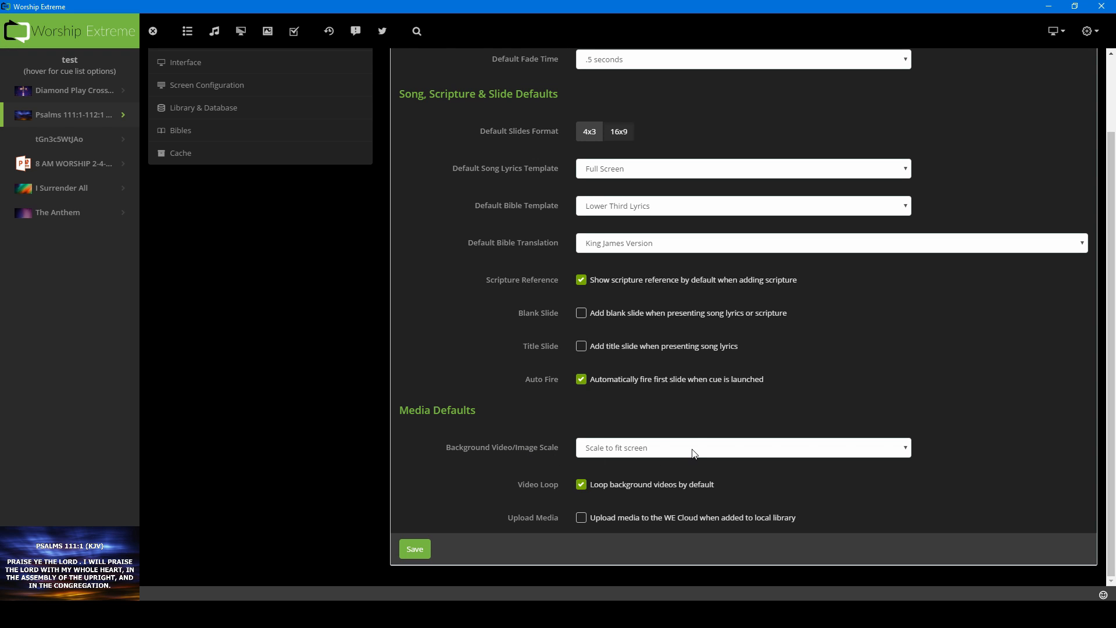
click(742, 447)
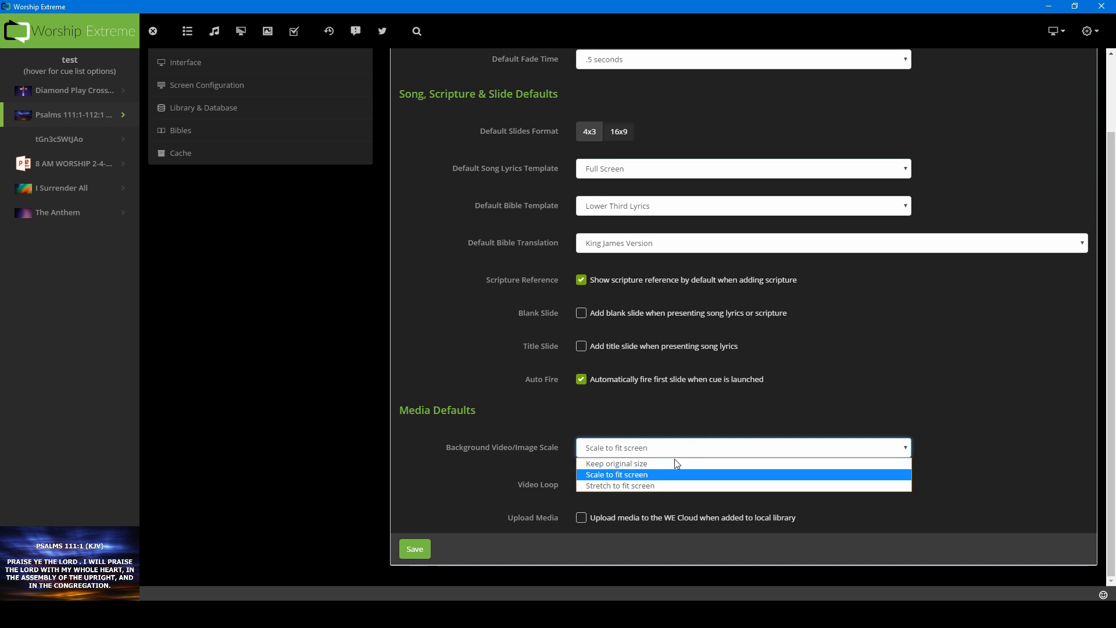
mouse_move(662, 486)
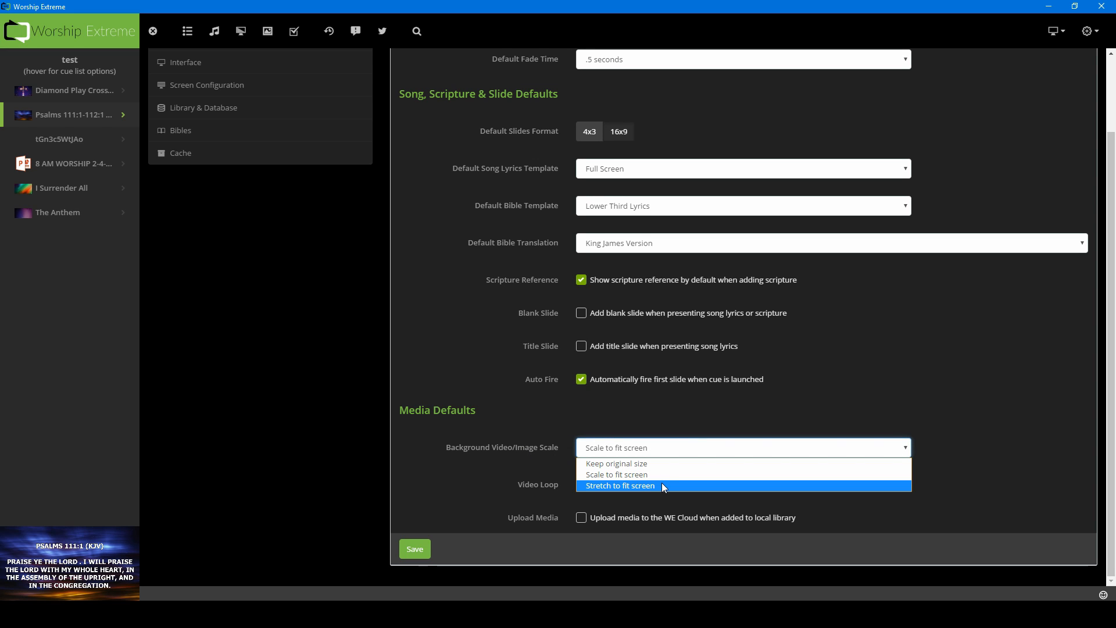
click(616, 474)
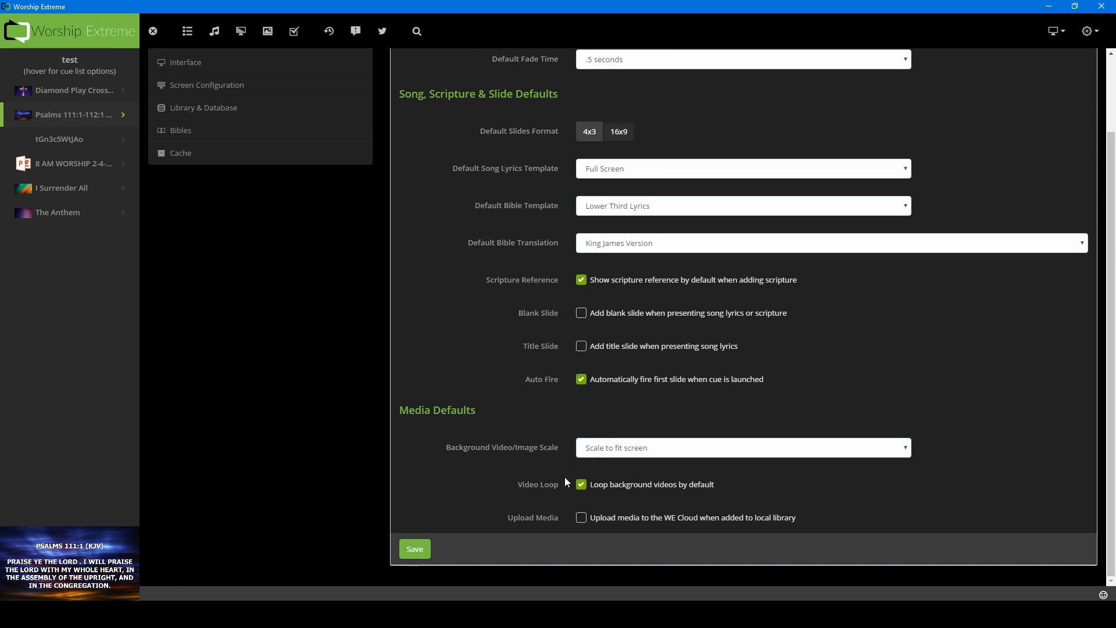
mouse_move(573, 469)
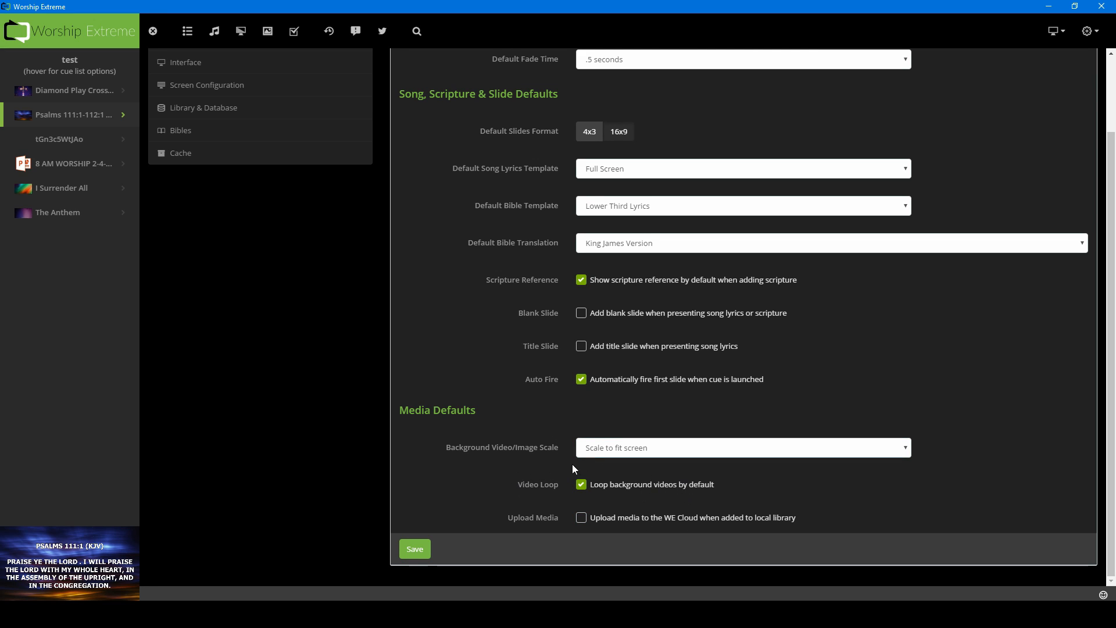
mouse_move(507, 502)
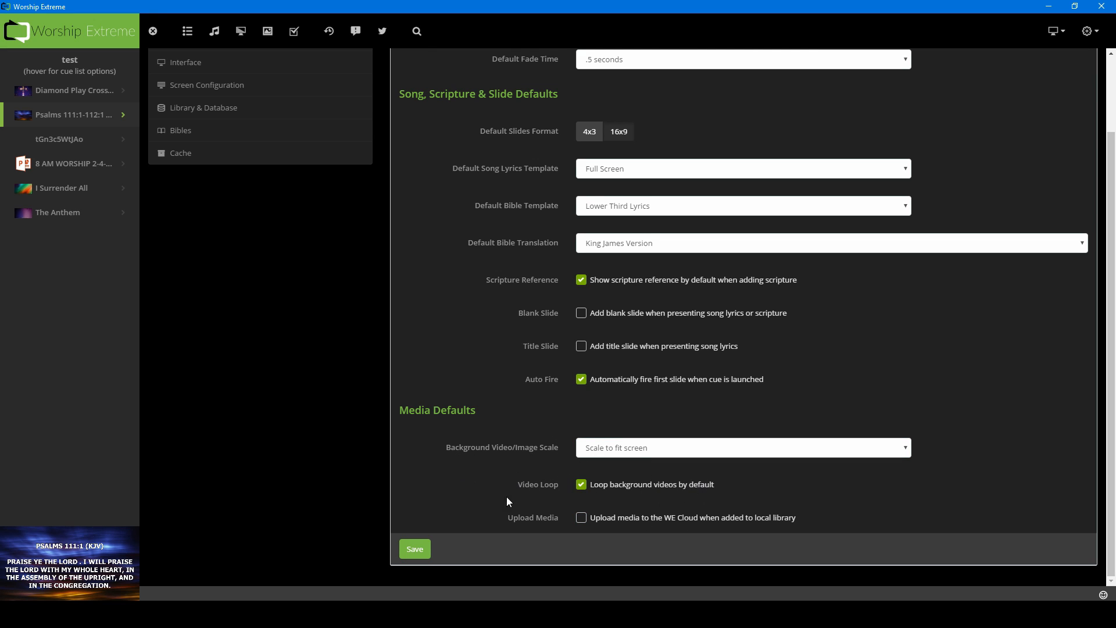
mouse_move(704, 529)
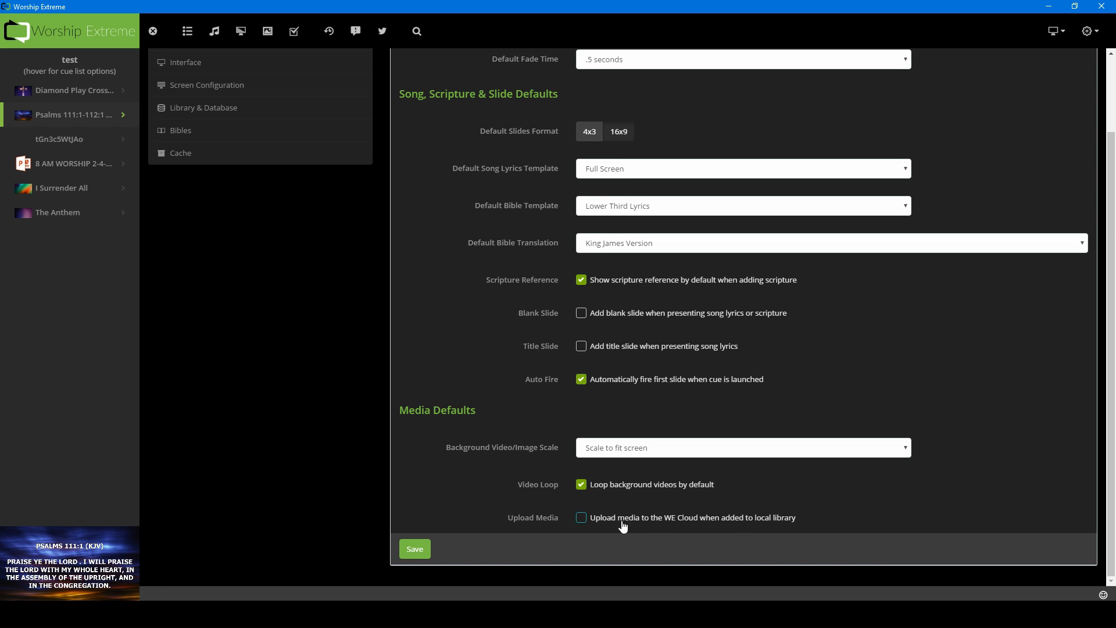
click(581, 517)
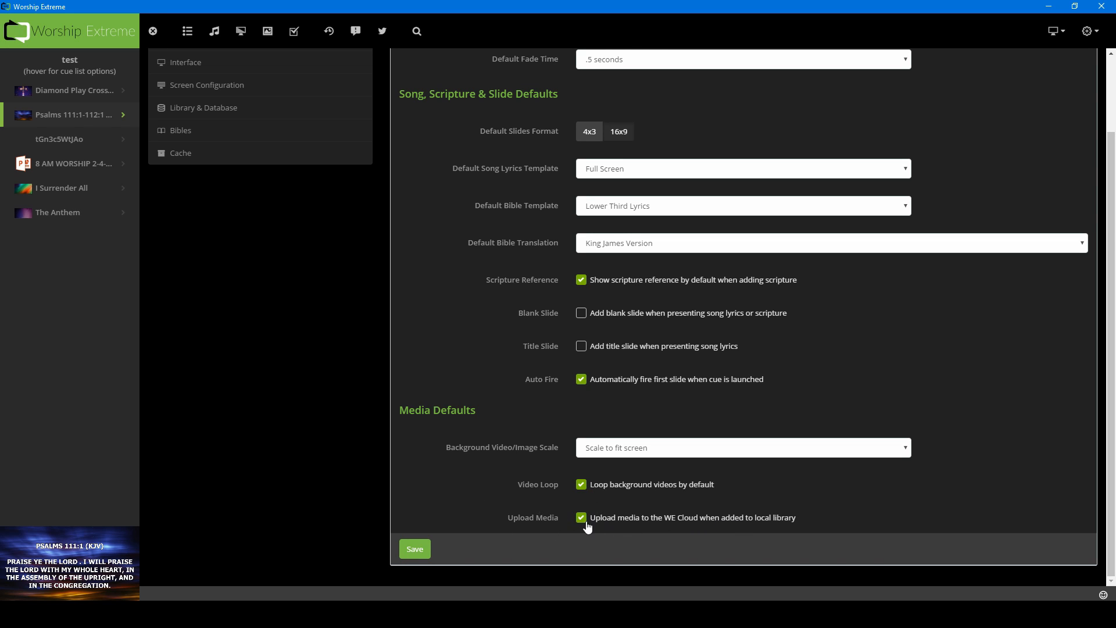
mouse_move(446, 536)
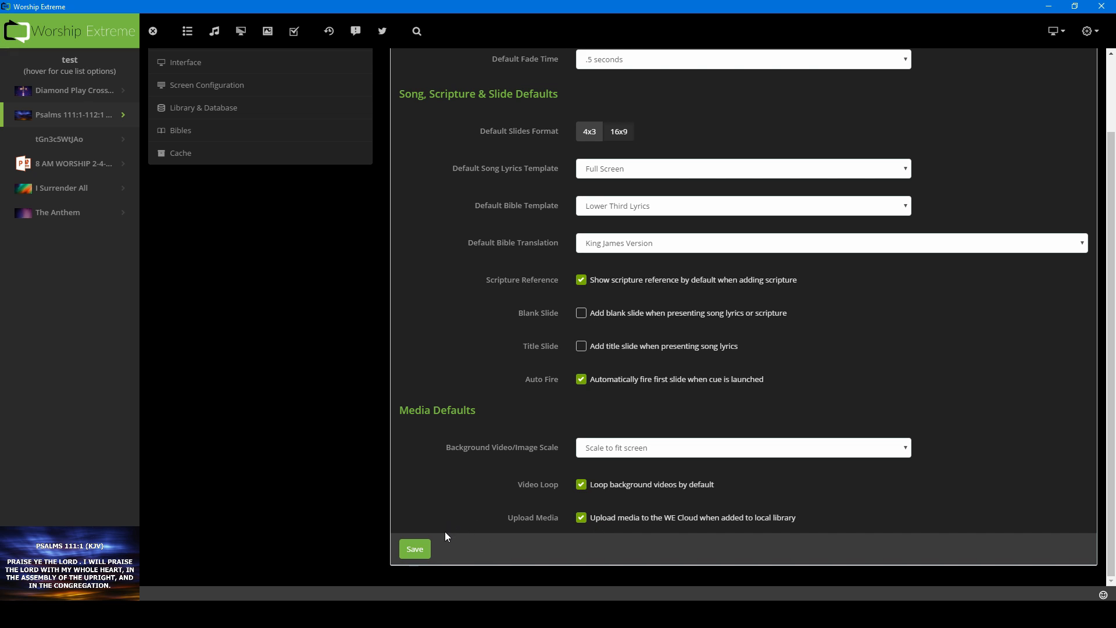
click(415, 549)
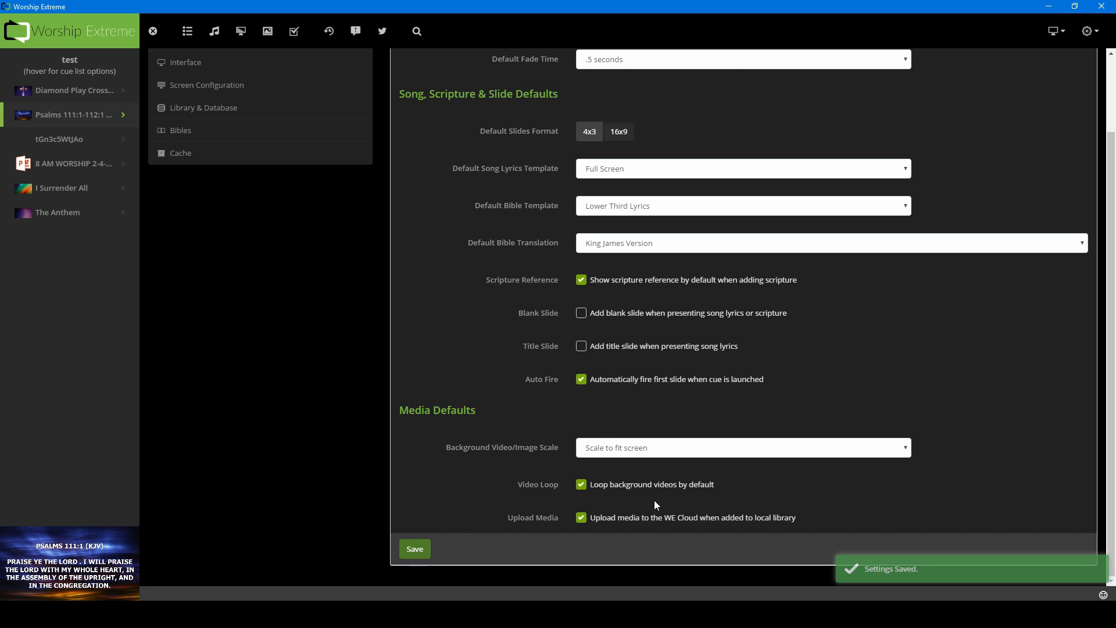
scroll(up, 3)
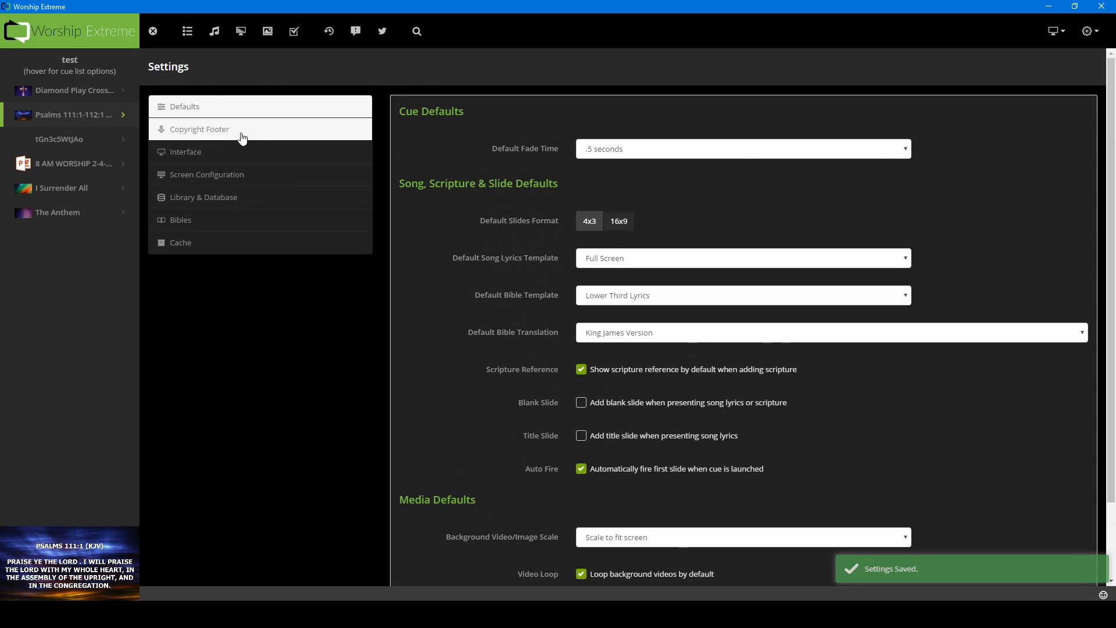
click(200, 129)
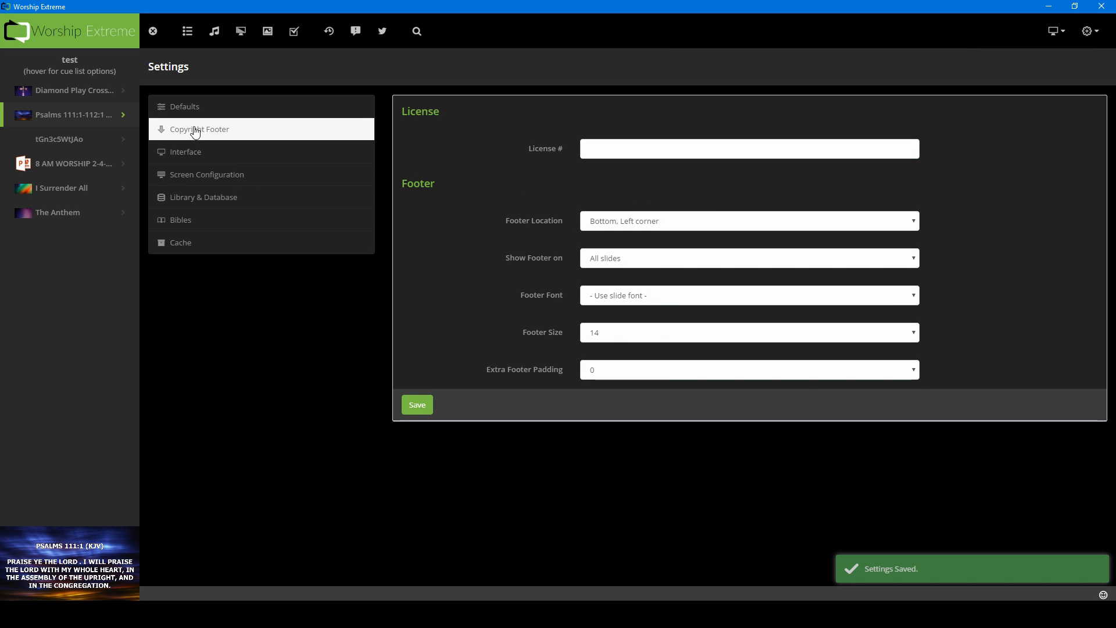
click(749, 148)
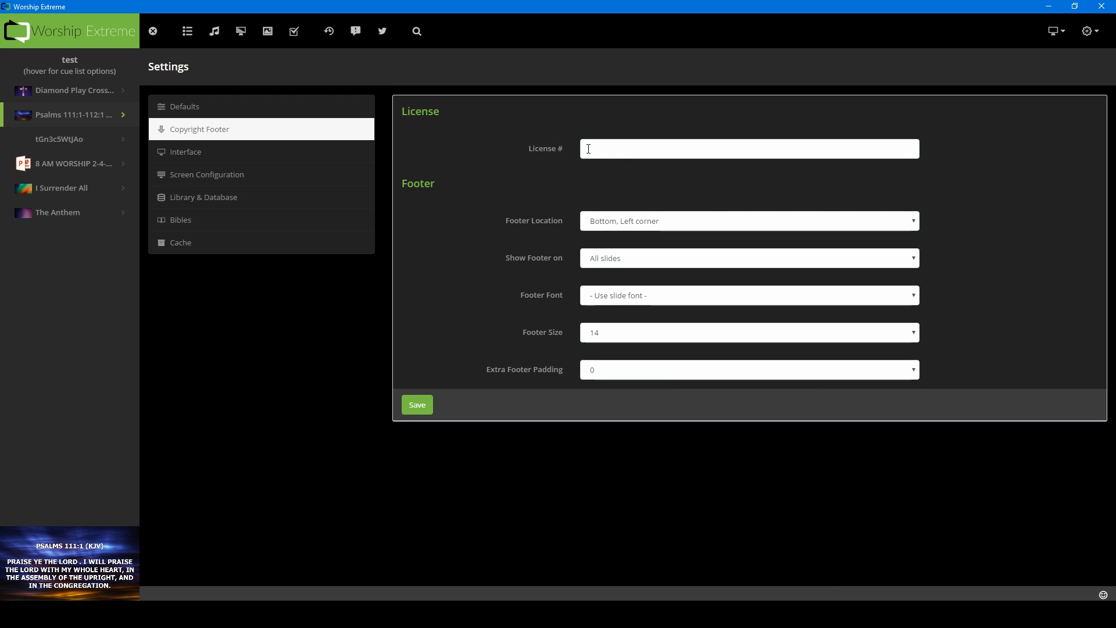
mouse_move(693, 164)
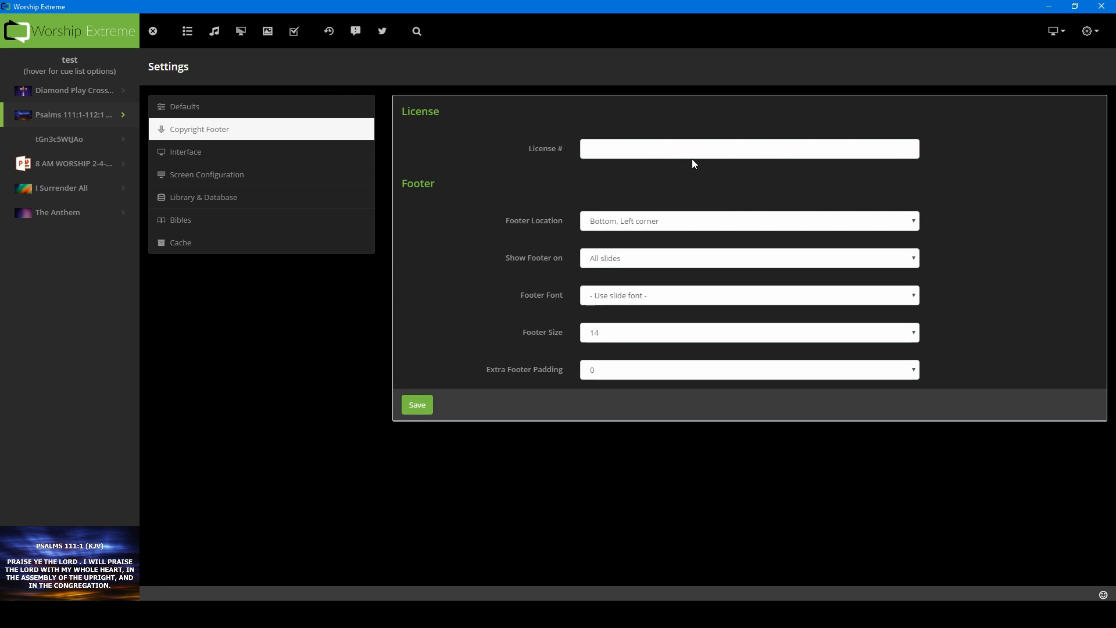
mouse_move(641, 387)
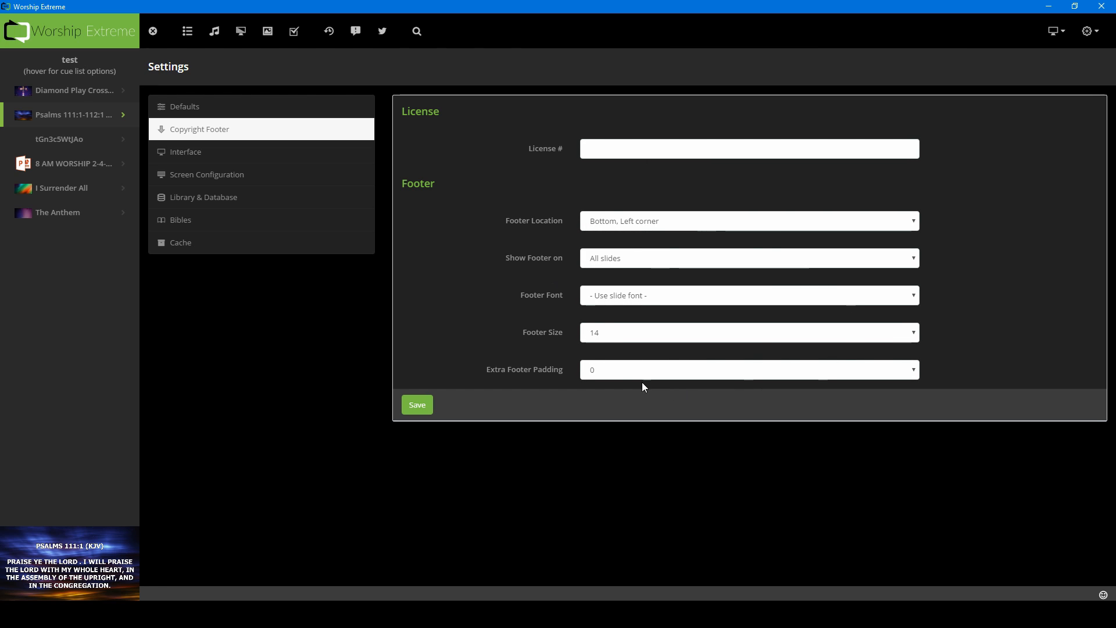
mouse_move(210, 157)
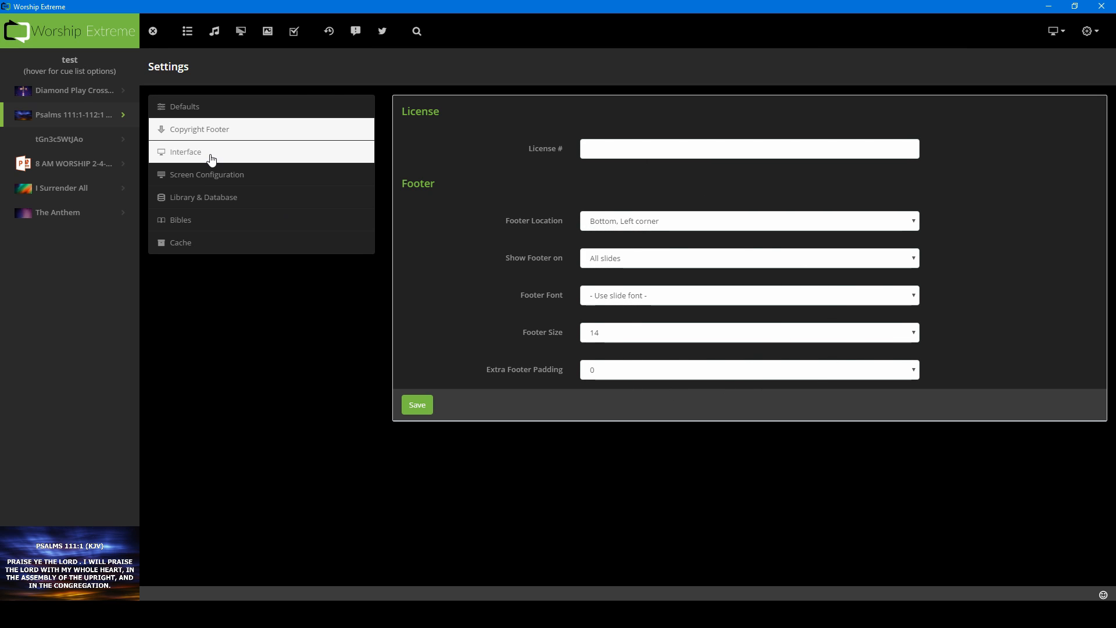
- In Interface settings, try the Default theme, revert to Dark, and save
click(185, 152)
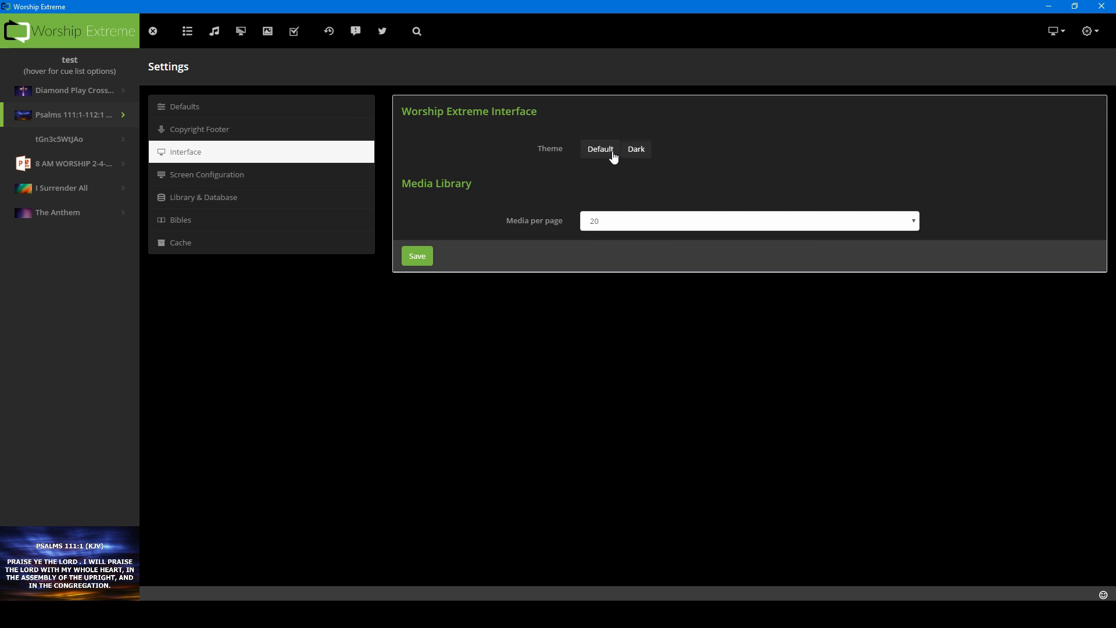
mouse_move(607, 159)
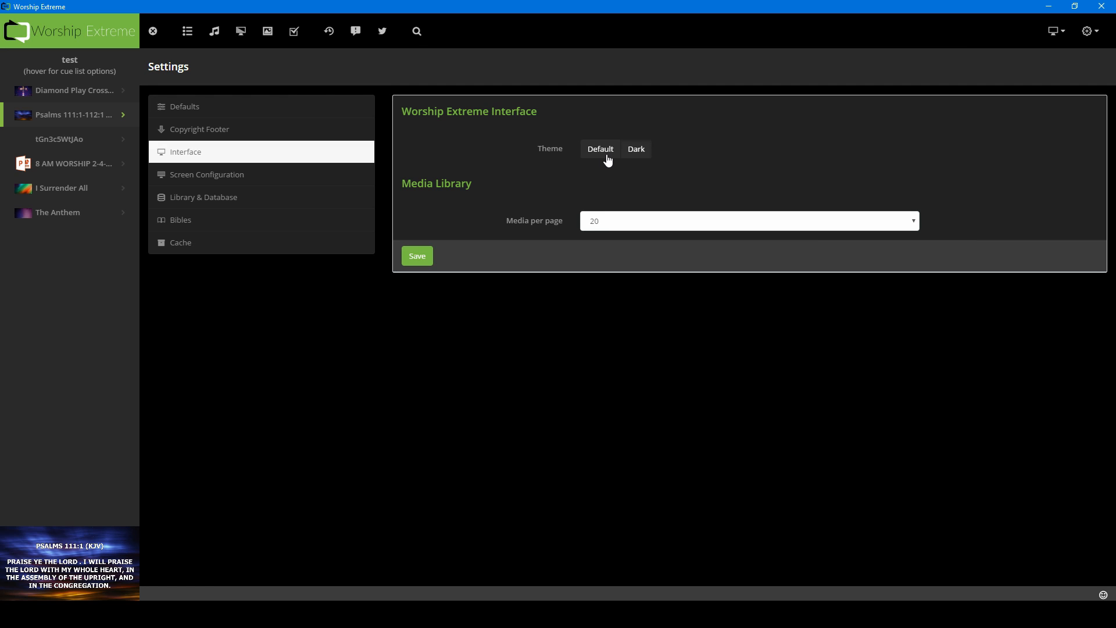
click(599, 149)
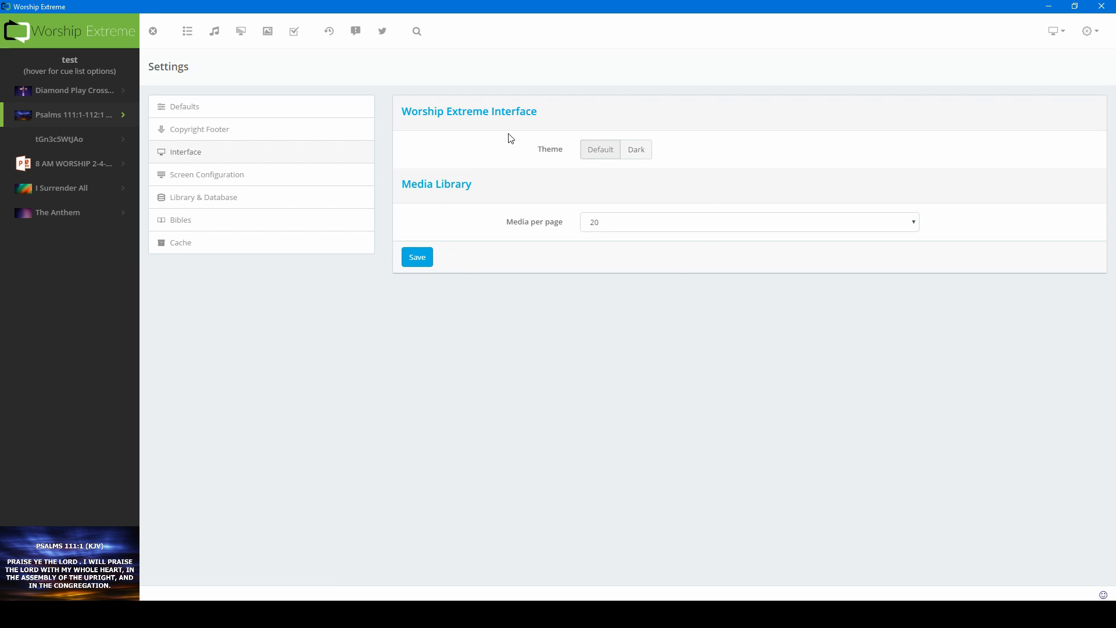
click(635, 149)
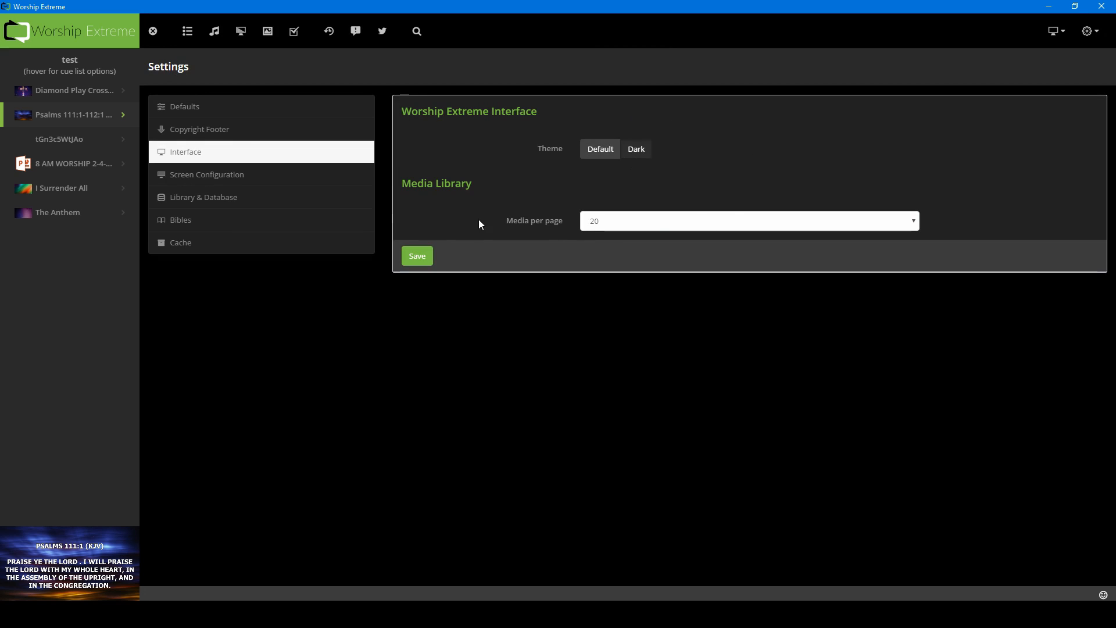
mouse_move(785, 277)
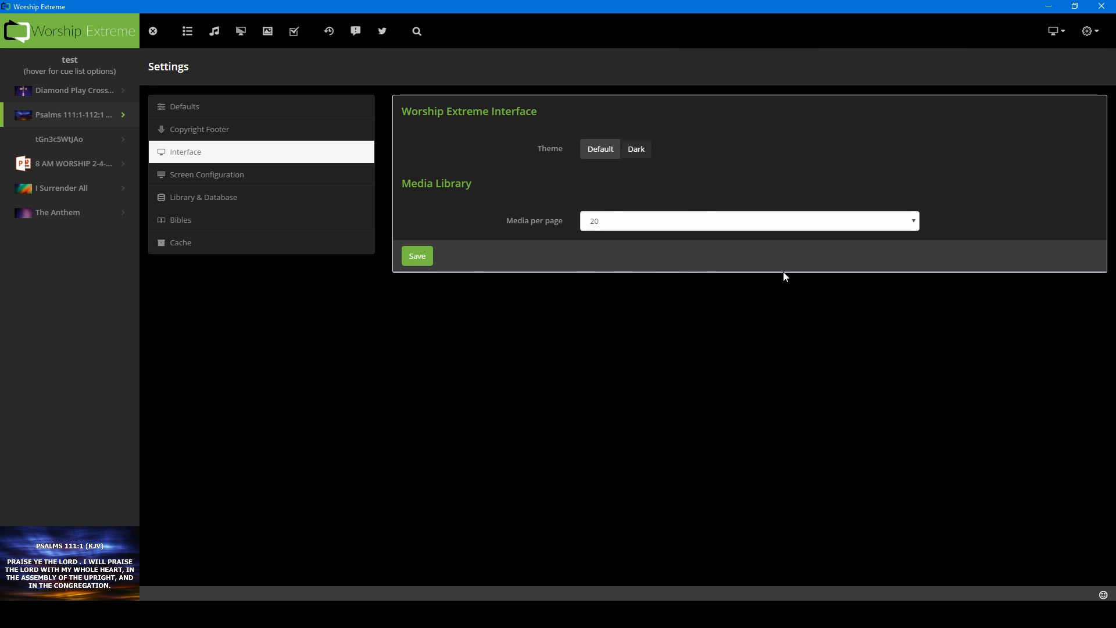
mouse_move(562, 237)
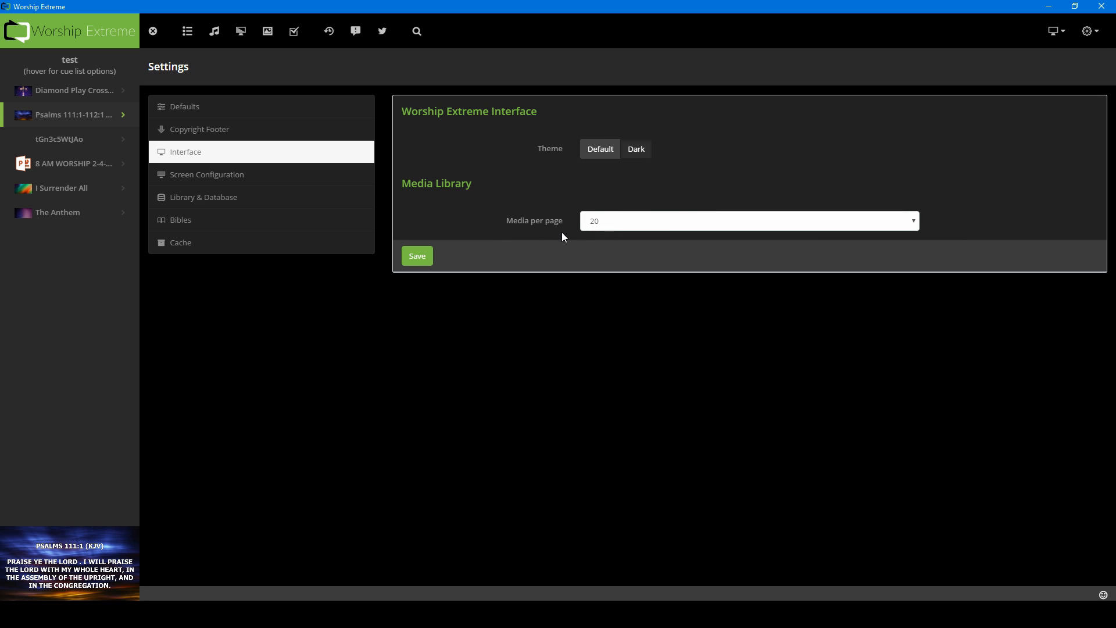
mouse_move(557, 234)
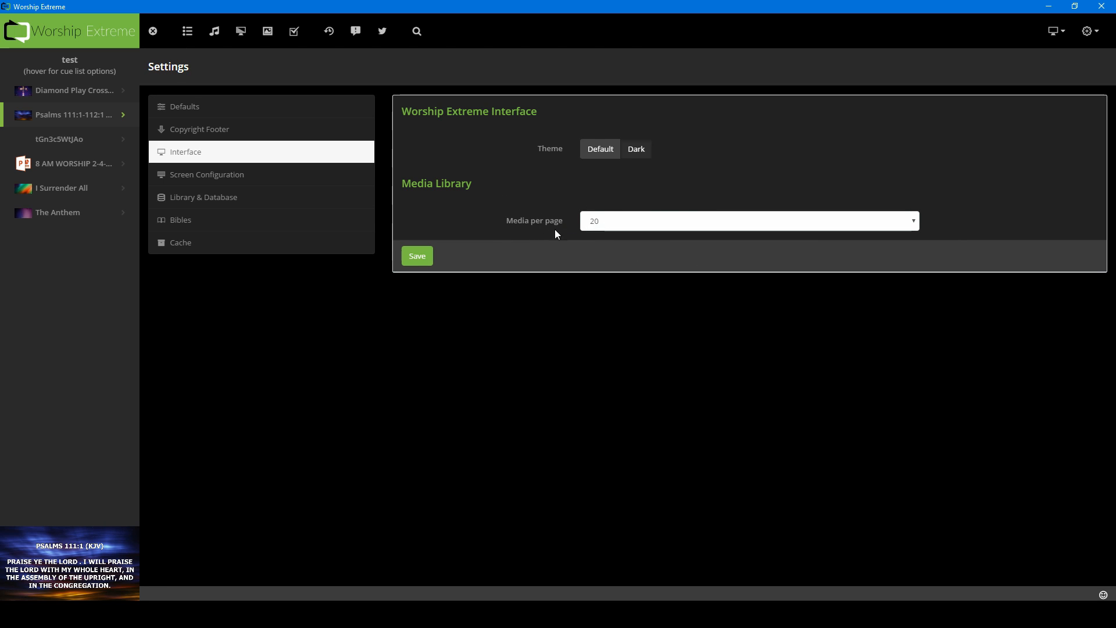
click(748, 221)
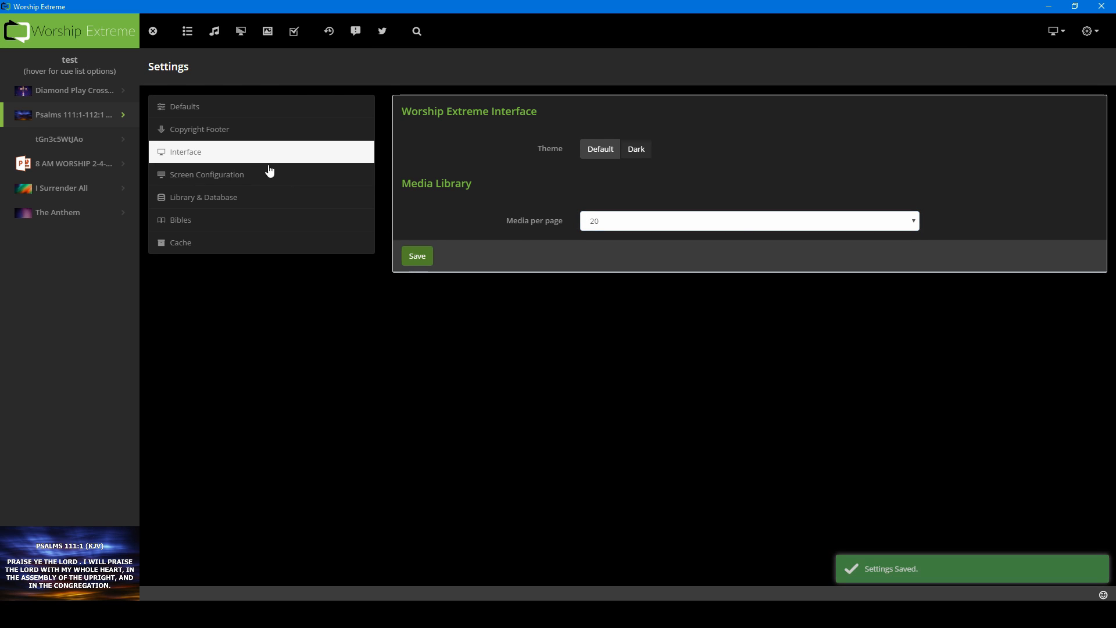
- In Screen Configuration, toggle 'Show preview in bottom left' until it ends unchecked
click(207, 175)
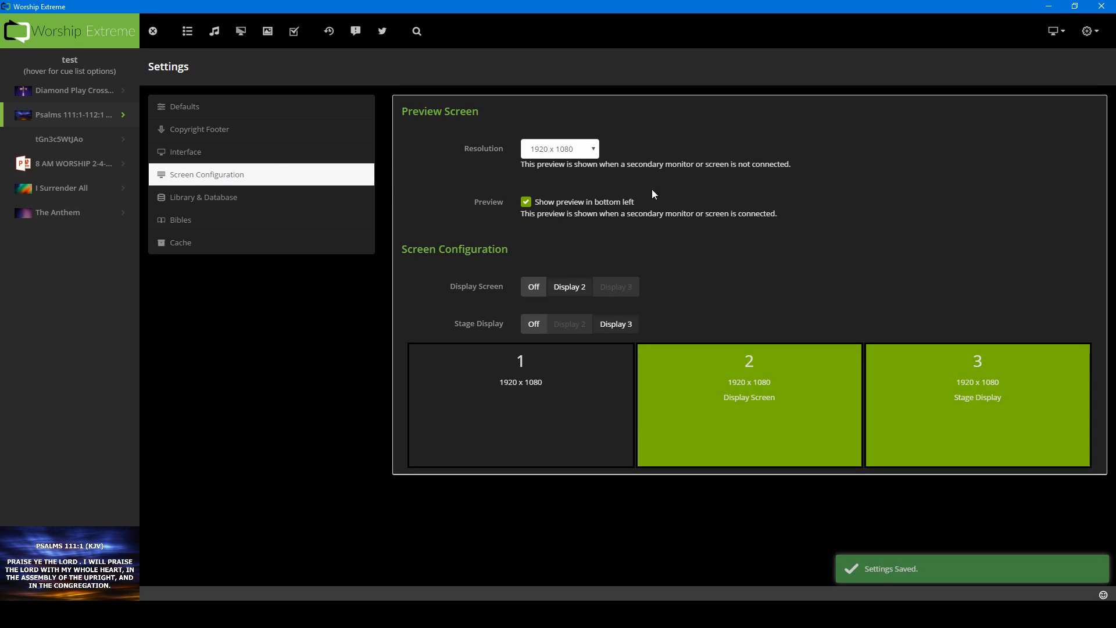
mouse_move(1033, 20)
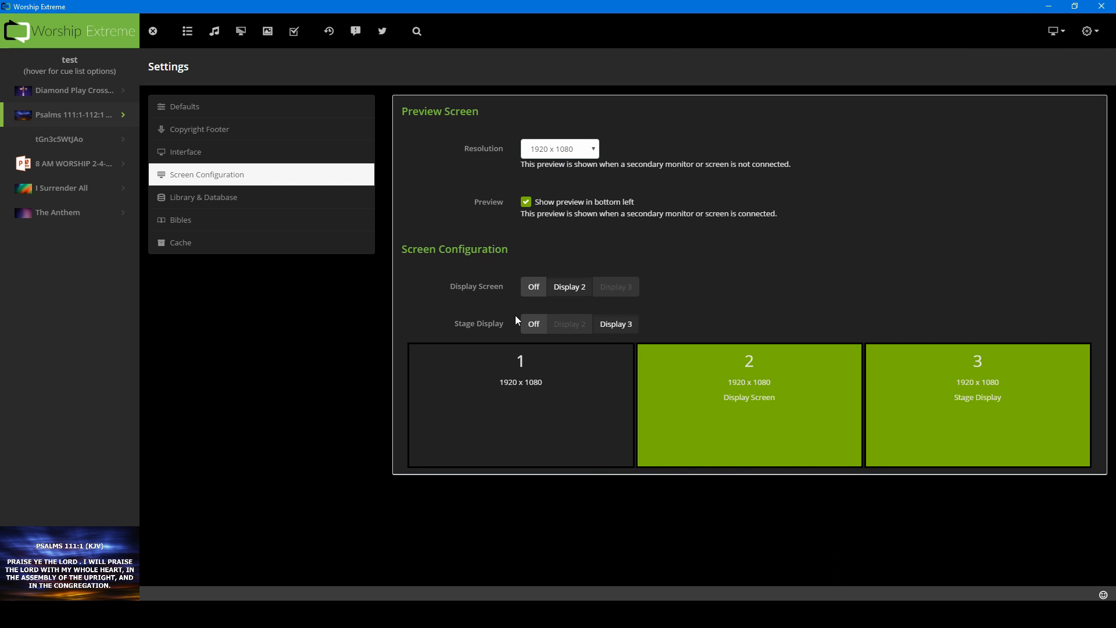
mouse_move(634, 212)
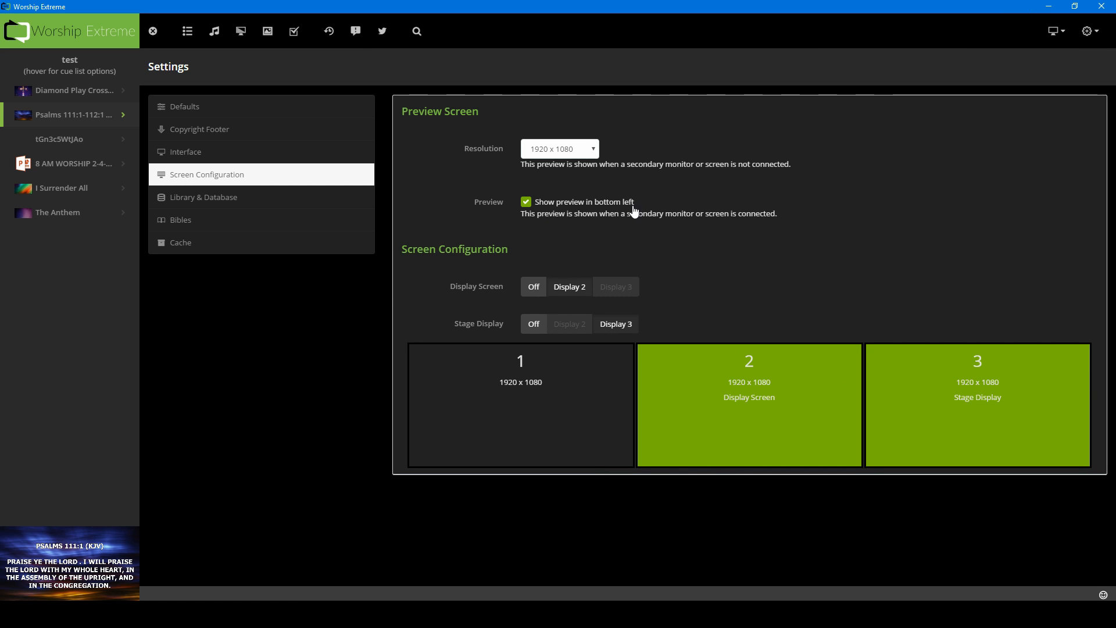
mouse_move(535, 211)
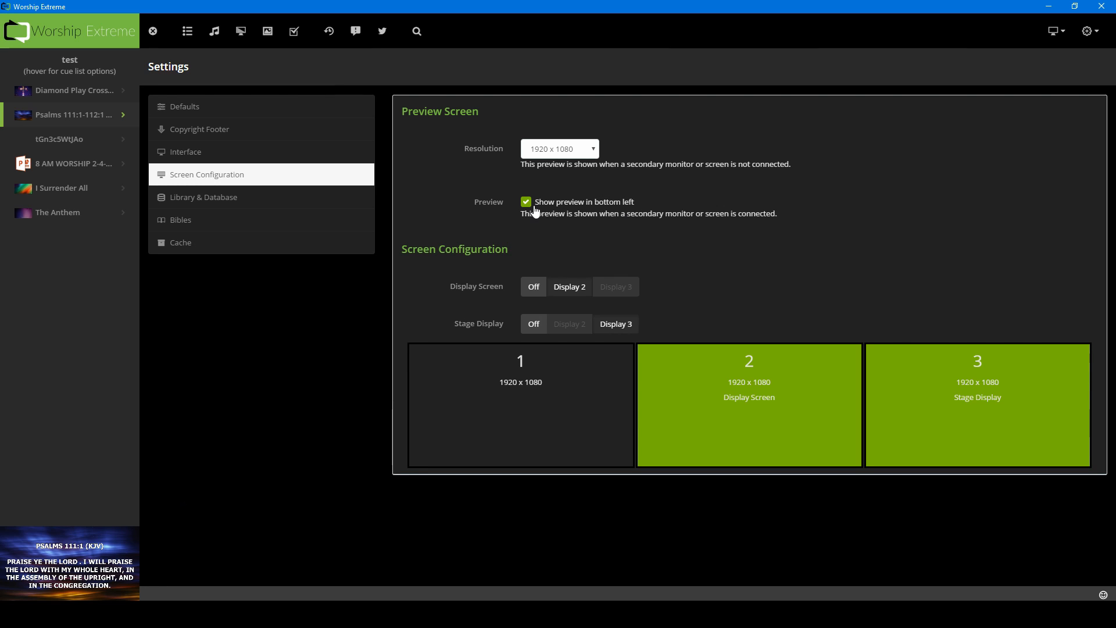
click(525, 201)
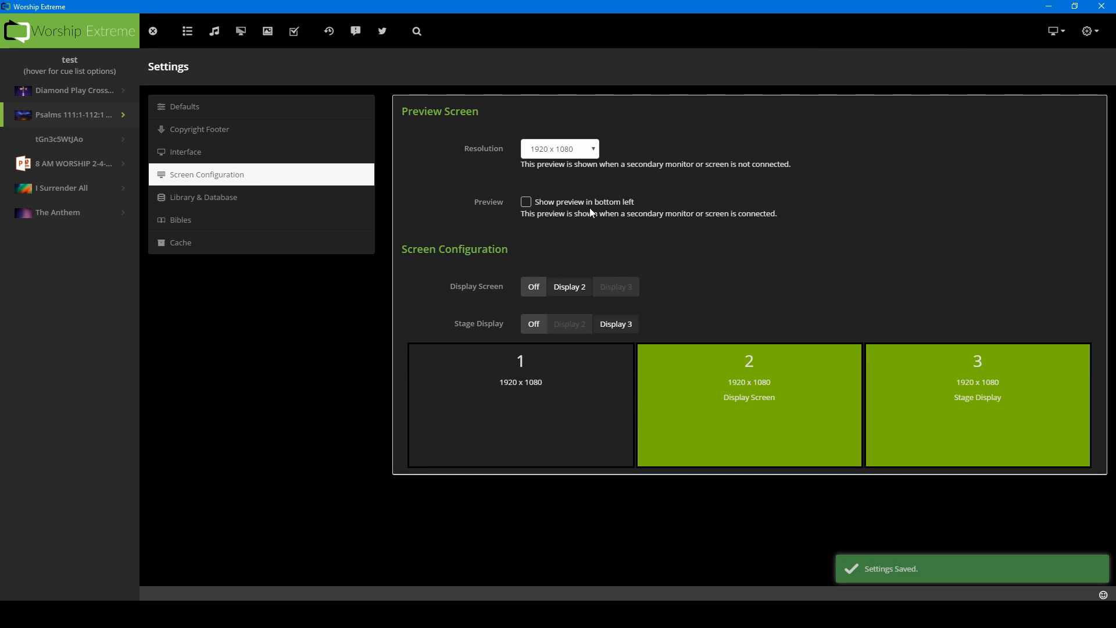
mouse_move(513, 212)
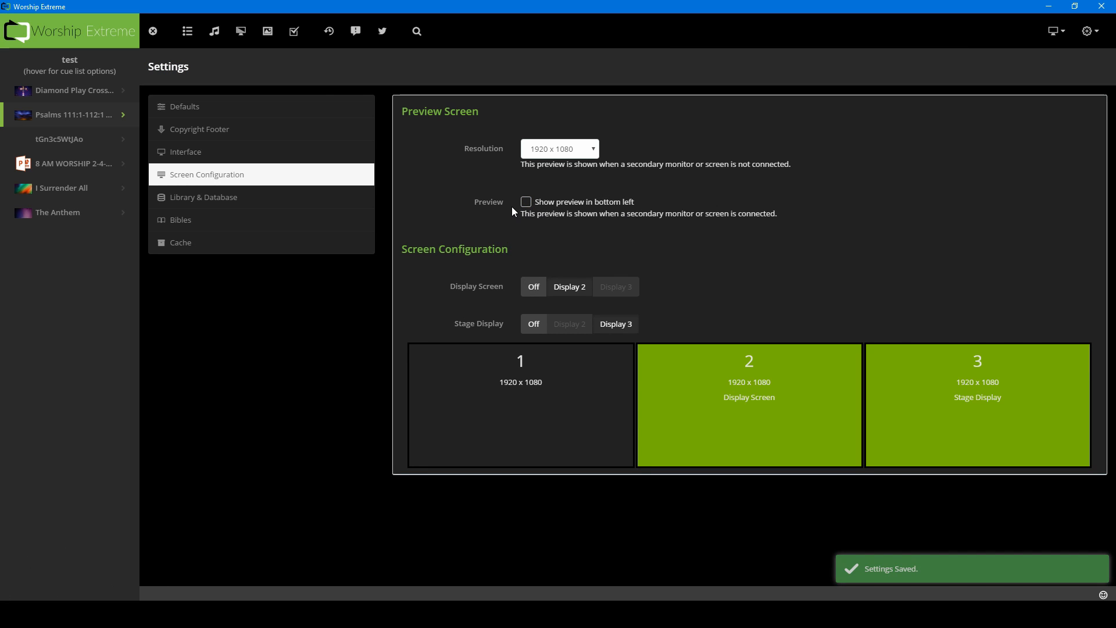
click(526, 202)
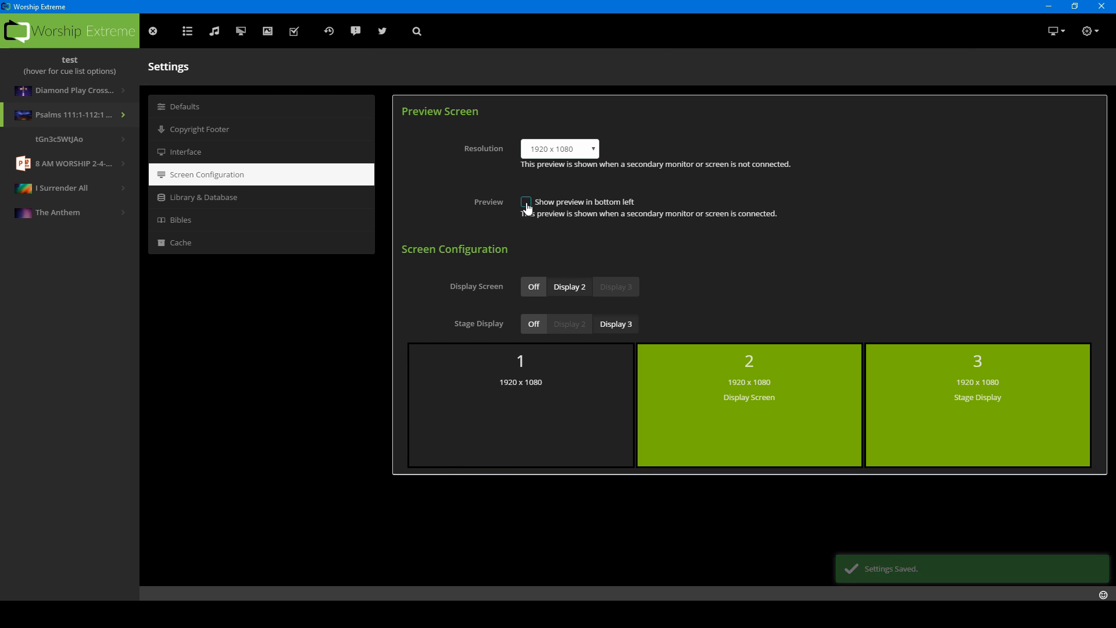
click(526, 201)
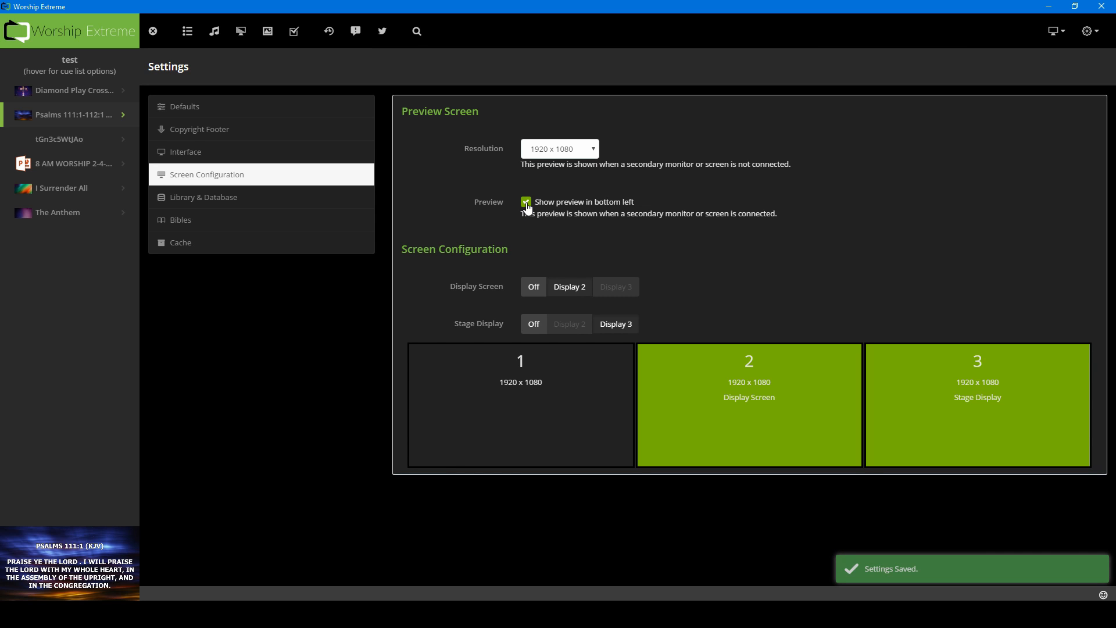
click(526, 202)
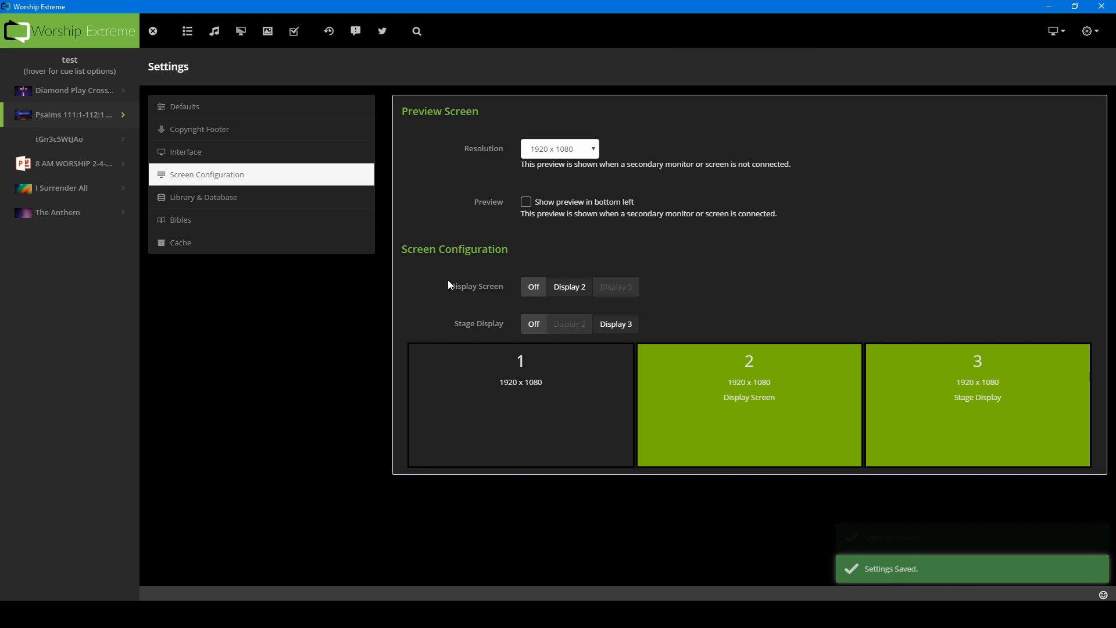
mouse_move(625, 295)
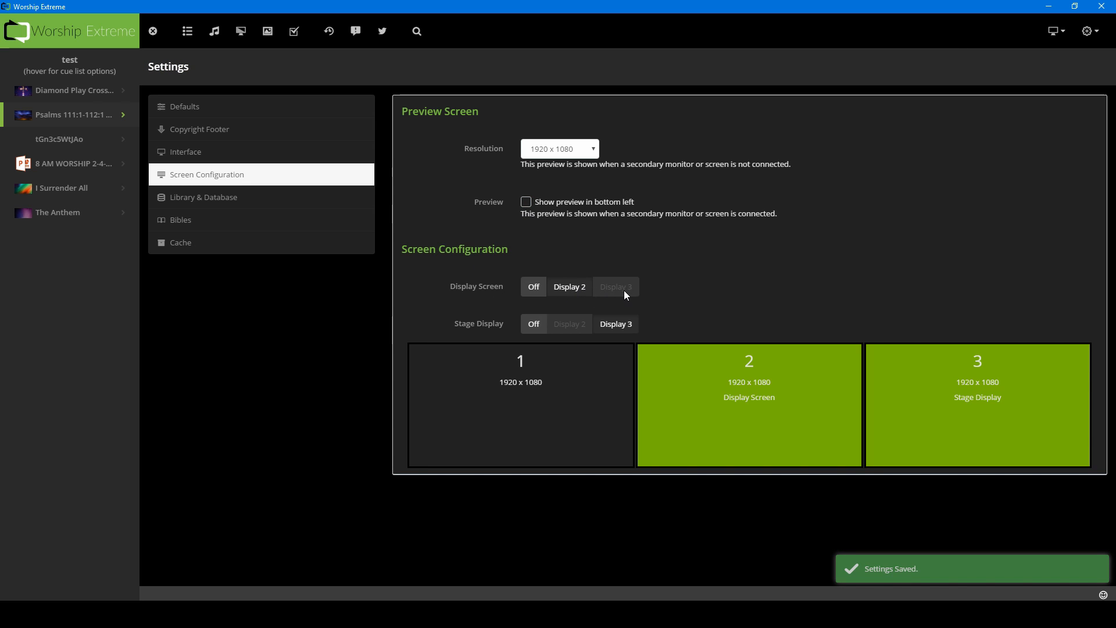
mouse_move(550, 313)
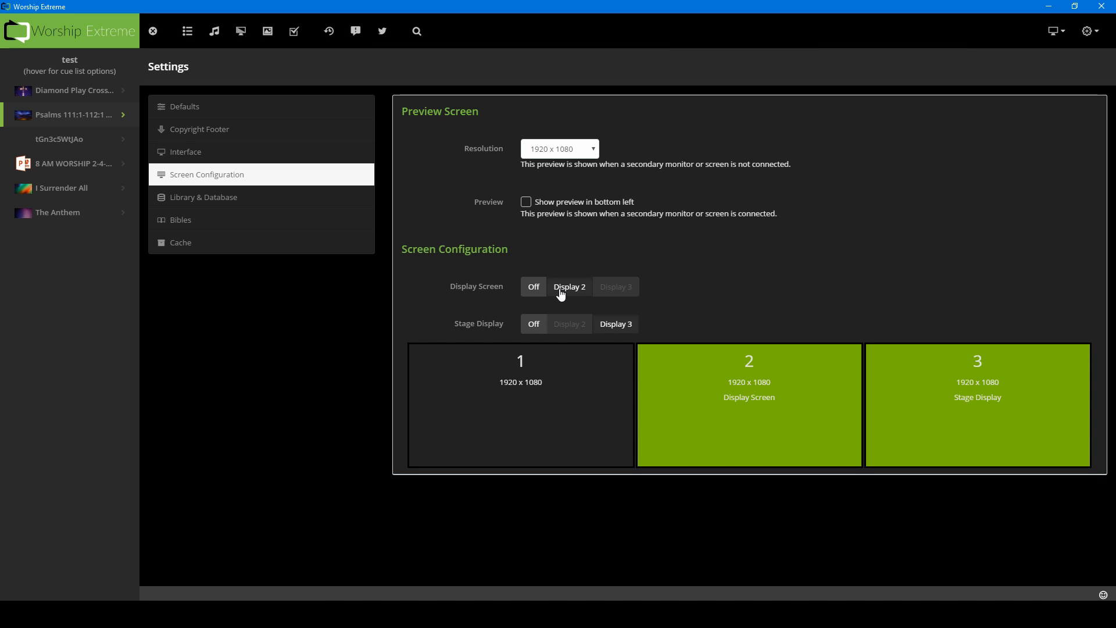
mouse_move(558, 372)
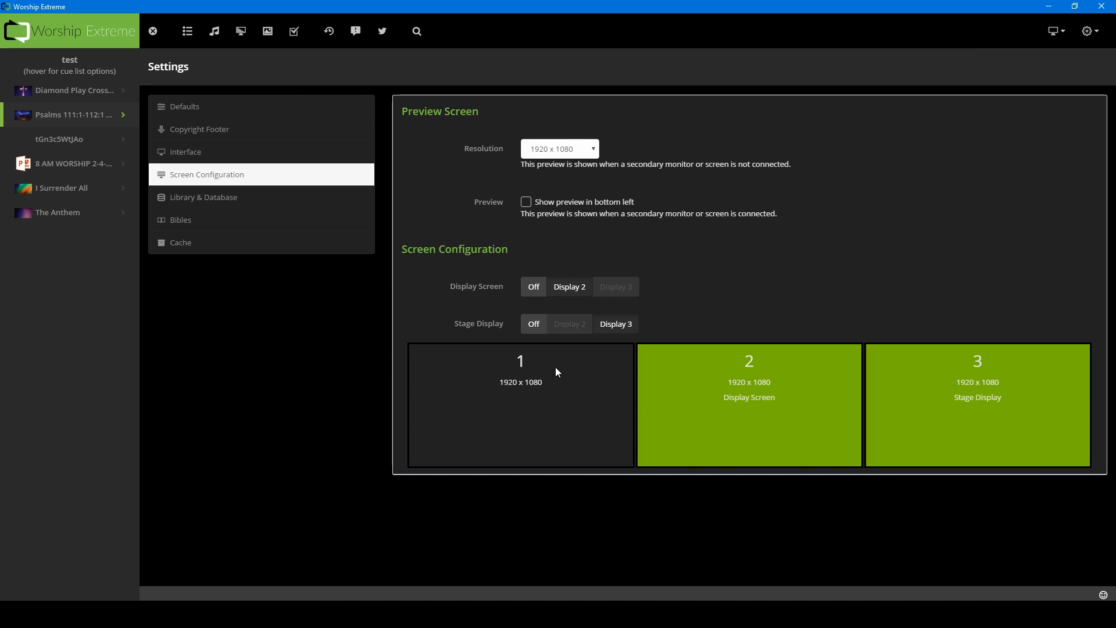
mouse_move(541, 421)
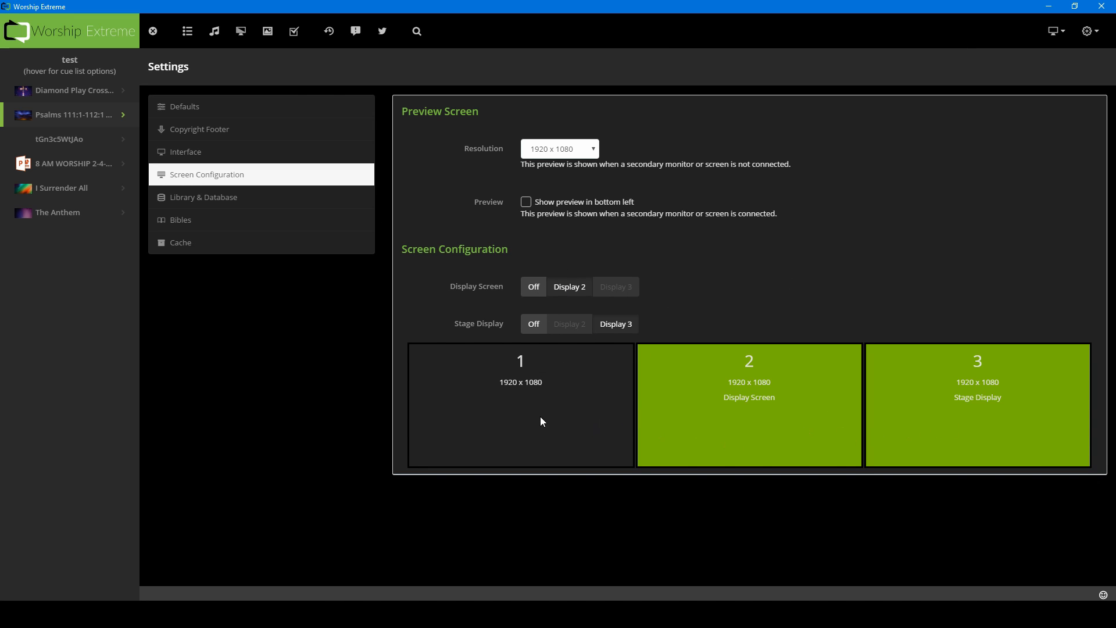
mouse_move(853, 397)
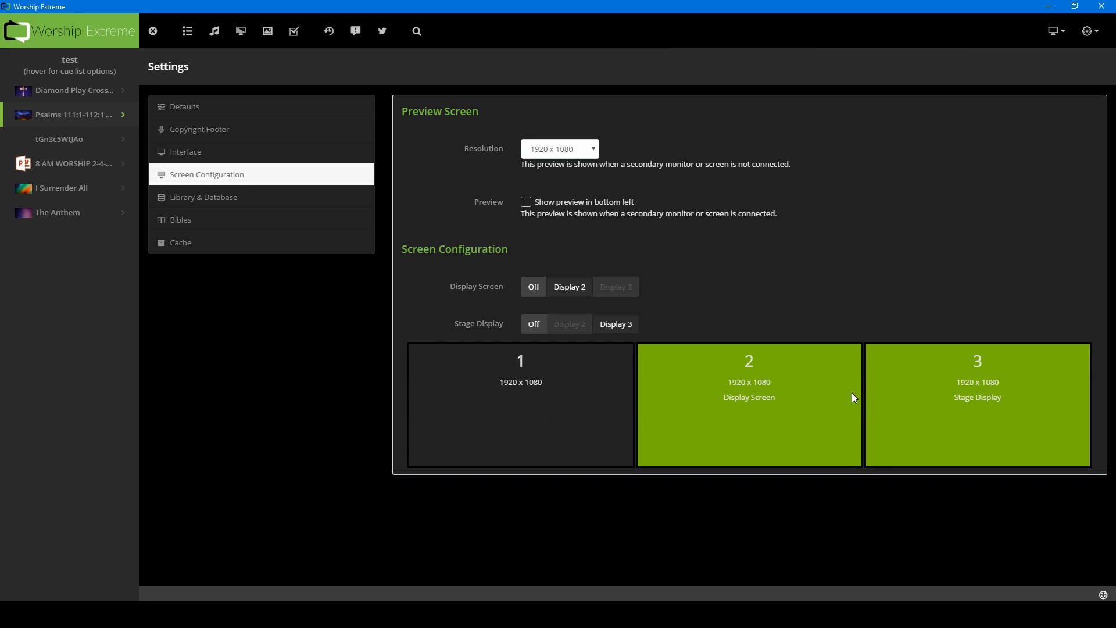
mouse_move(267, 219)
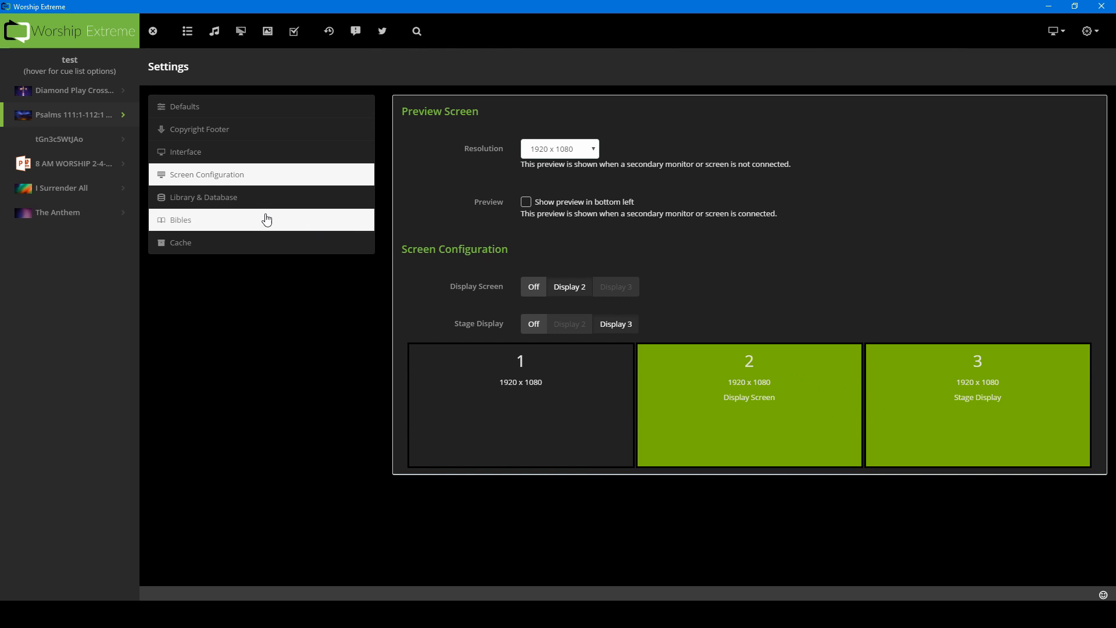
- View Library & Database settings, then move on to the Bibles settings page
click(203, 197)
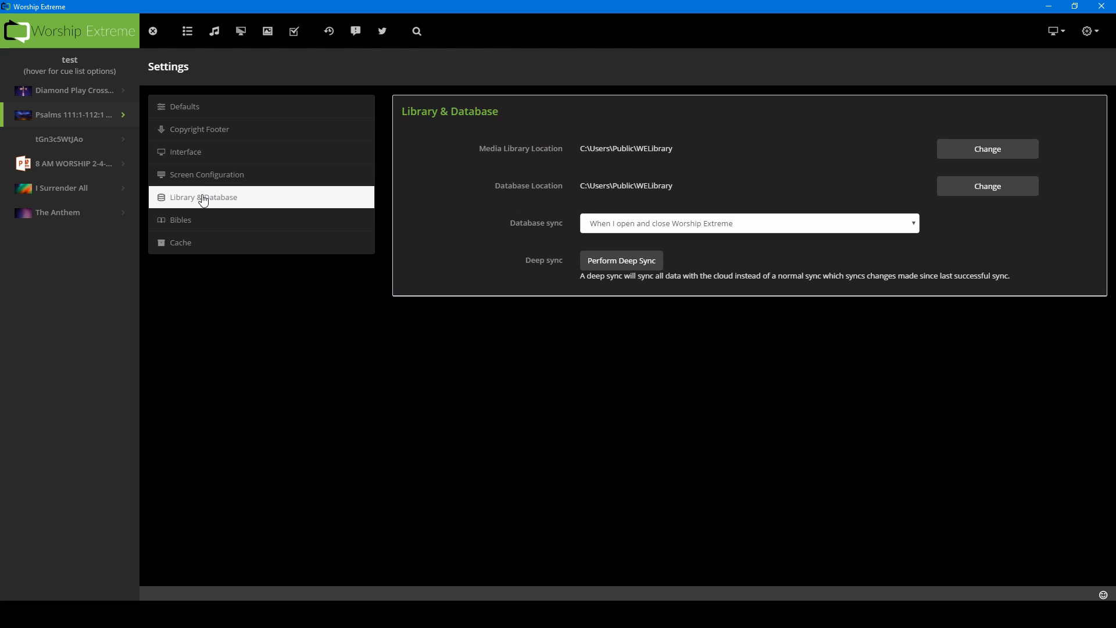
mouse_move(516, 146)
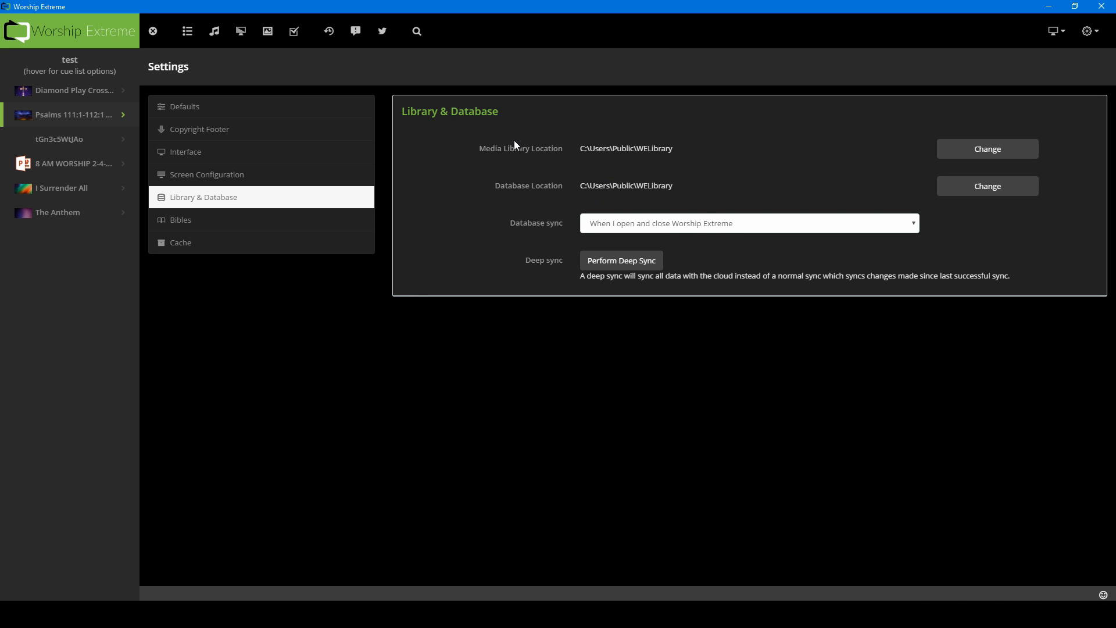
mouse_move(502, 158)
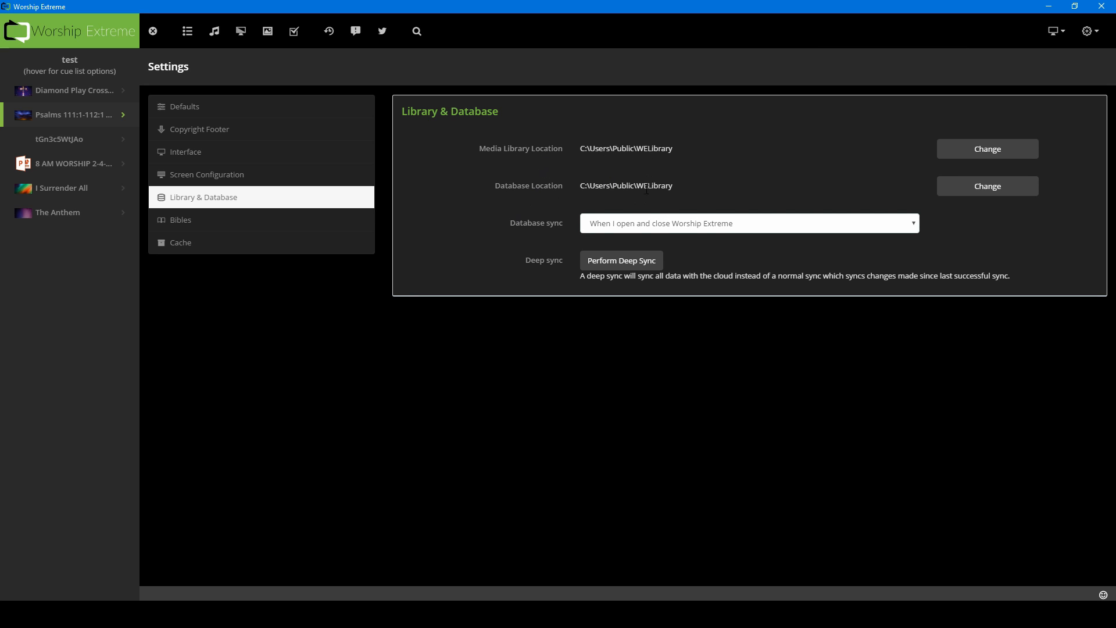
mouse_move(616, 238)
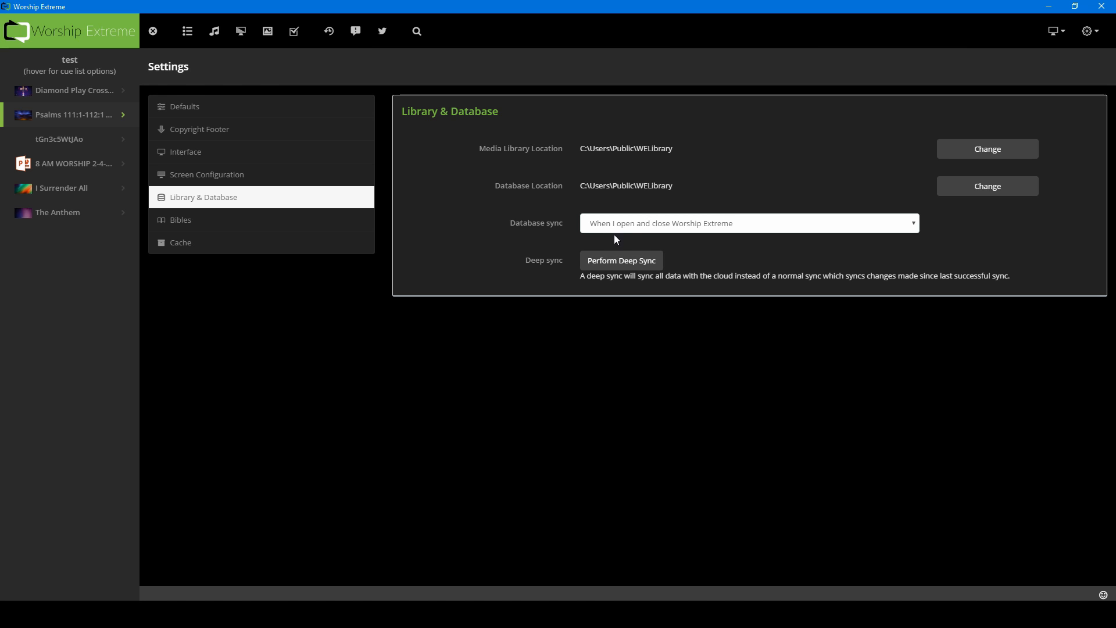
mouse_move(661, 269)
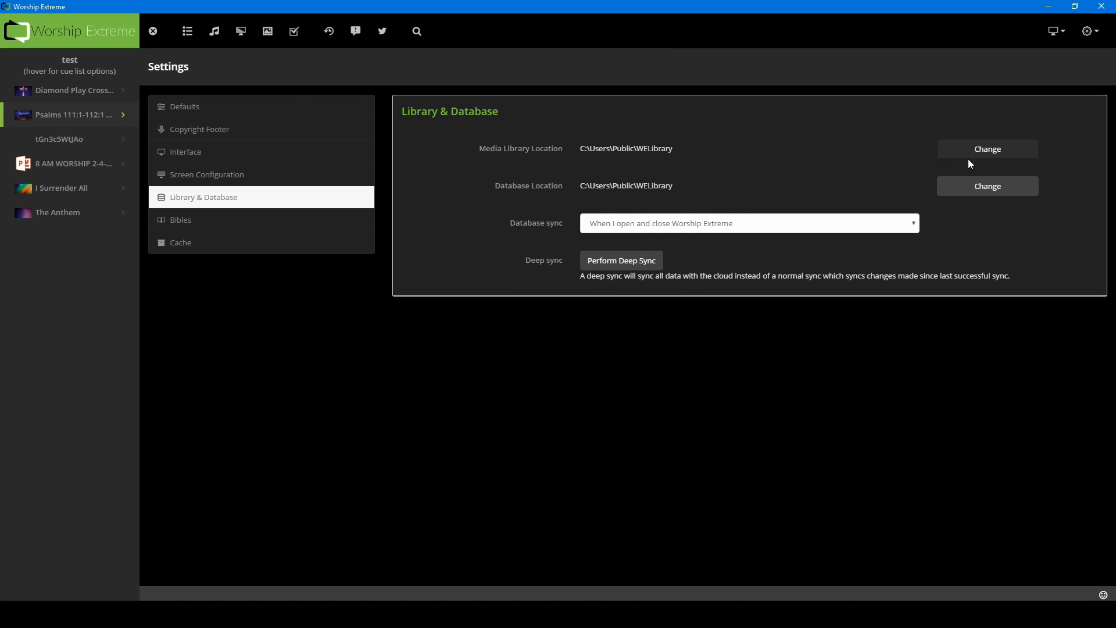
mouse_move(444, 230)
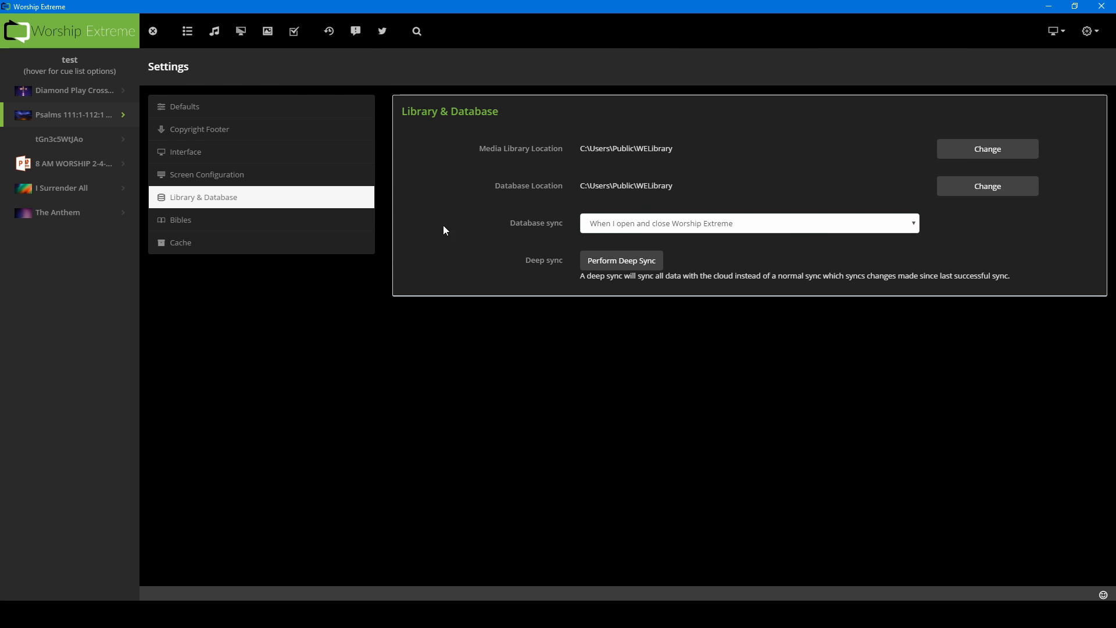
click(180, 219)
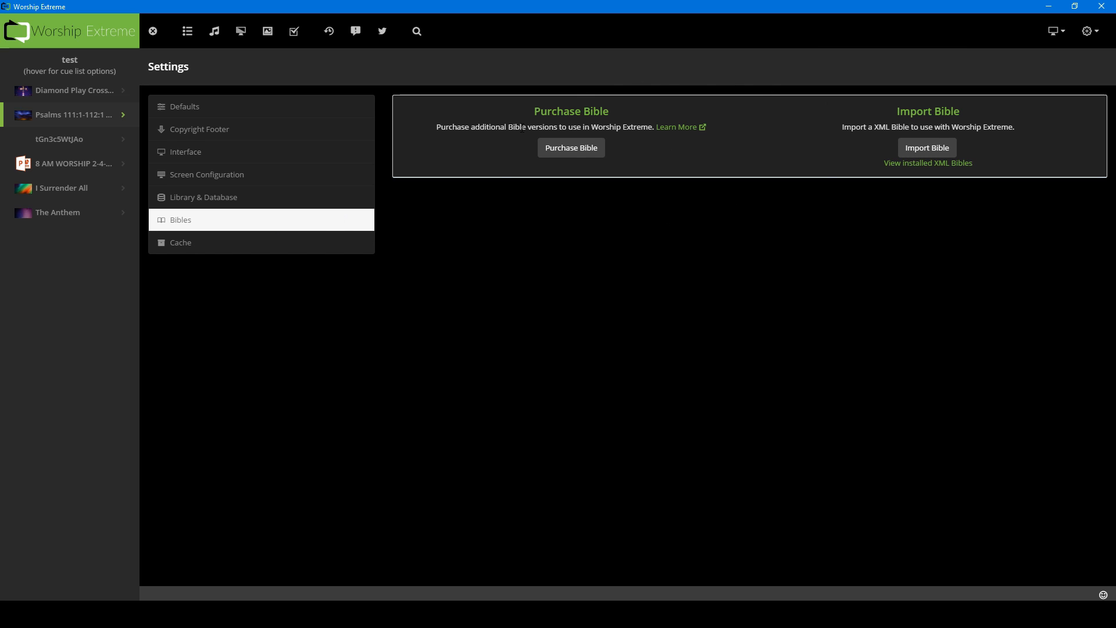
mouse_move(570, 147)
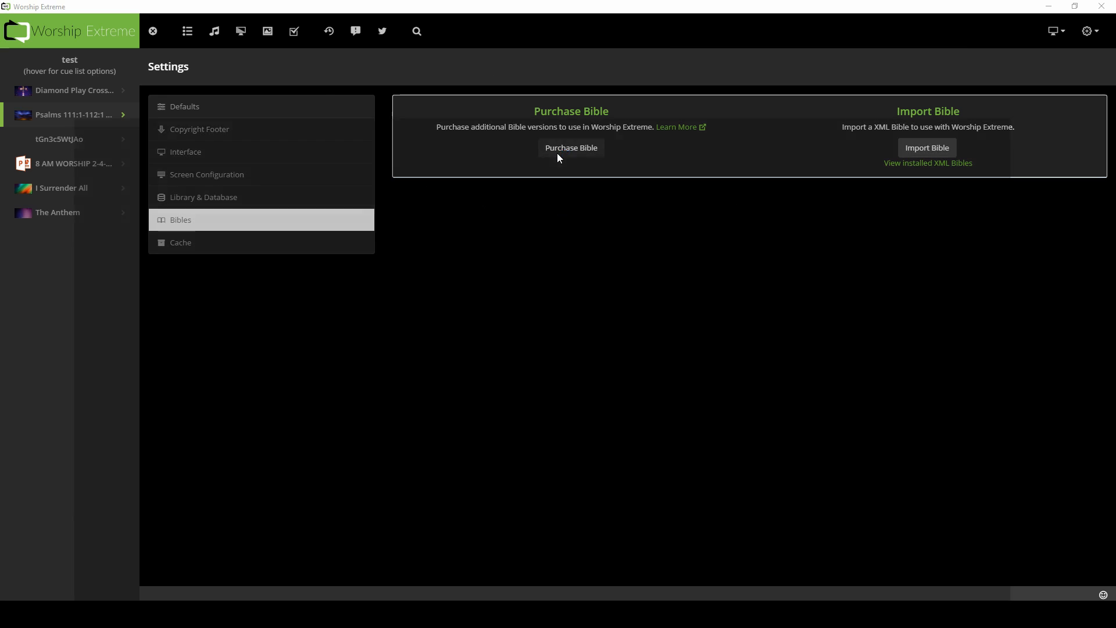
- Use Purchase Bible and log in online to see $4/year Bible add-ons
click(570, 147)
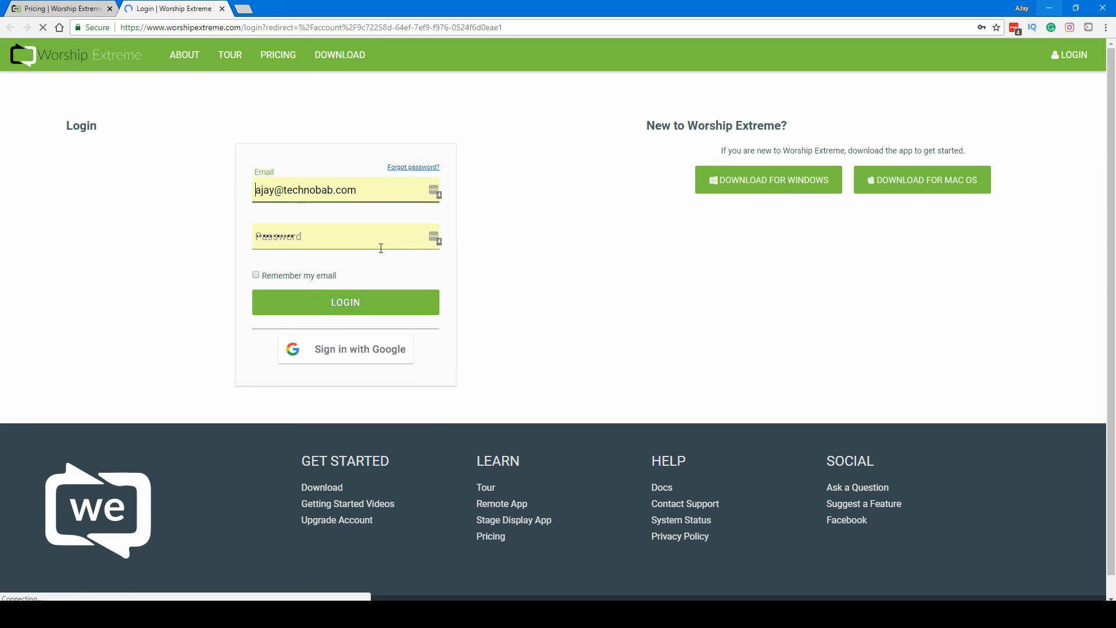
click(346, 301)
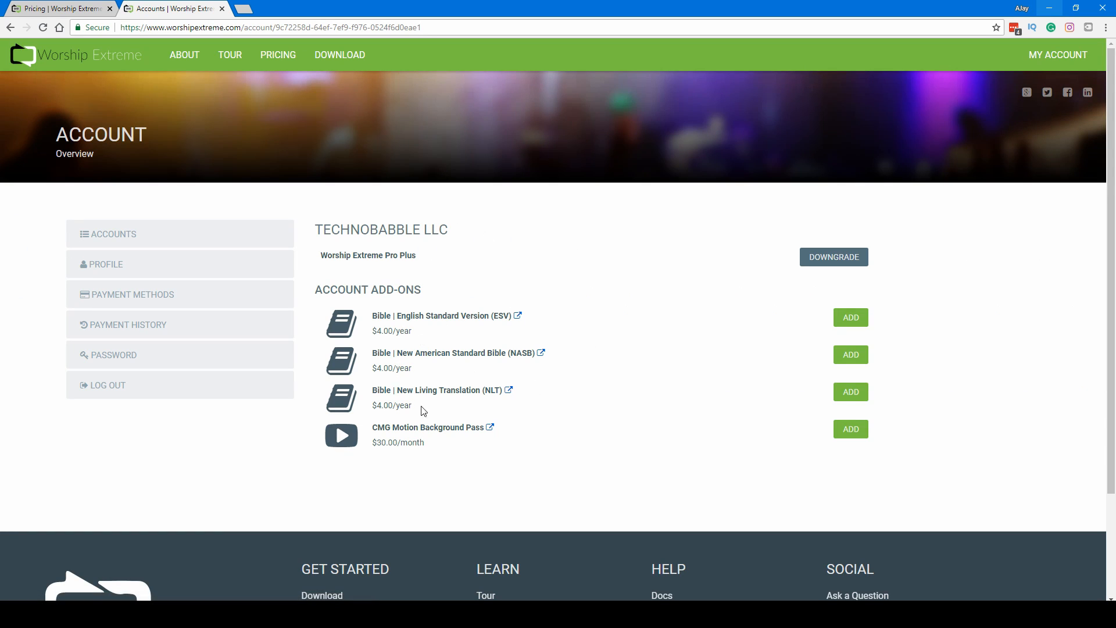
mouse_move(378, 377)
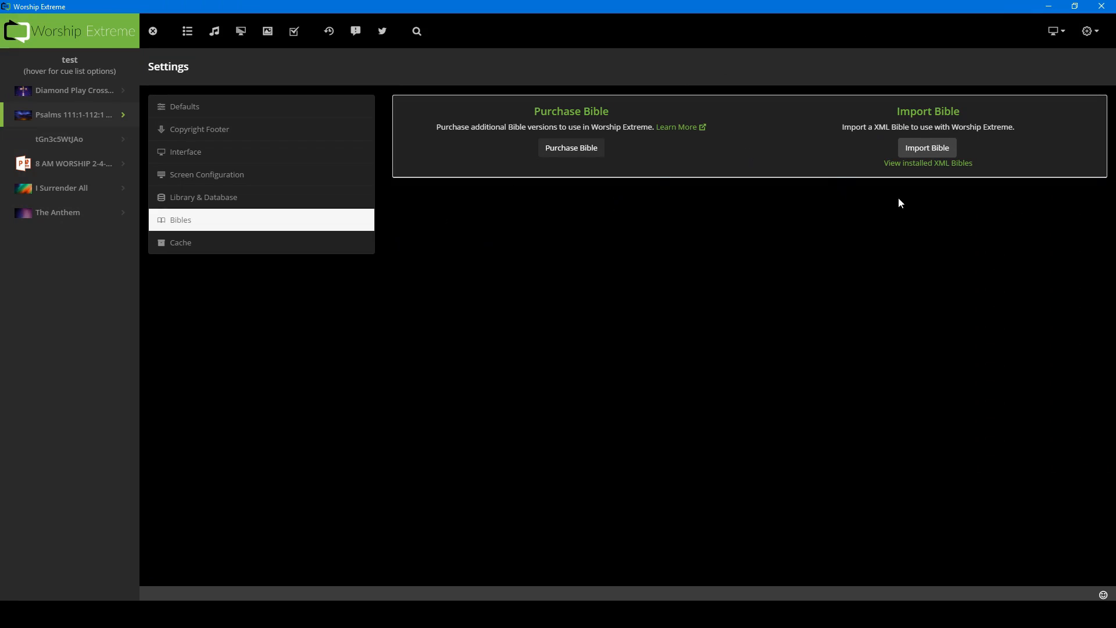
mouse_move(961, 166)
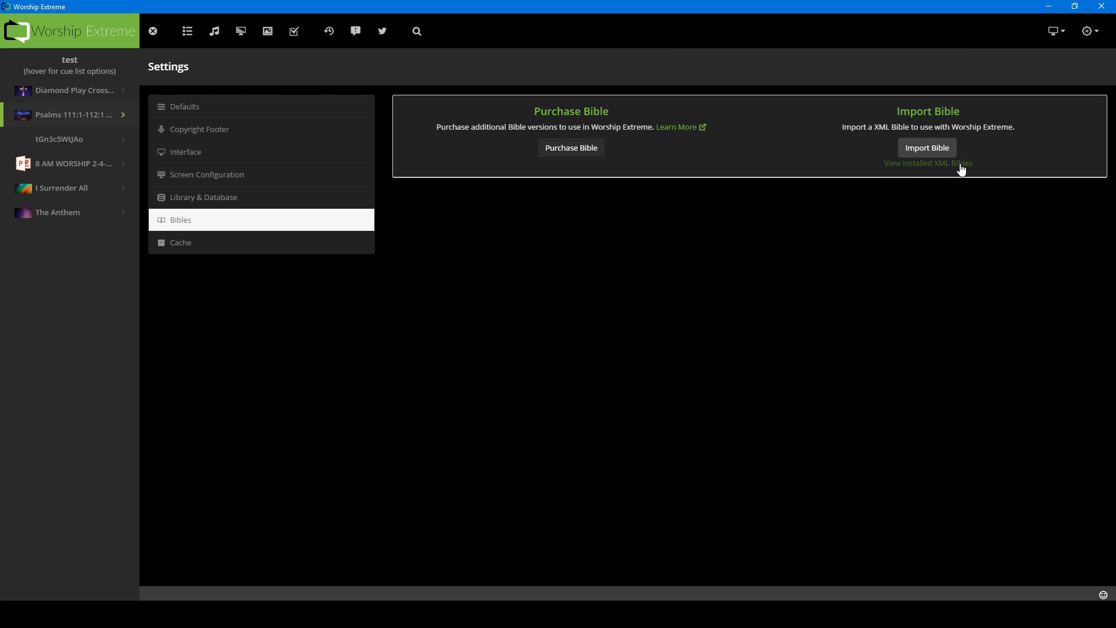
mouse_move(925, 139)
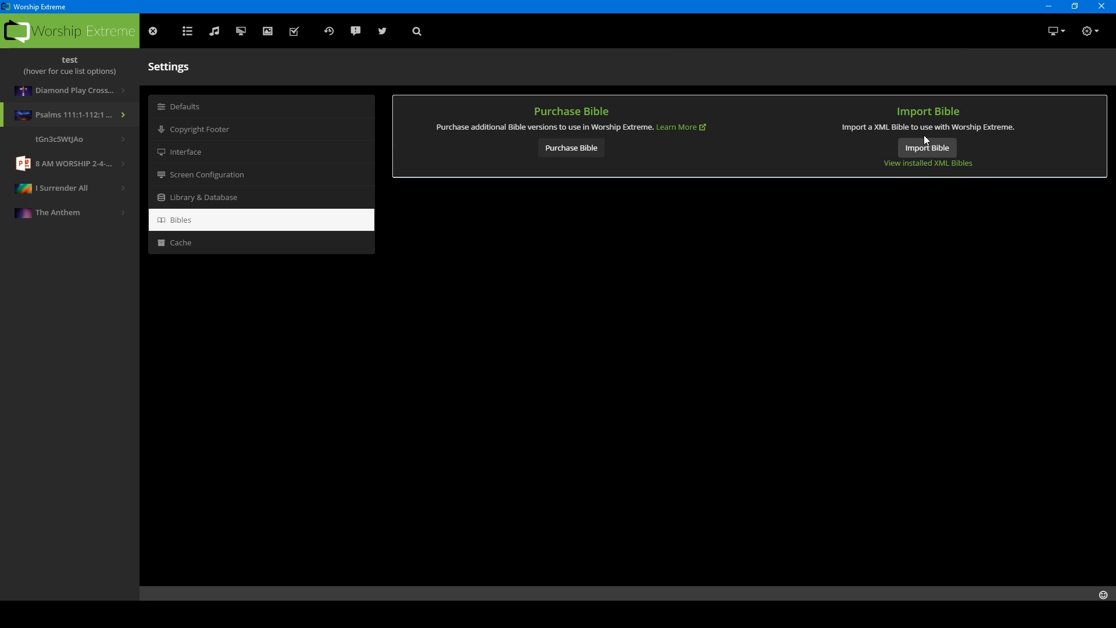
- Search for *.xml Bible files, cancel the import, then view Cache settings (16.4 KB)
click(926, 147)
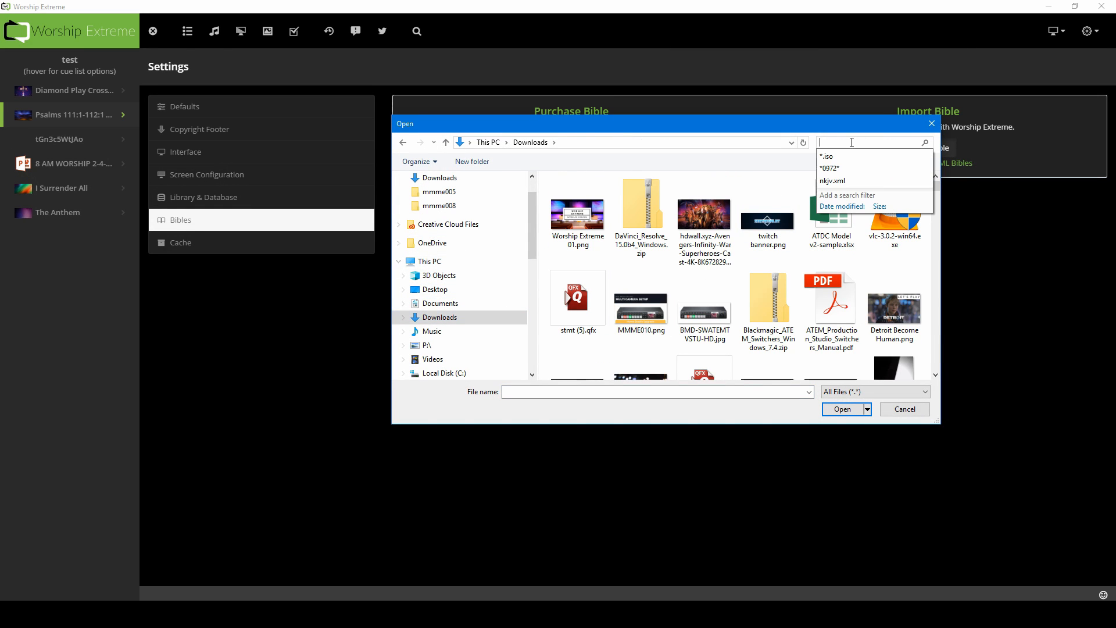
text(*.xml)
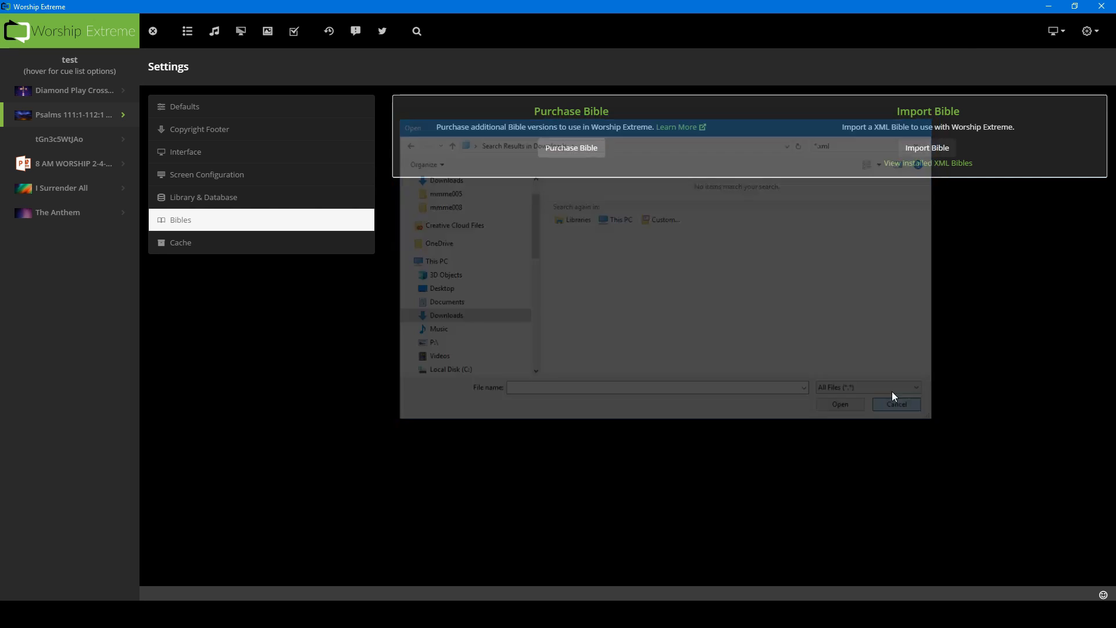
click(896, 404)
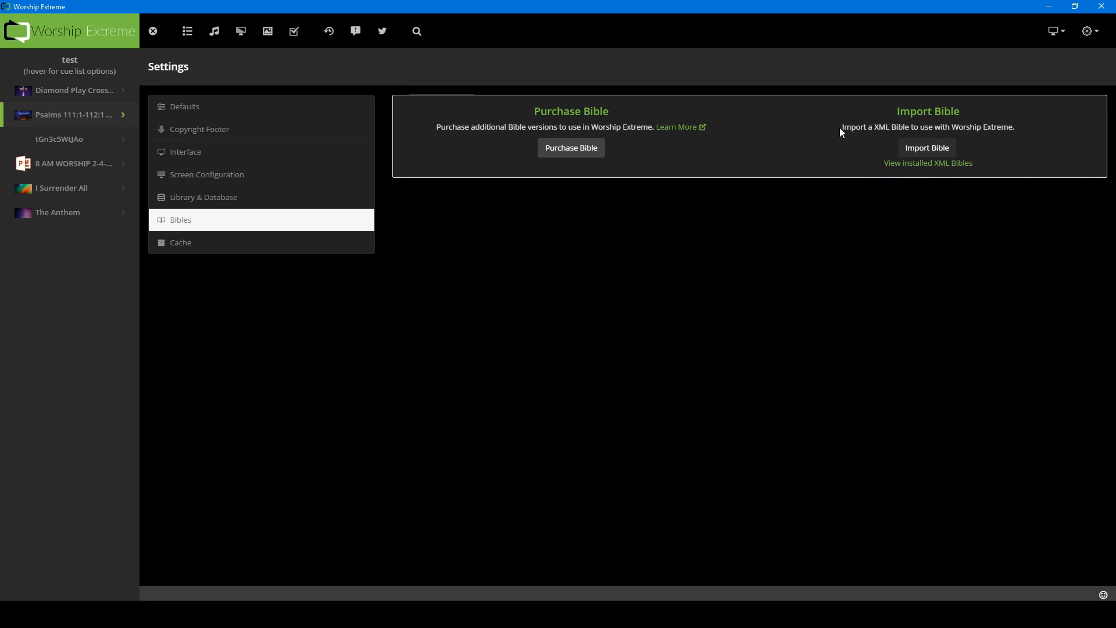
mouse_move(229, 253)
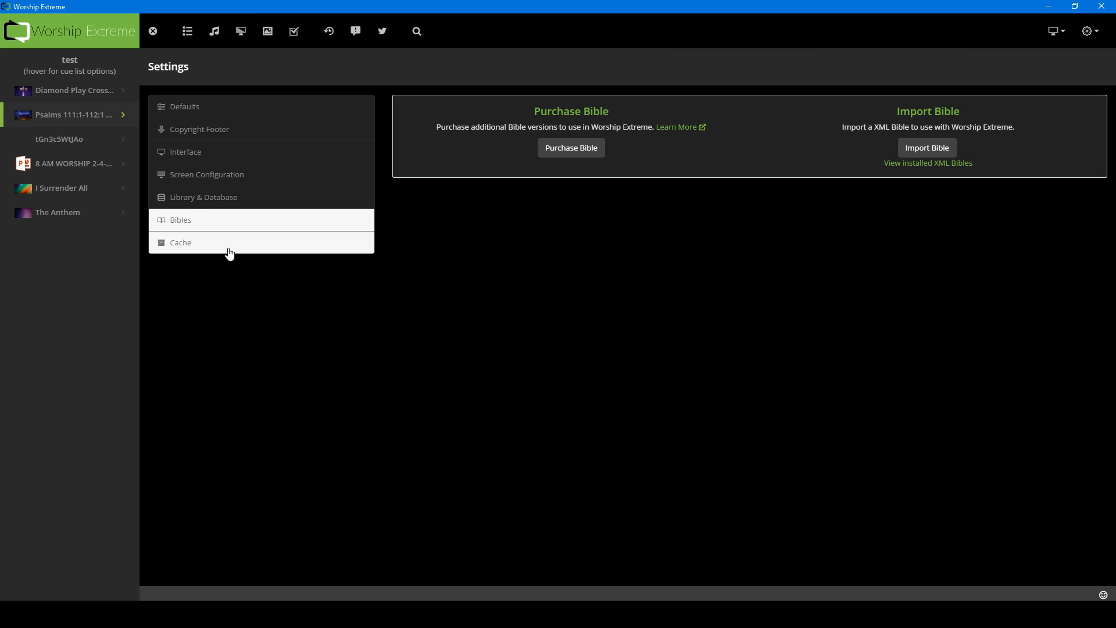
click(181, 242)
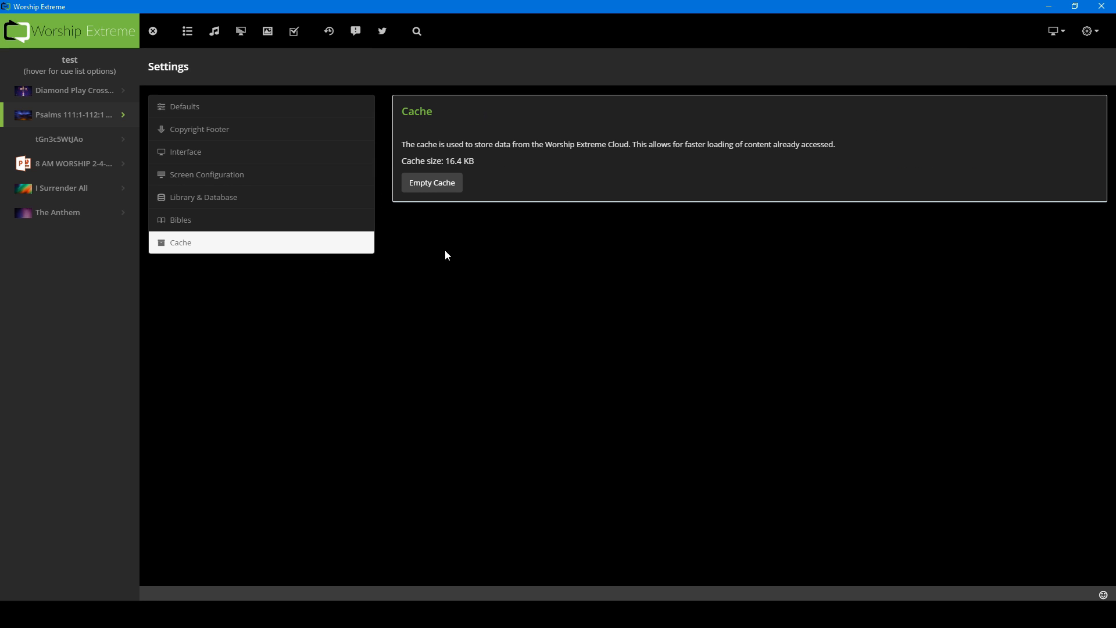
mouse_move(454, 134)
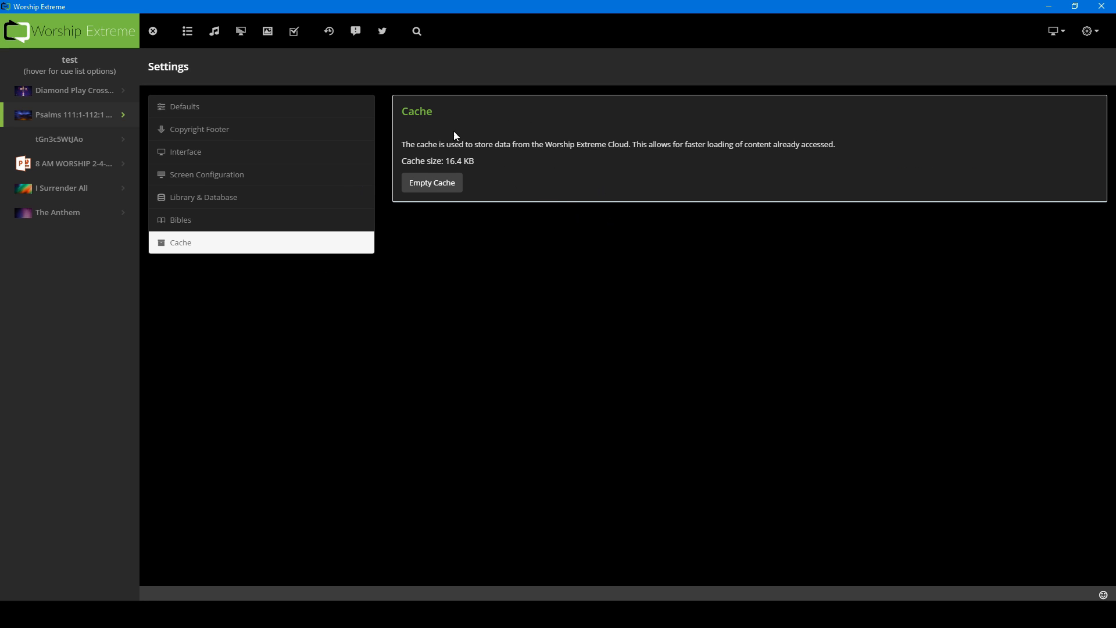
mouse_move(885, 234)
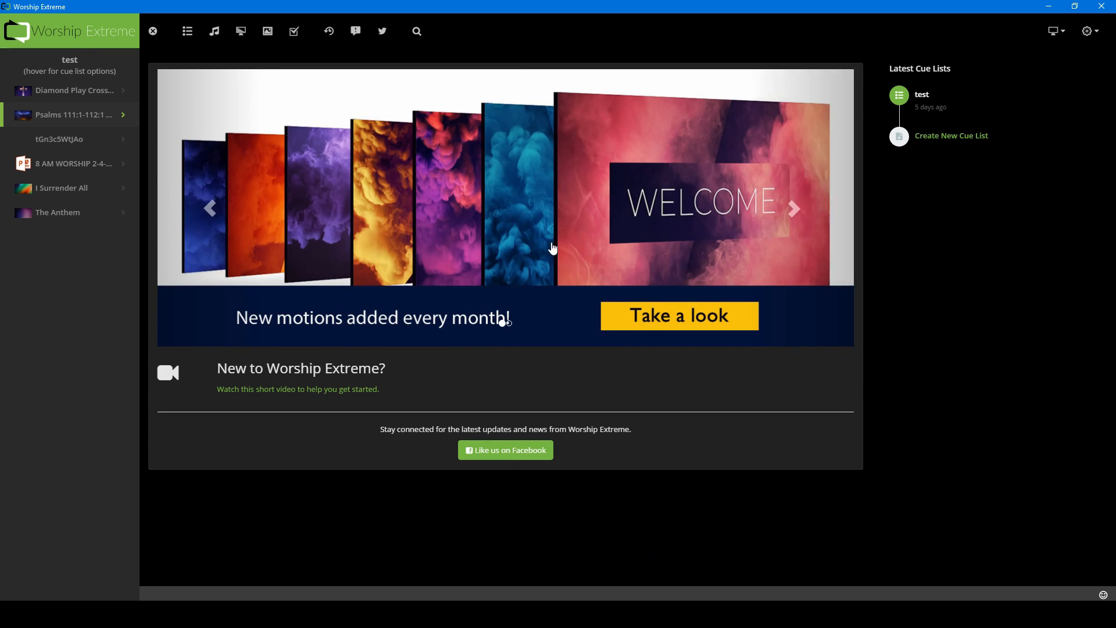
mouse_move(890, 139)
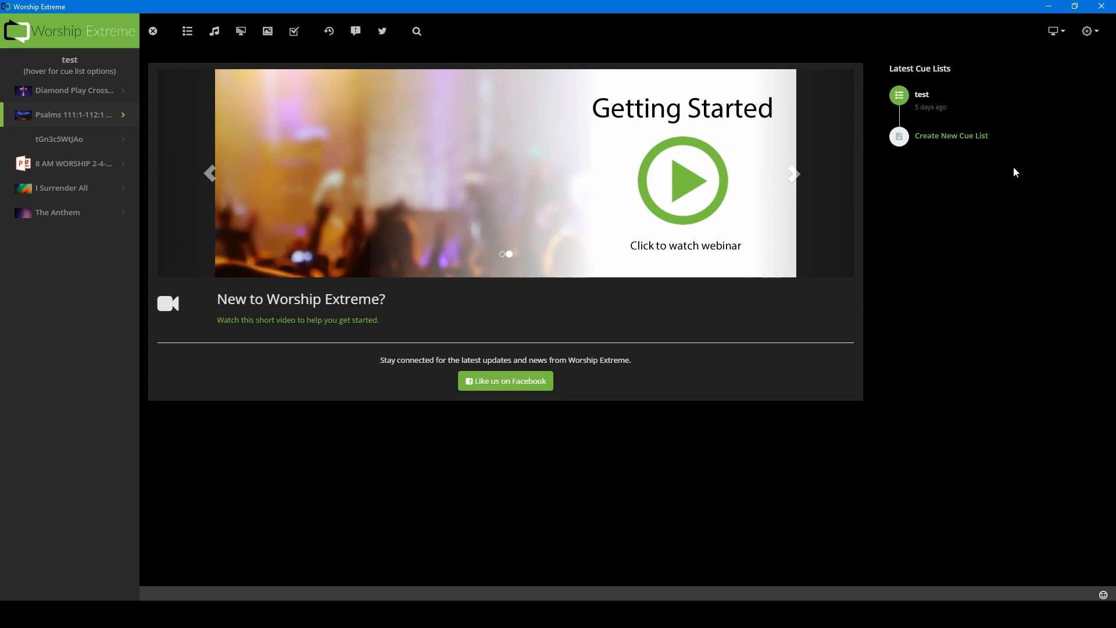
mouse_move(886, 196)
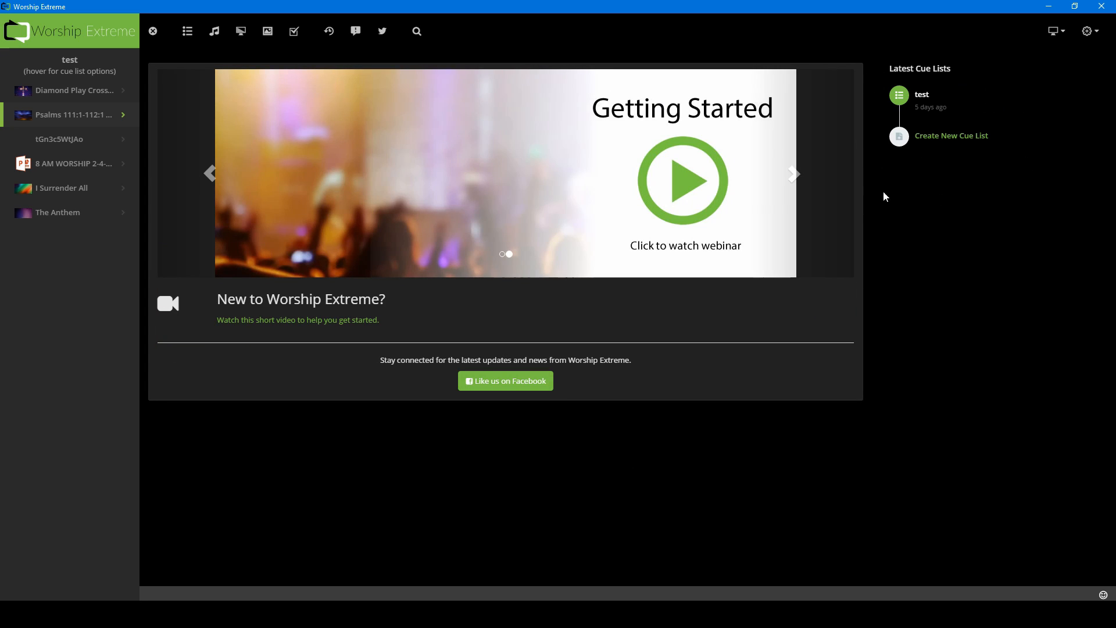
mouse_move(898, 68)
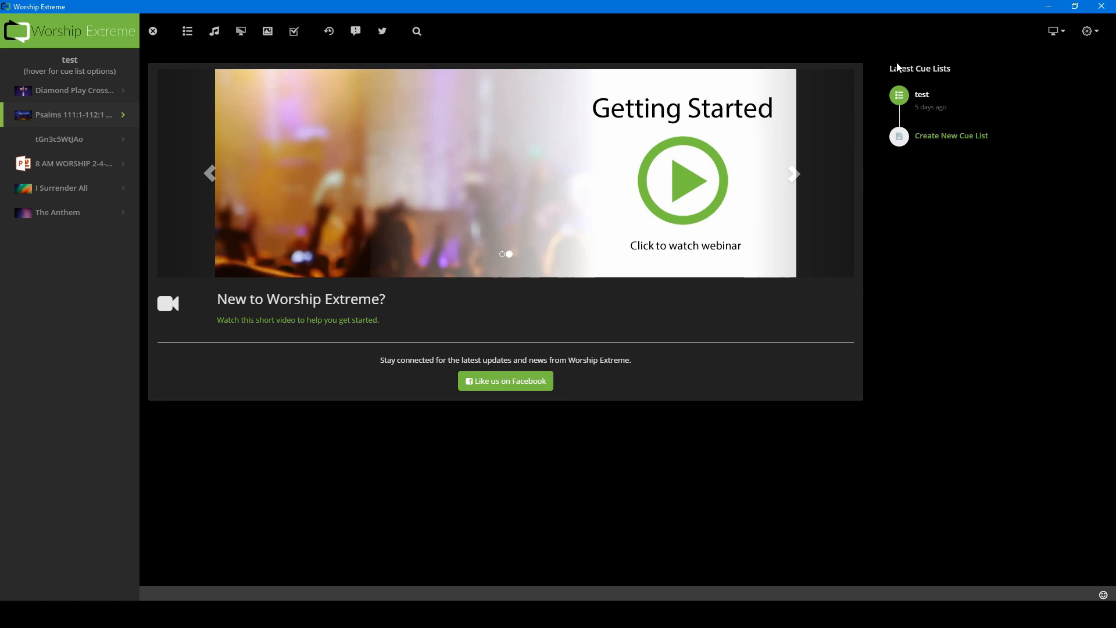
mouse_move(888, 149)
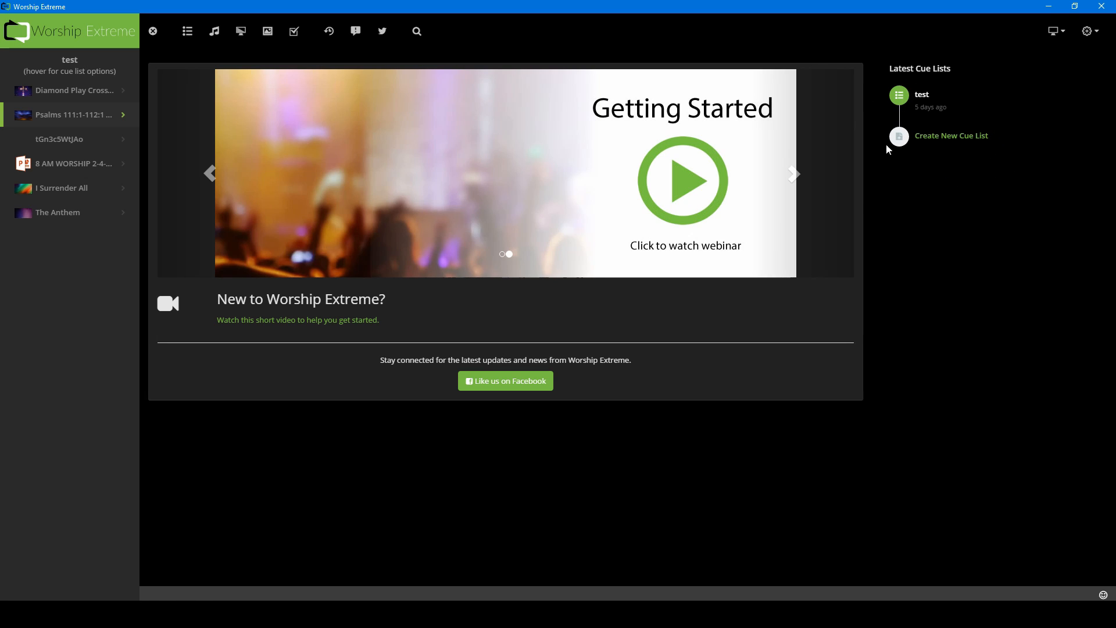
mouse_move(920, 153)
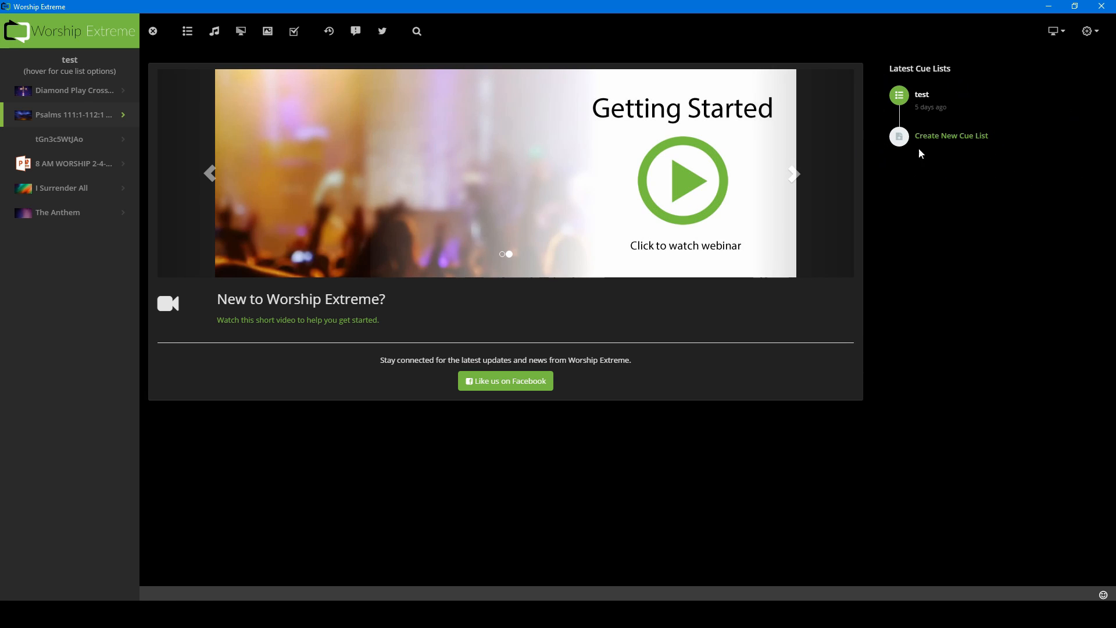
mouse_move(994, 93)
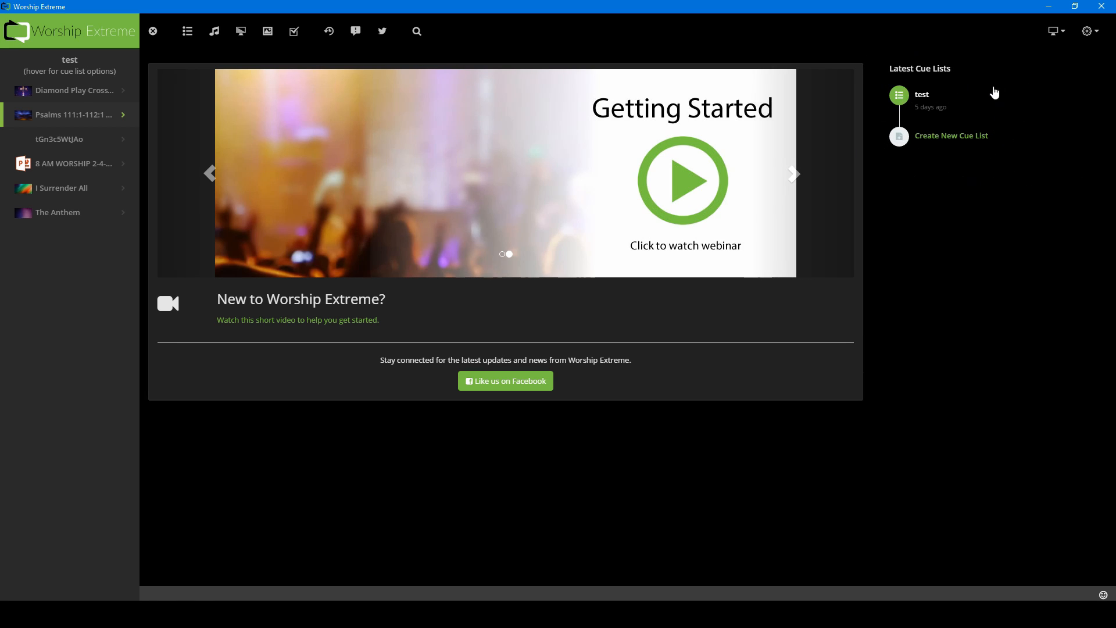
mouse_move(727, 481)
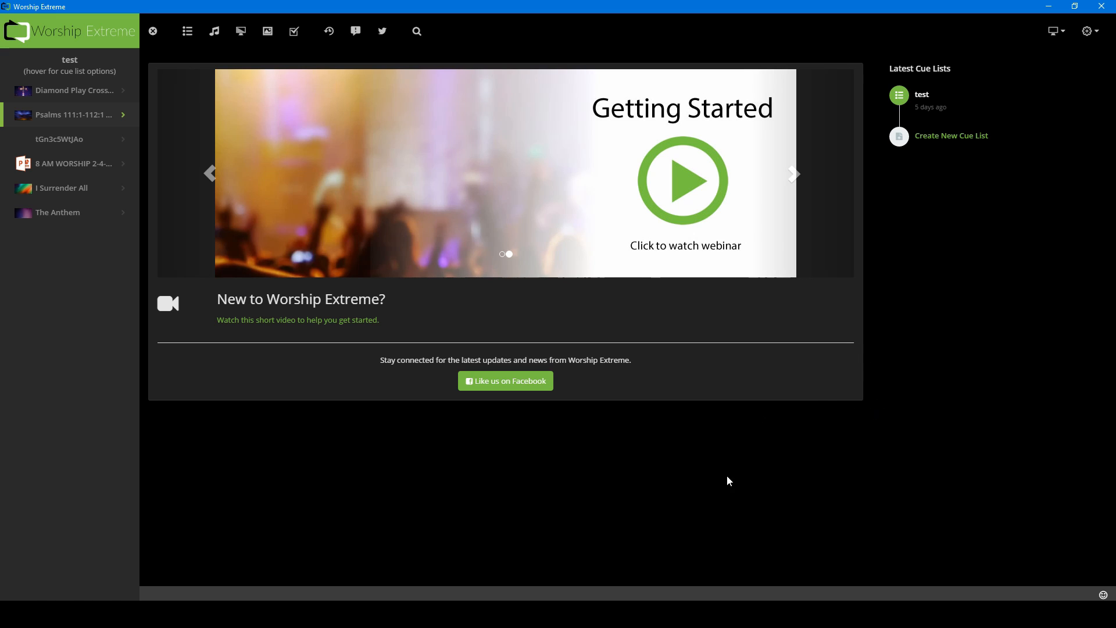
mouse_move(316, 496)
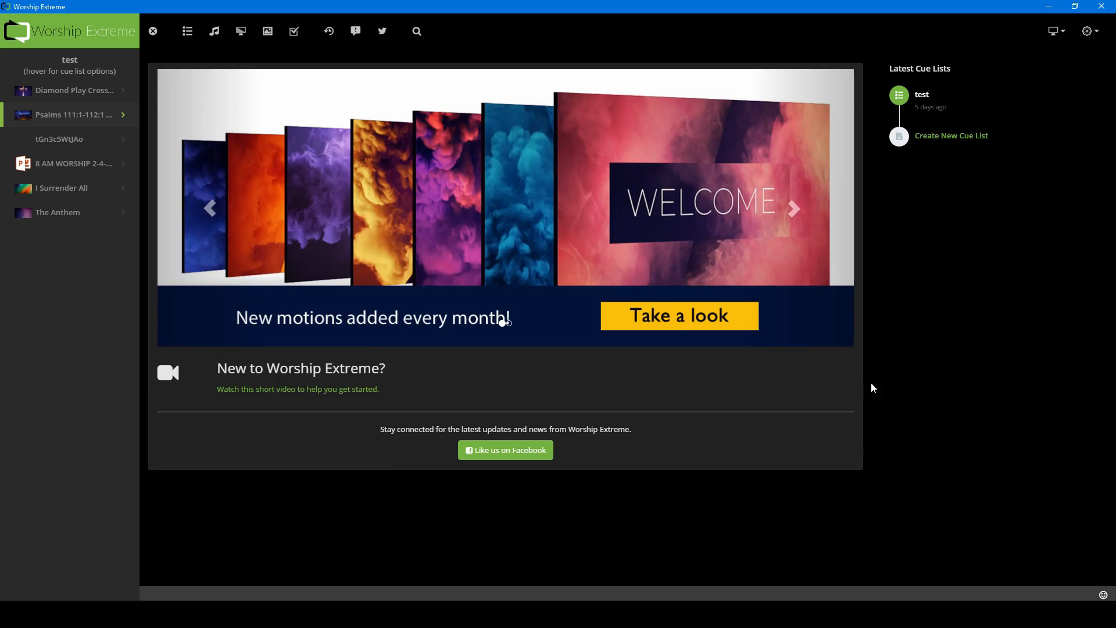
mouse_move(217, 63)
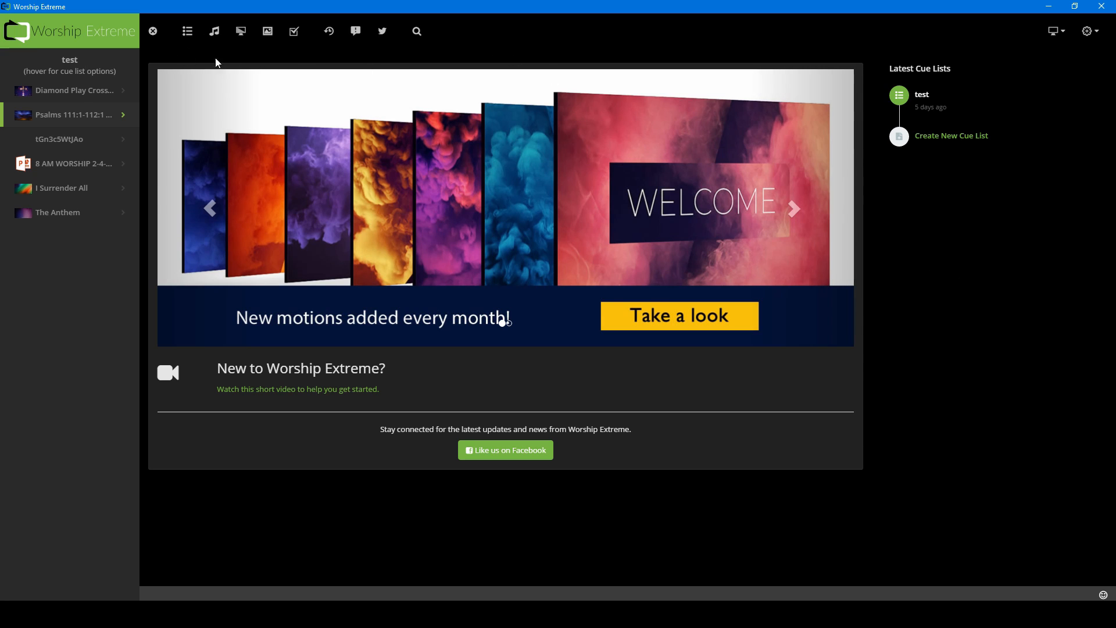
mouse_move(748, 493)
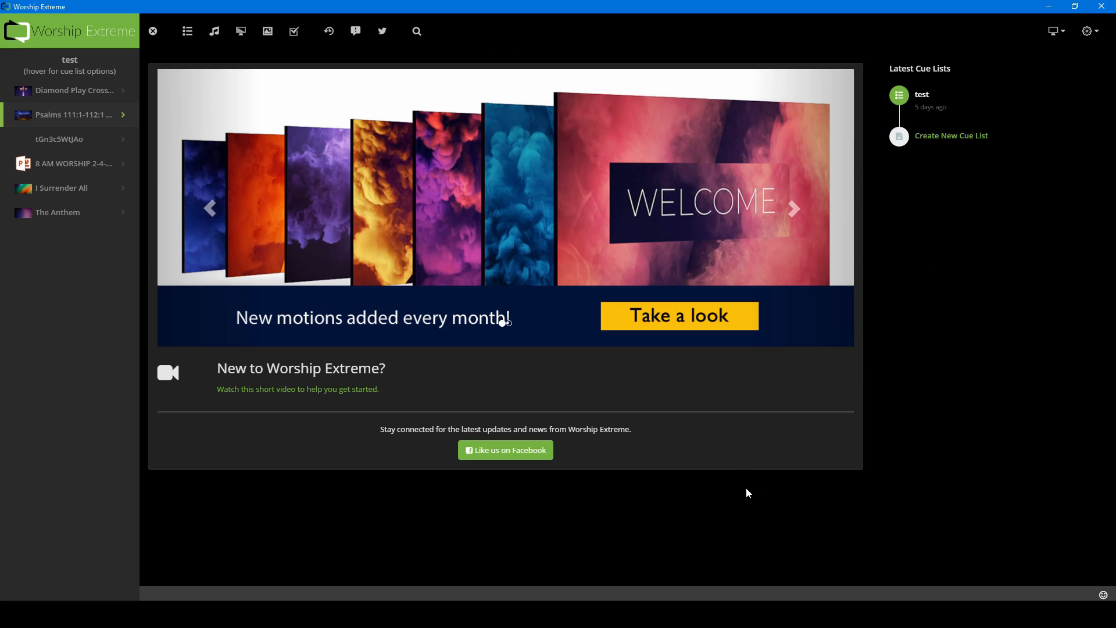
mouse_move(941, 476)
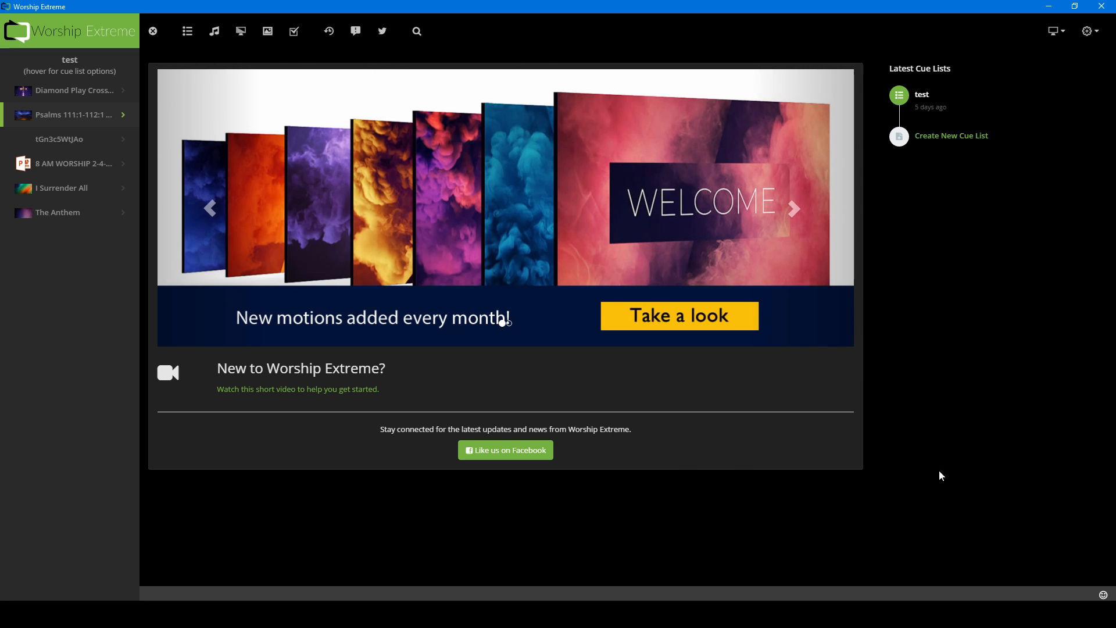